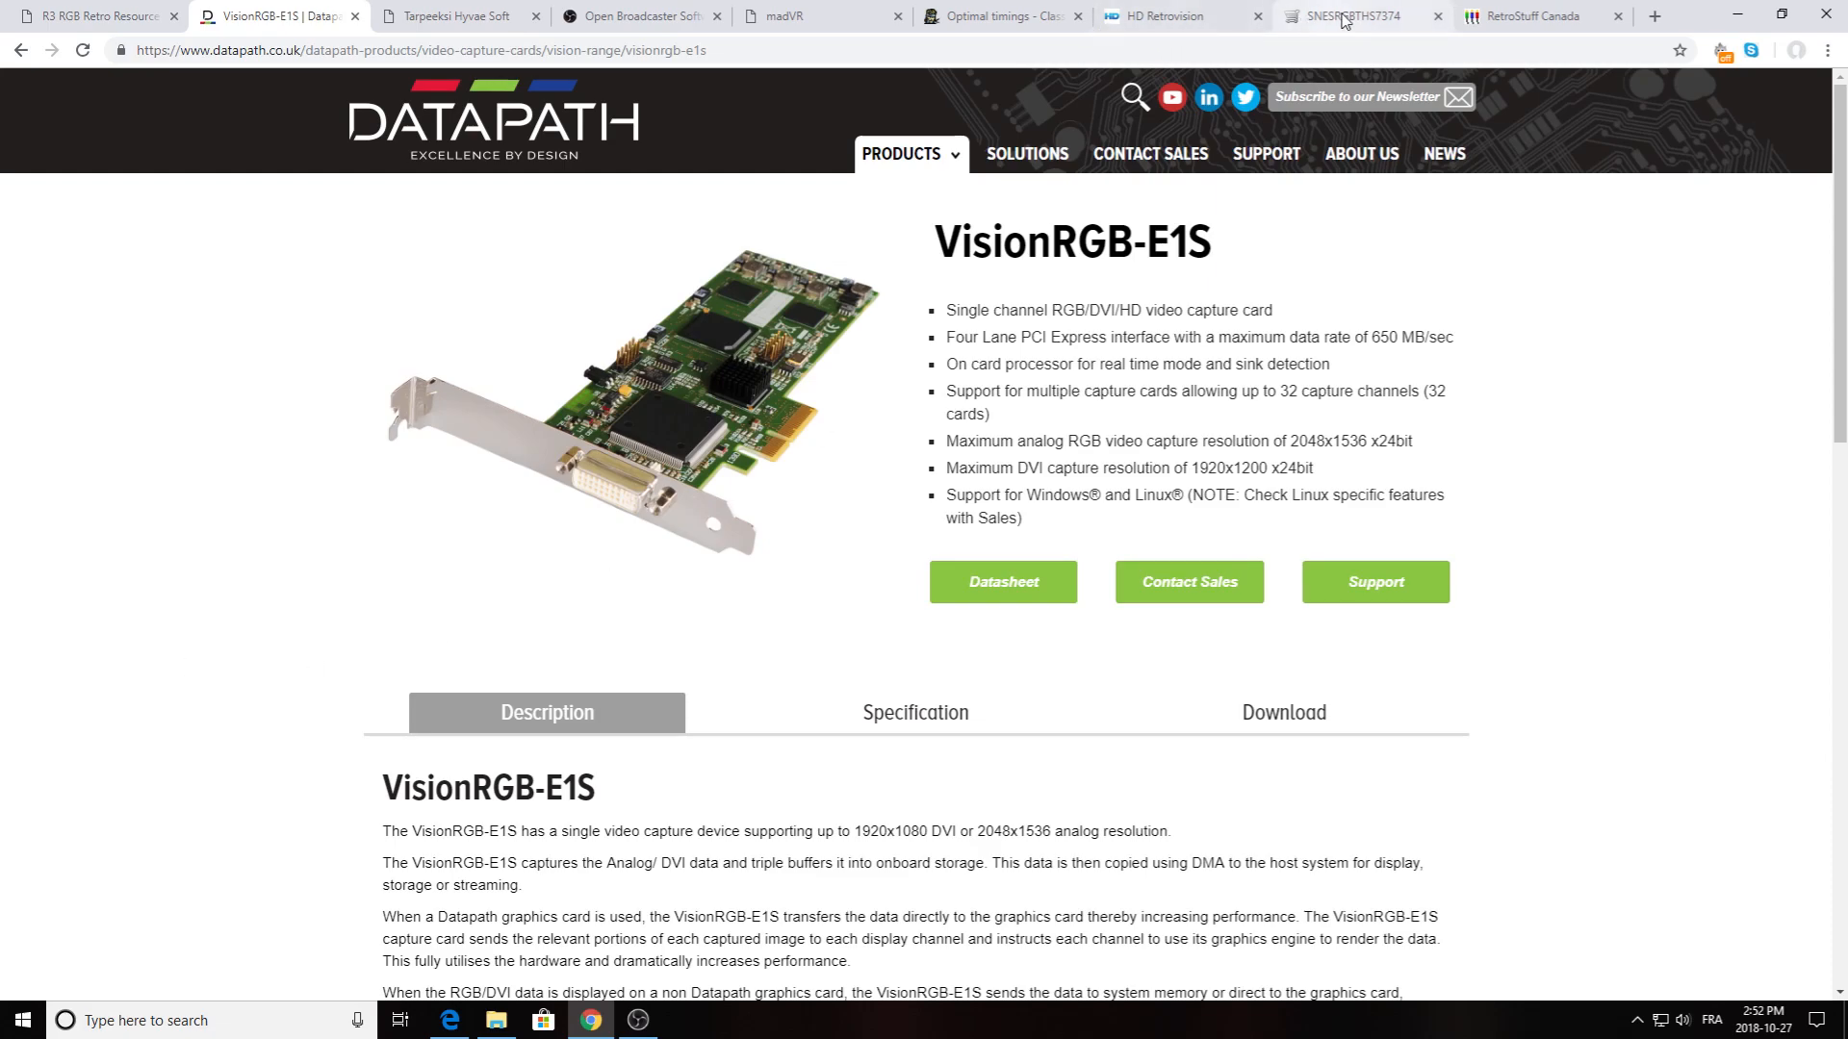
# - View the Voultar SNES RGB kit, HD Retrovision and RetroStuff Canada pages in turn
pyautogui.click(1355, 15)
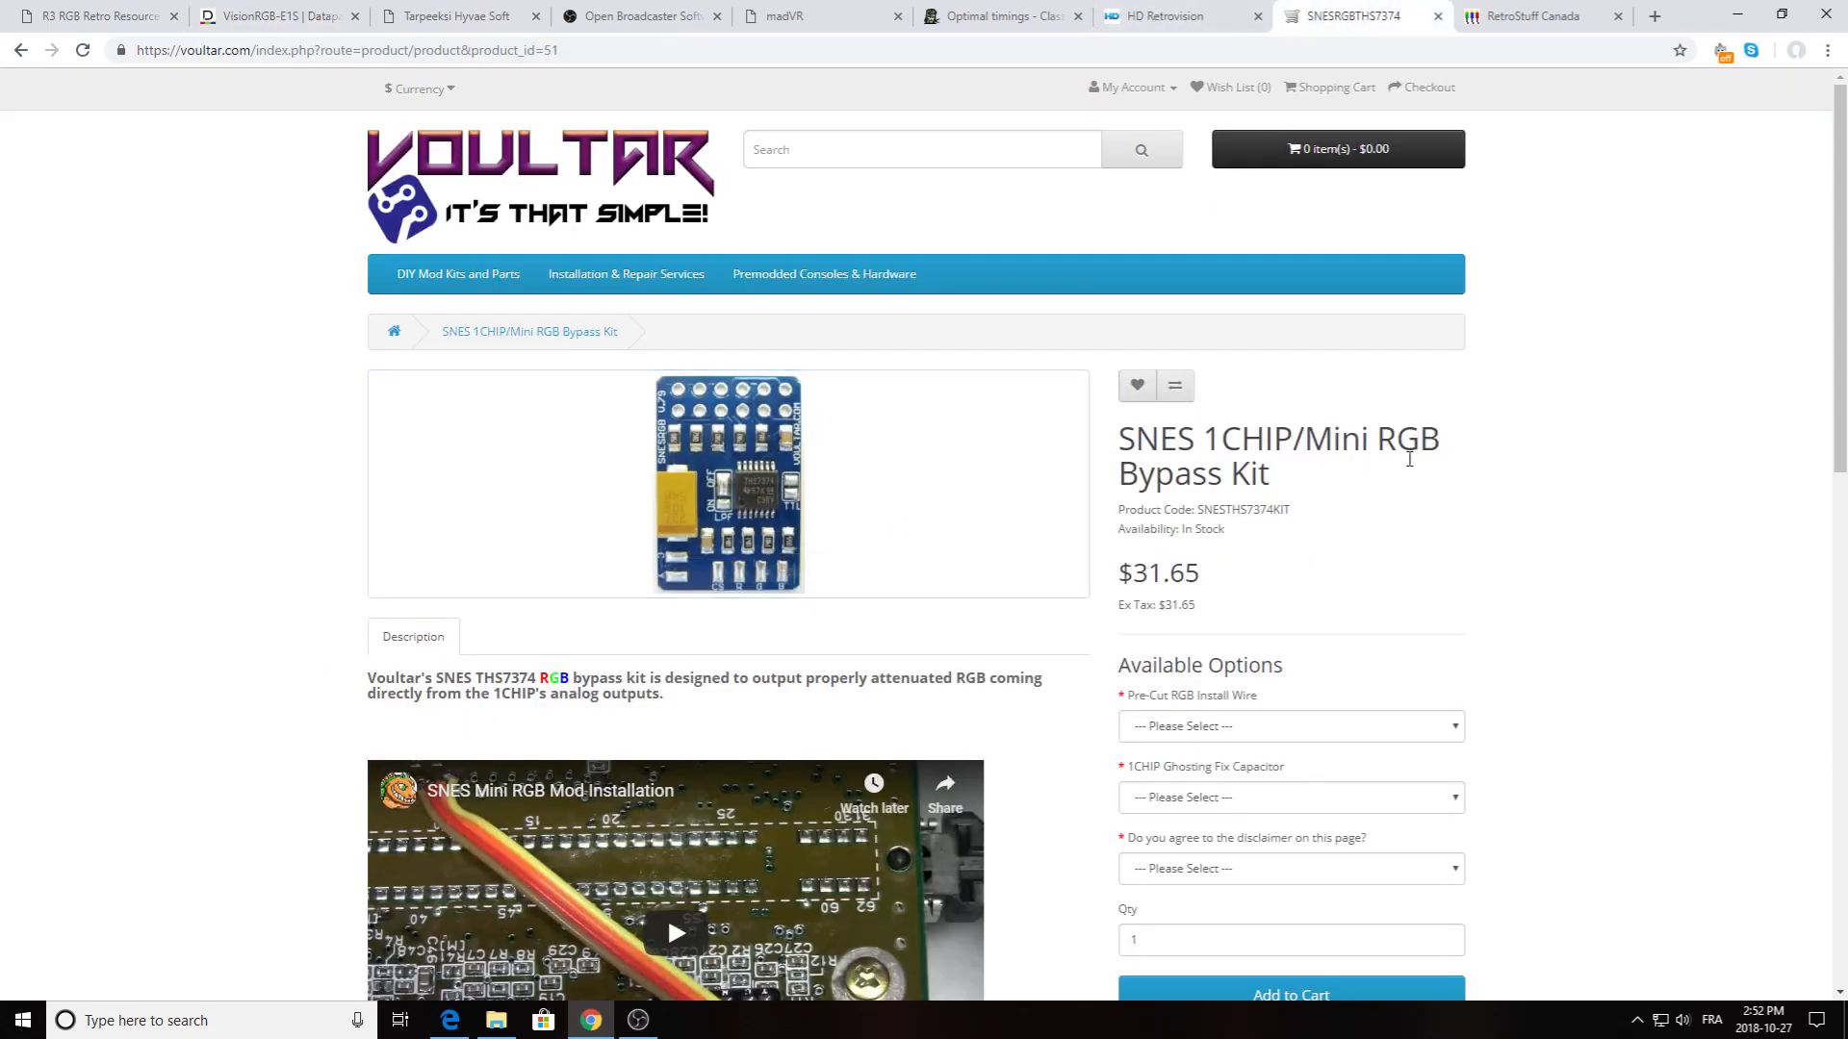
pyautogui.moveTo(1178, 23)
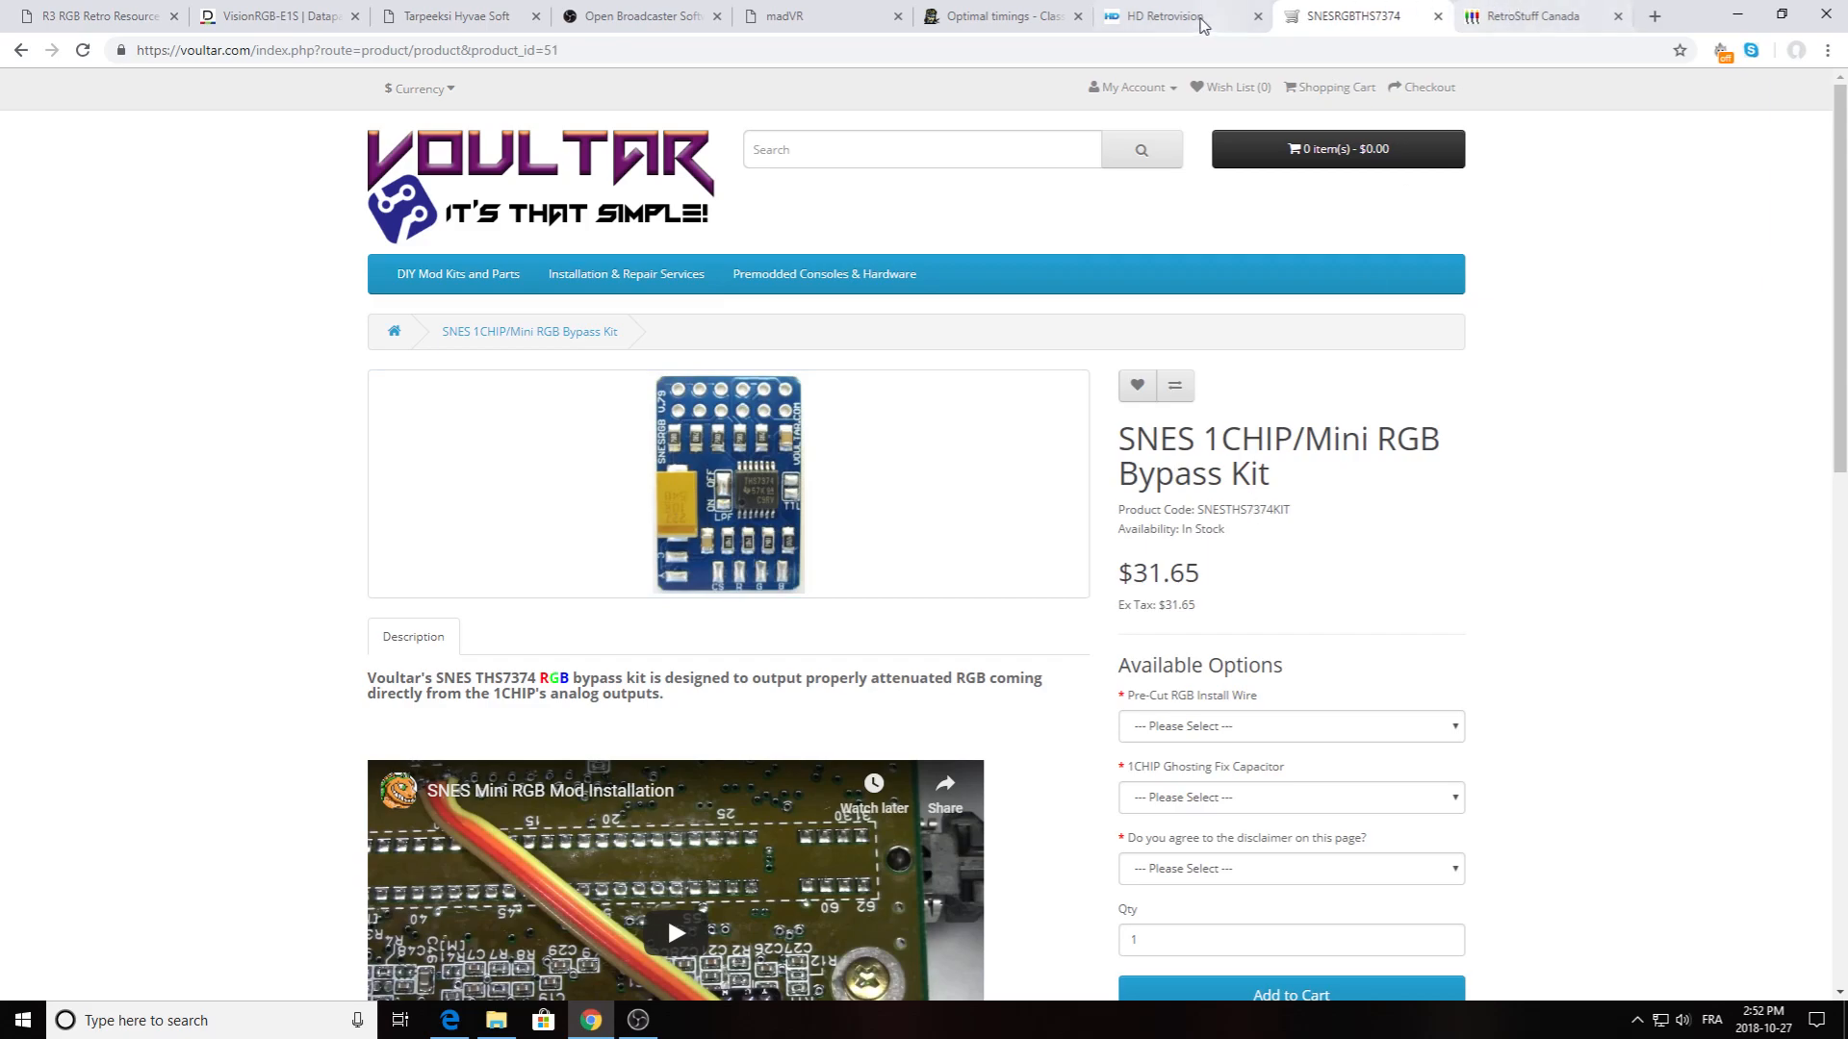
pyautogui.click(1166, 16)
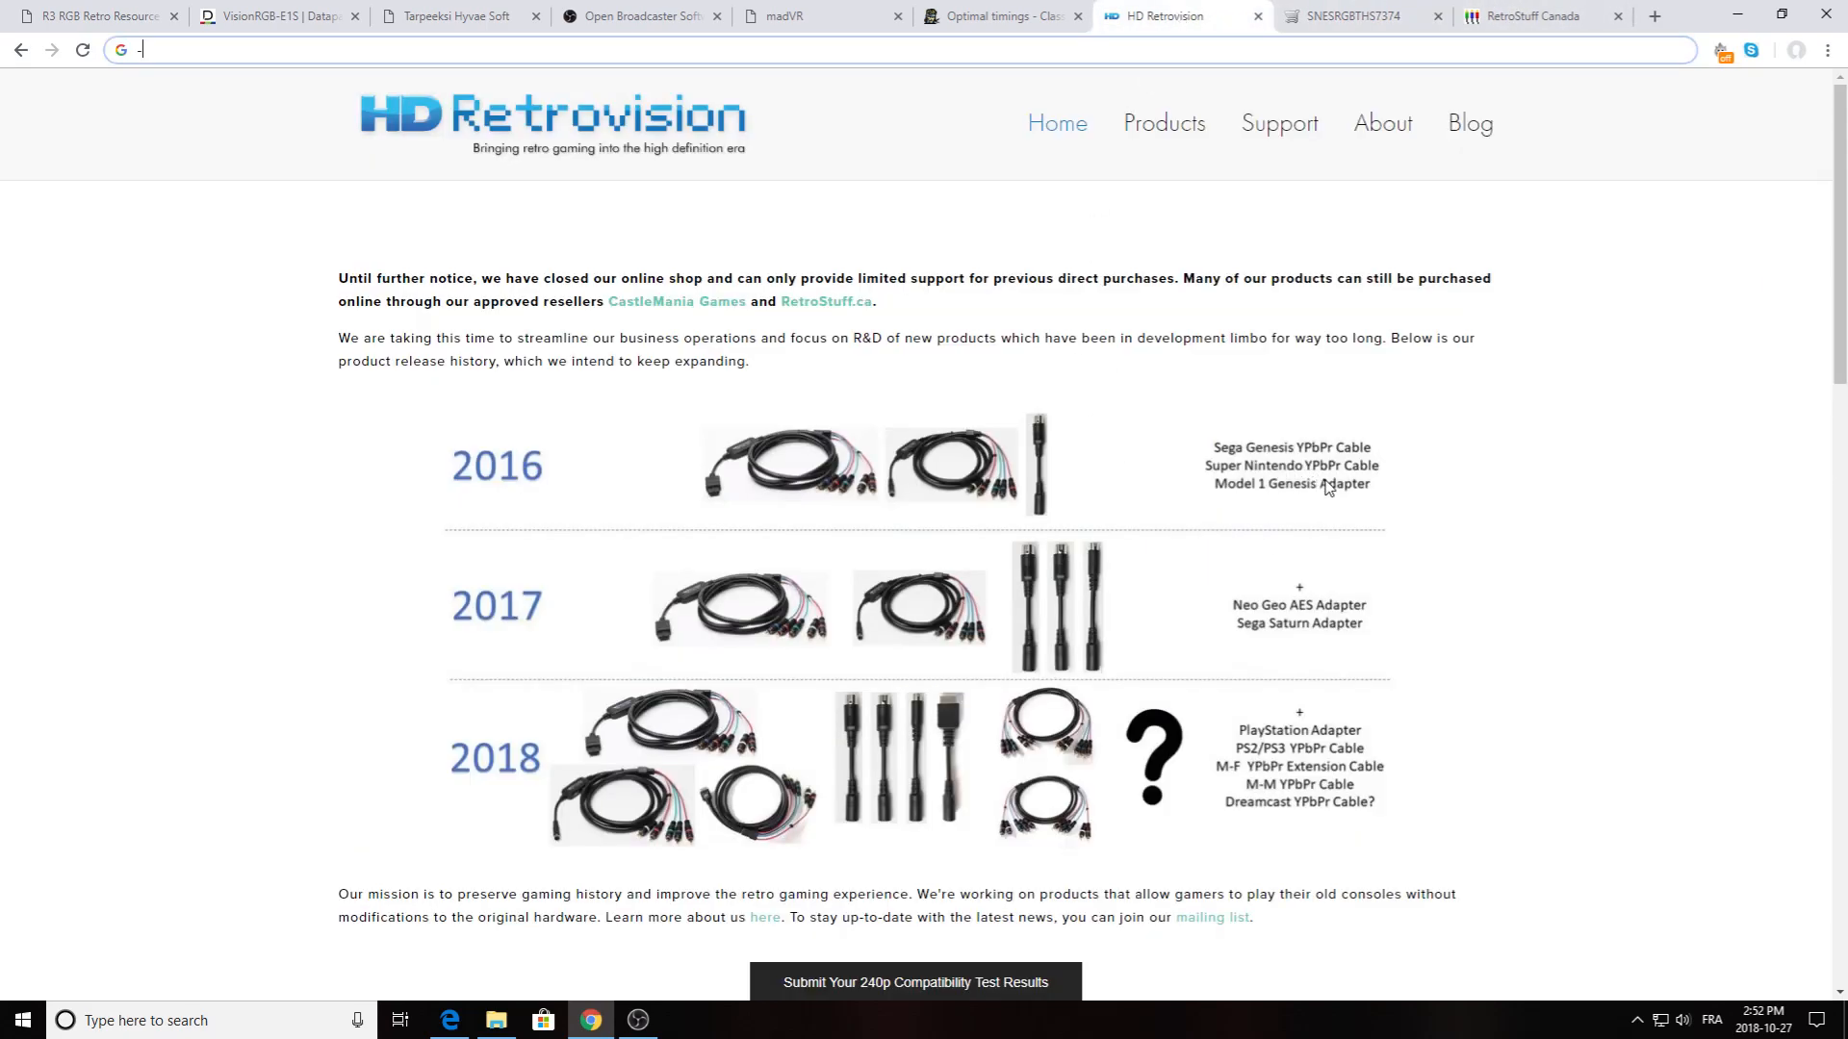
pyautogui.moveTo(532, 139)
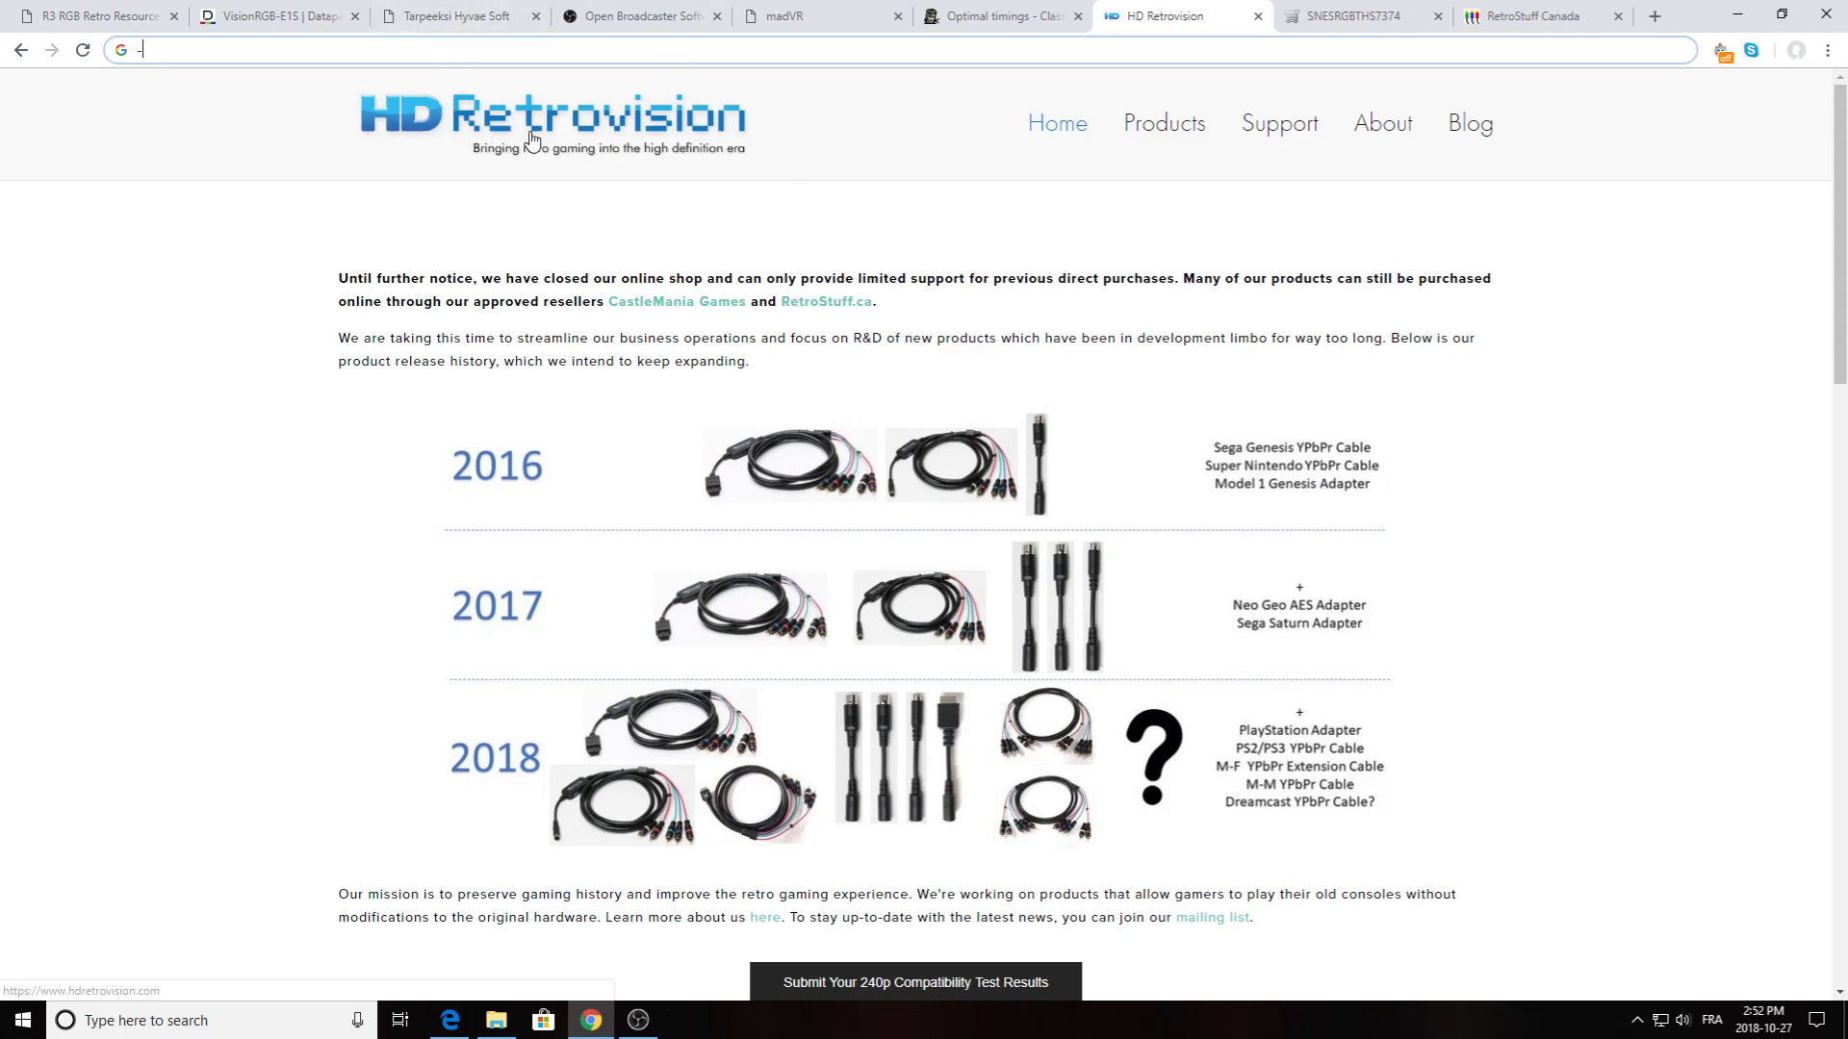
pyautogui.click(1538, 15)
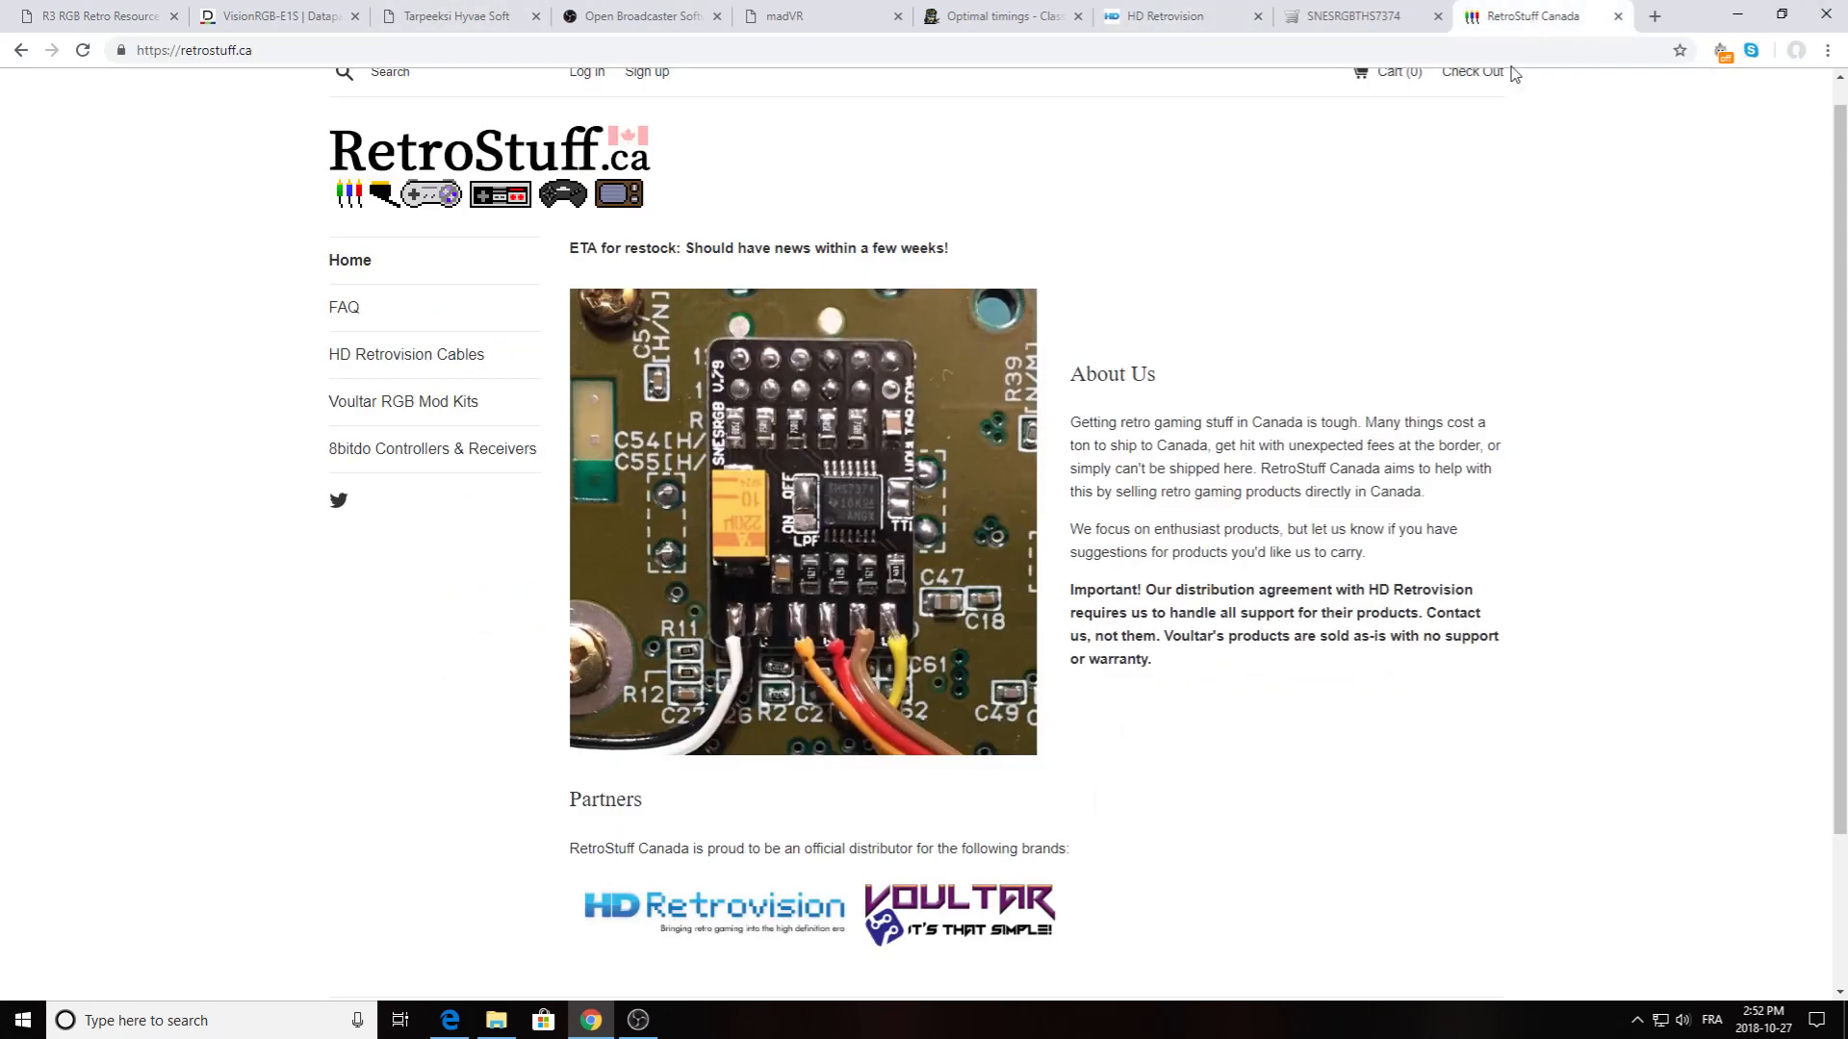
pyautogui.moveTo(431, 225)
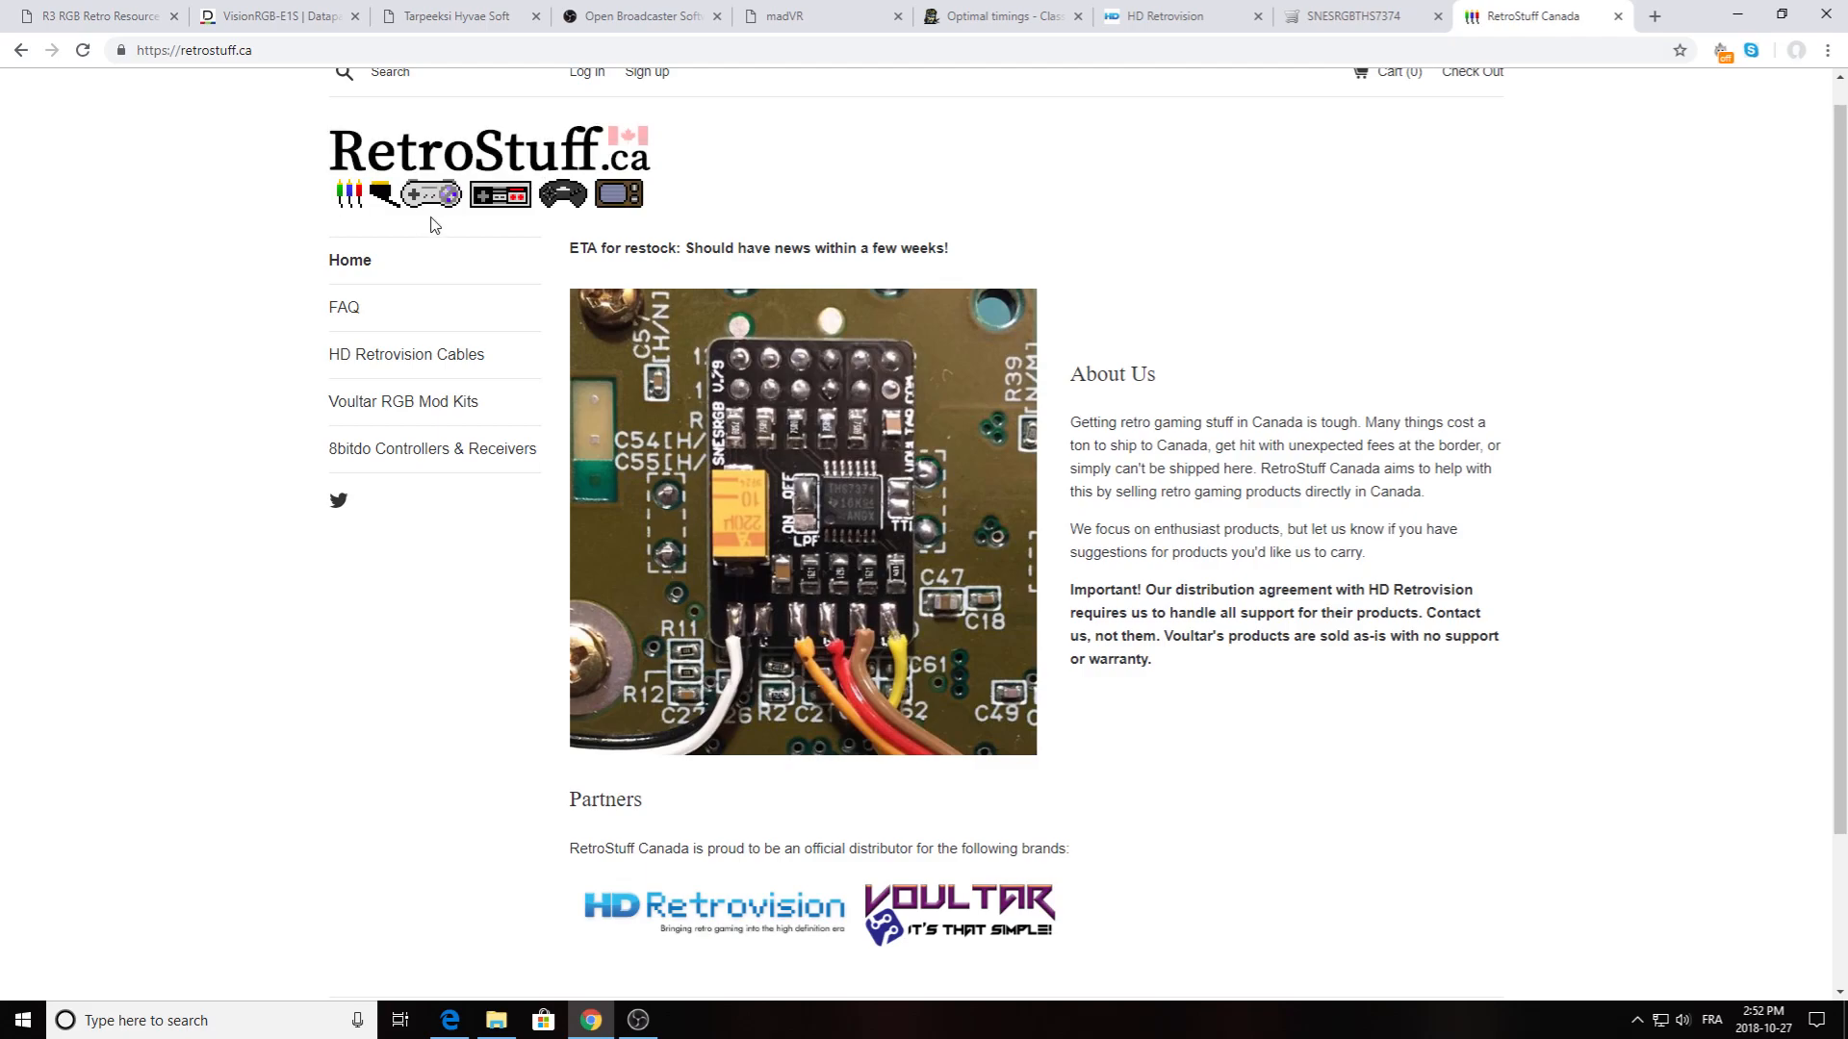
pyautogui.moveTo(662, 189)
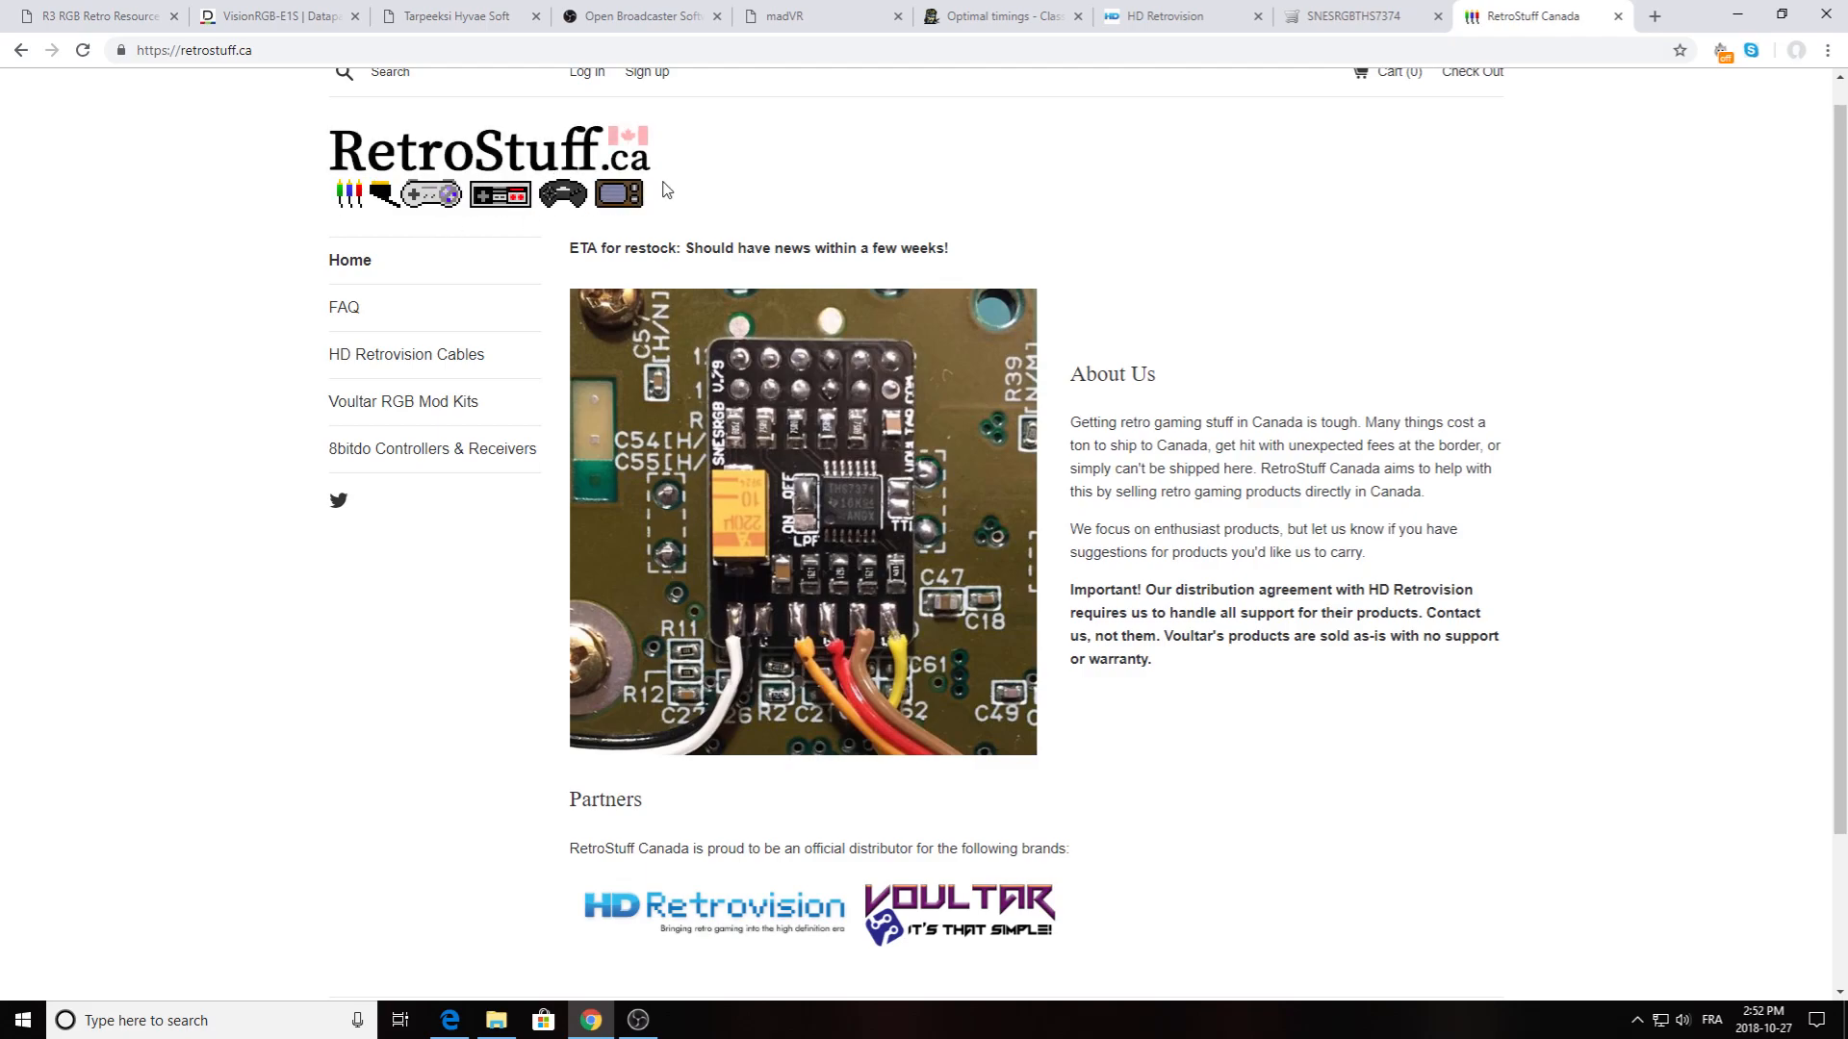
pyautogui.moveTo(640, 930)
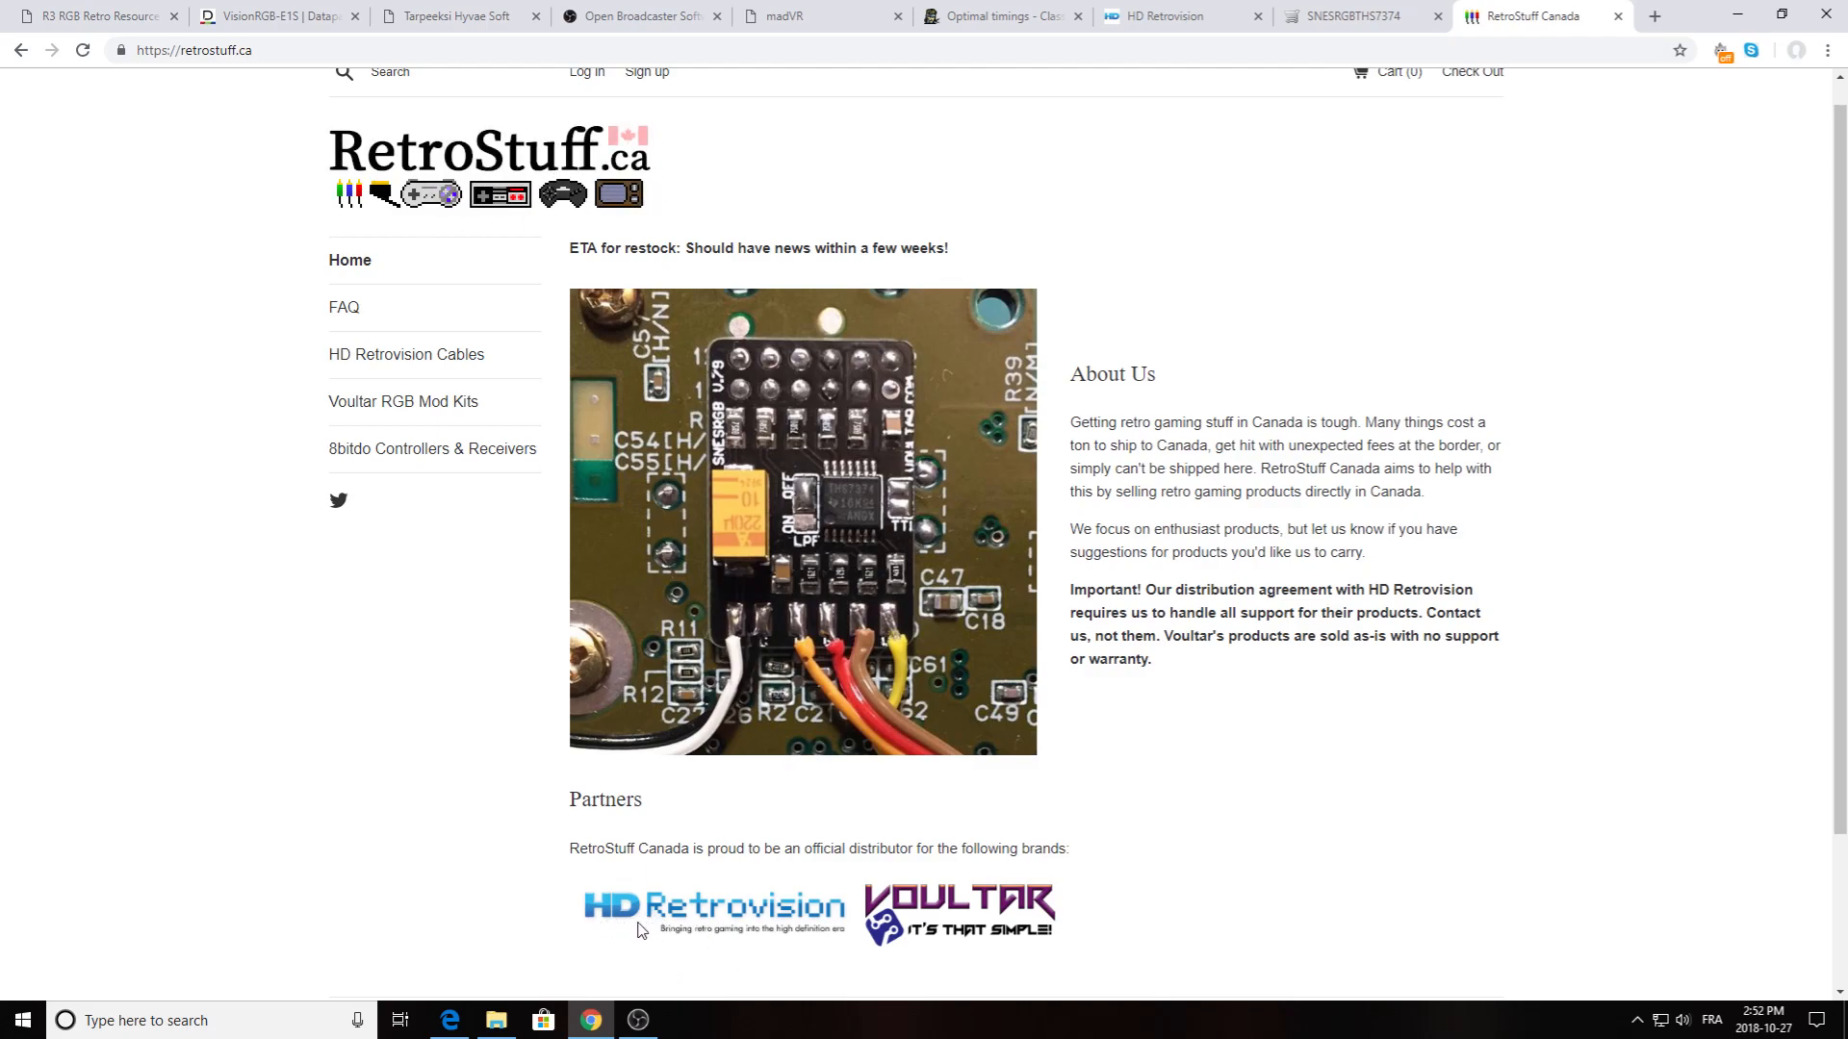
pyautogui.moveTo(949, 939)
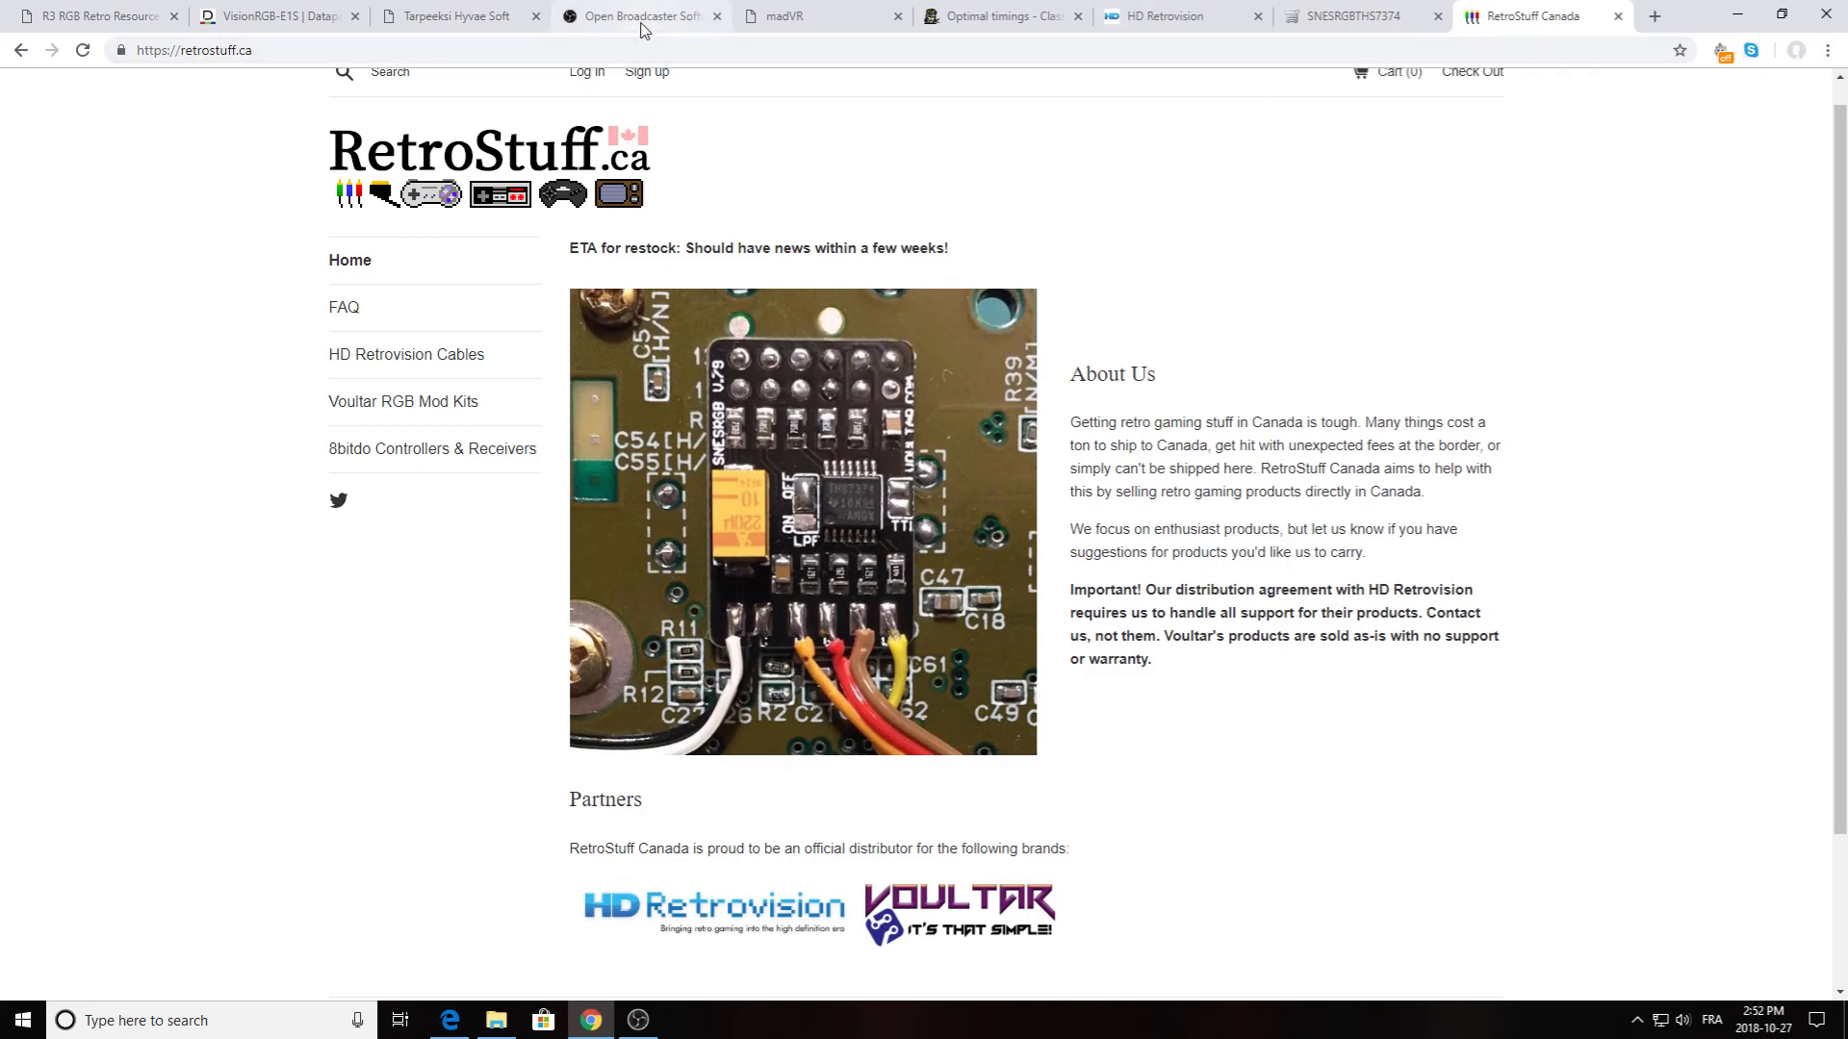
# - View the OBS Studio, madVR, Tarpeeksi Hyvae Soft VCS and R3 RGB wiki pages
pyautogui.click(639, 15)
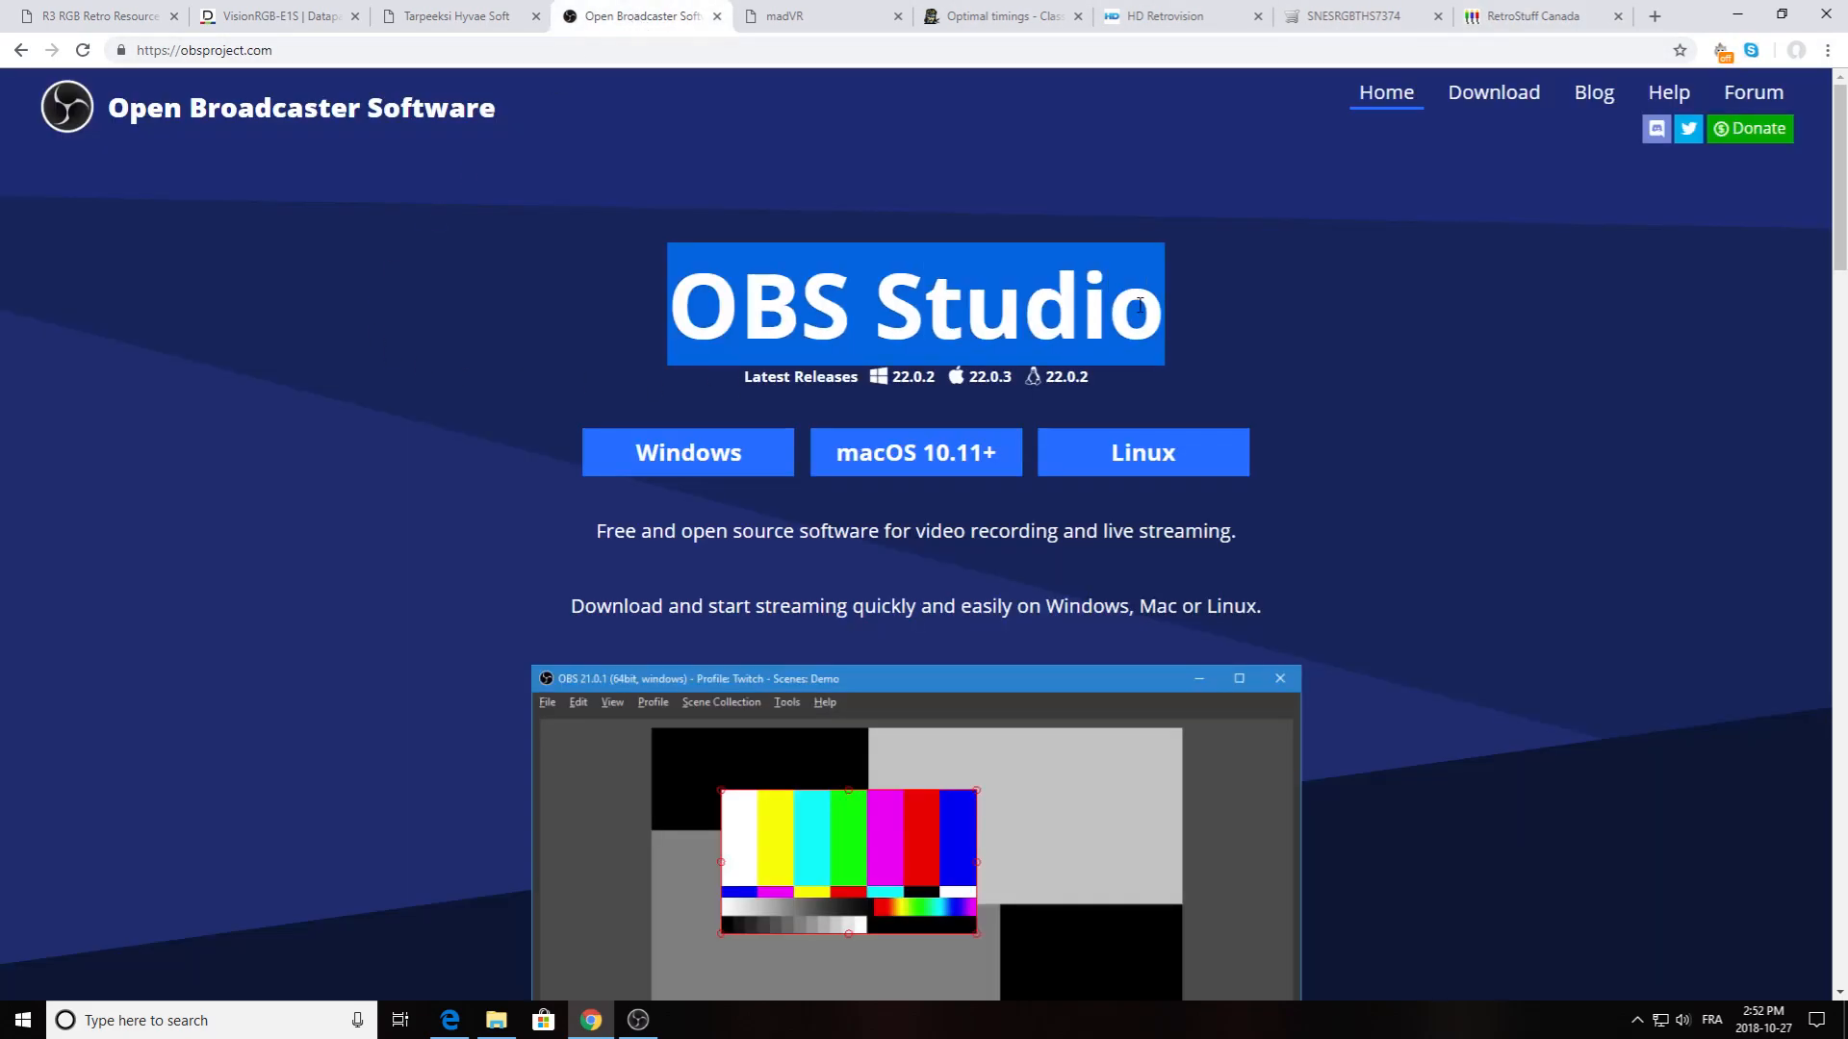
pyautogui.click(678, 328)
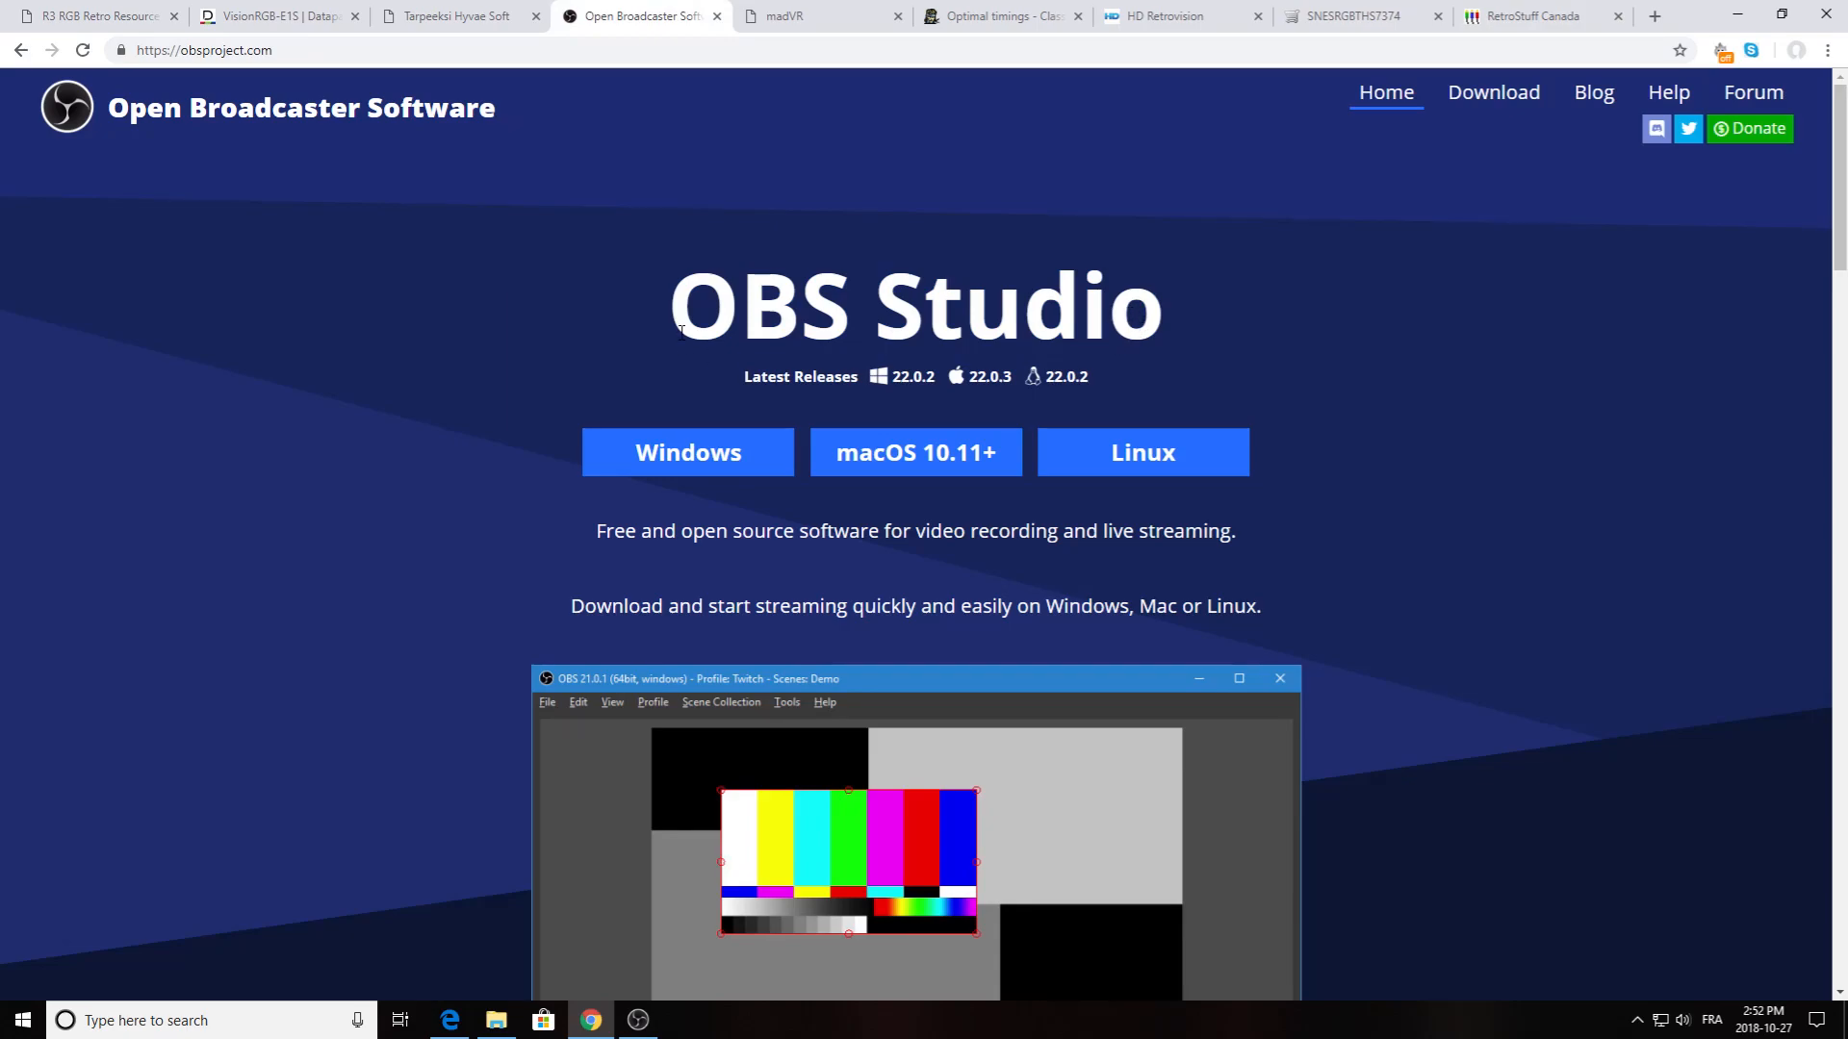
pyautogui.click(821, 16)
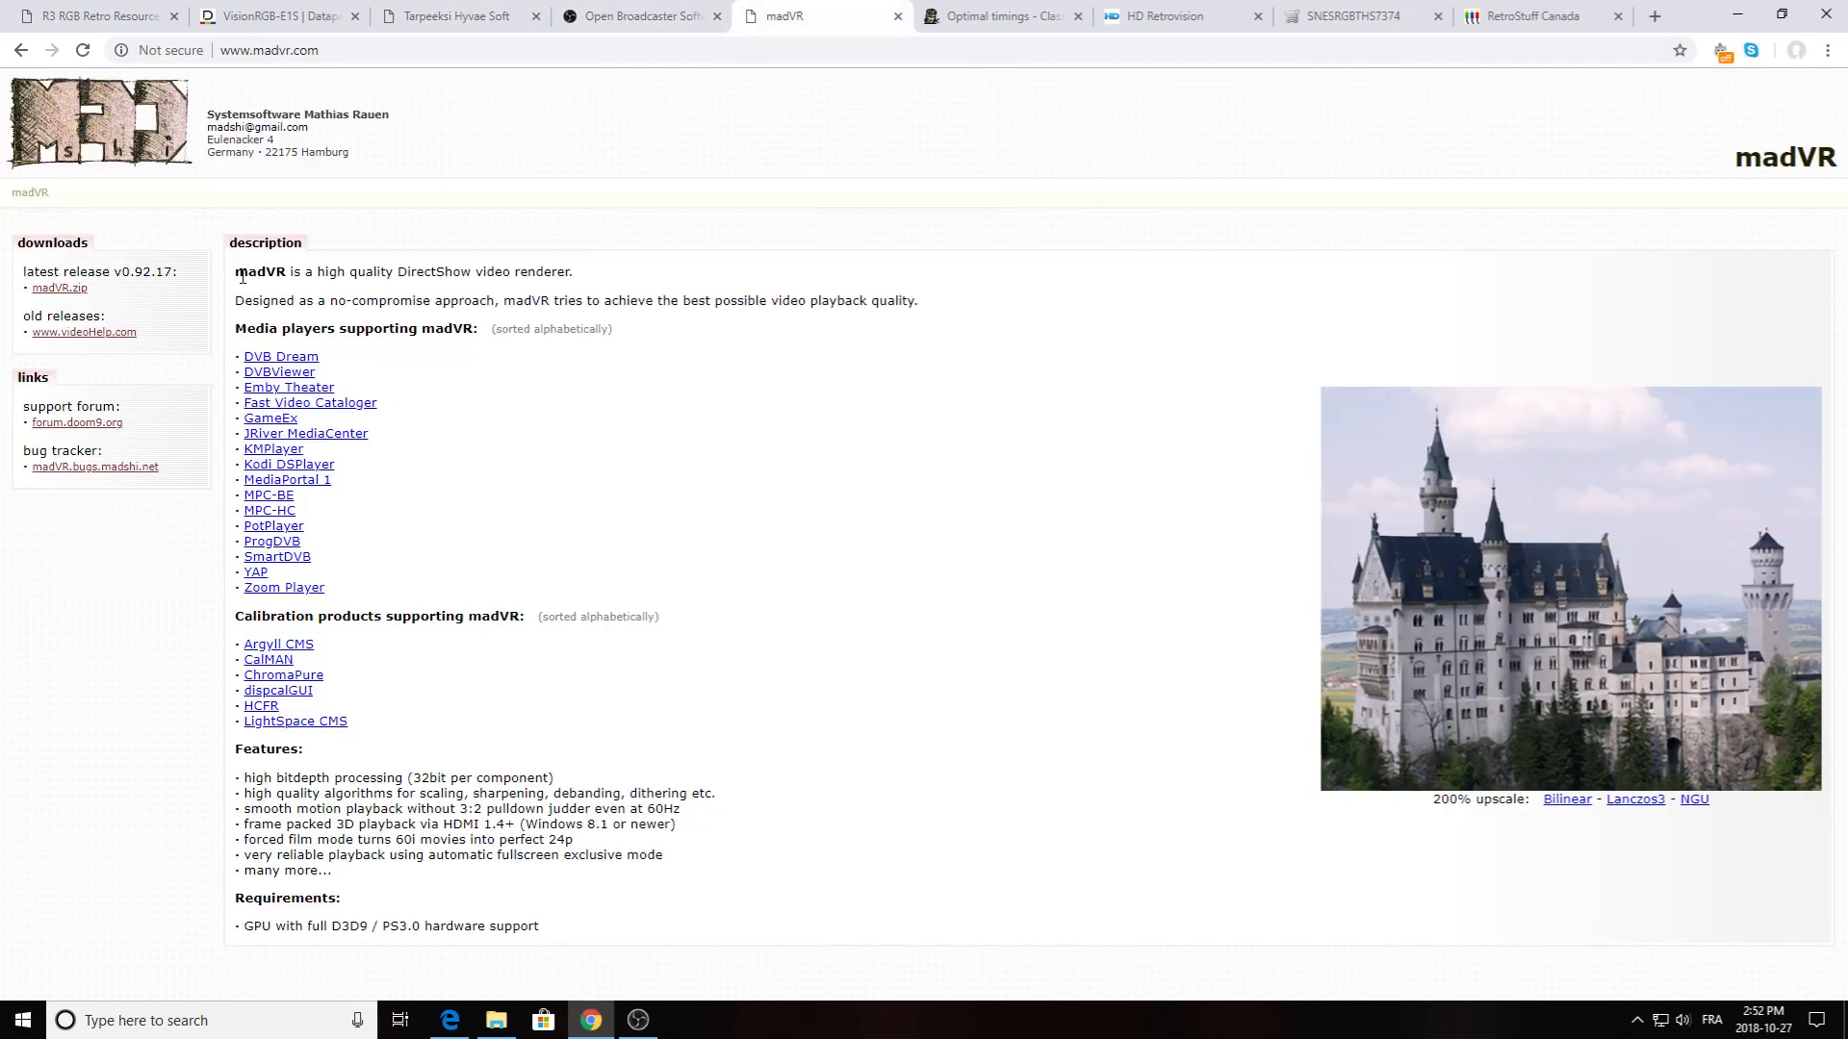
pyautogui.moveTo(366, 291)
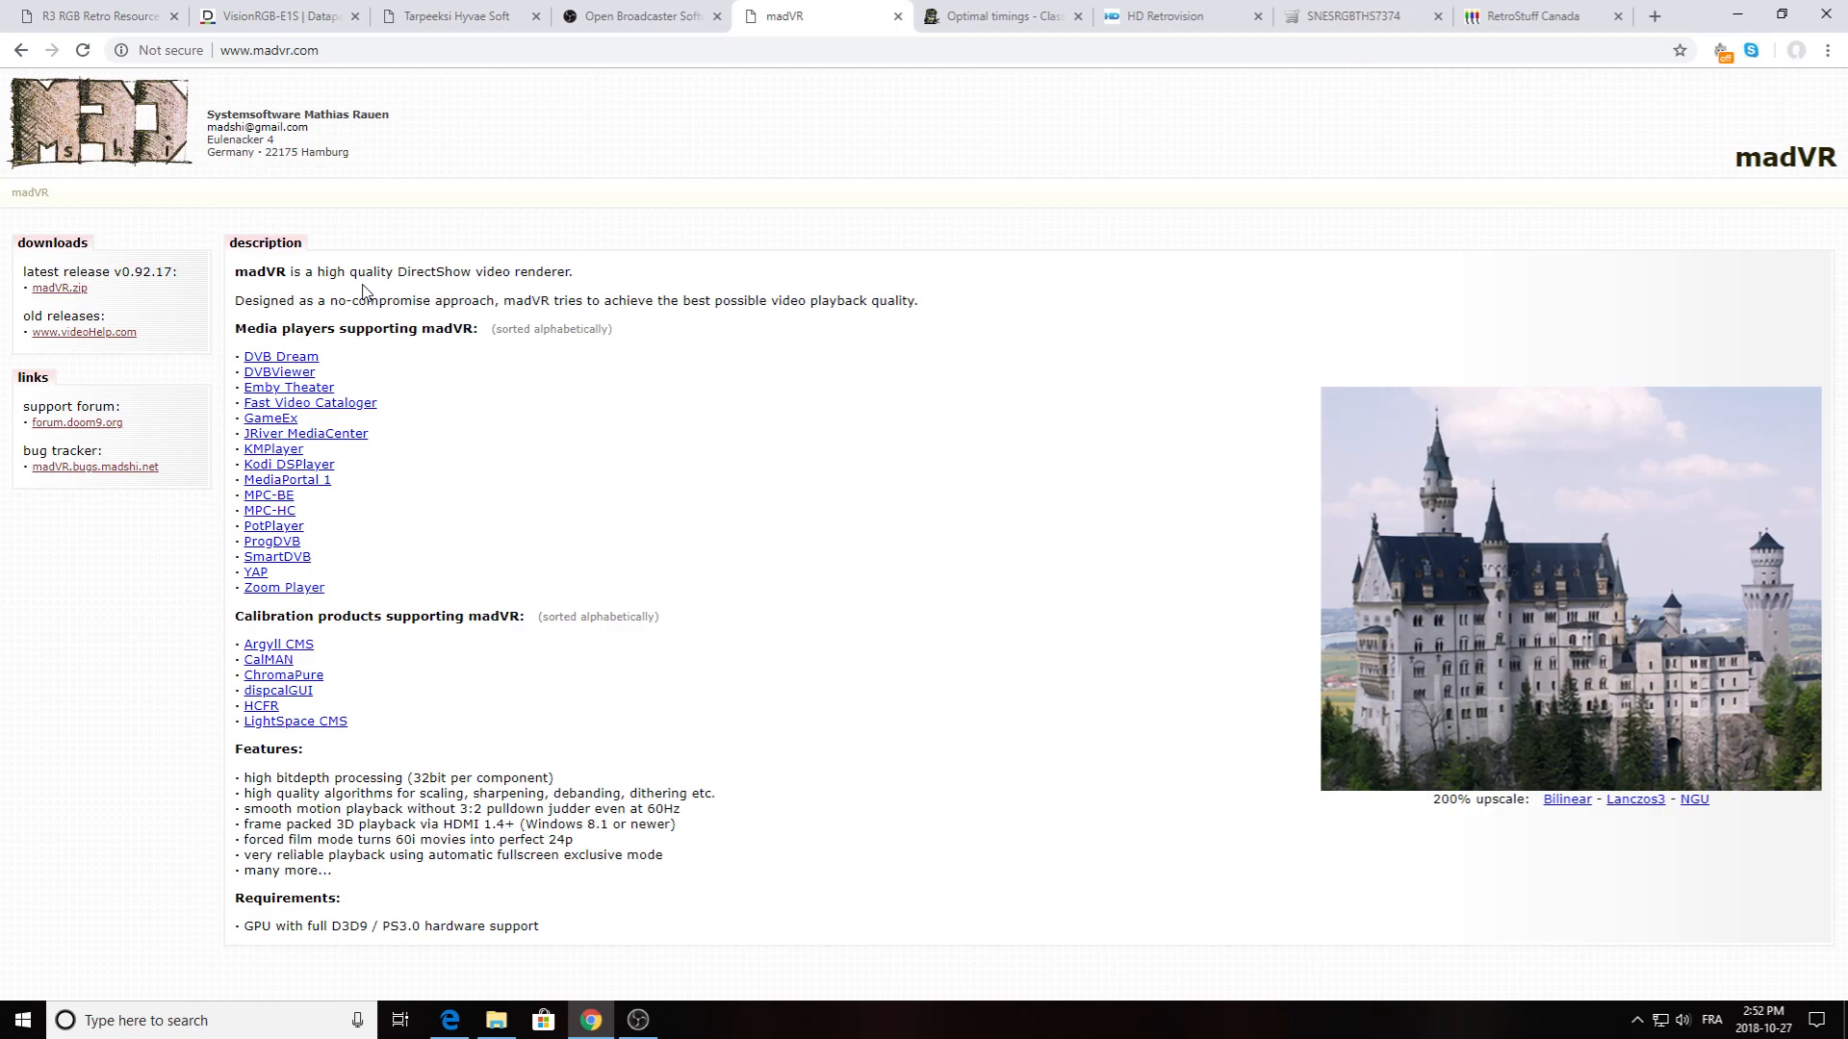
pyautogui.moveTo(457, 16)
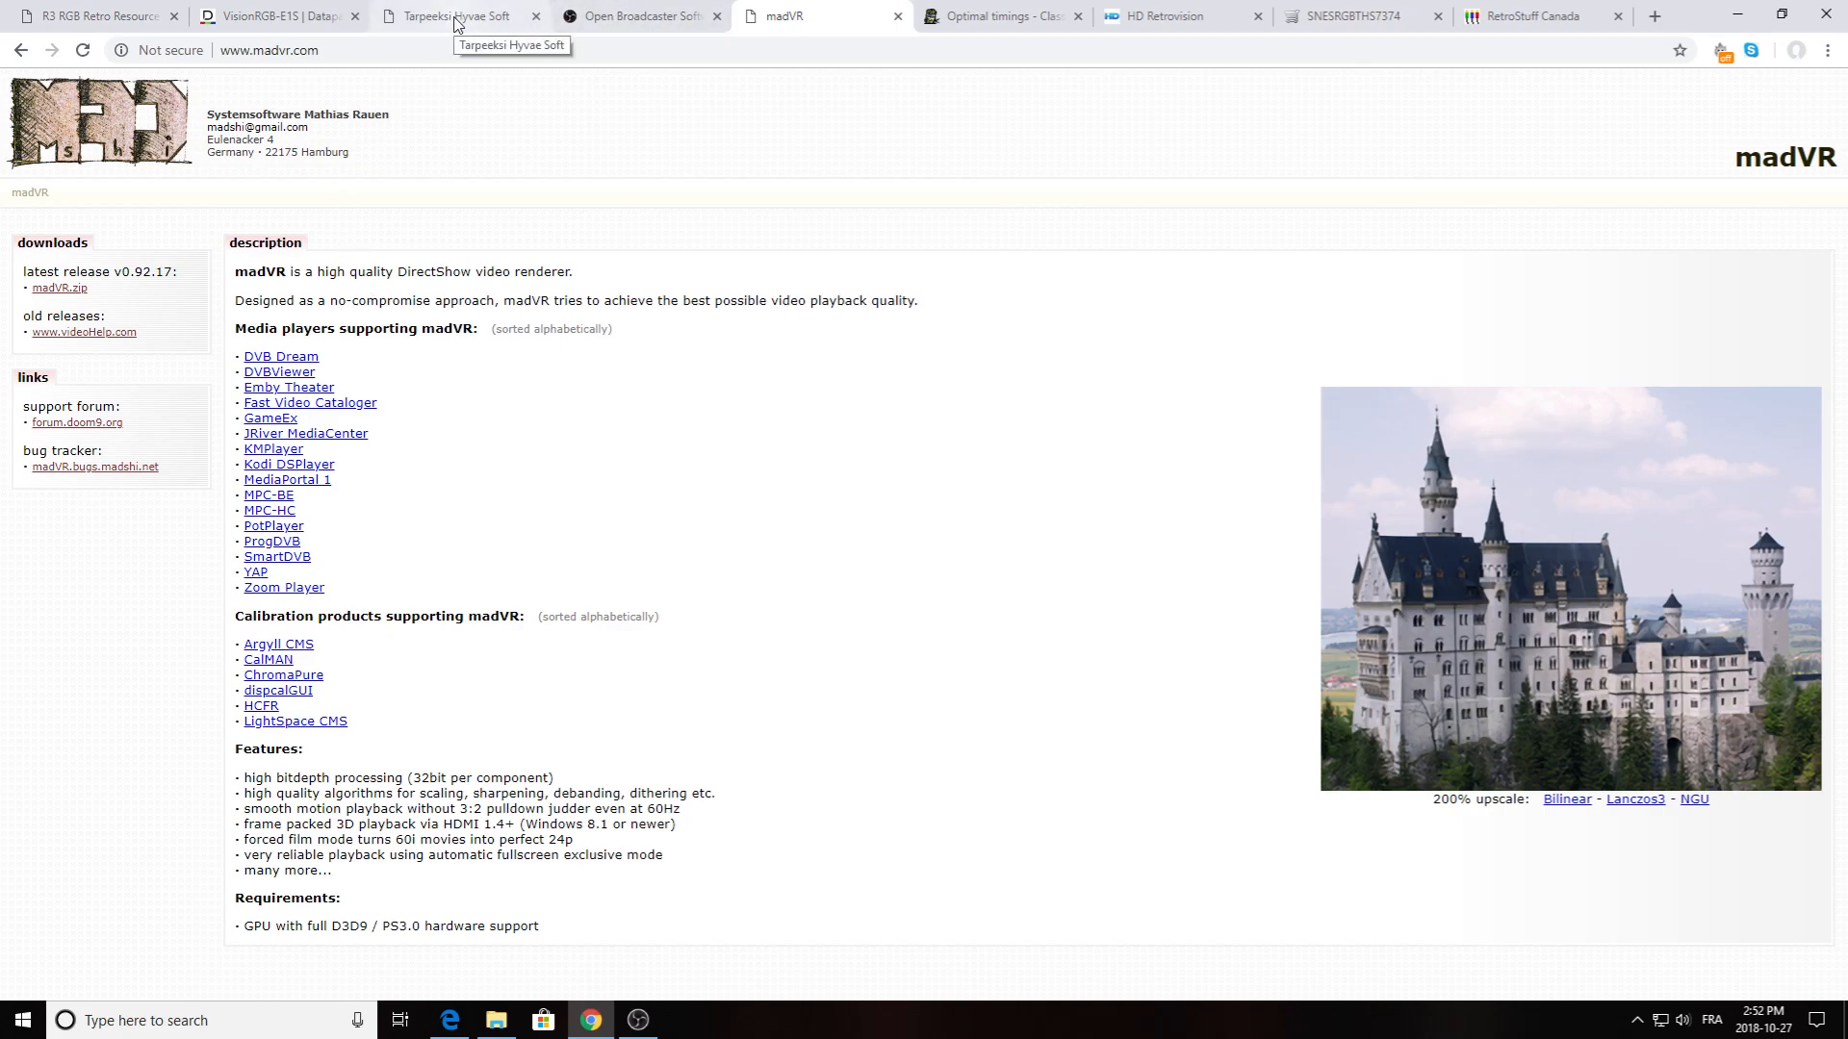
pyautogui.click(451, 16)
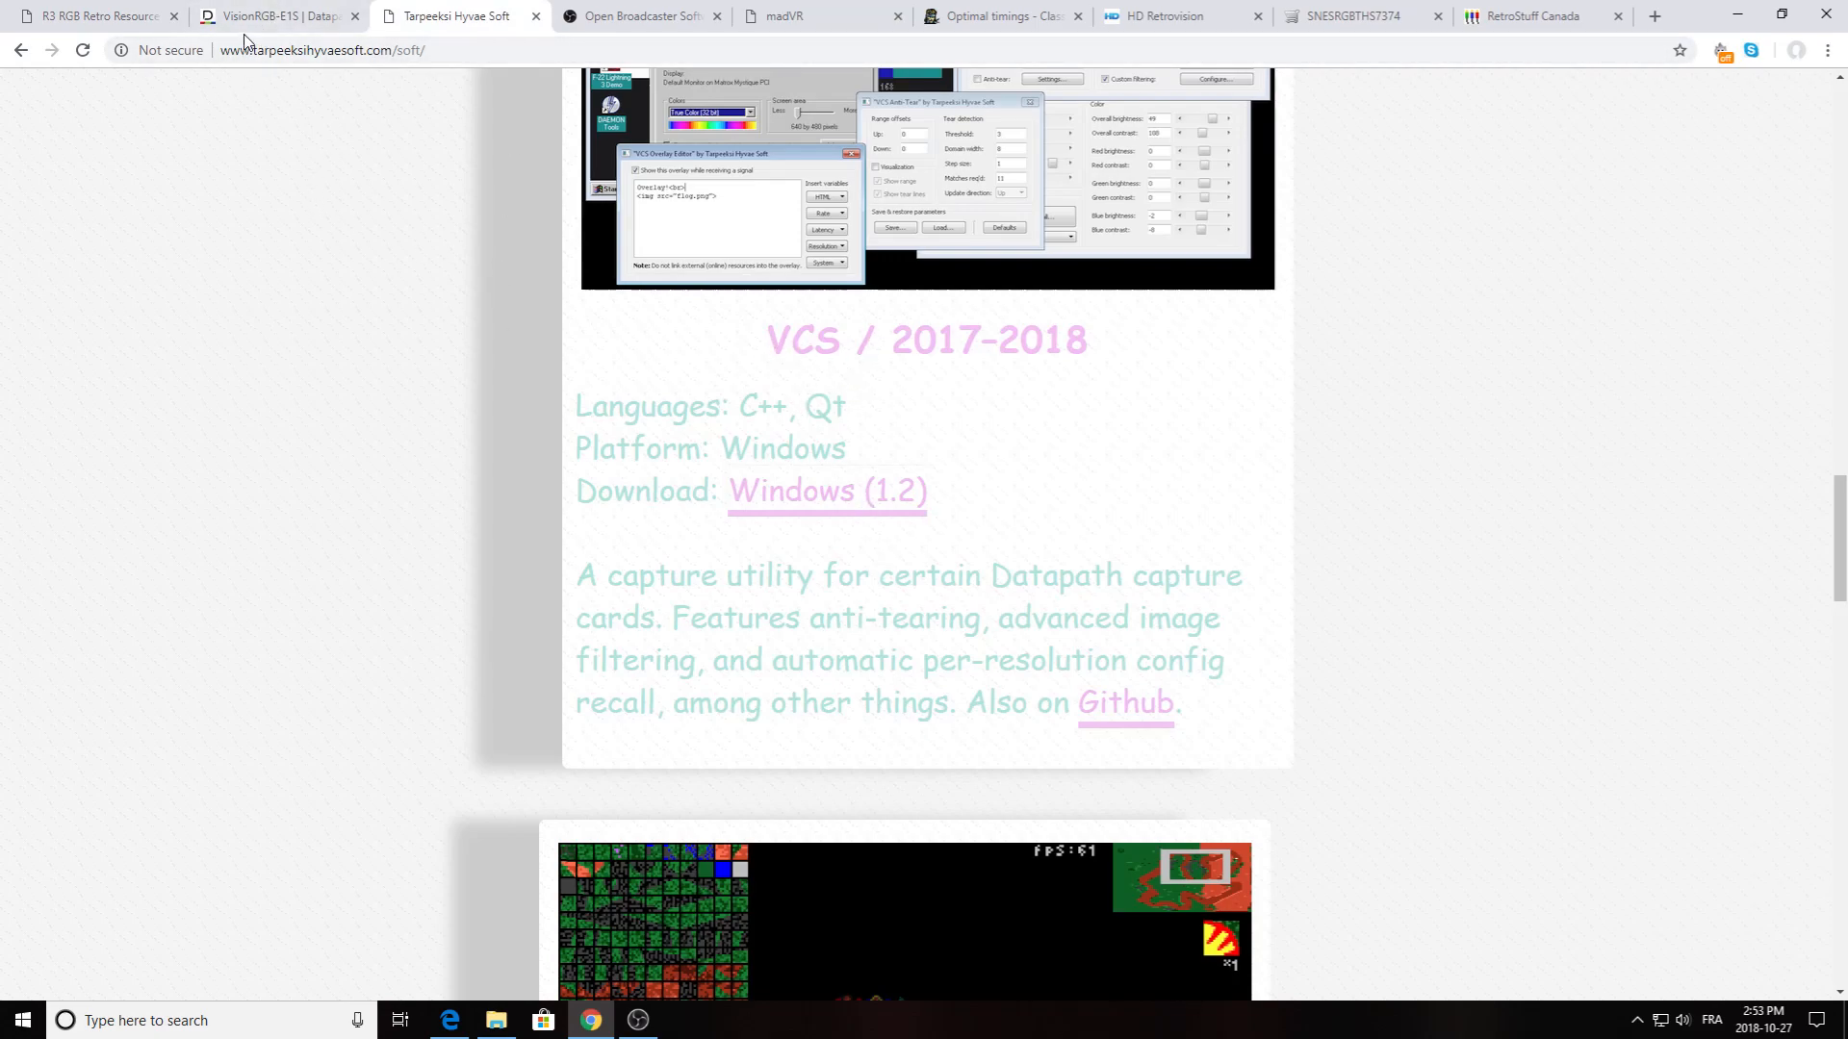
pyautogui.moveTo(243, 20)
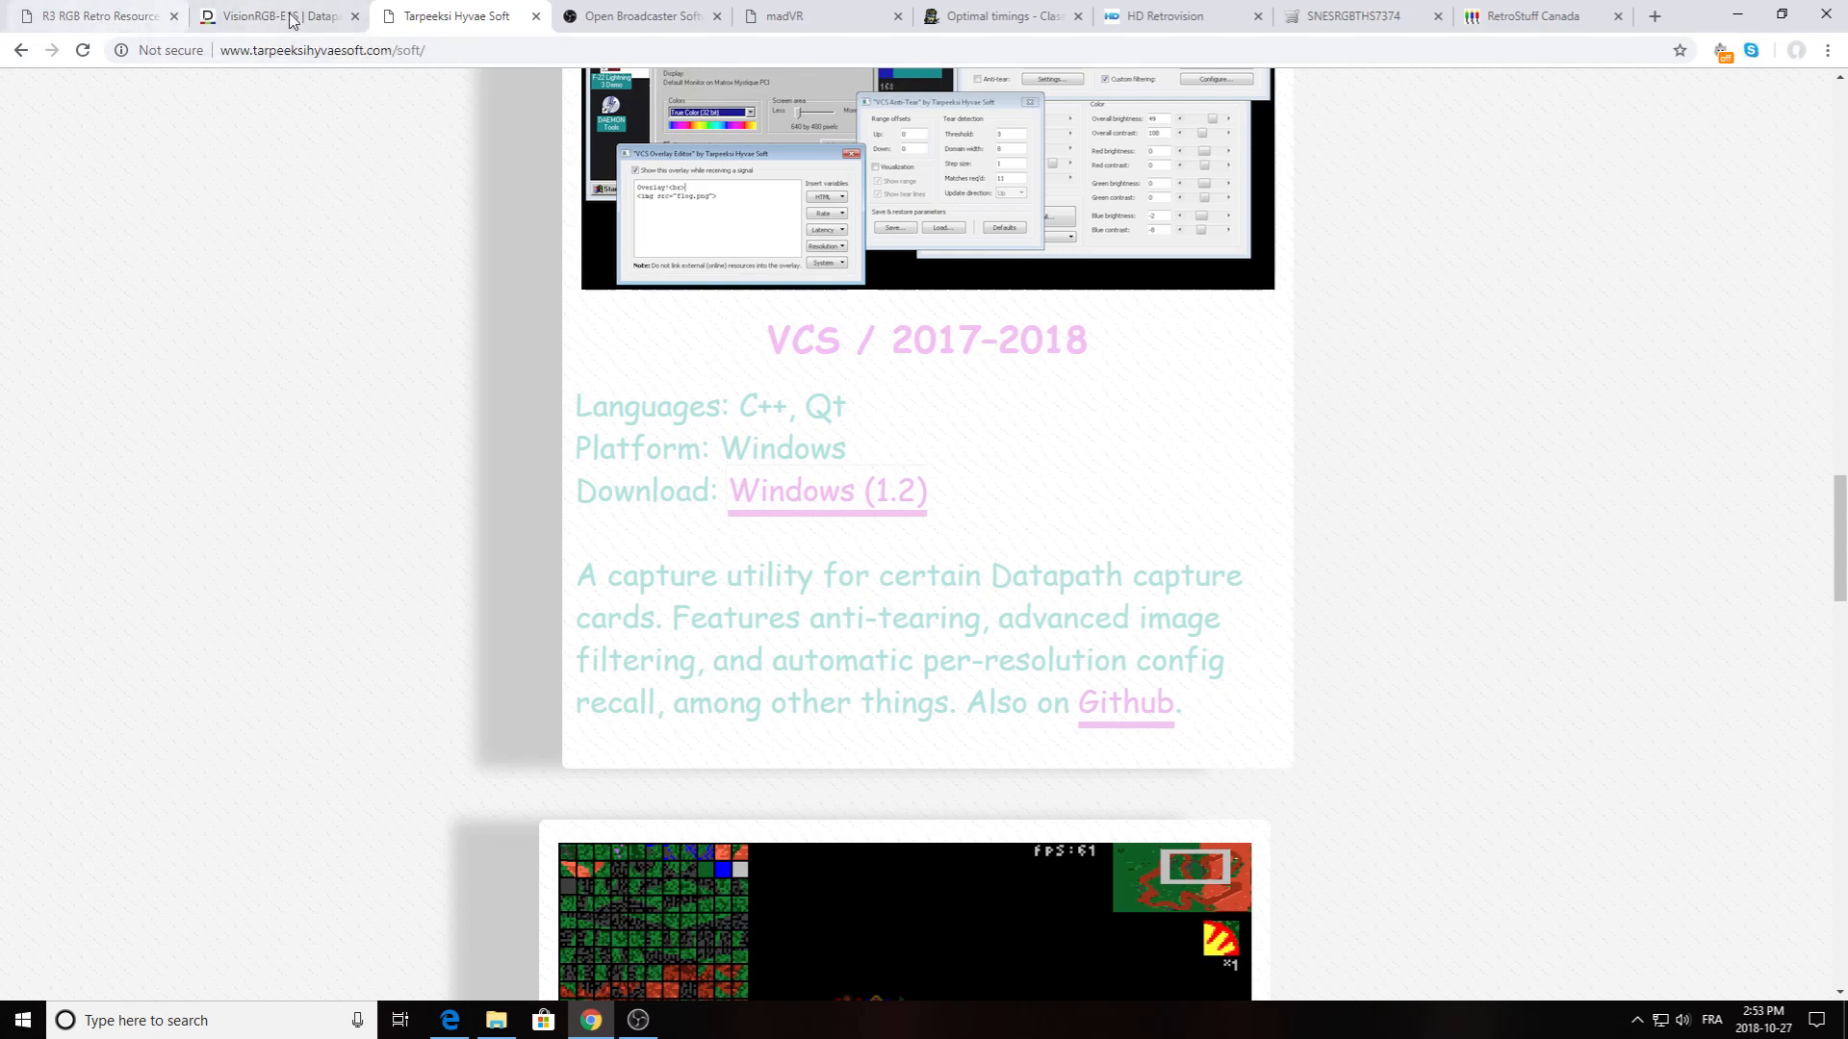
pyautogui.click(95, 15)
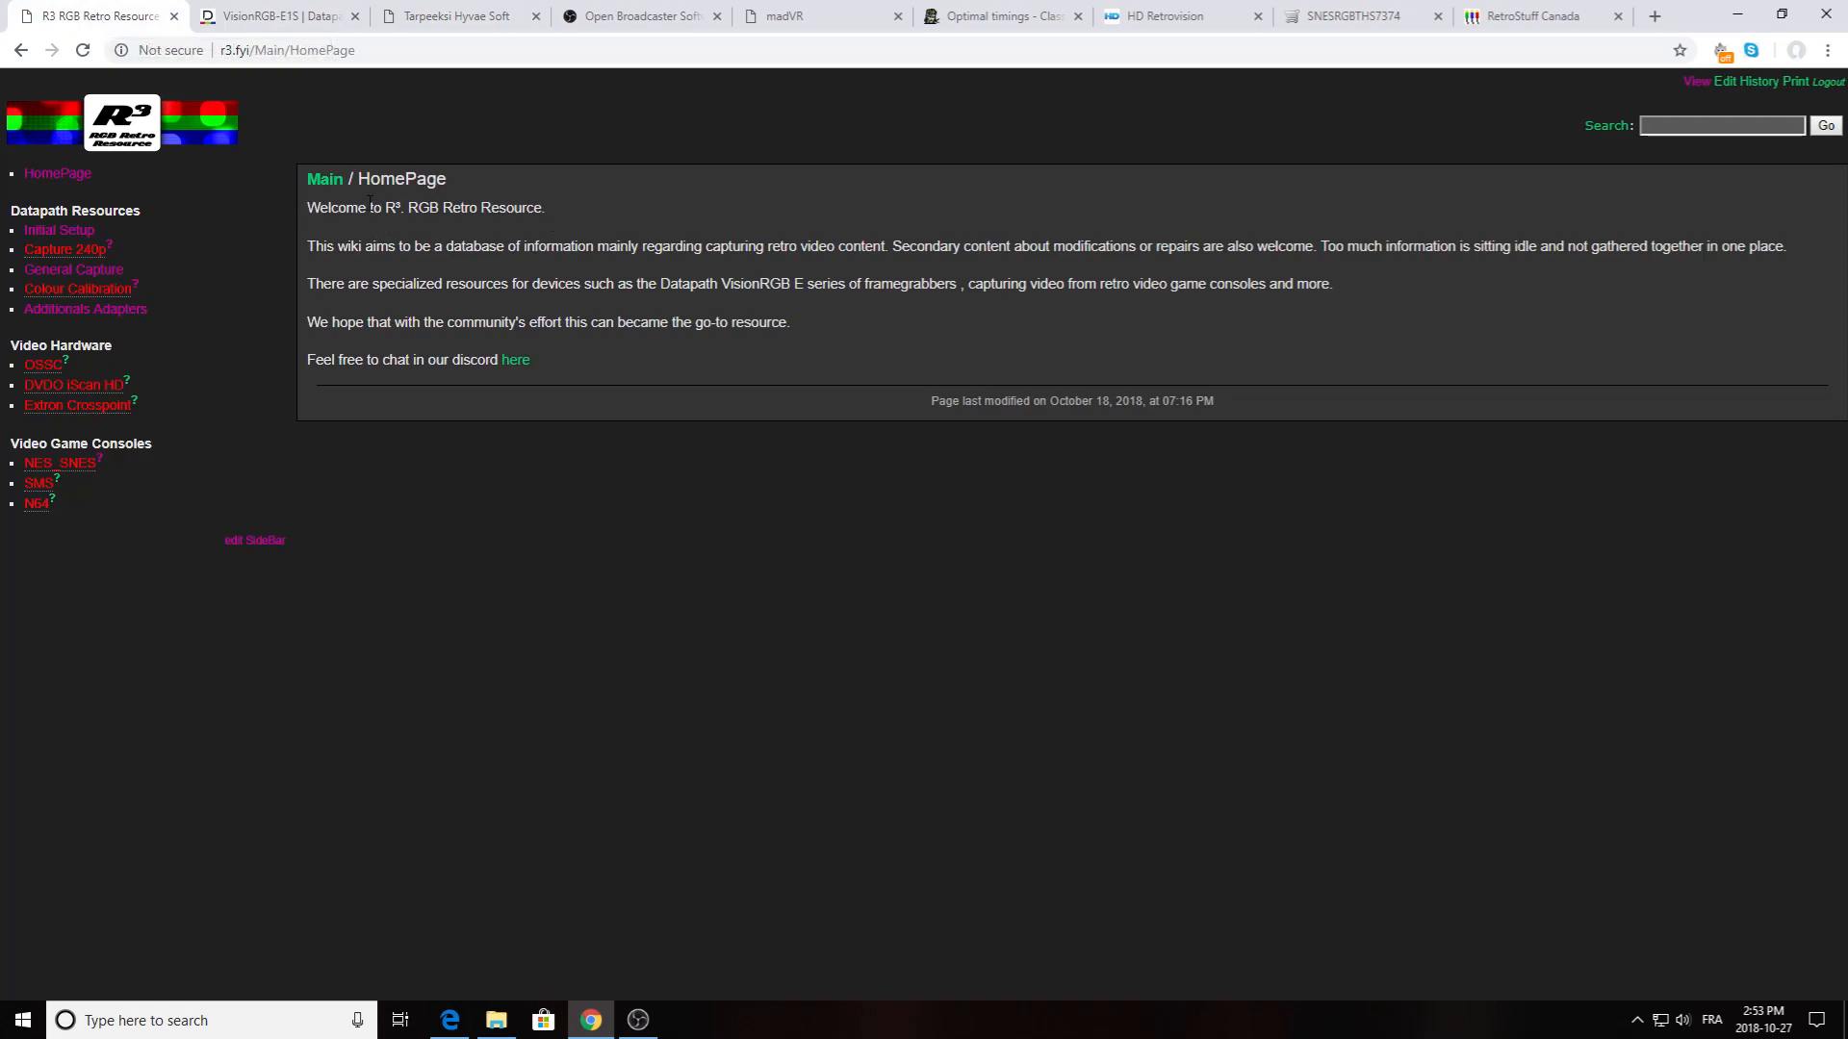
pyautogui.moveTo(424, 237)
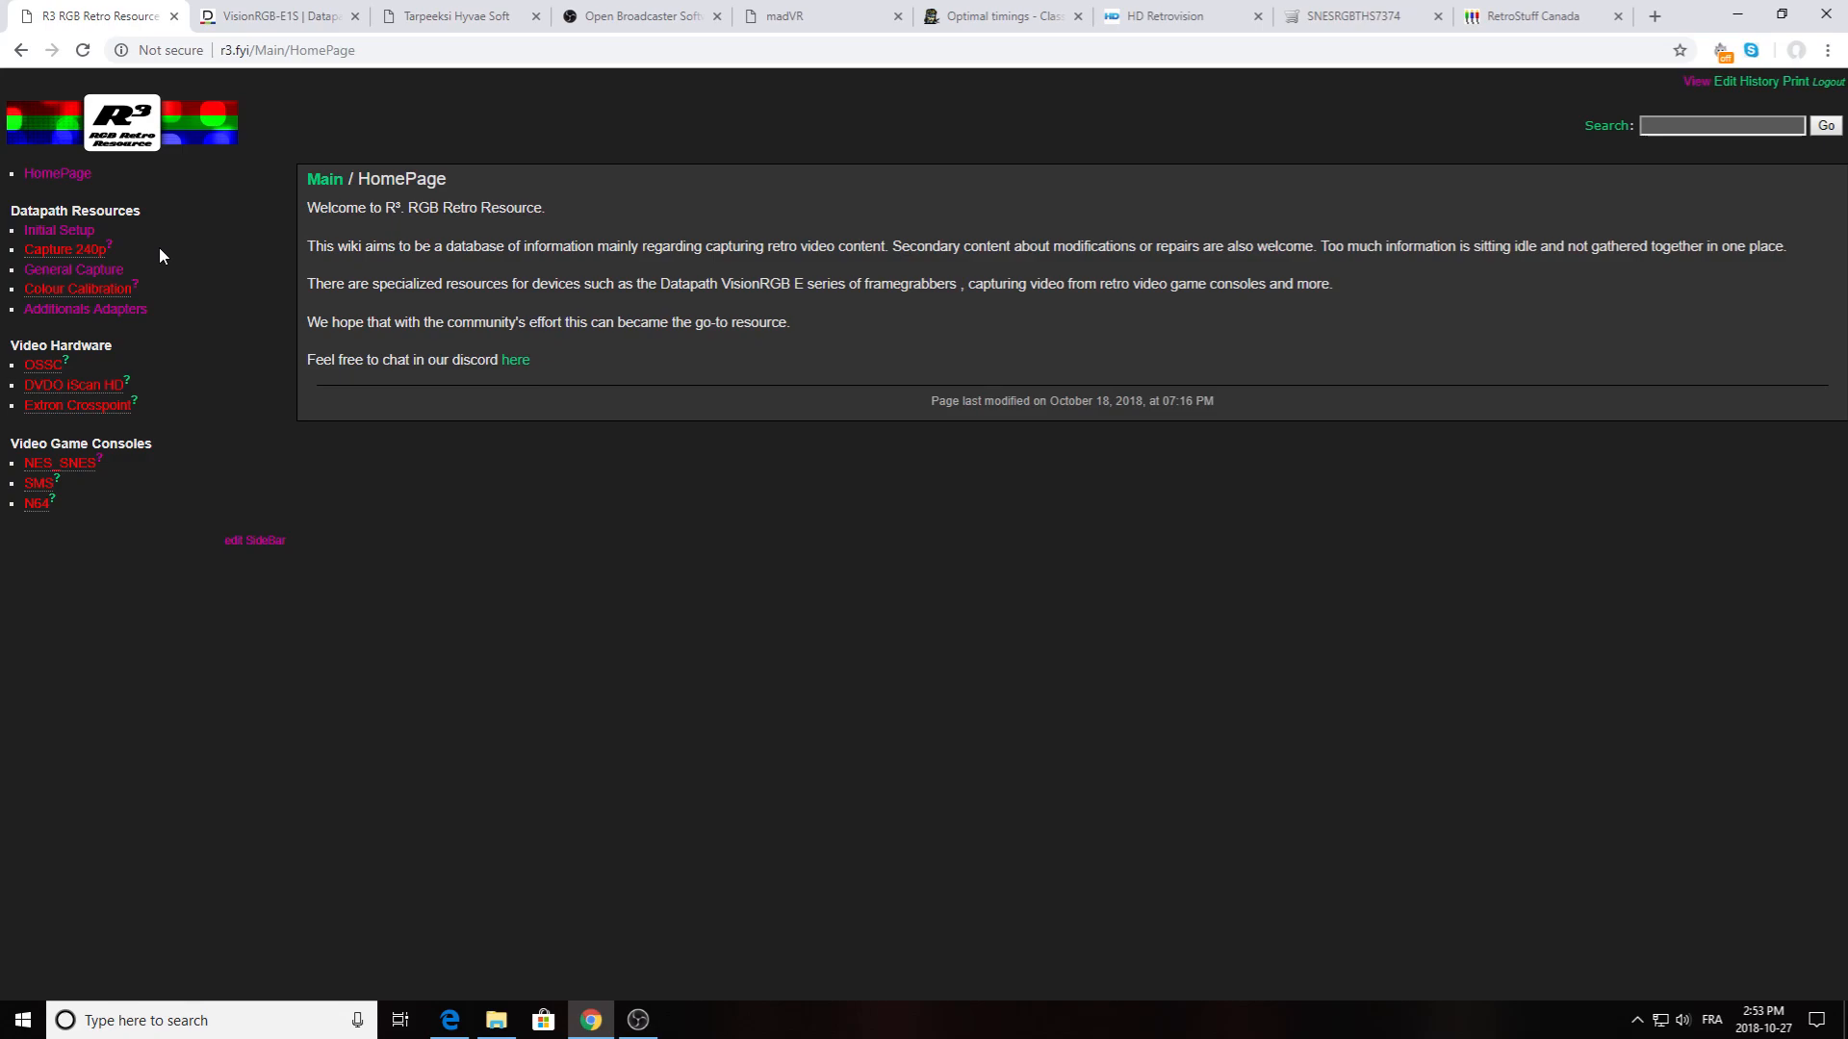
pyautogui.moveTo(1626, 522)
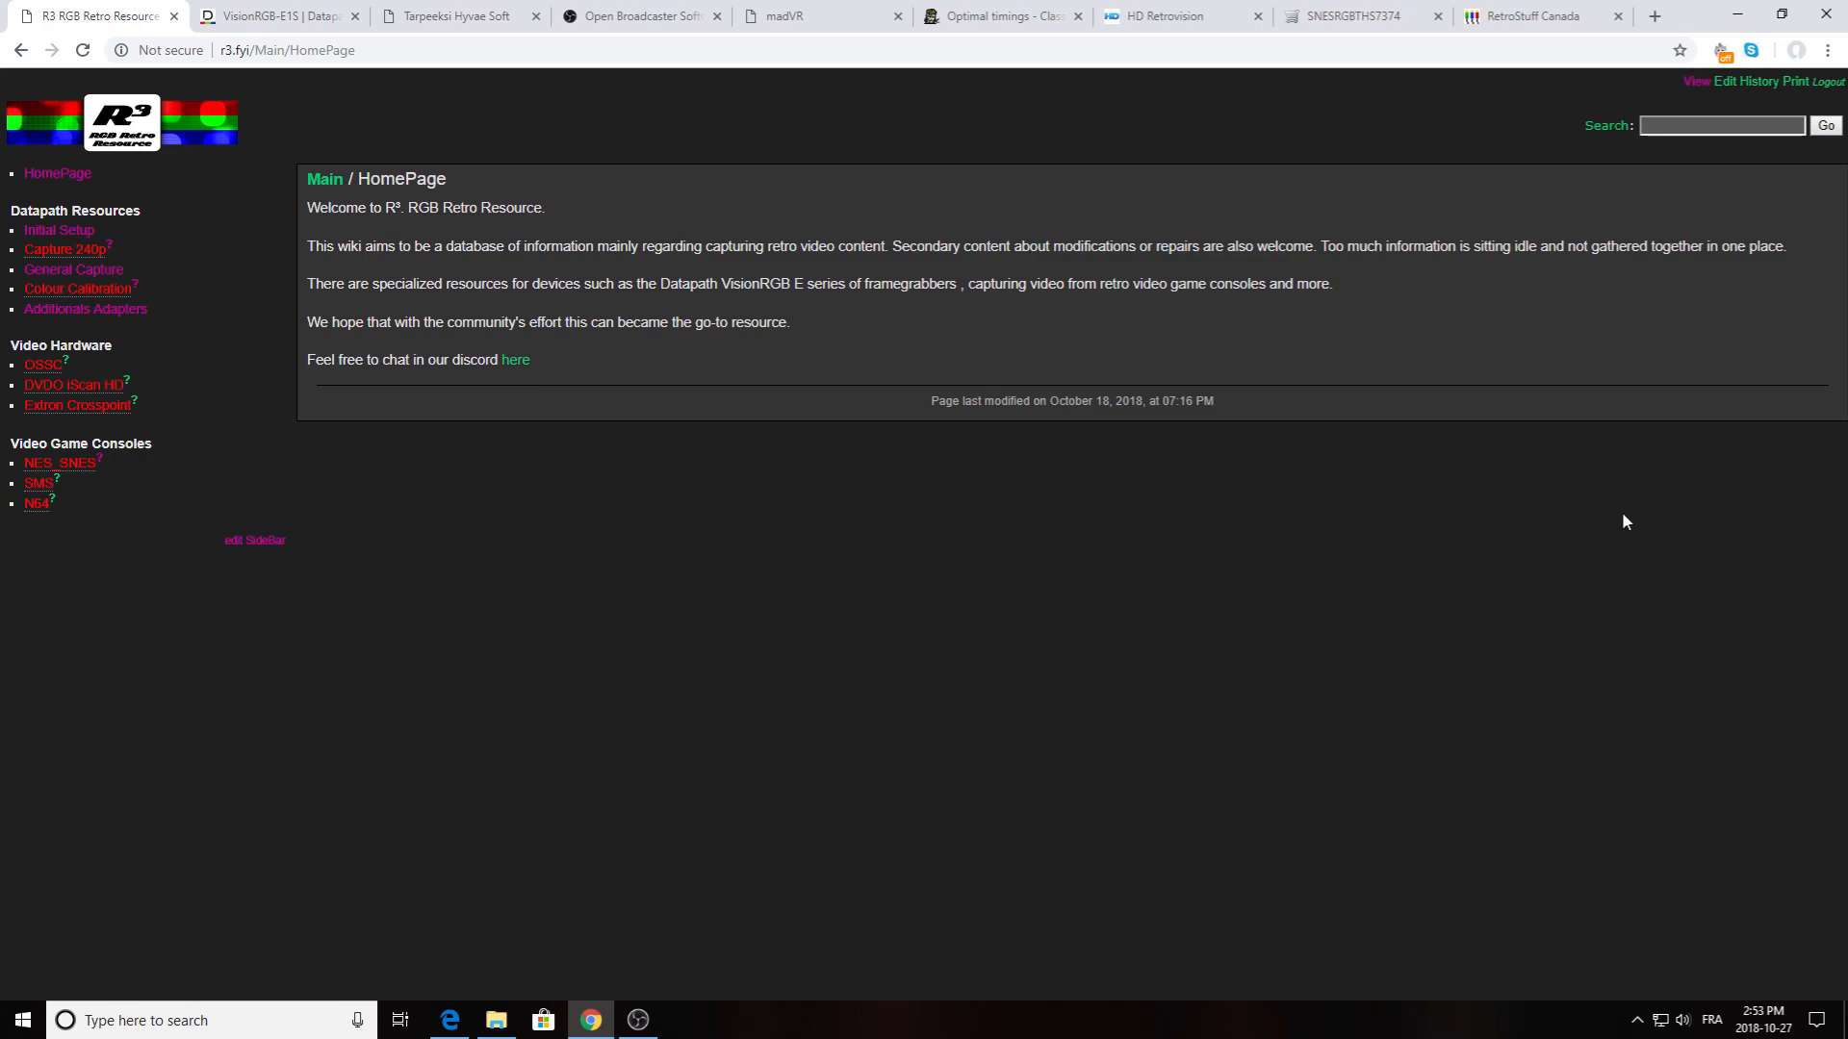
pyautogui.moveTo(1743, 15)
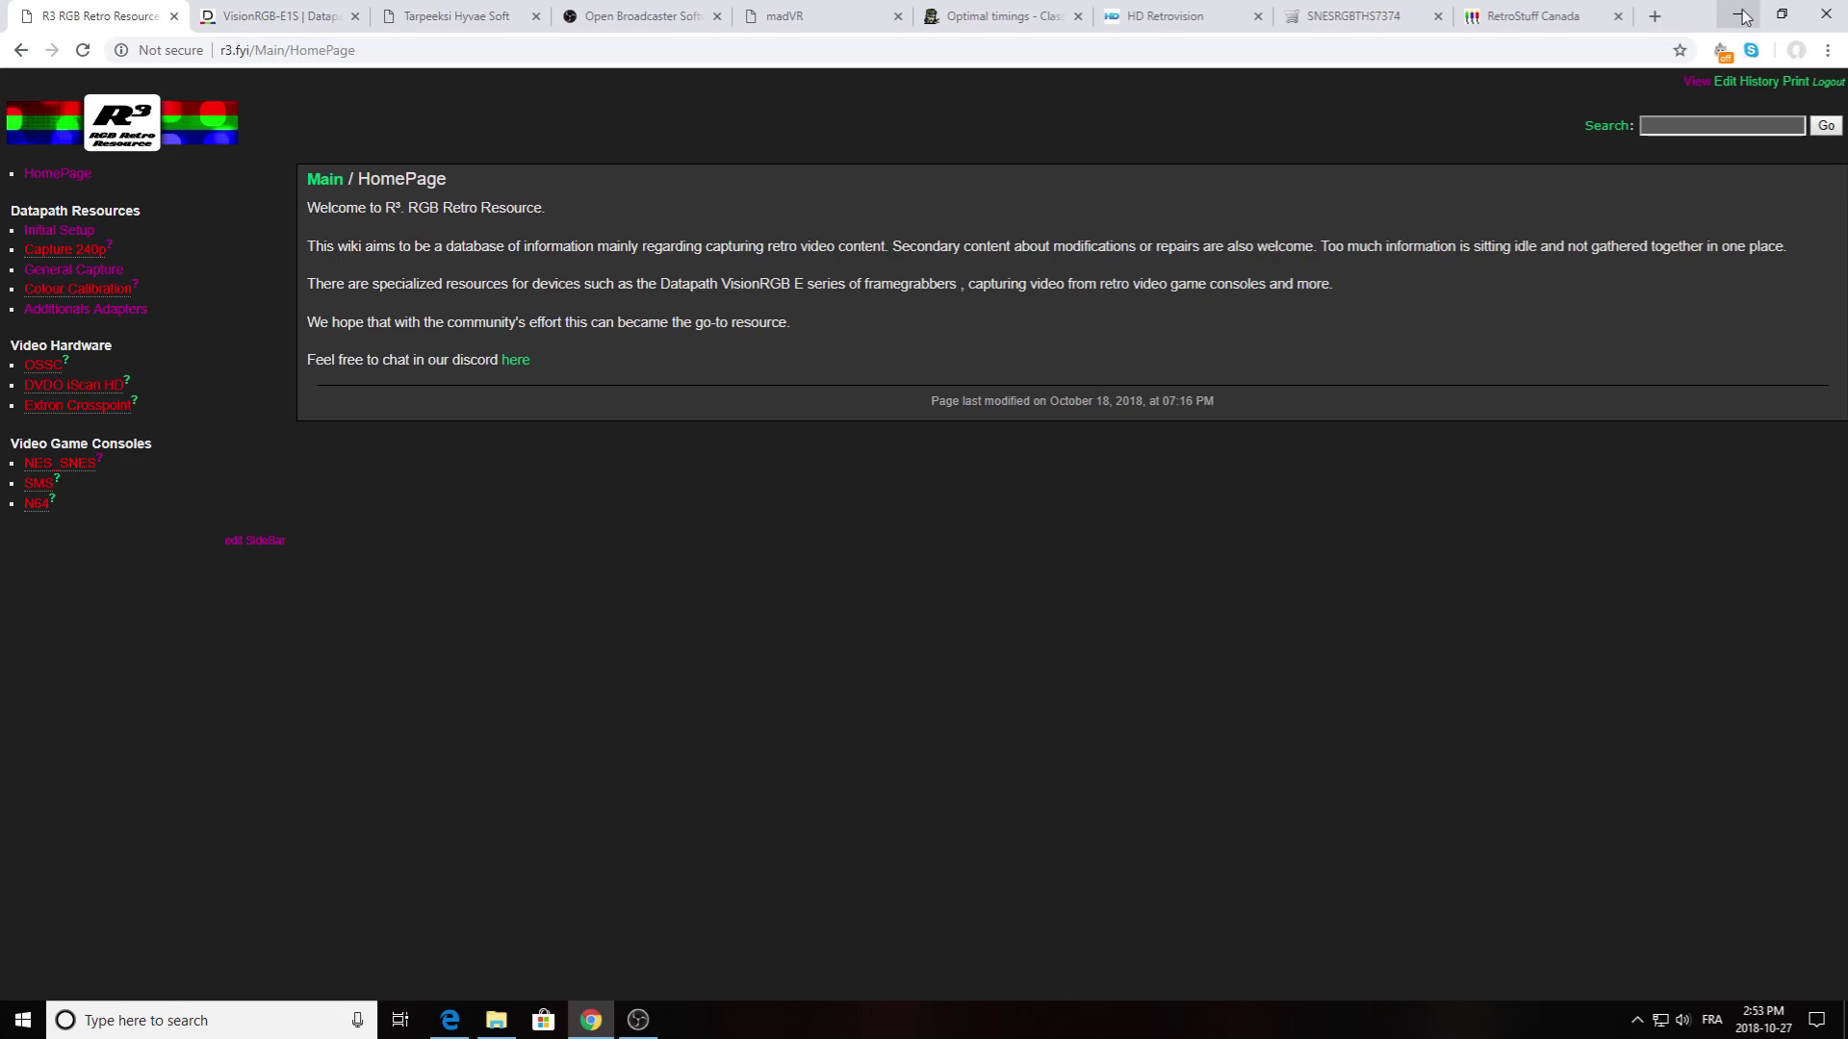
# - Minimize Chrome and launch the Vision capture app from Start menu search
pyautogui.click(1742, 14)
pyautogui.write('vision')
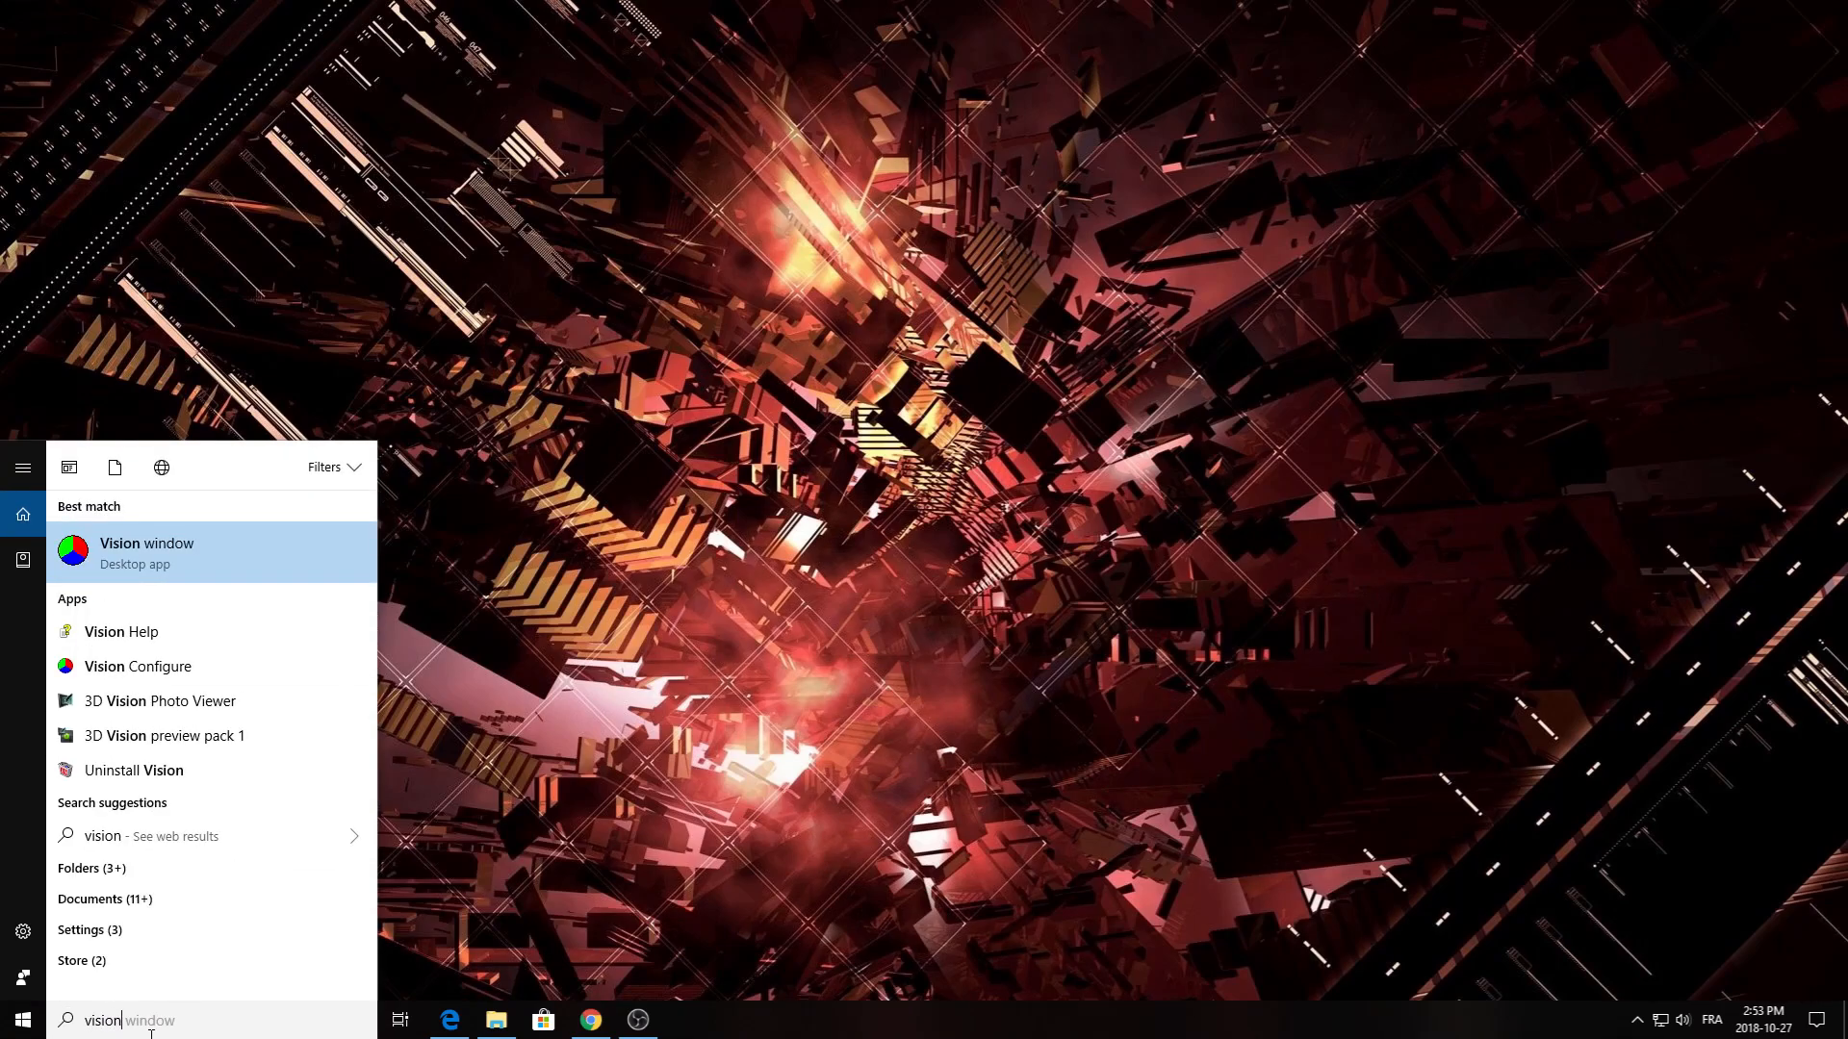
pyautogui.click(146, 552)
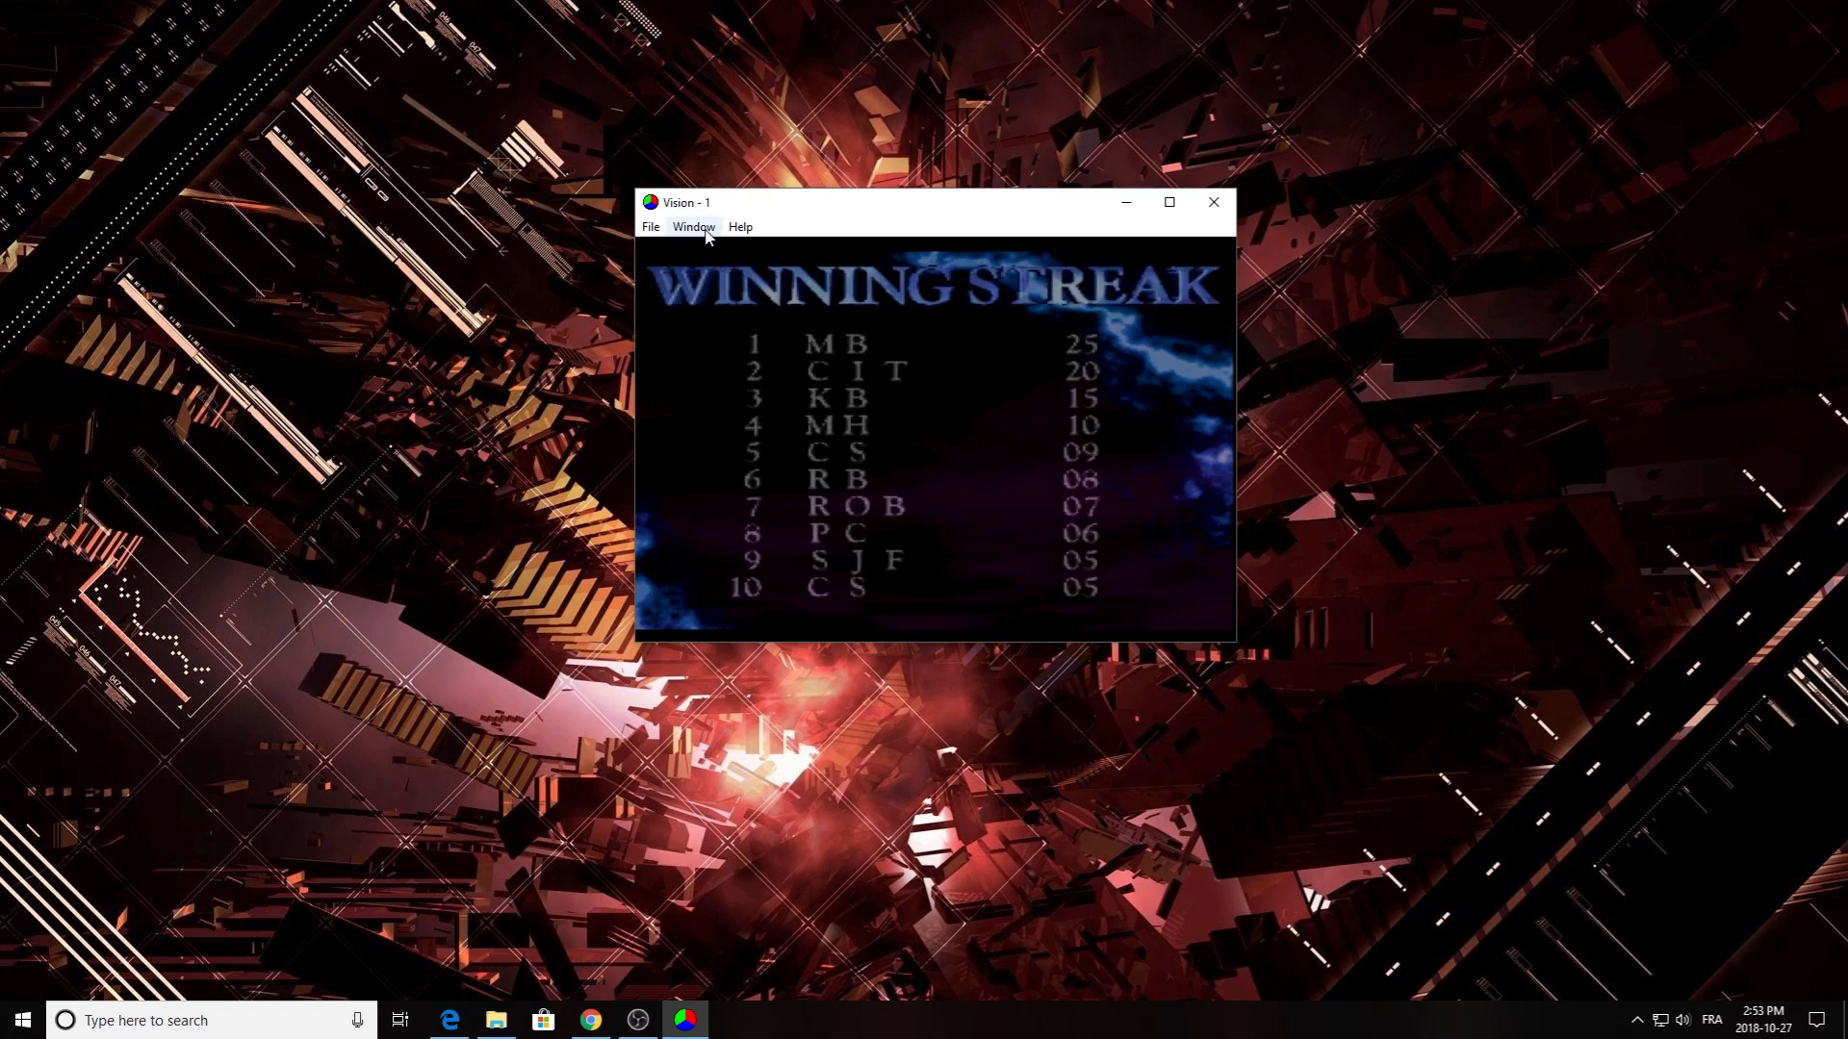
# - Open Window Properties to check the 256x240 size with no aspect ratio kept
pyautogui.click(693, 226)
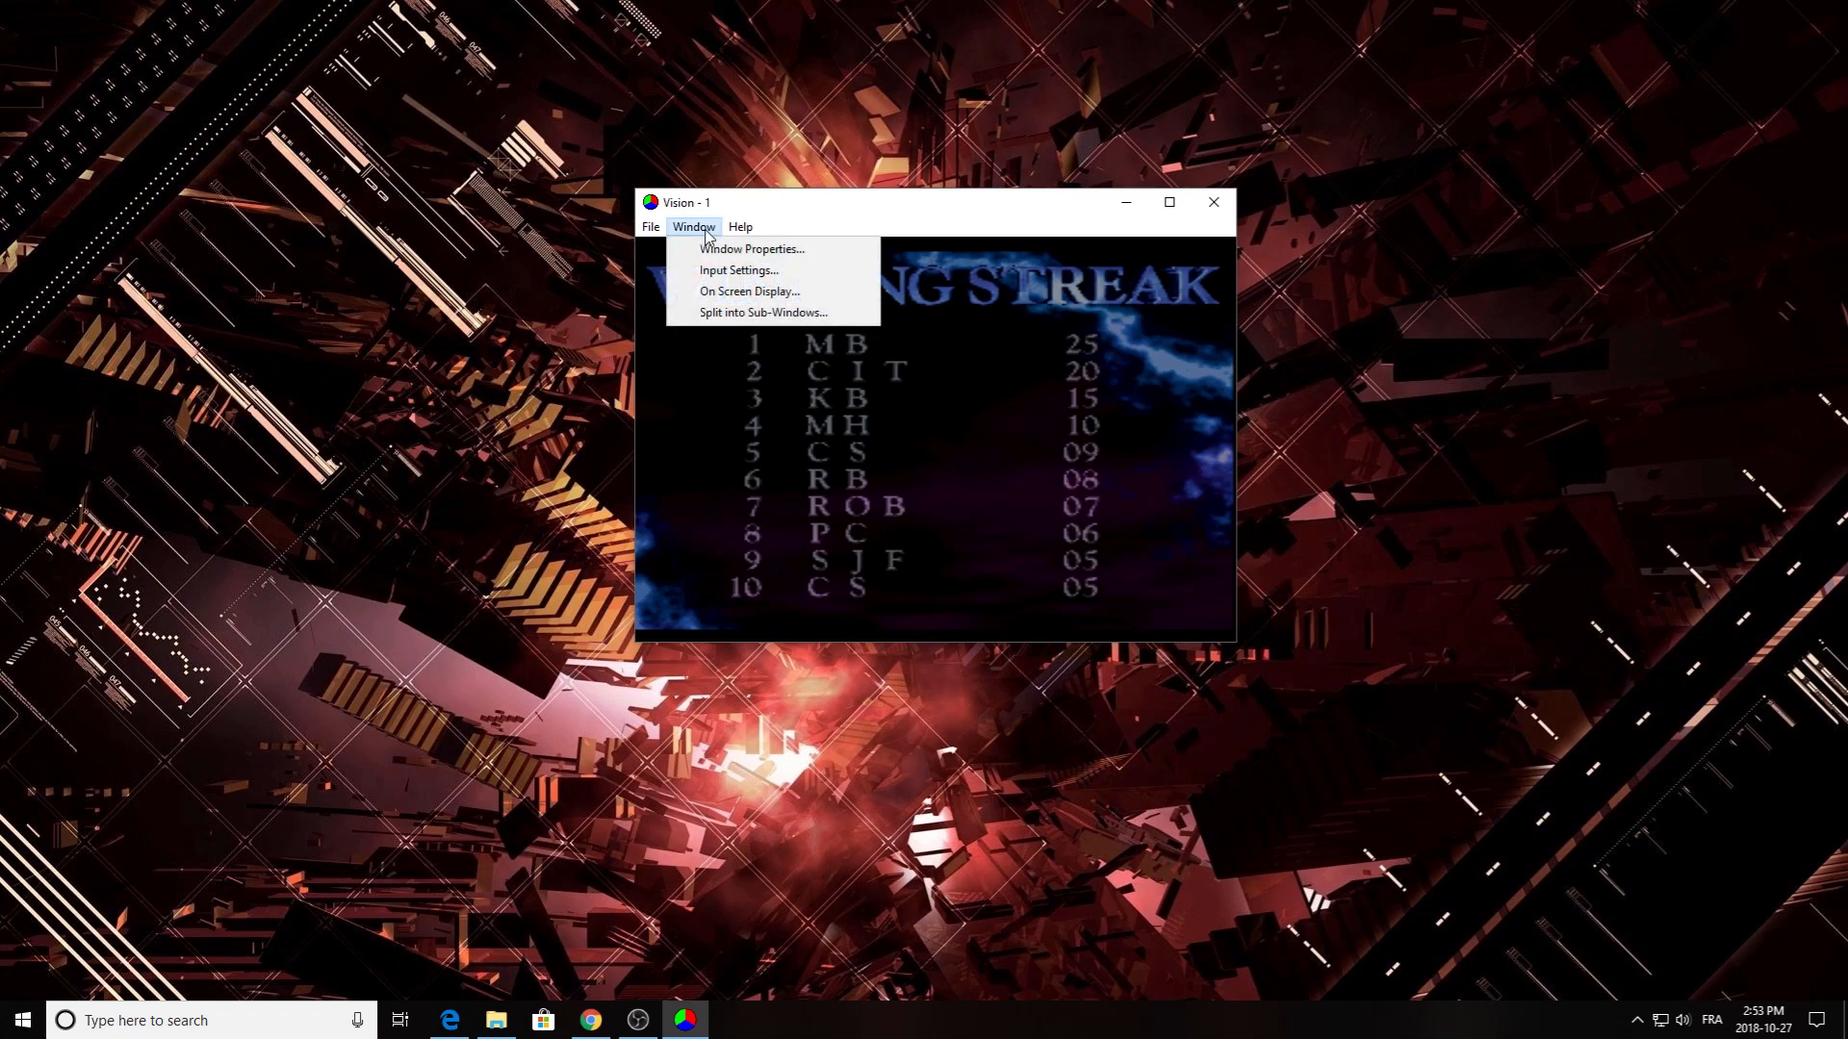
pyautogui.click(752, 248)
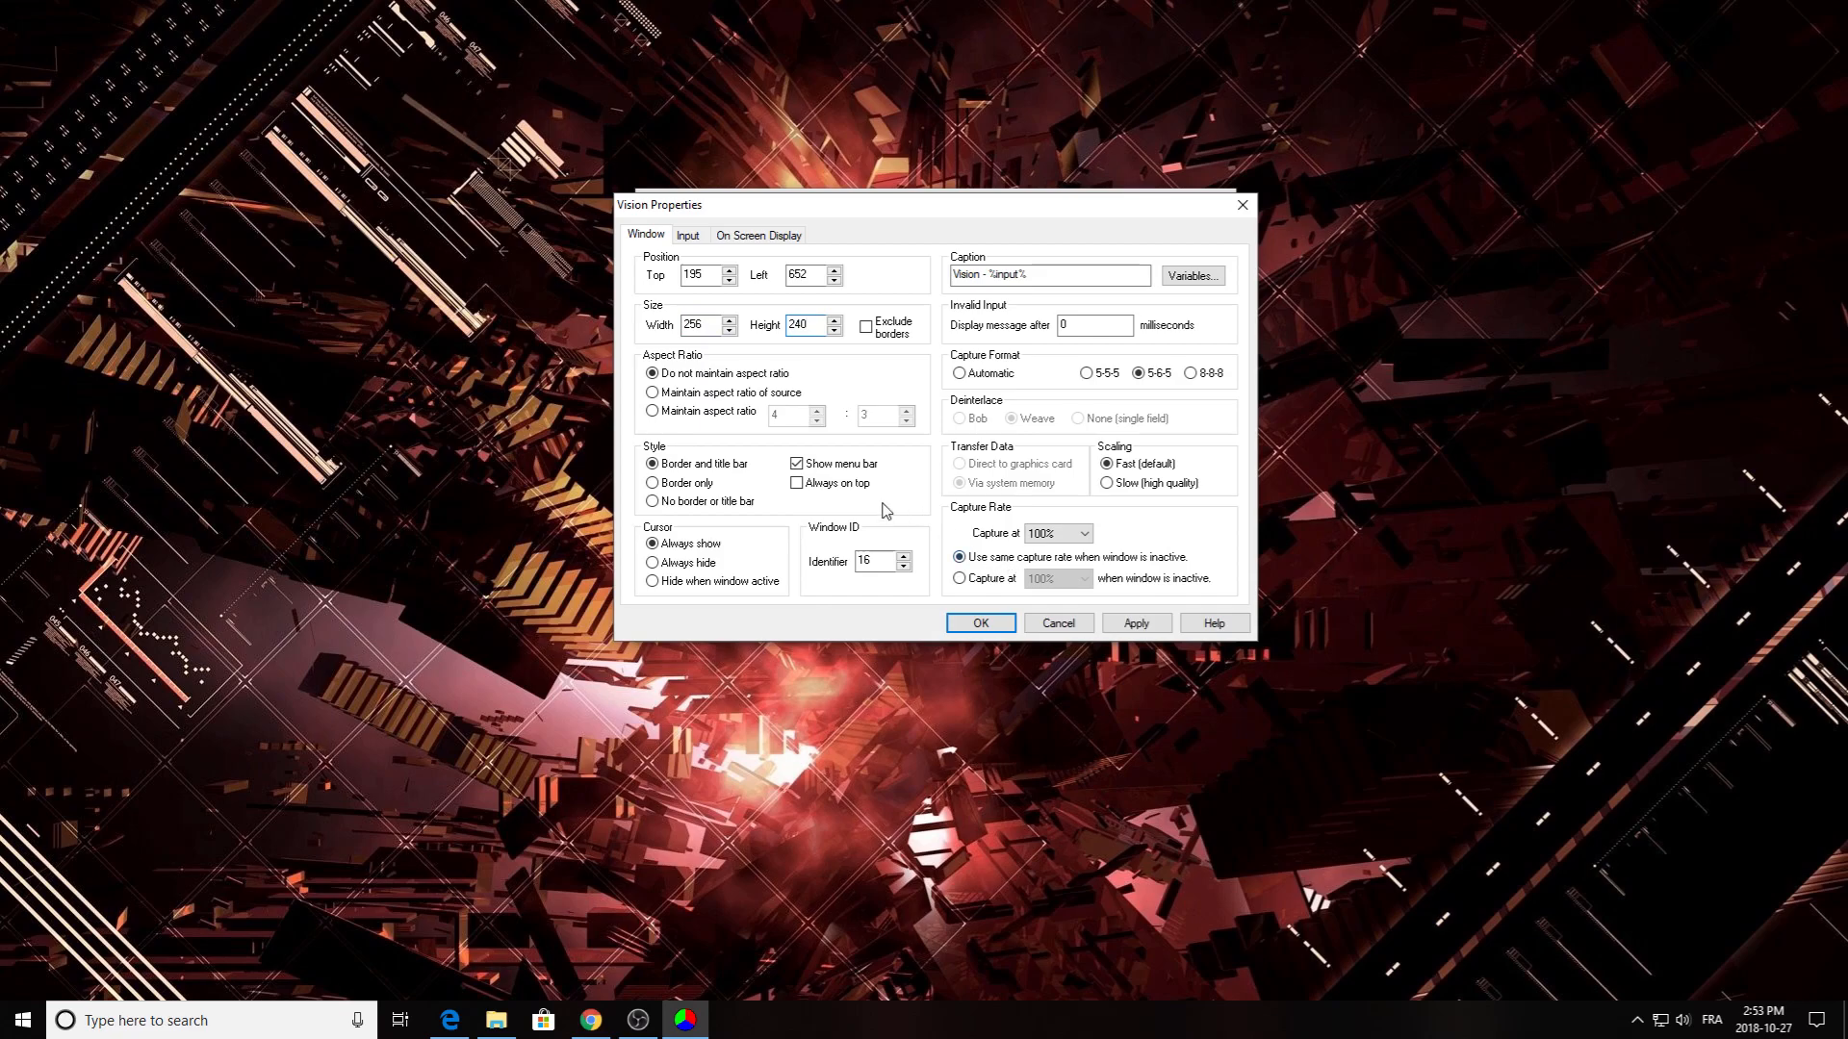
pyautogui.moveTo(721, 358)
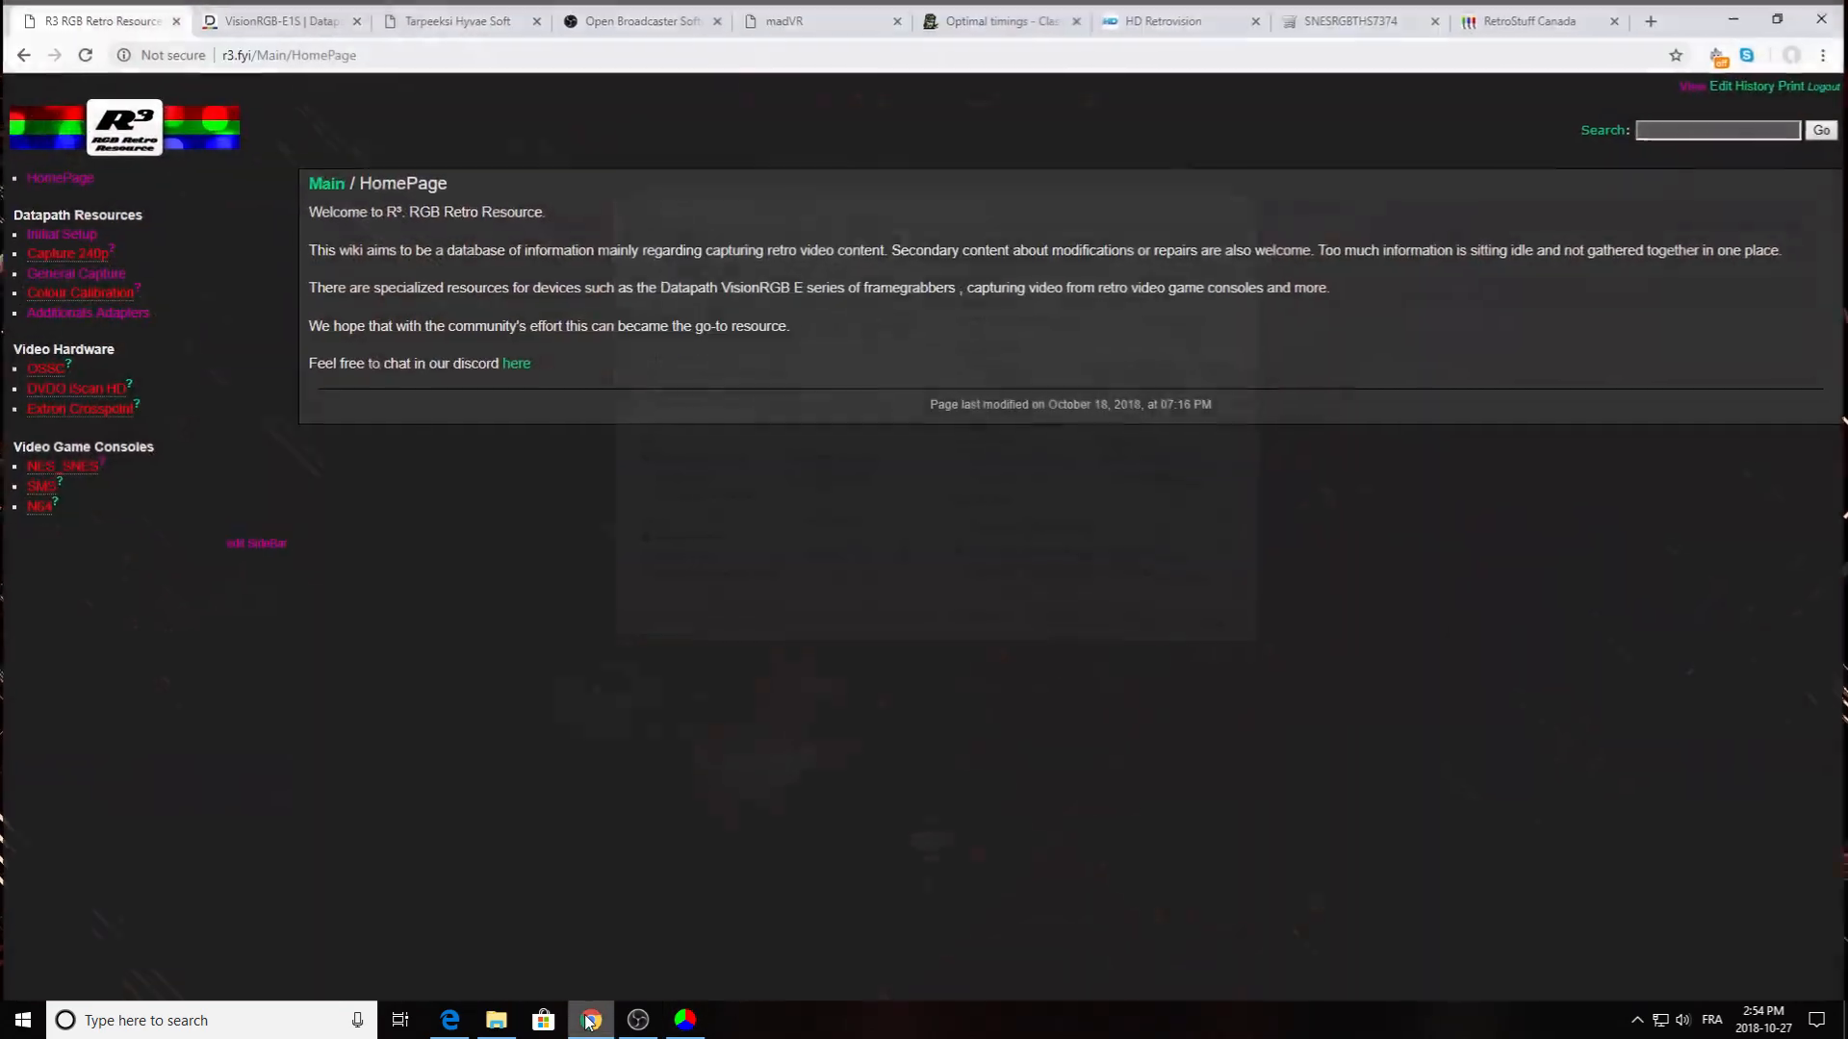
# - Check the SNES 256x239/224 row on the OSSC Optimal timings page
pyautogui.click(996, 20)
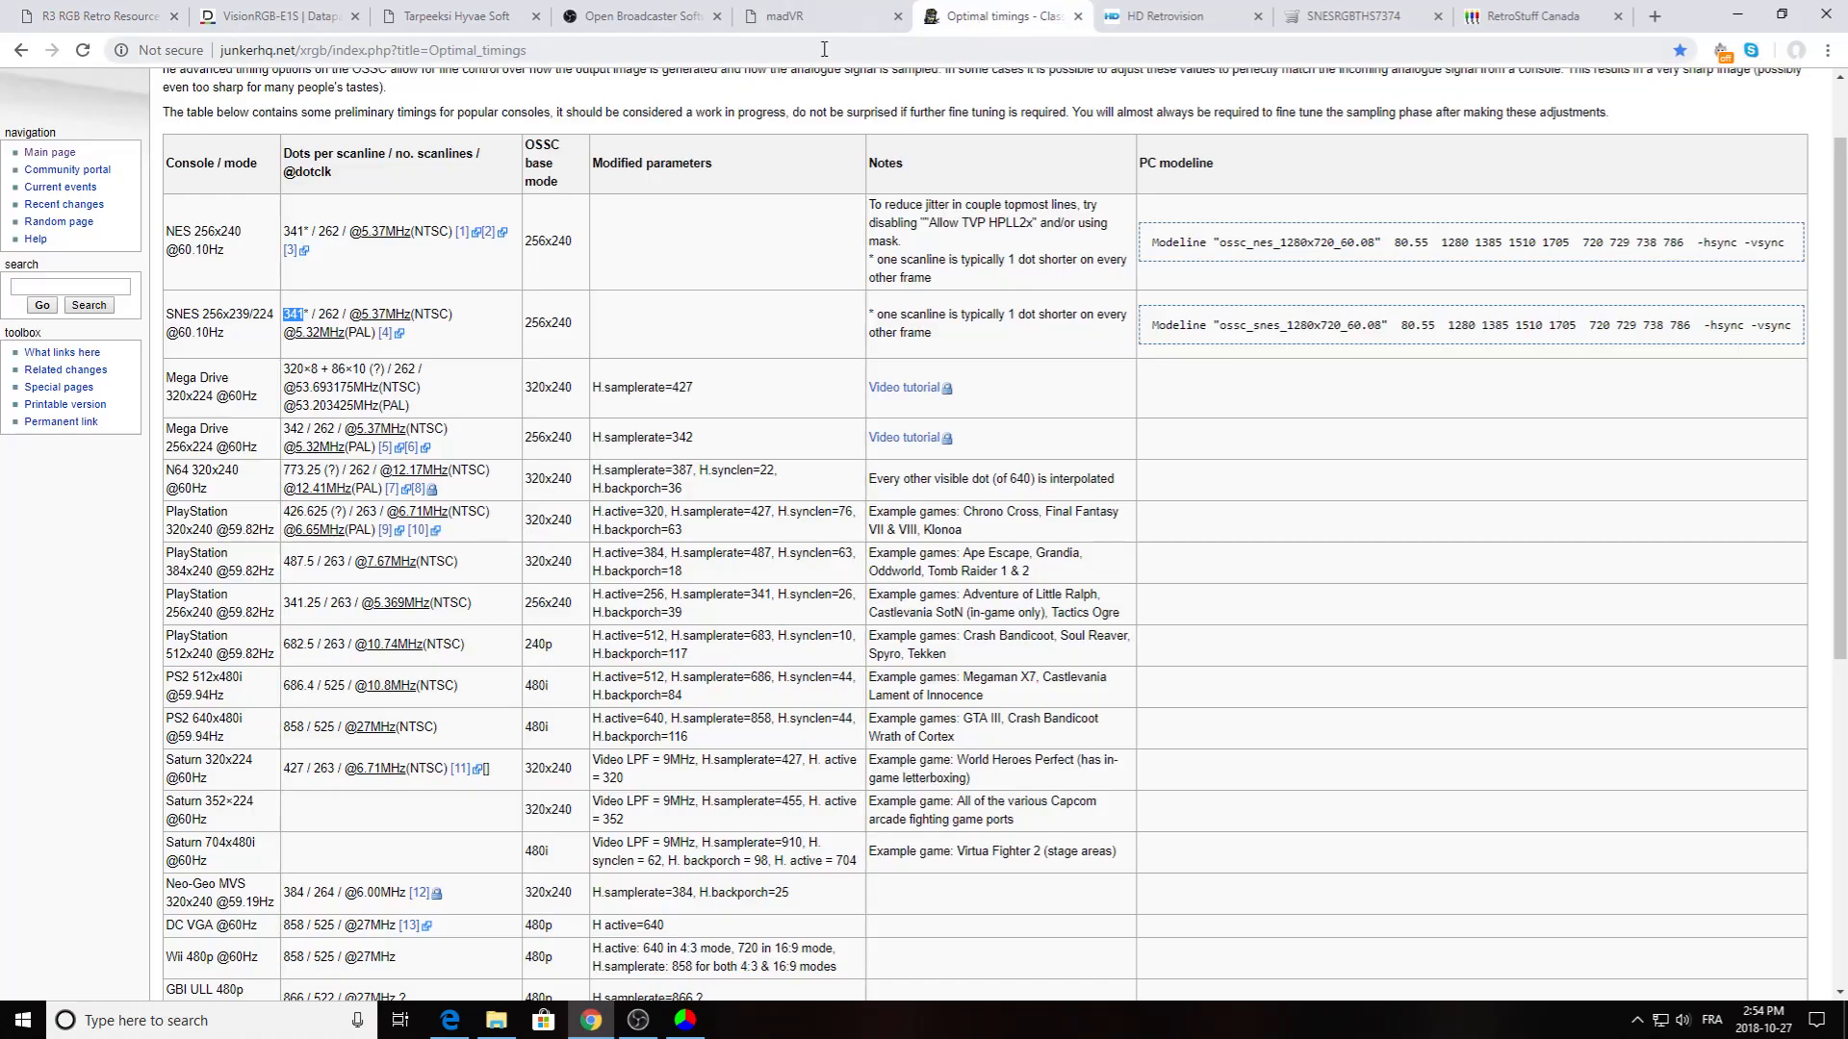
pyautogui.moveTo(582, 311)
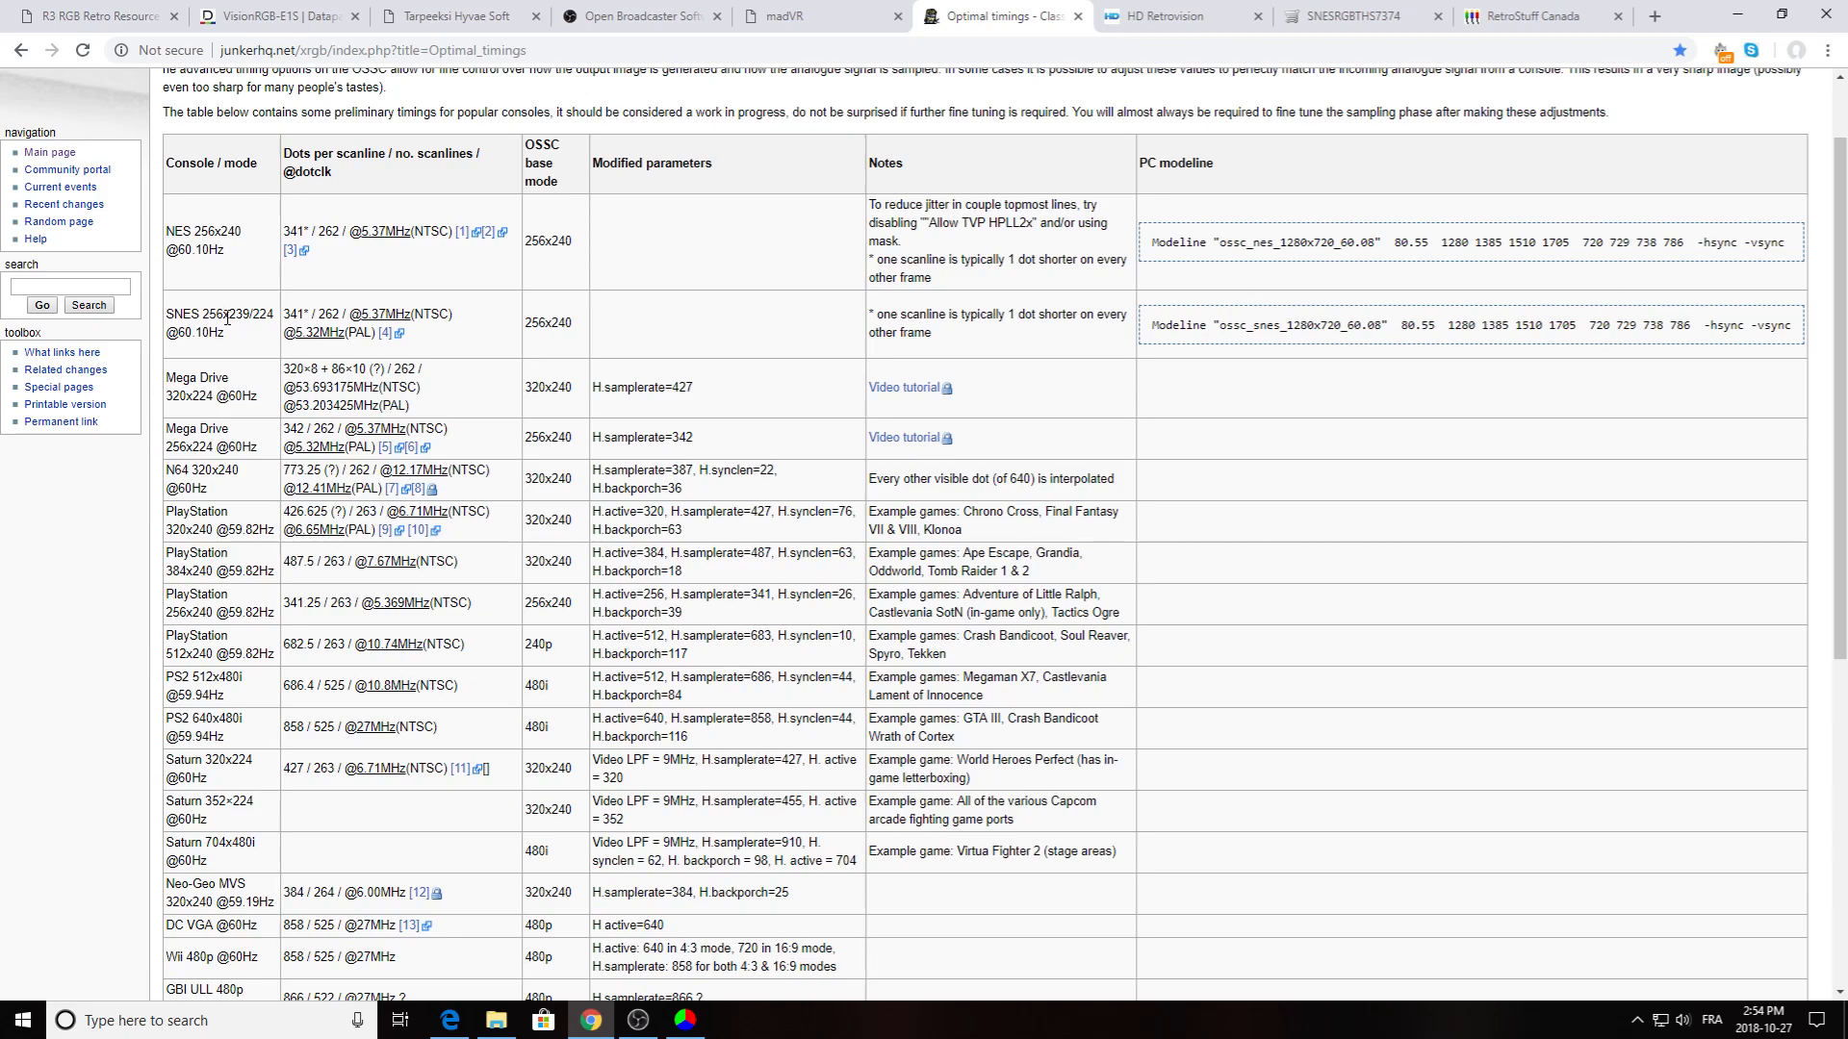
pyautogui.moveTo(266, 318)
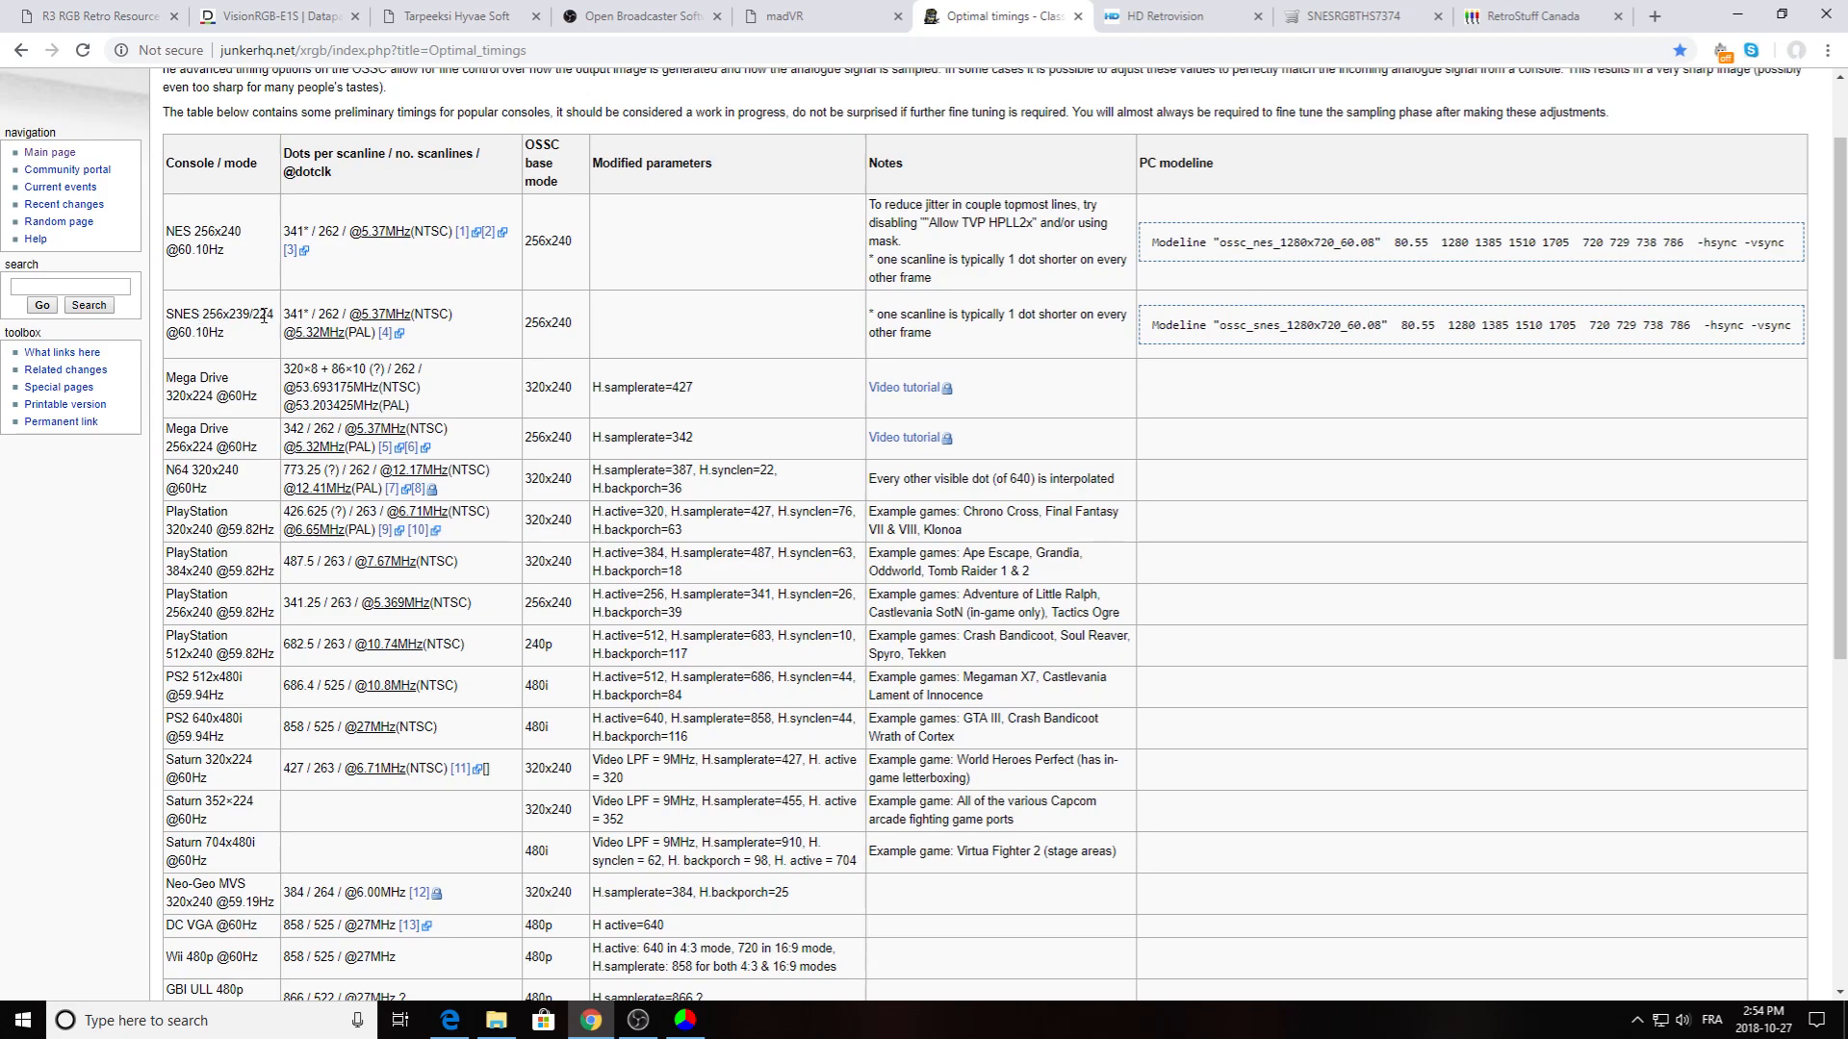
# - Set window height 240, exclude borders, 8:8:8 capture and Slow (high quality) scaling
pyautogui.doubleClick(262, 314)
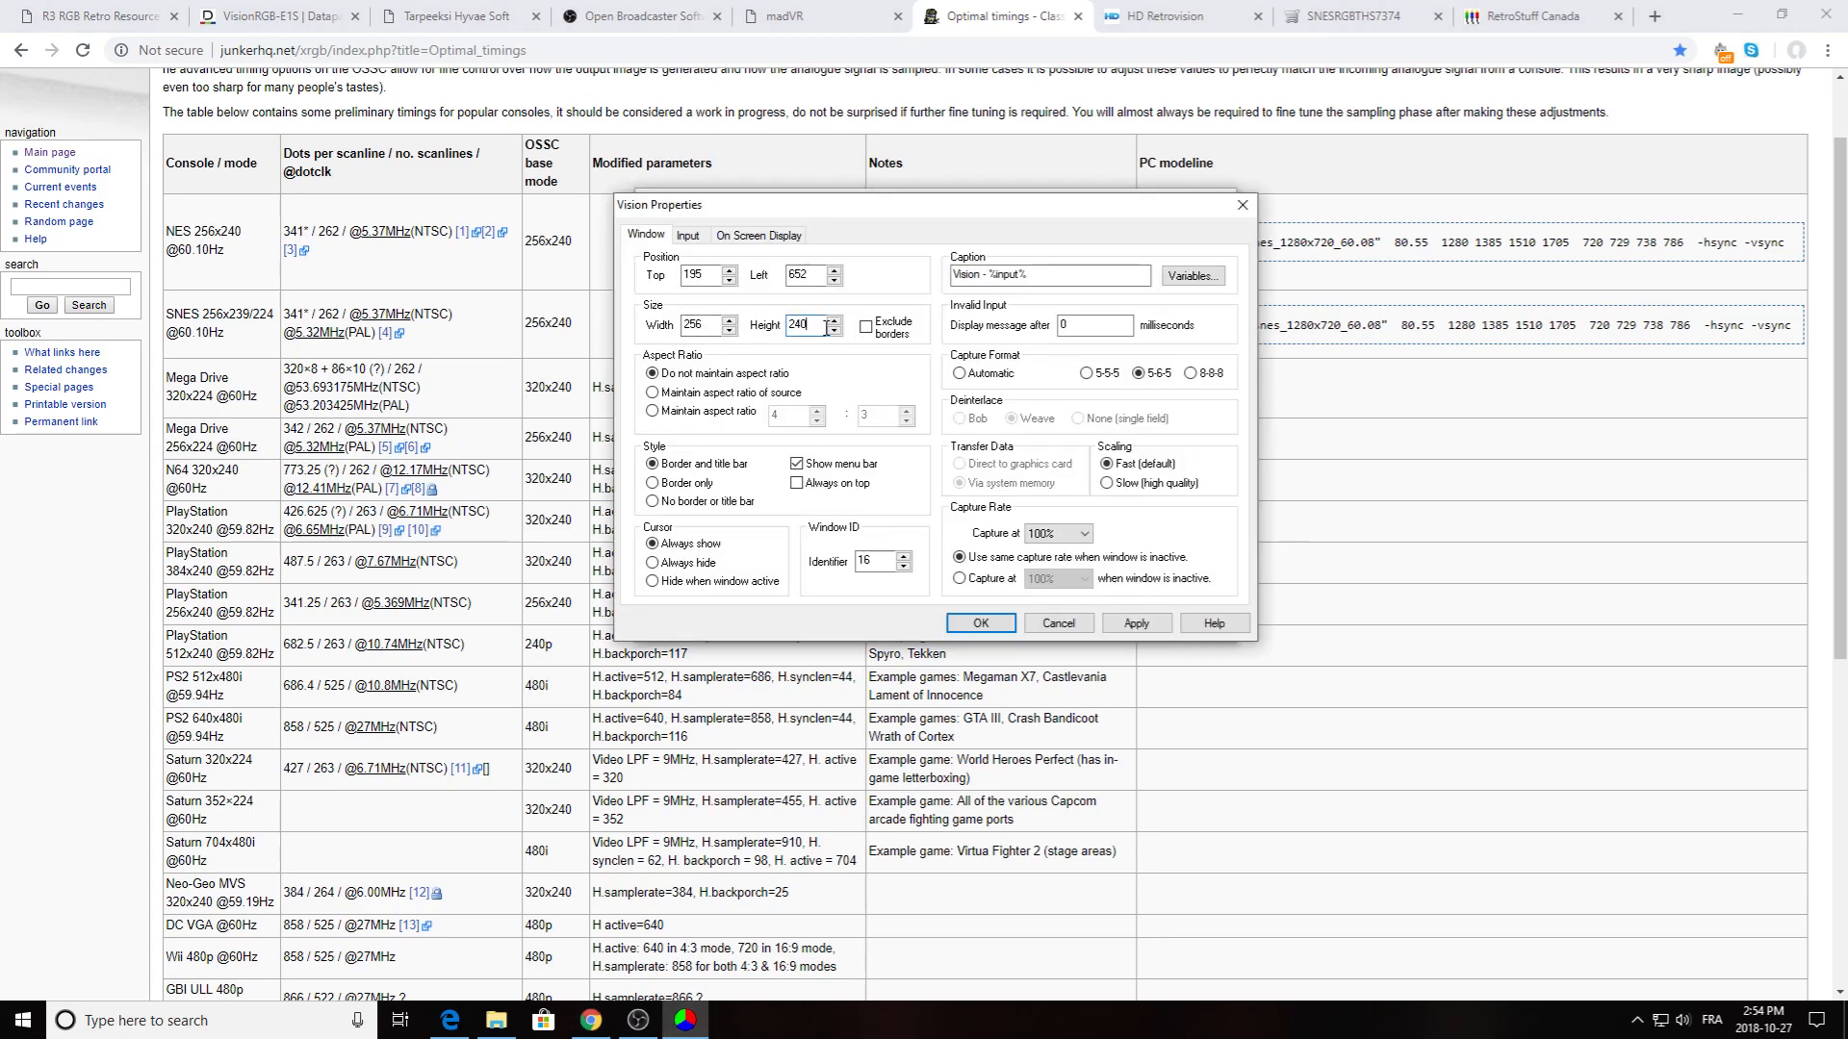
pyautogui.moveTo(829, 334)
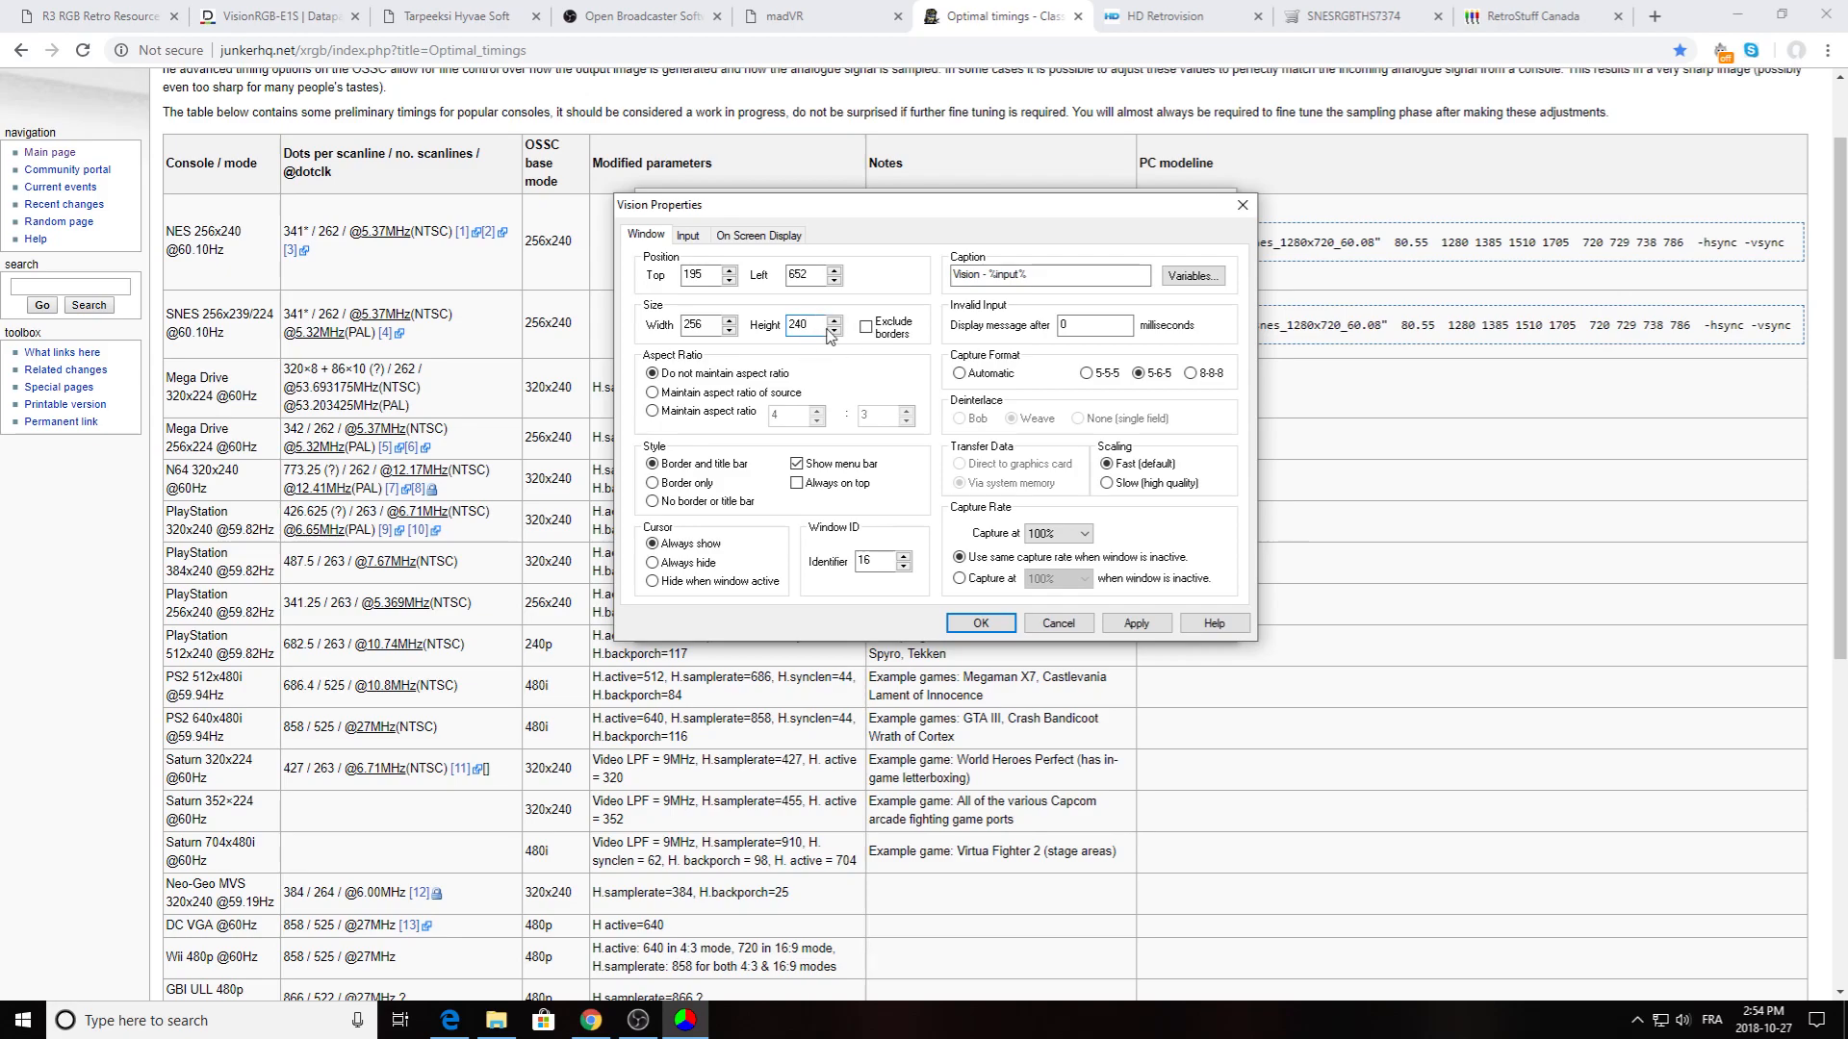
pyautogui.click(868, 327)
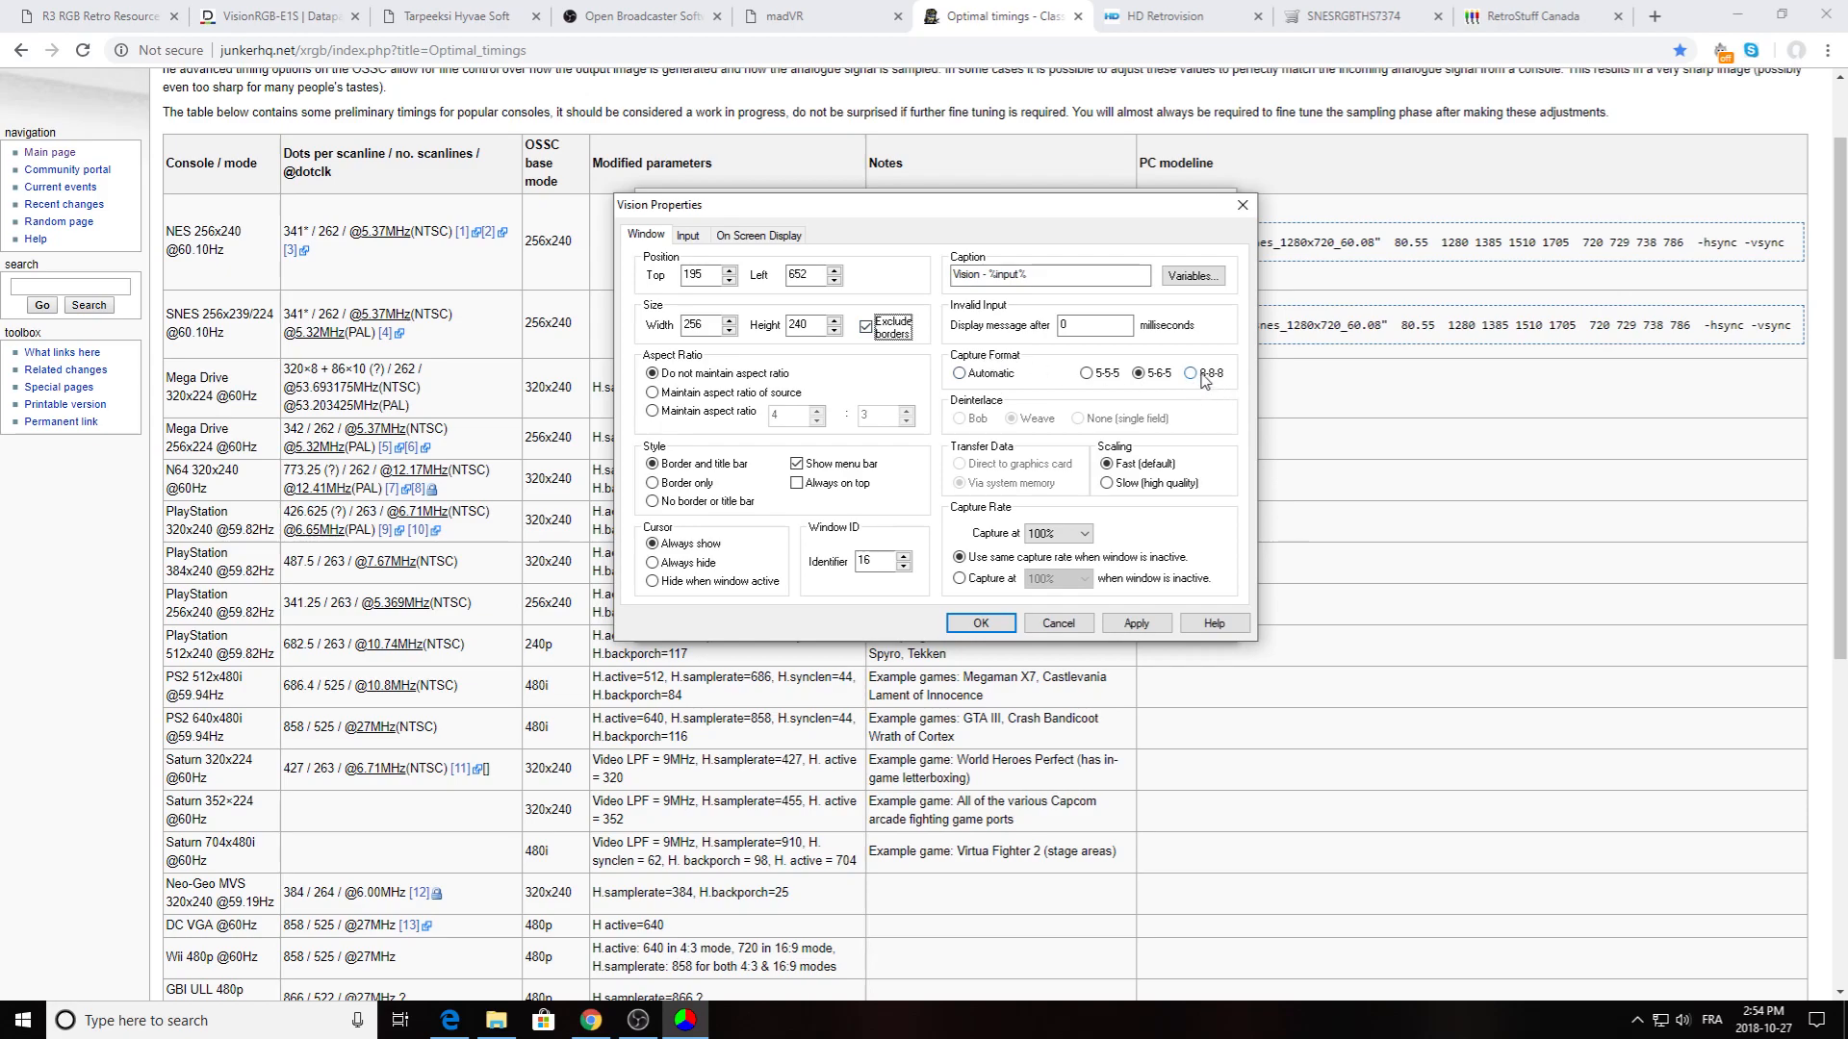
pyautogui.click(1192, 374)
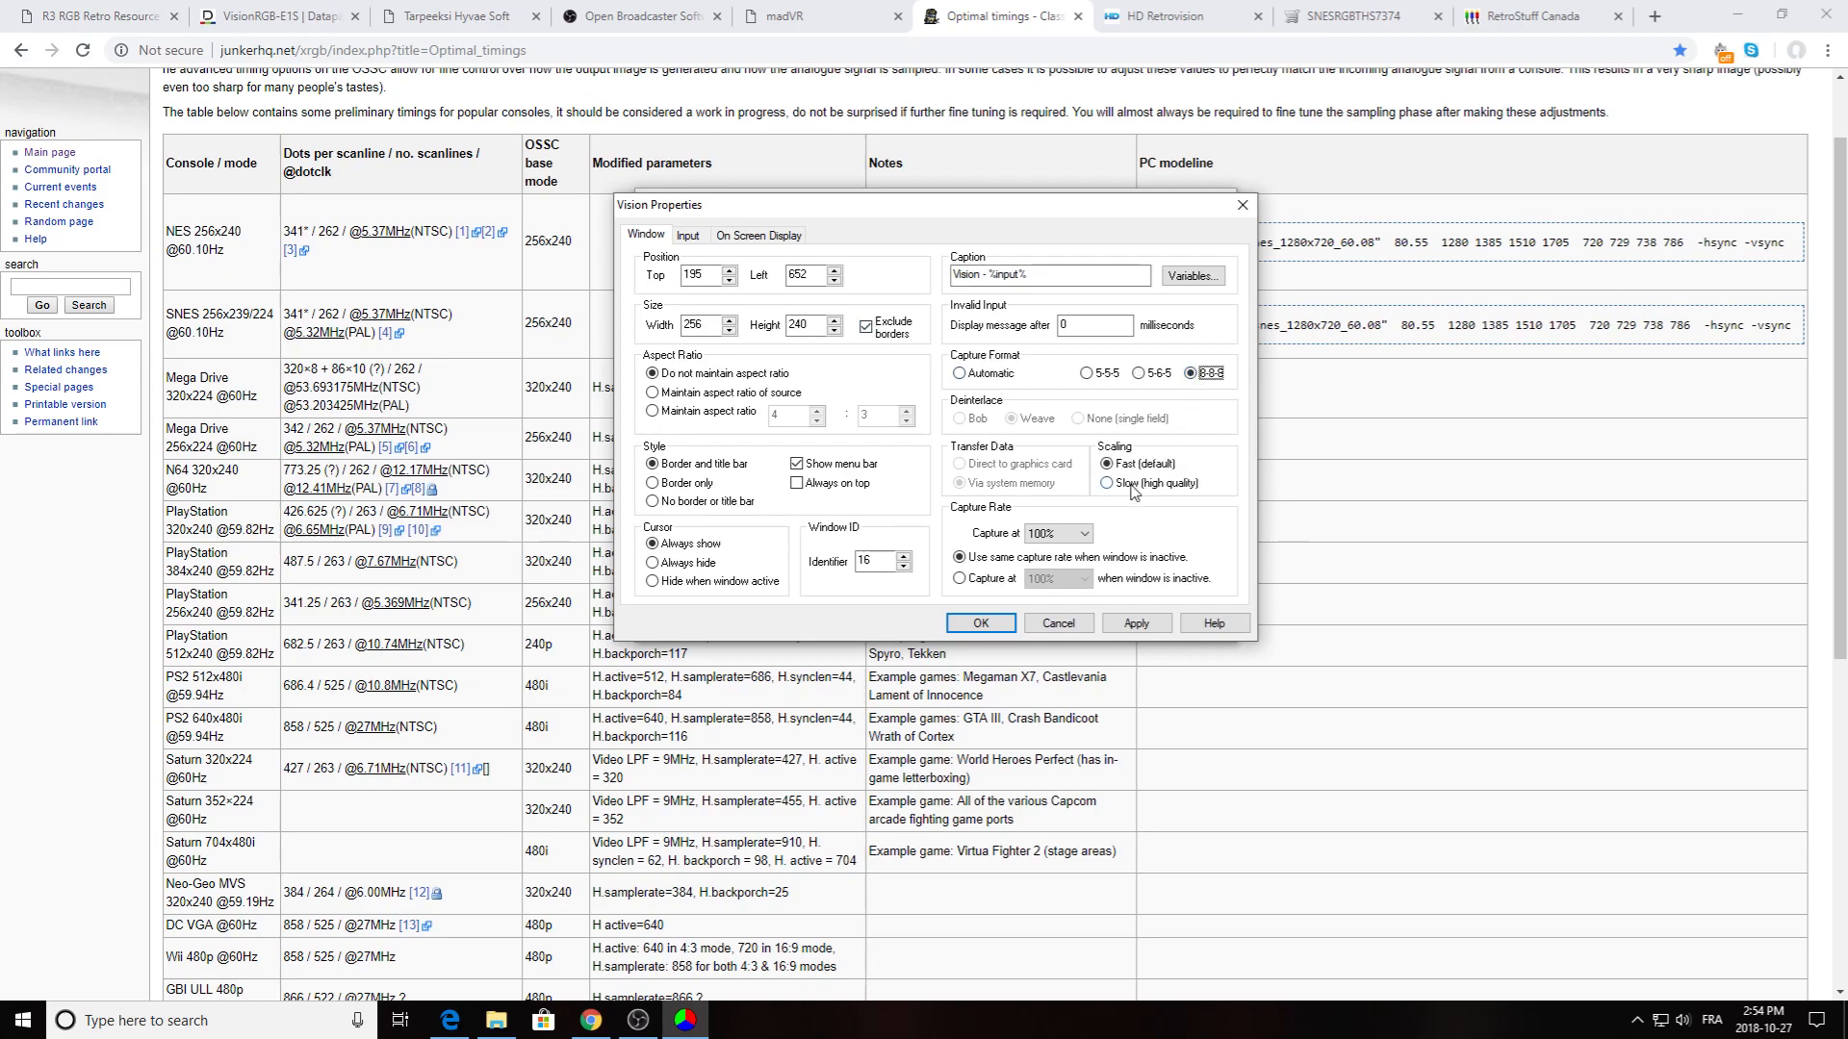
pyautogui.click(1107, 483)
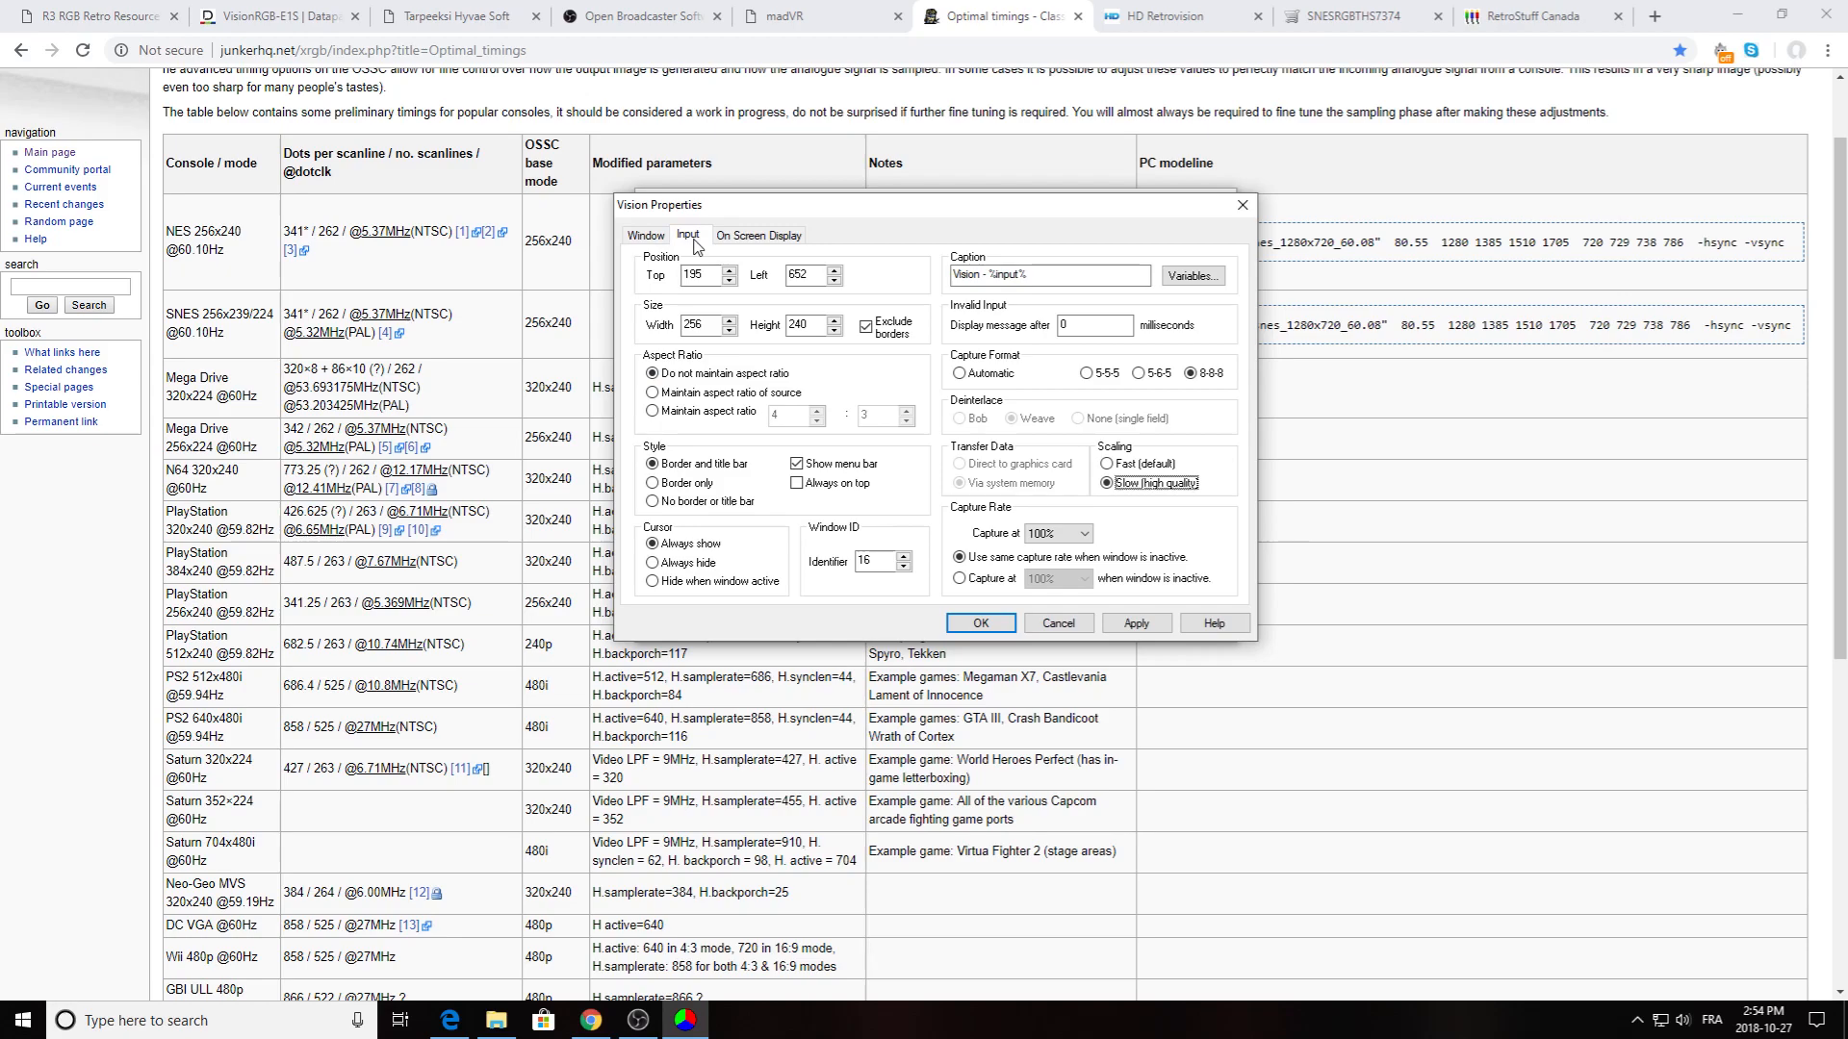
# - Confirm input resolution 256x240 at 60.09 Hz in the Input settings
pyautogui.click(688, 235)
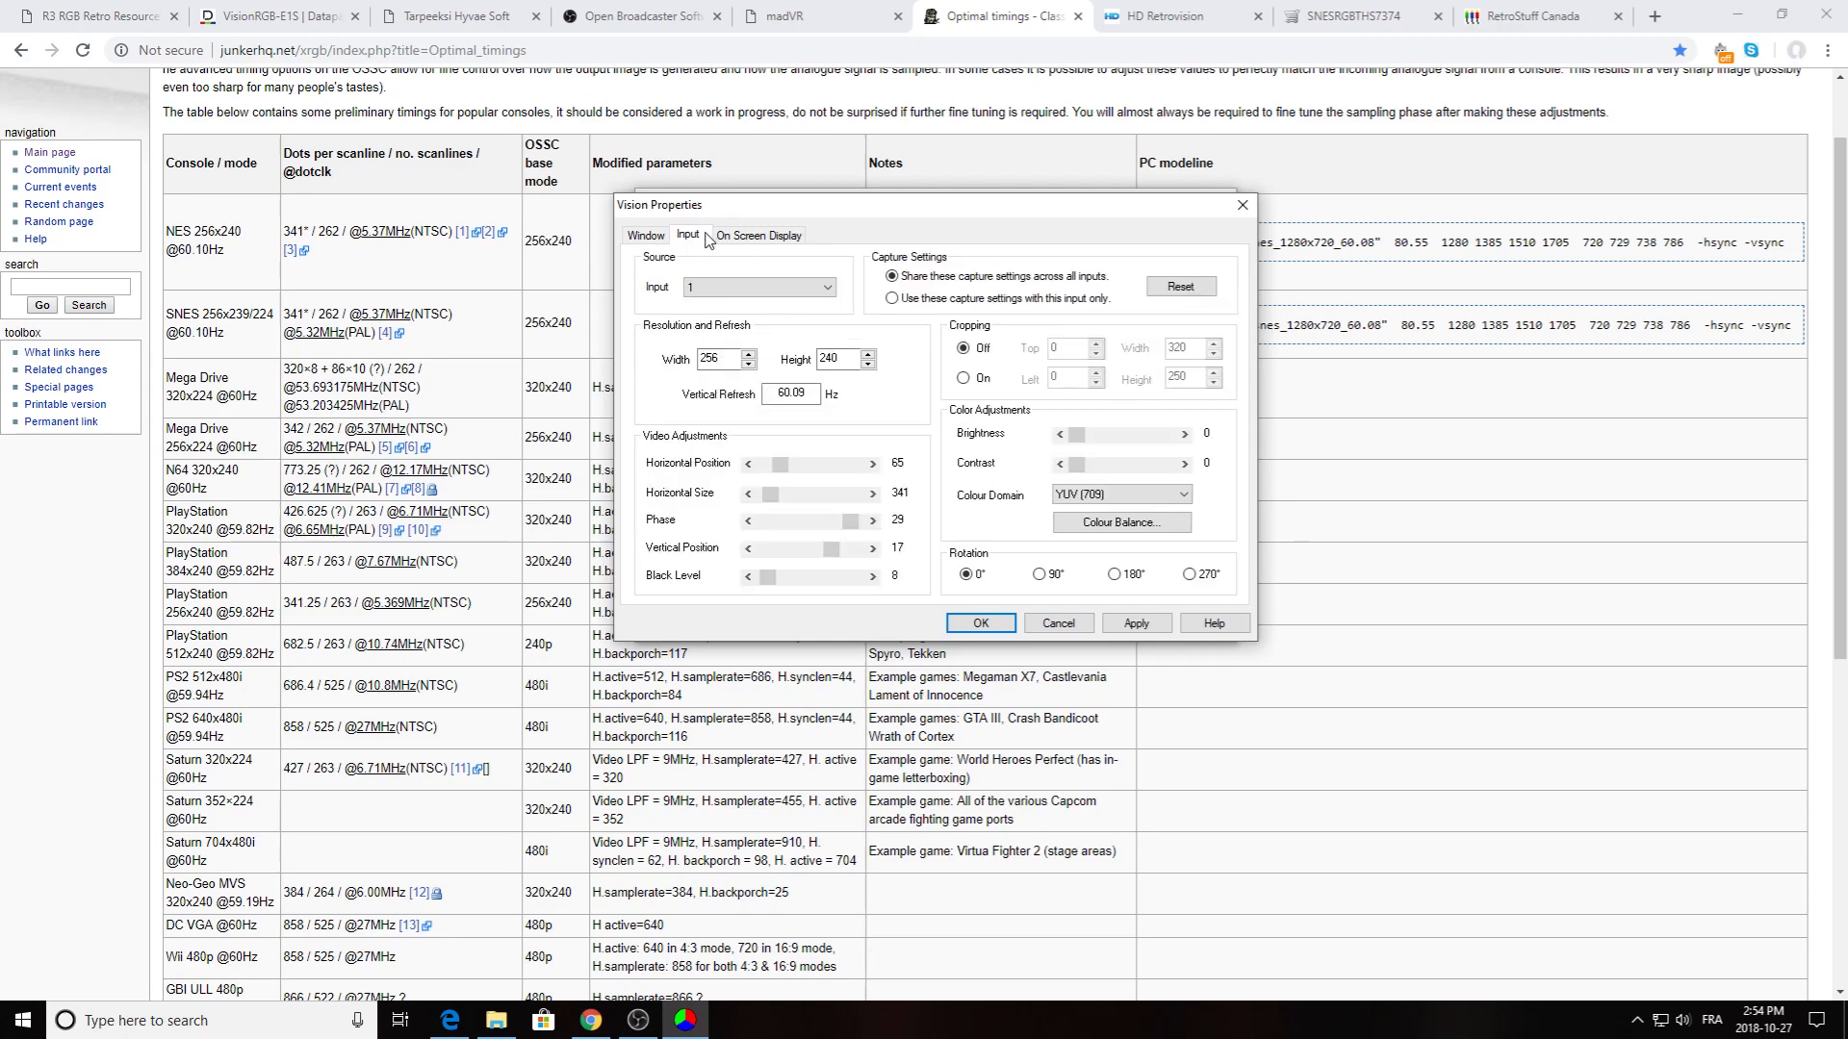
pyautogui.moveTo(763, 338)
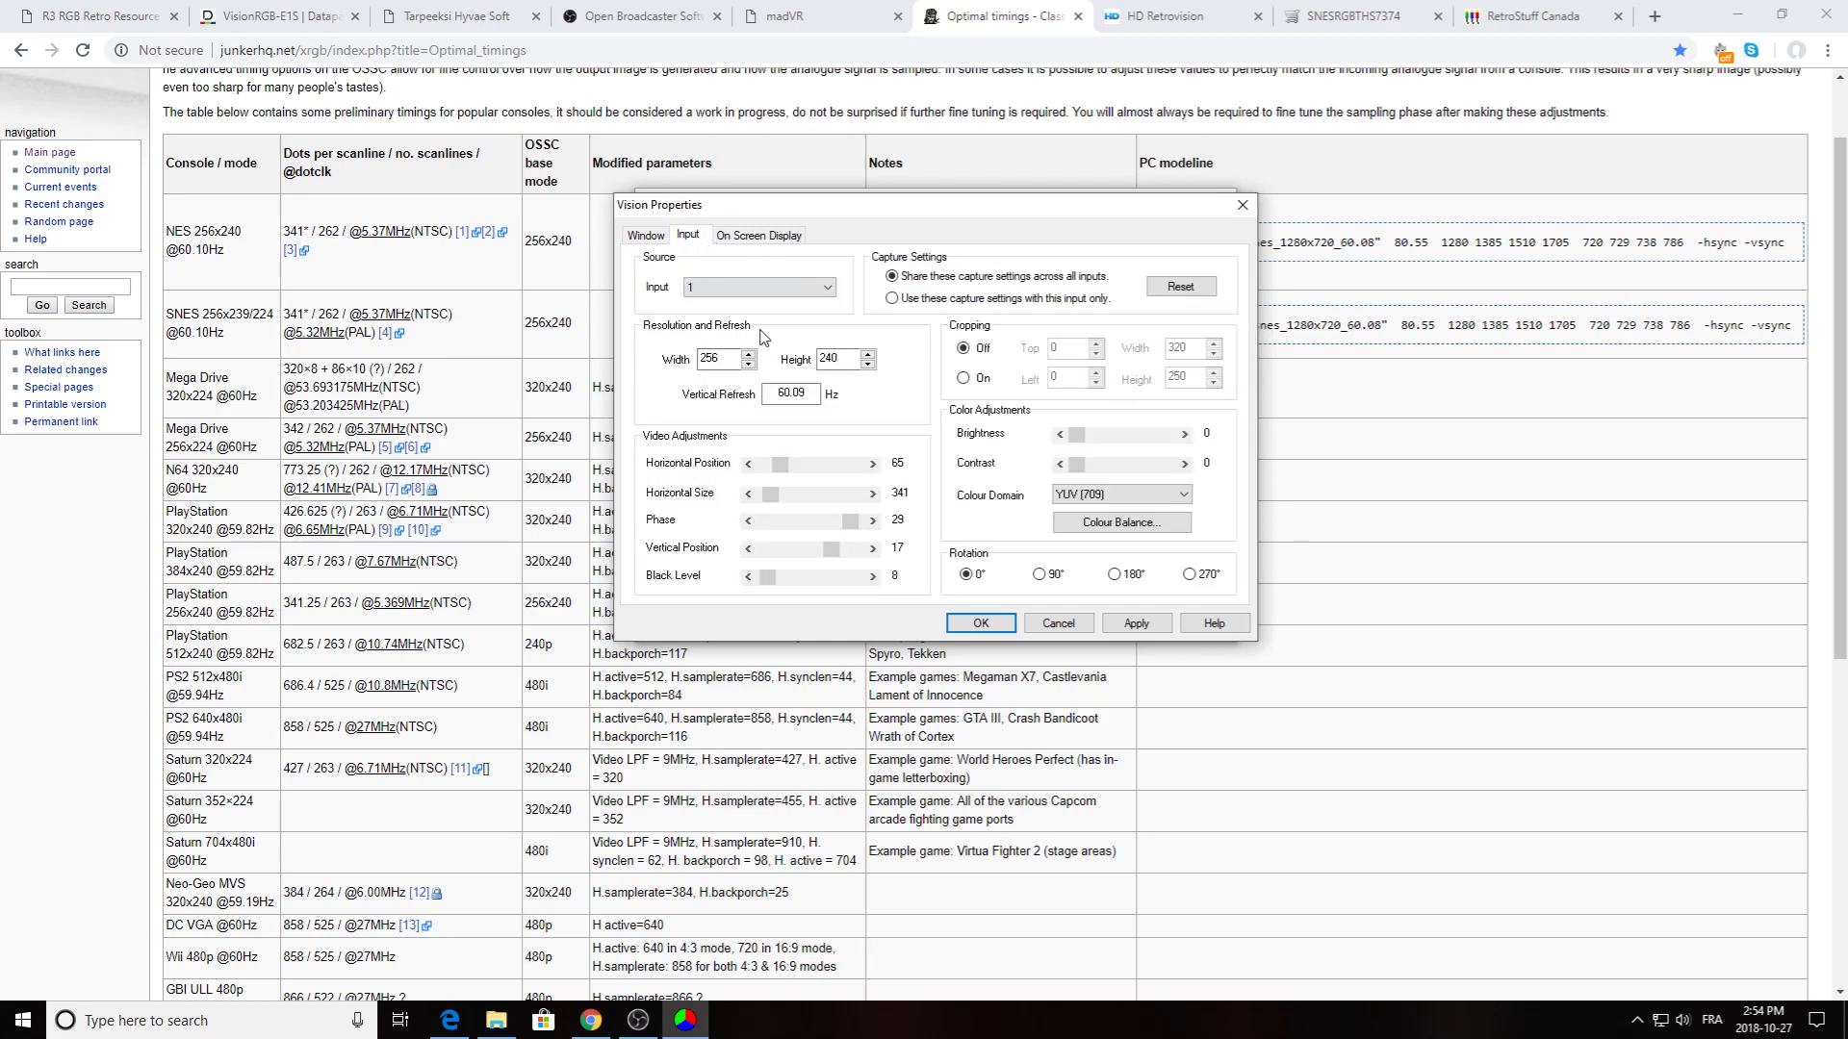
pyautogui.click(644, 234)
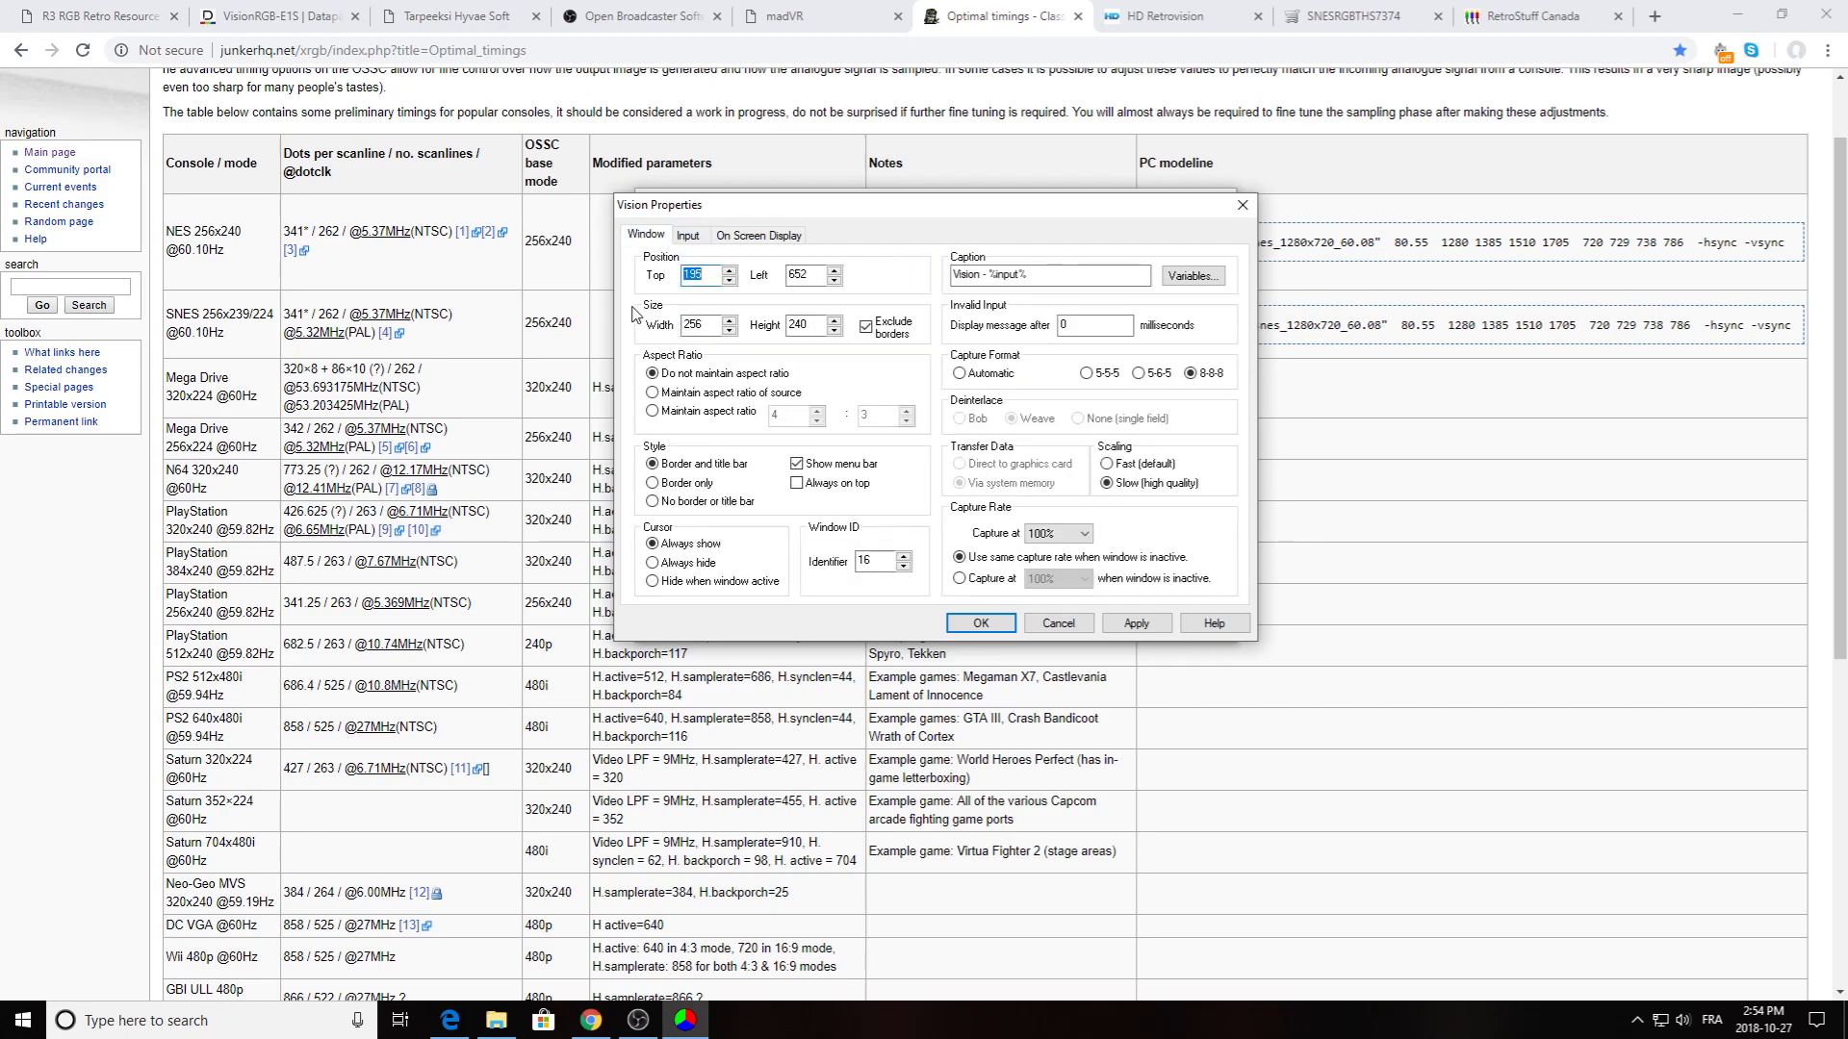
pyautogui.click(687, 235)
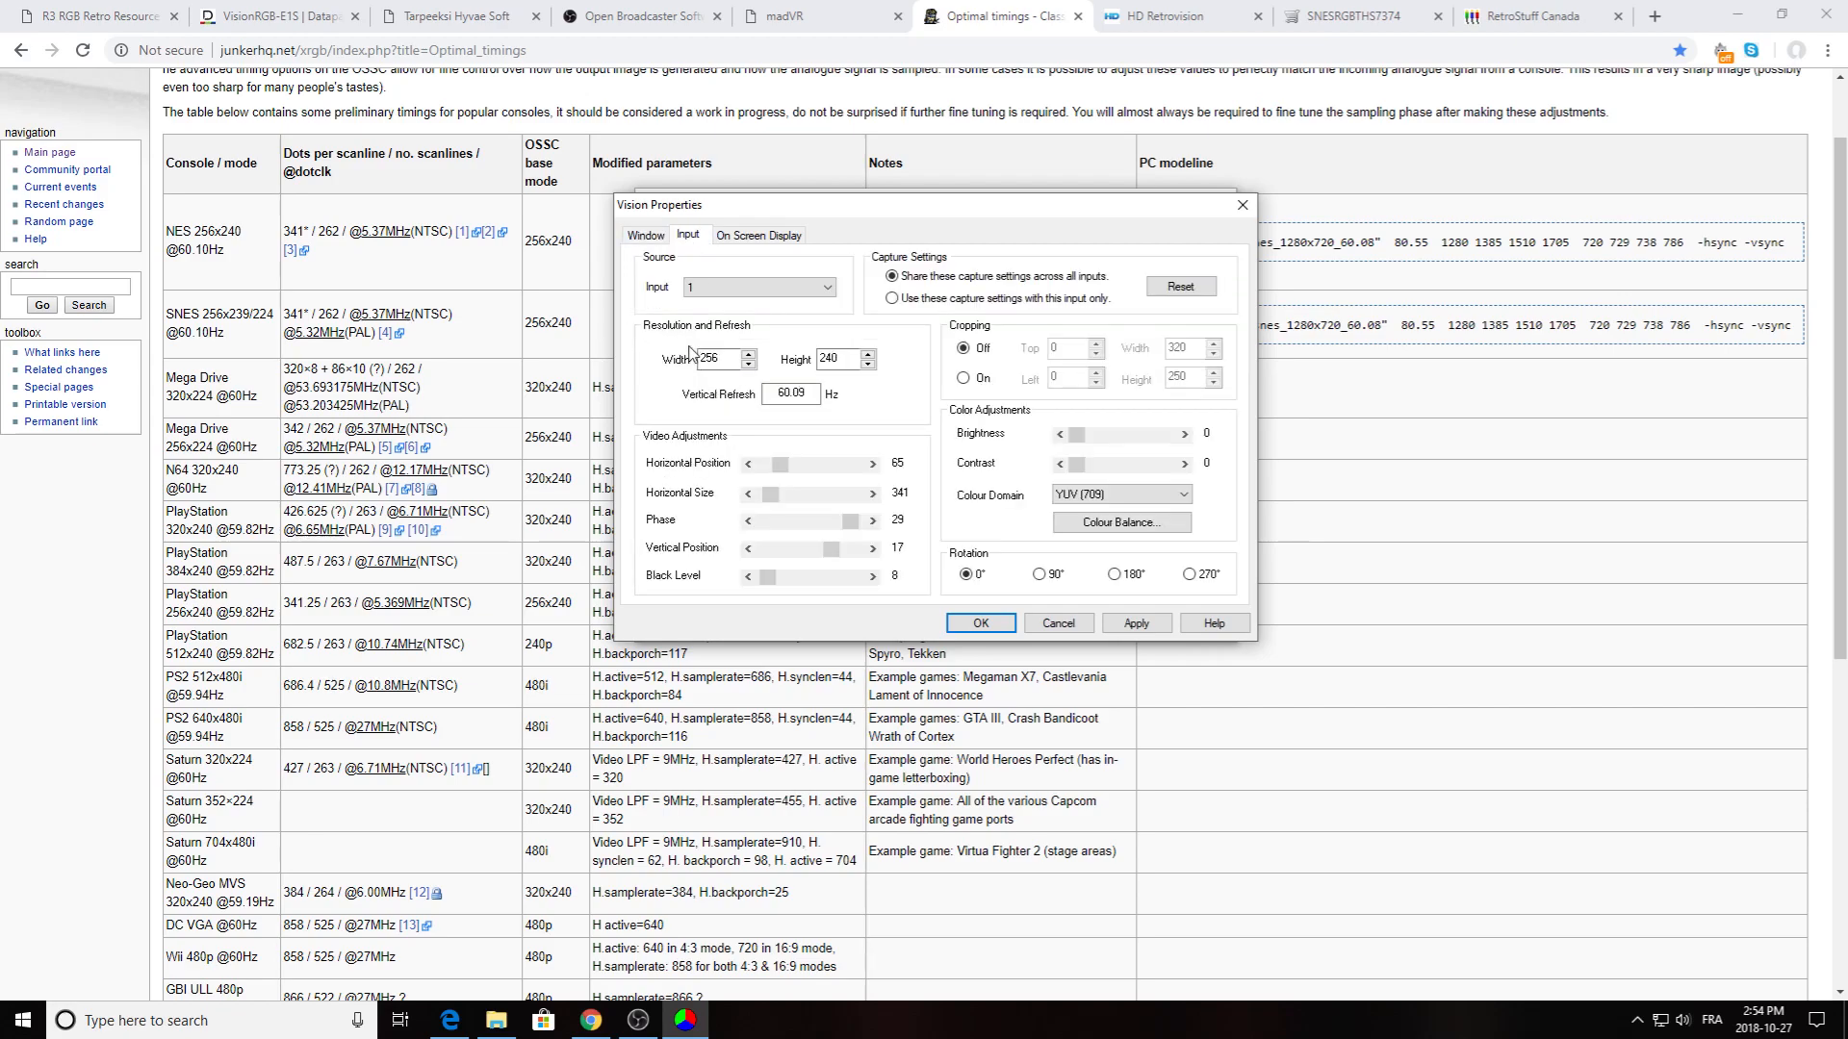
pyautogui.tripleClick(713, 359)
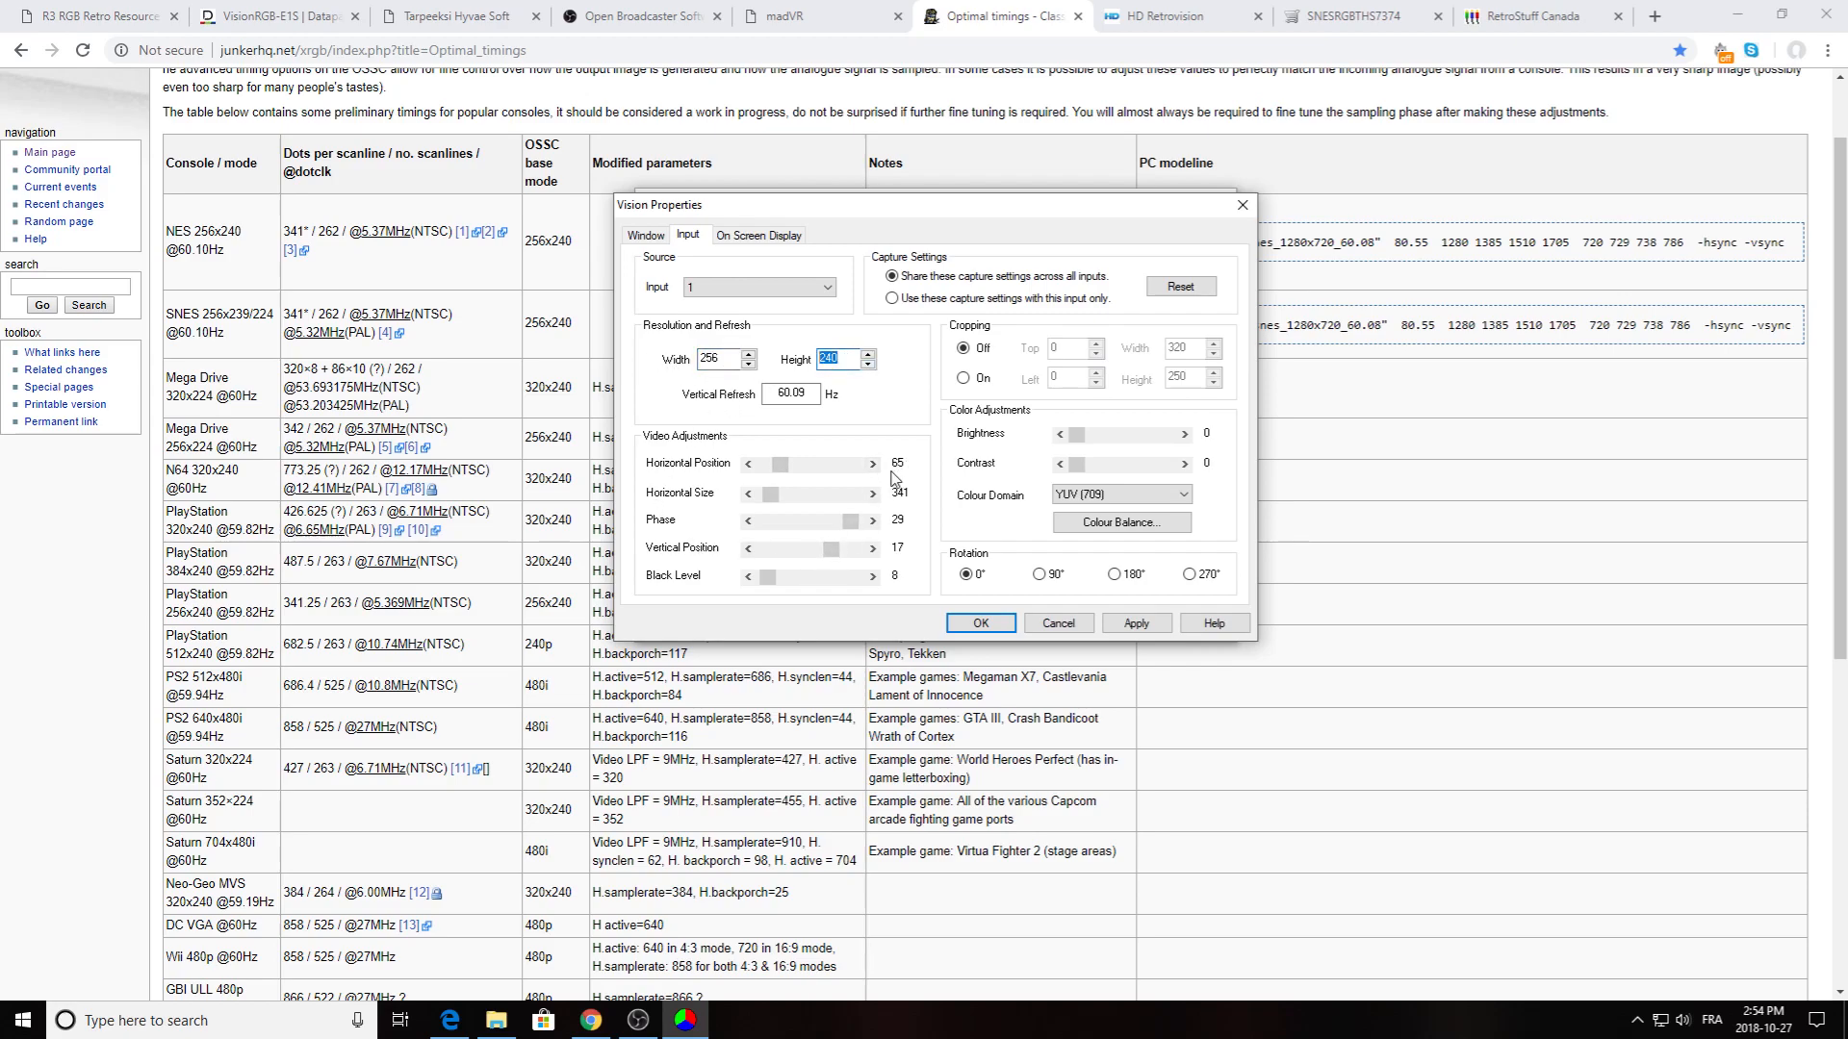
pyautogui.moveTo(907, 478)
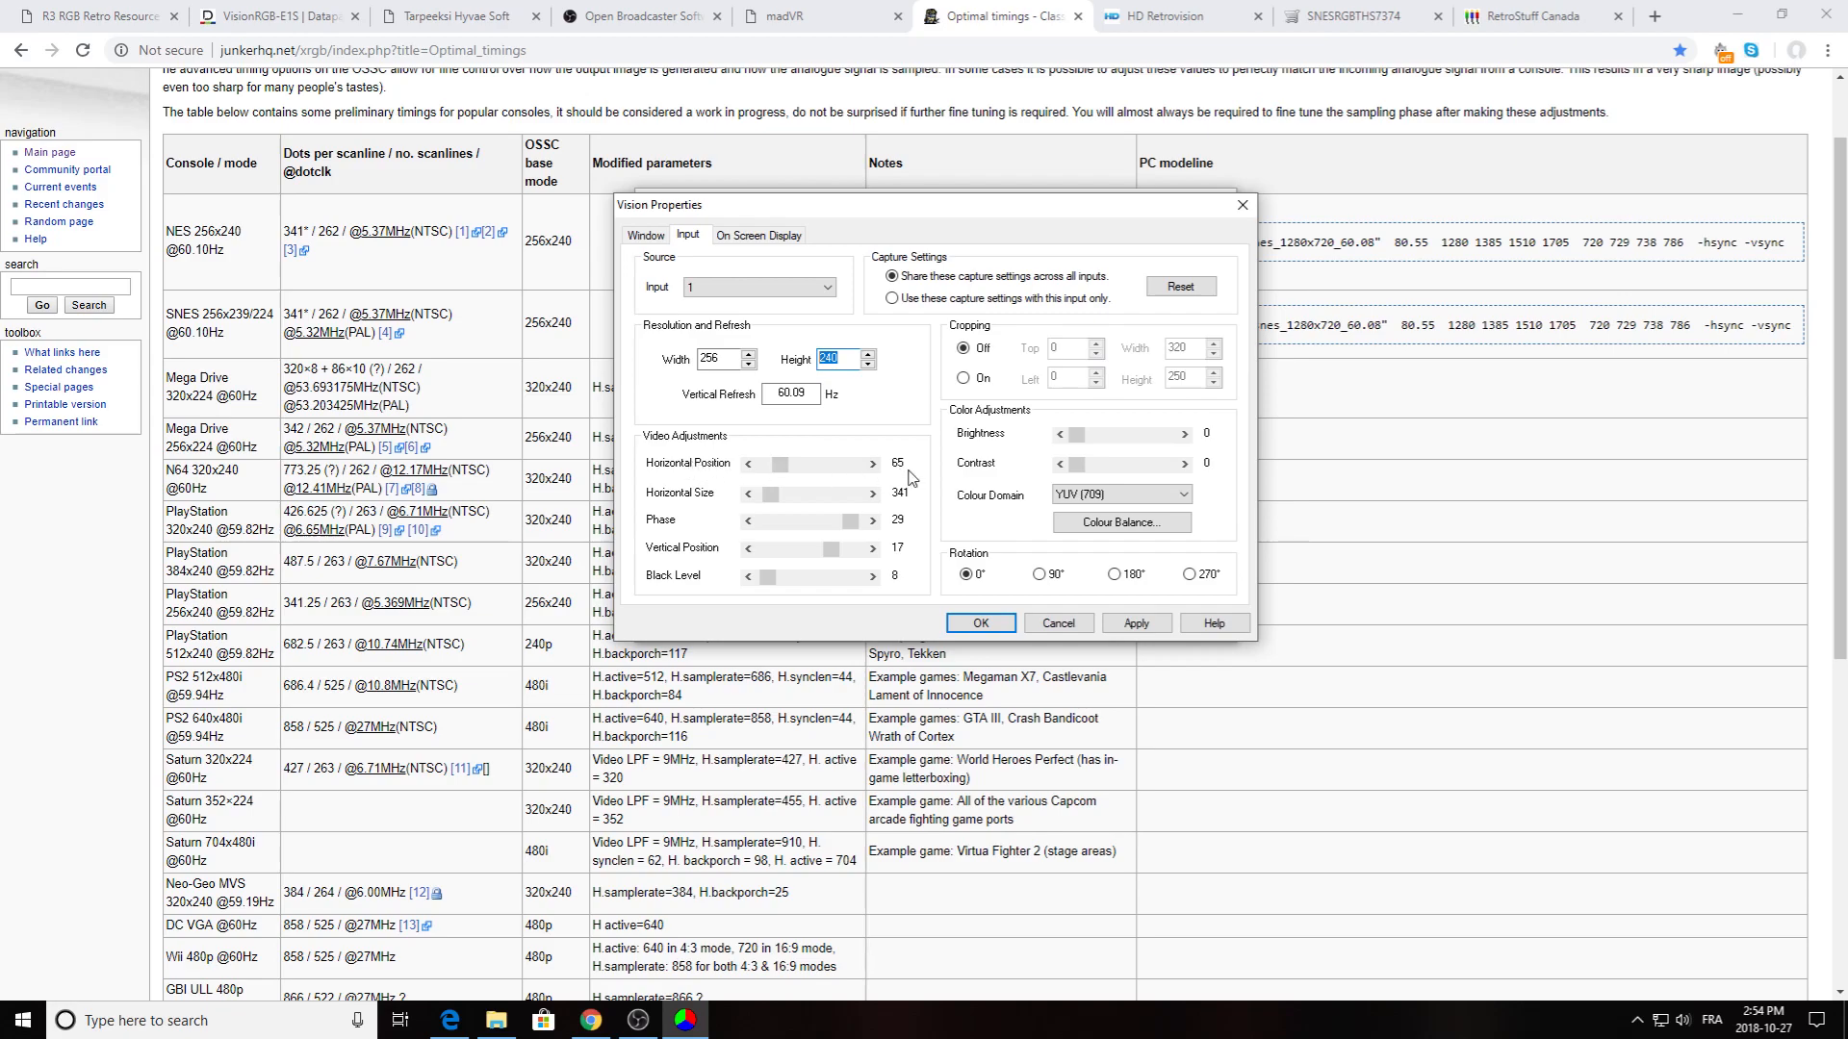
pyautogui.moveTo(656, 507)
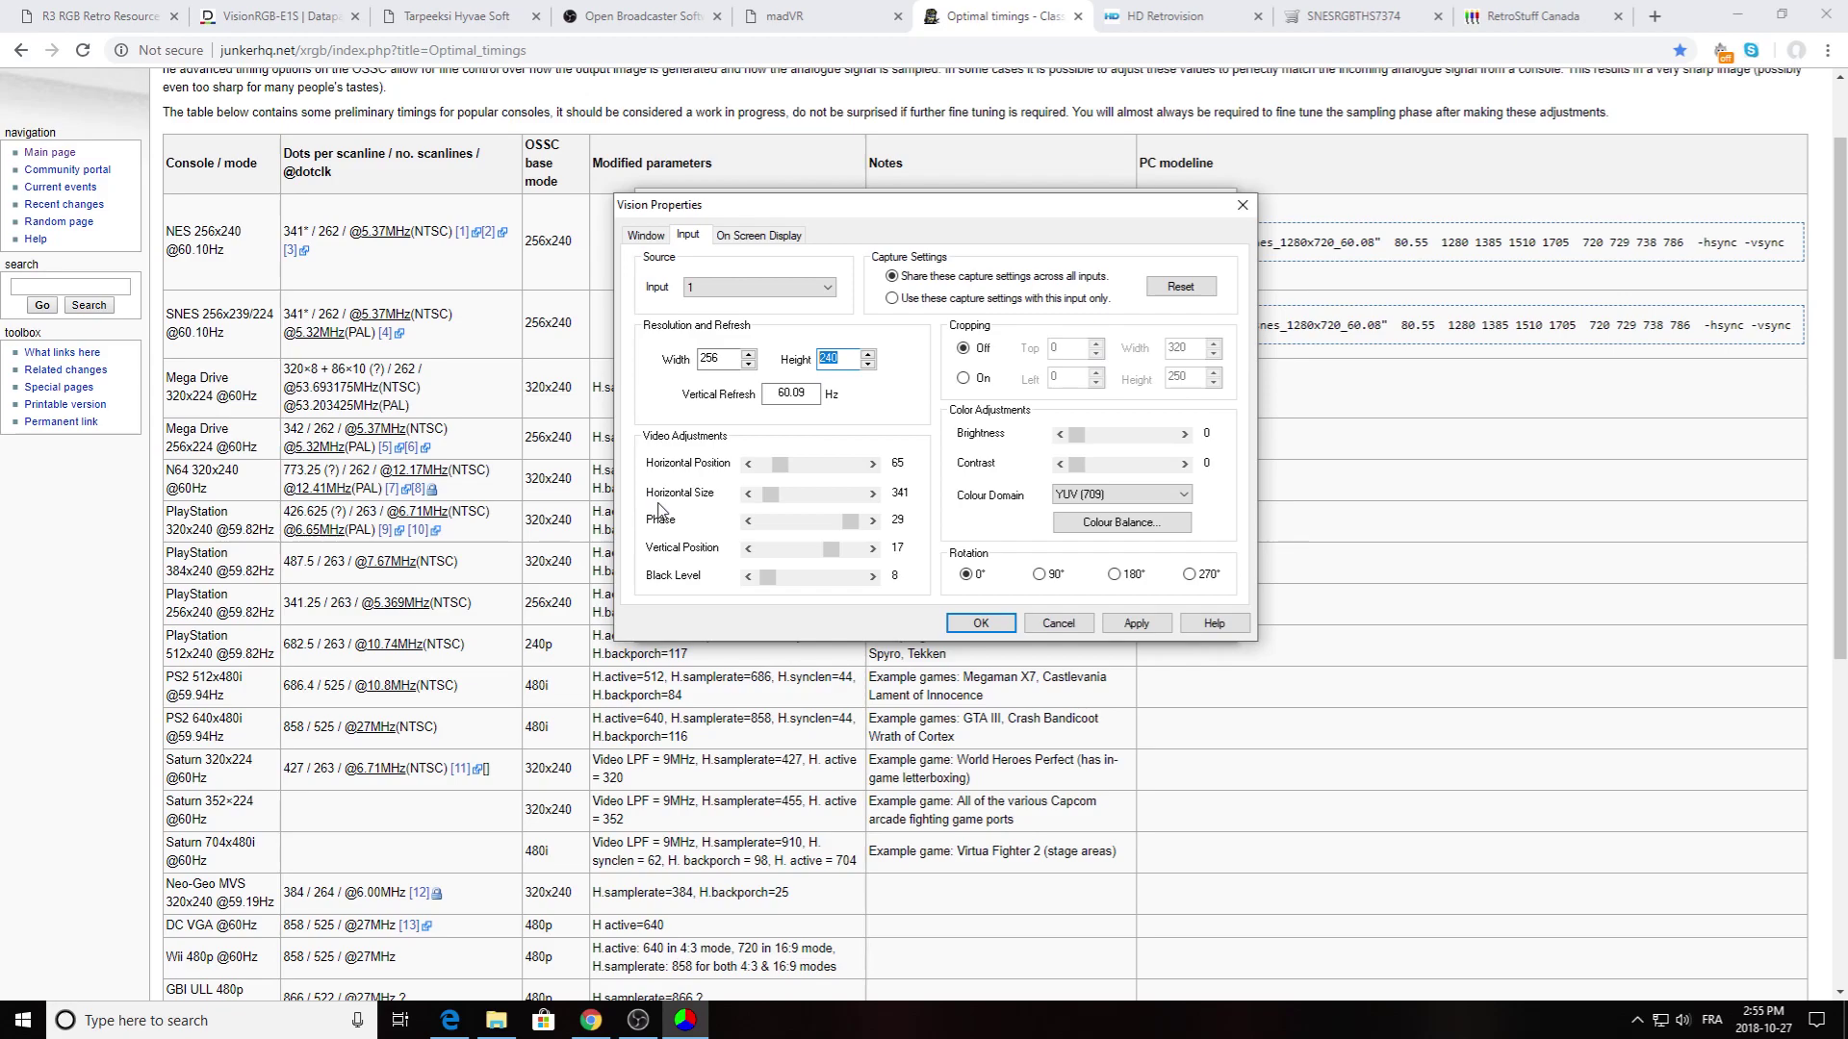
pyautogui.moveTo(740, 513)
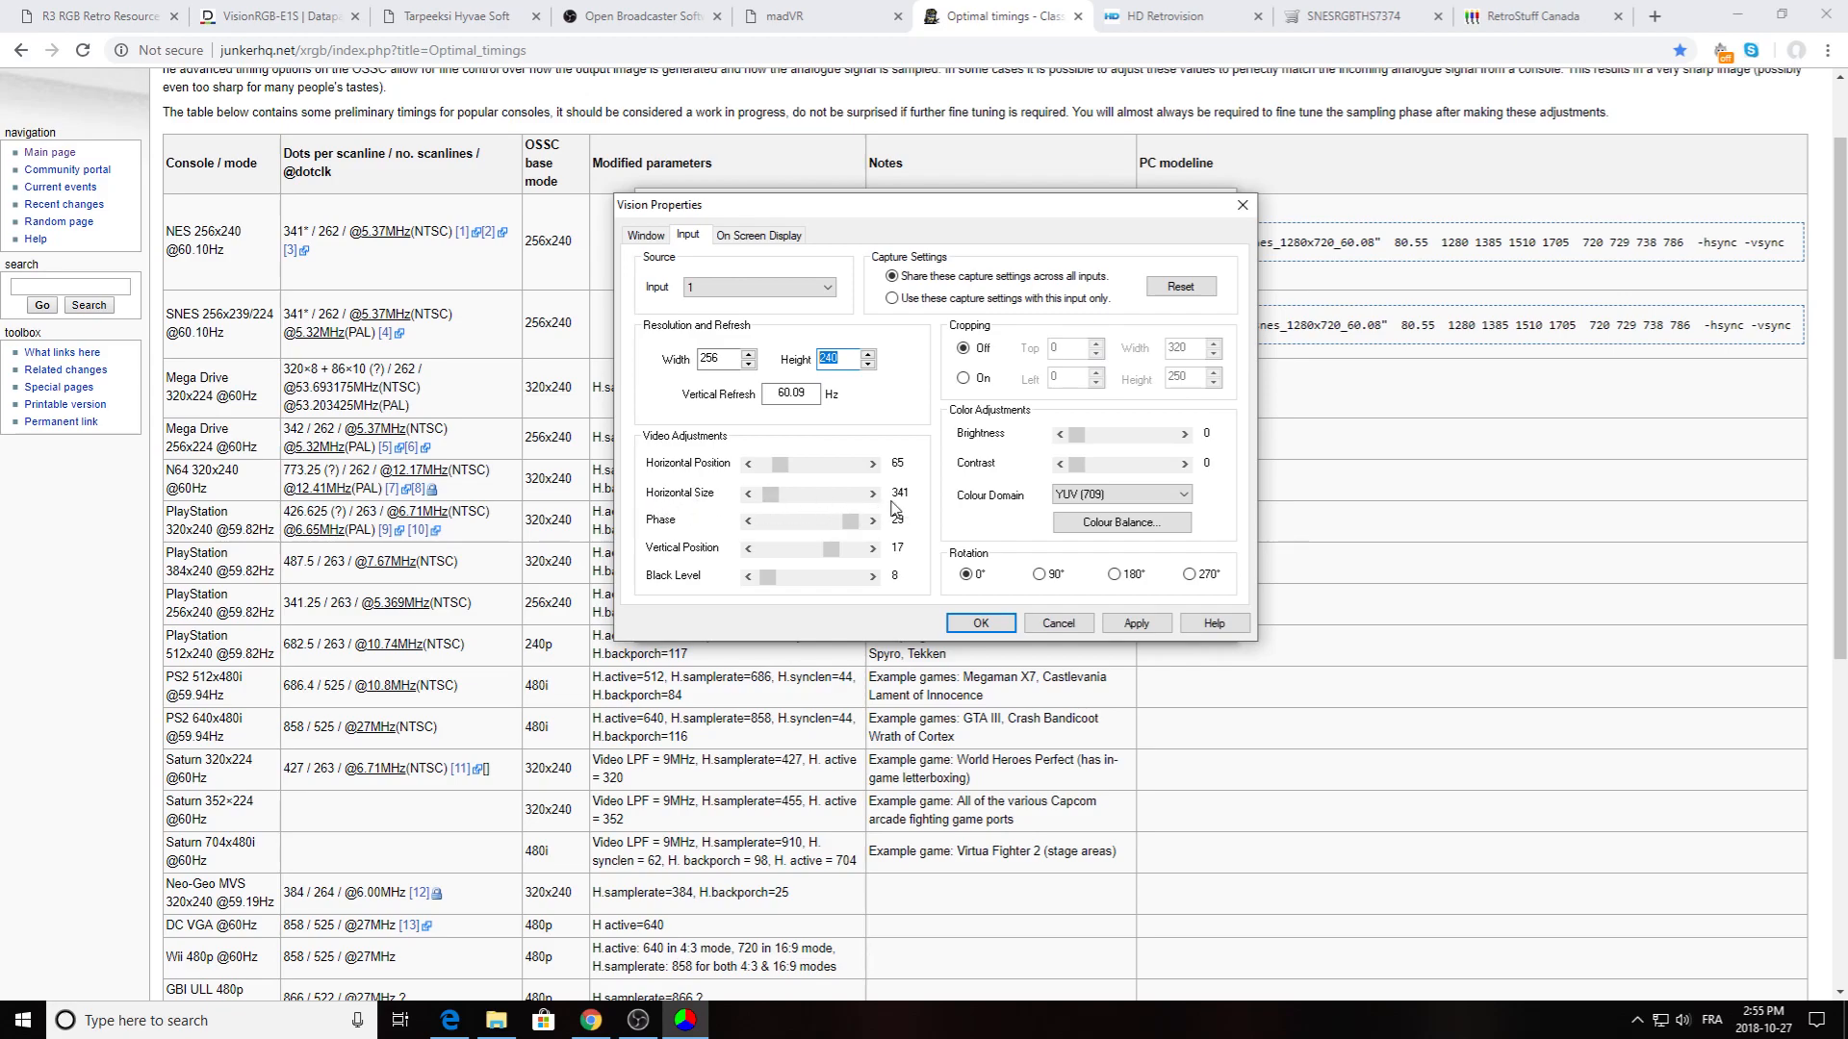
pyautogui.moveTo(915, 499)
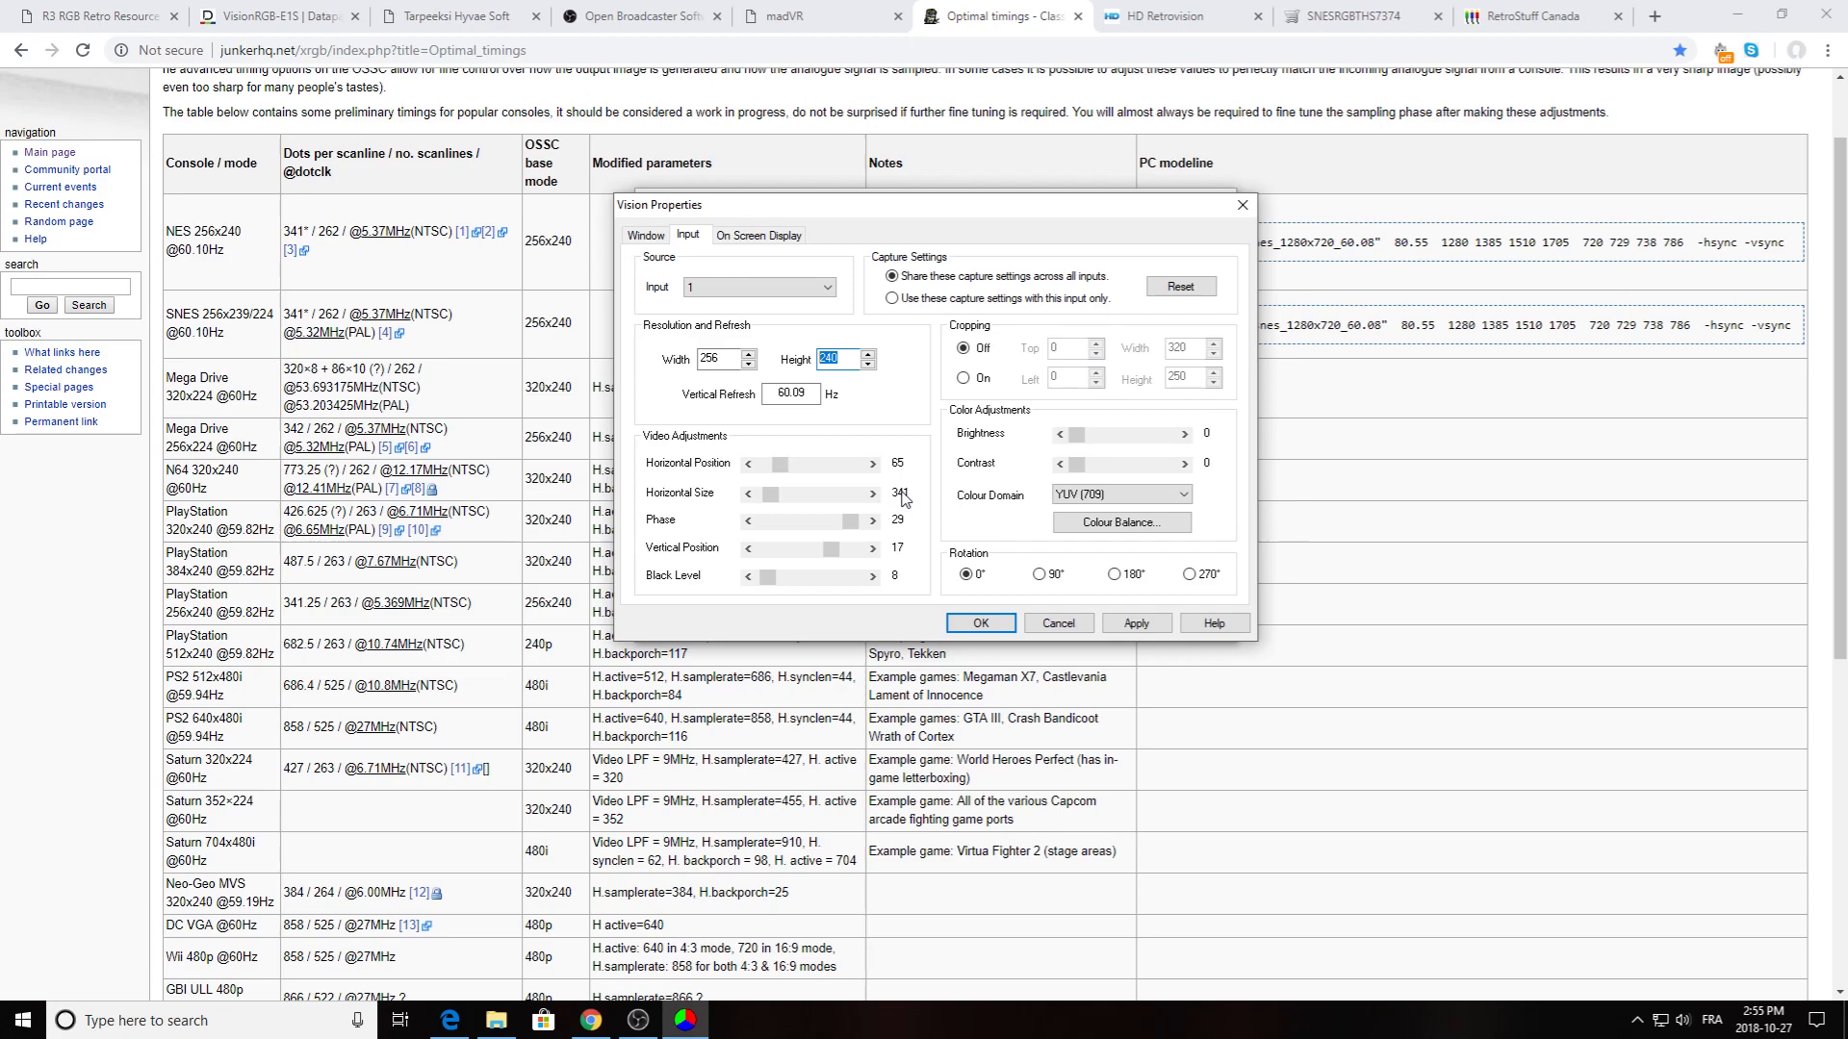
pyautogui.moveTo(911, 519)
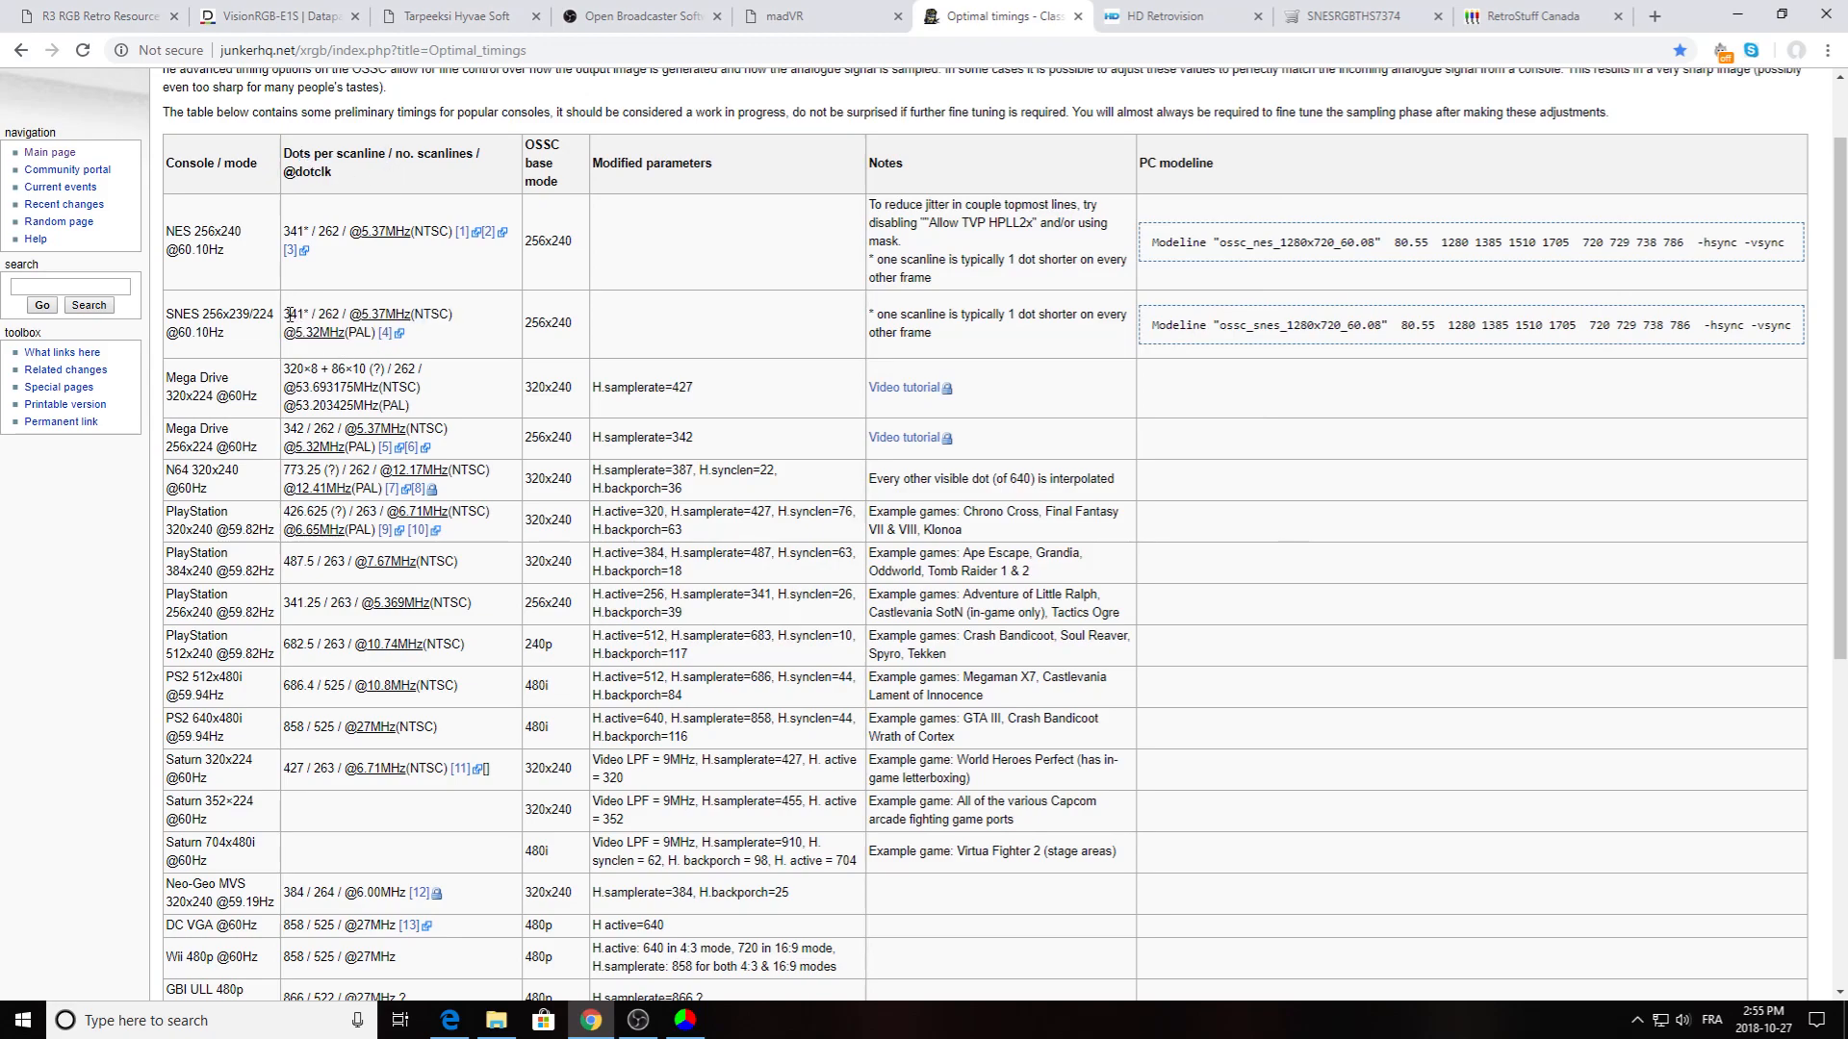
pyautogui.moveTo(1055, 242)
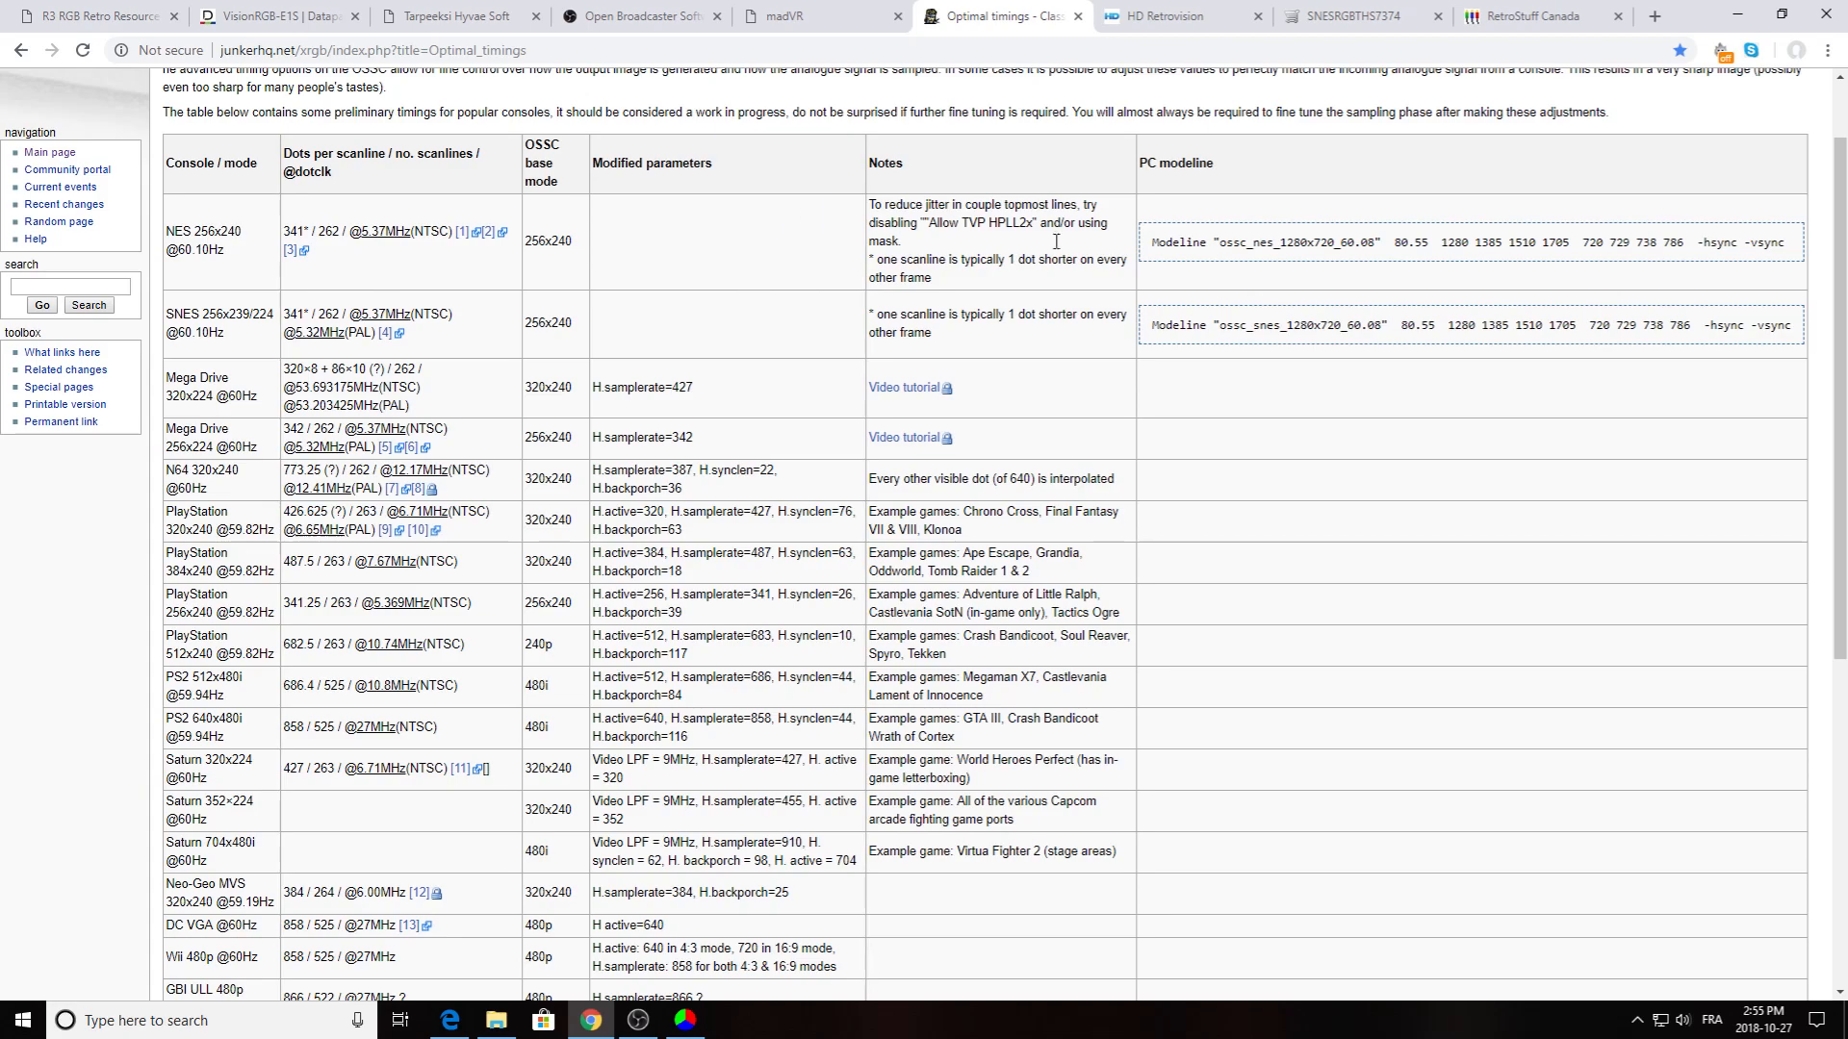
pyautogui.click(684, 1020)
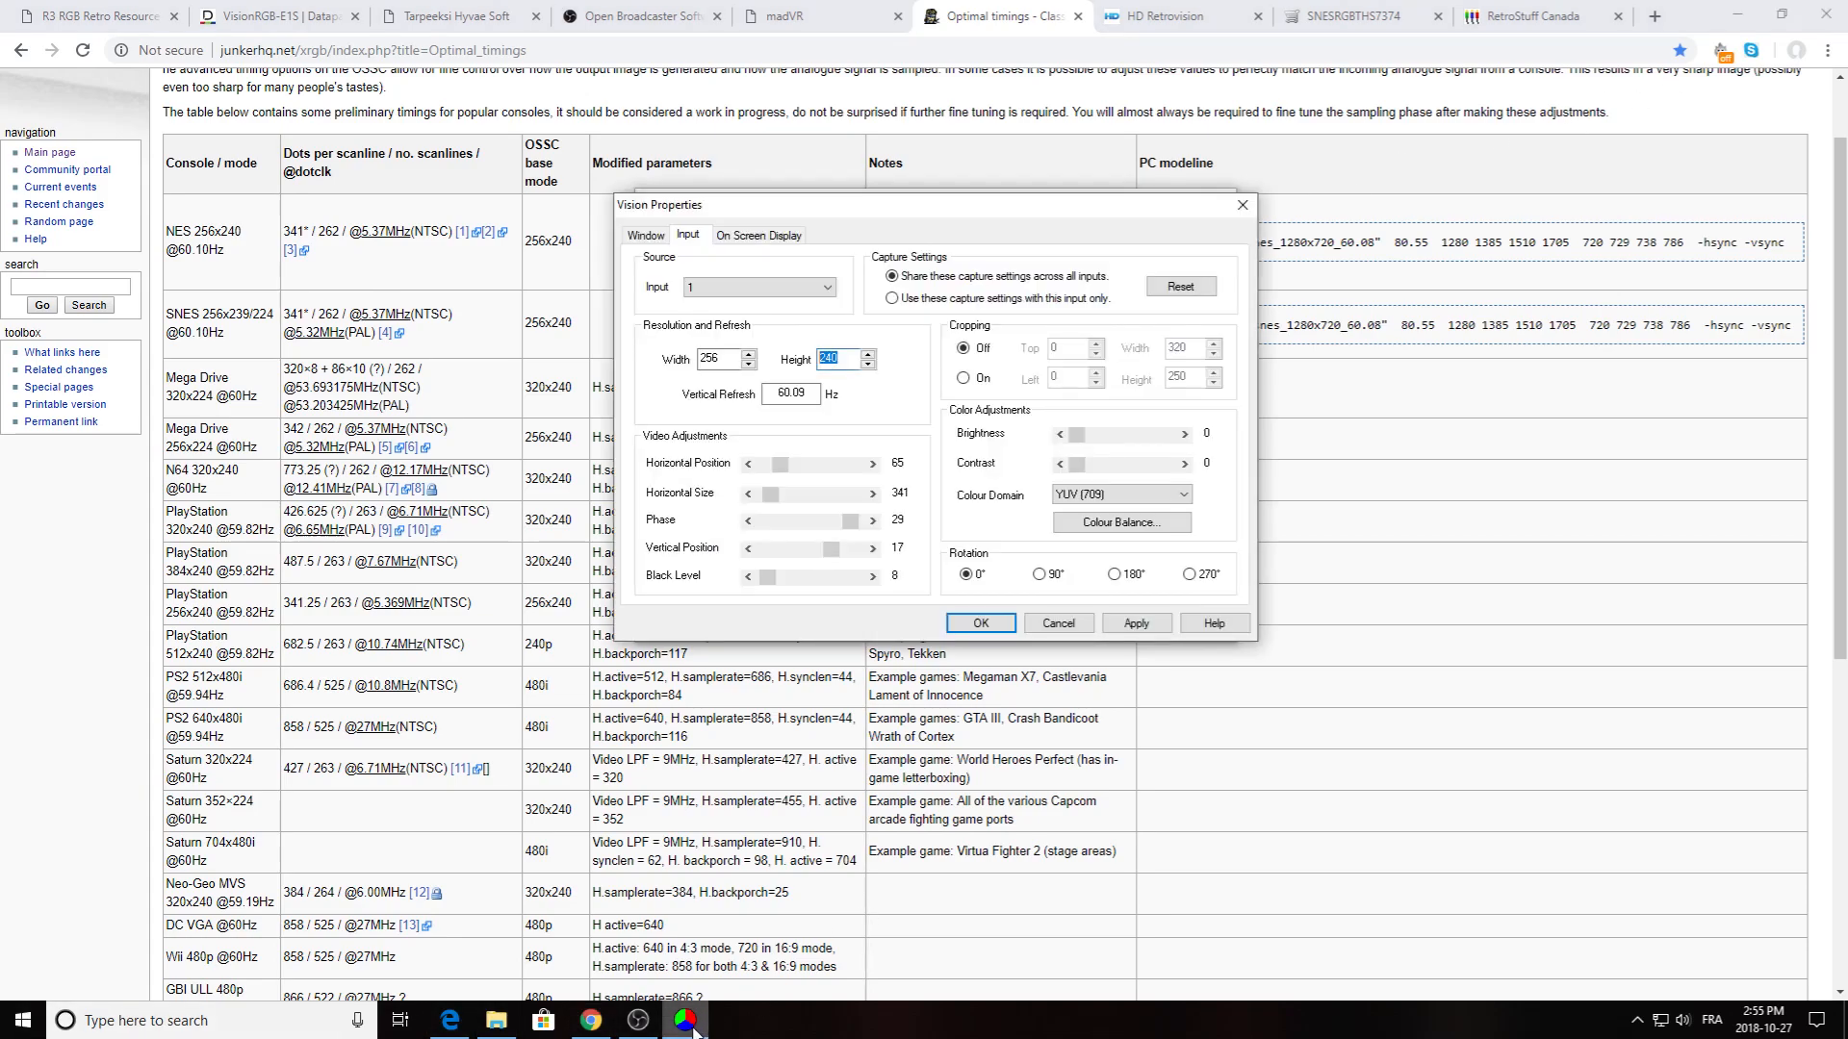
pyautogui.moveTo(911, 531)
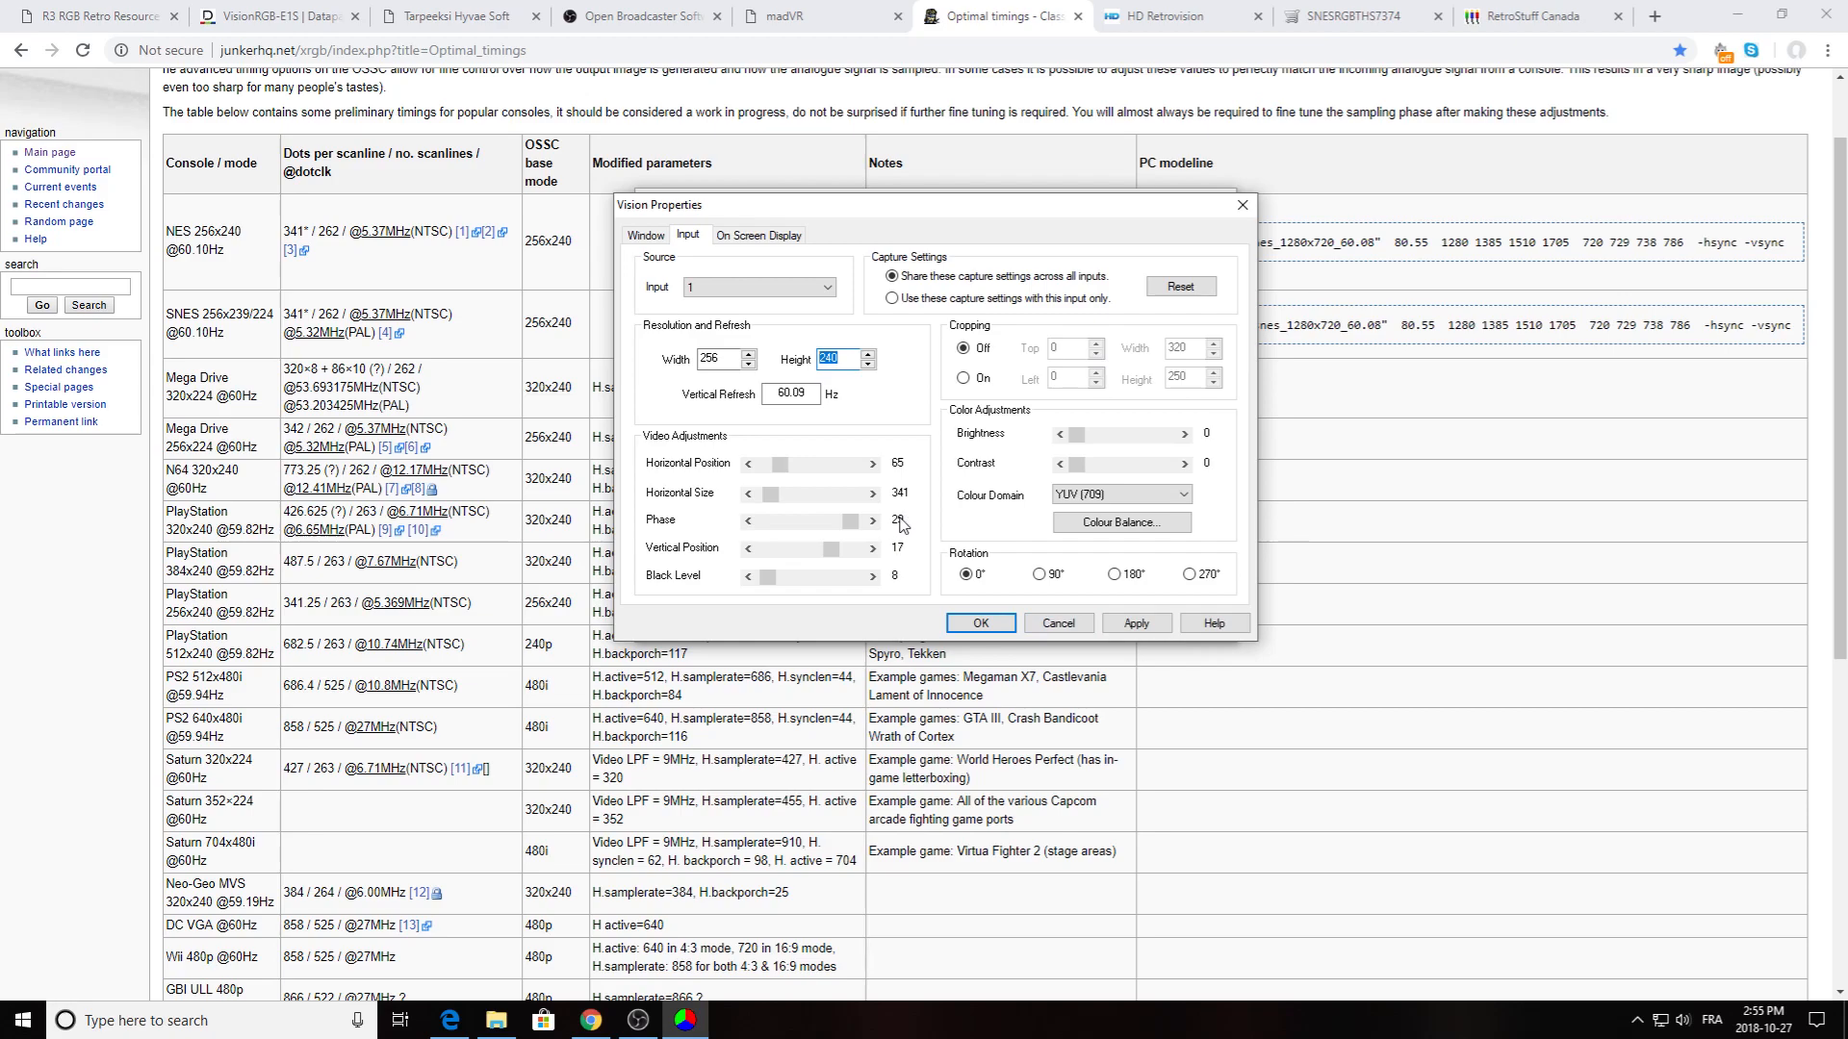
pyautogui.click(875, 519)
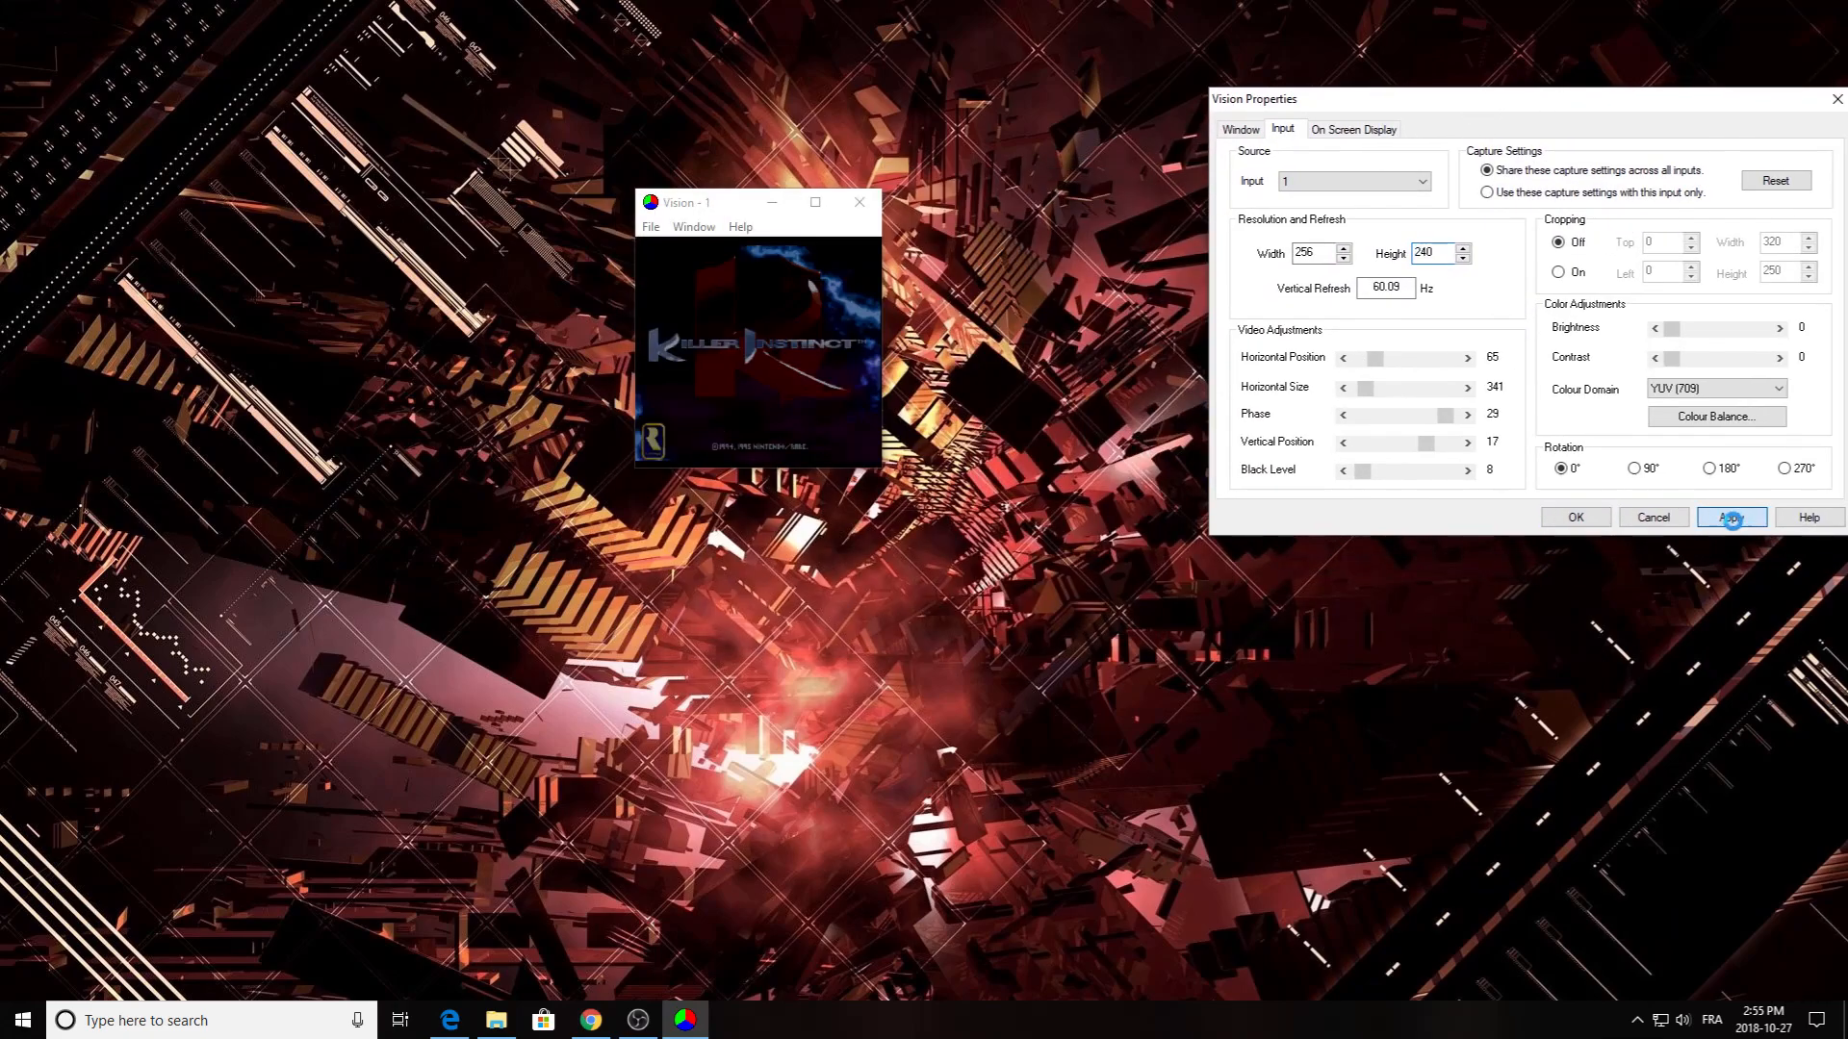
# - Apply the settings, close Properties keeping changes, and close the Vision window
pyautogui.click(1731, 518)
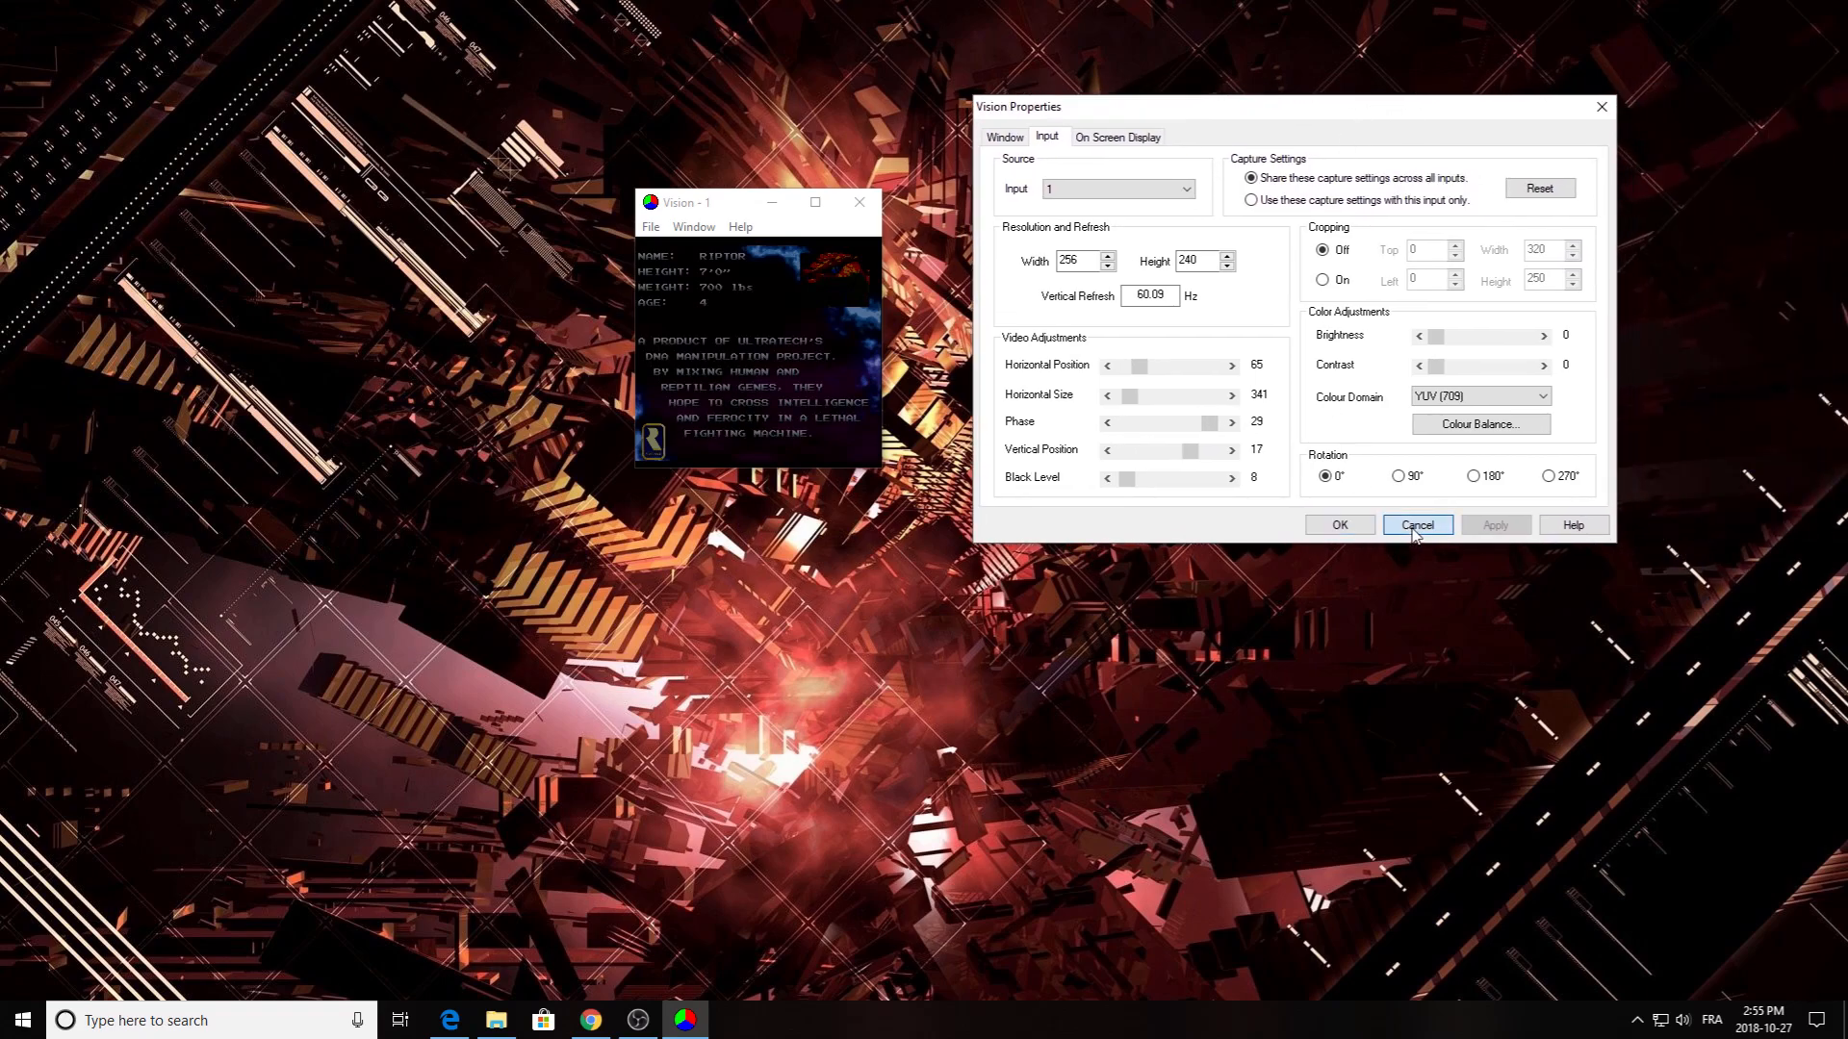
pyautogui.click(1417, 524)
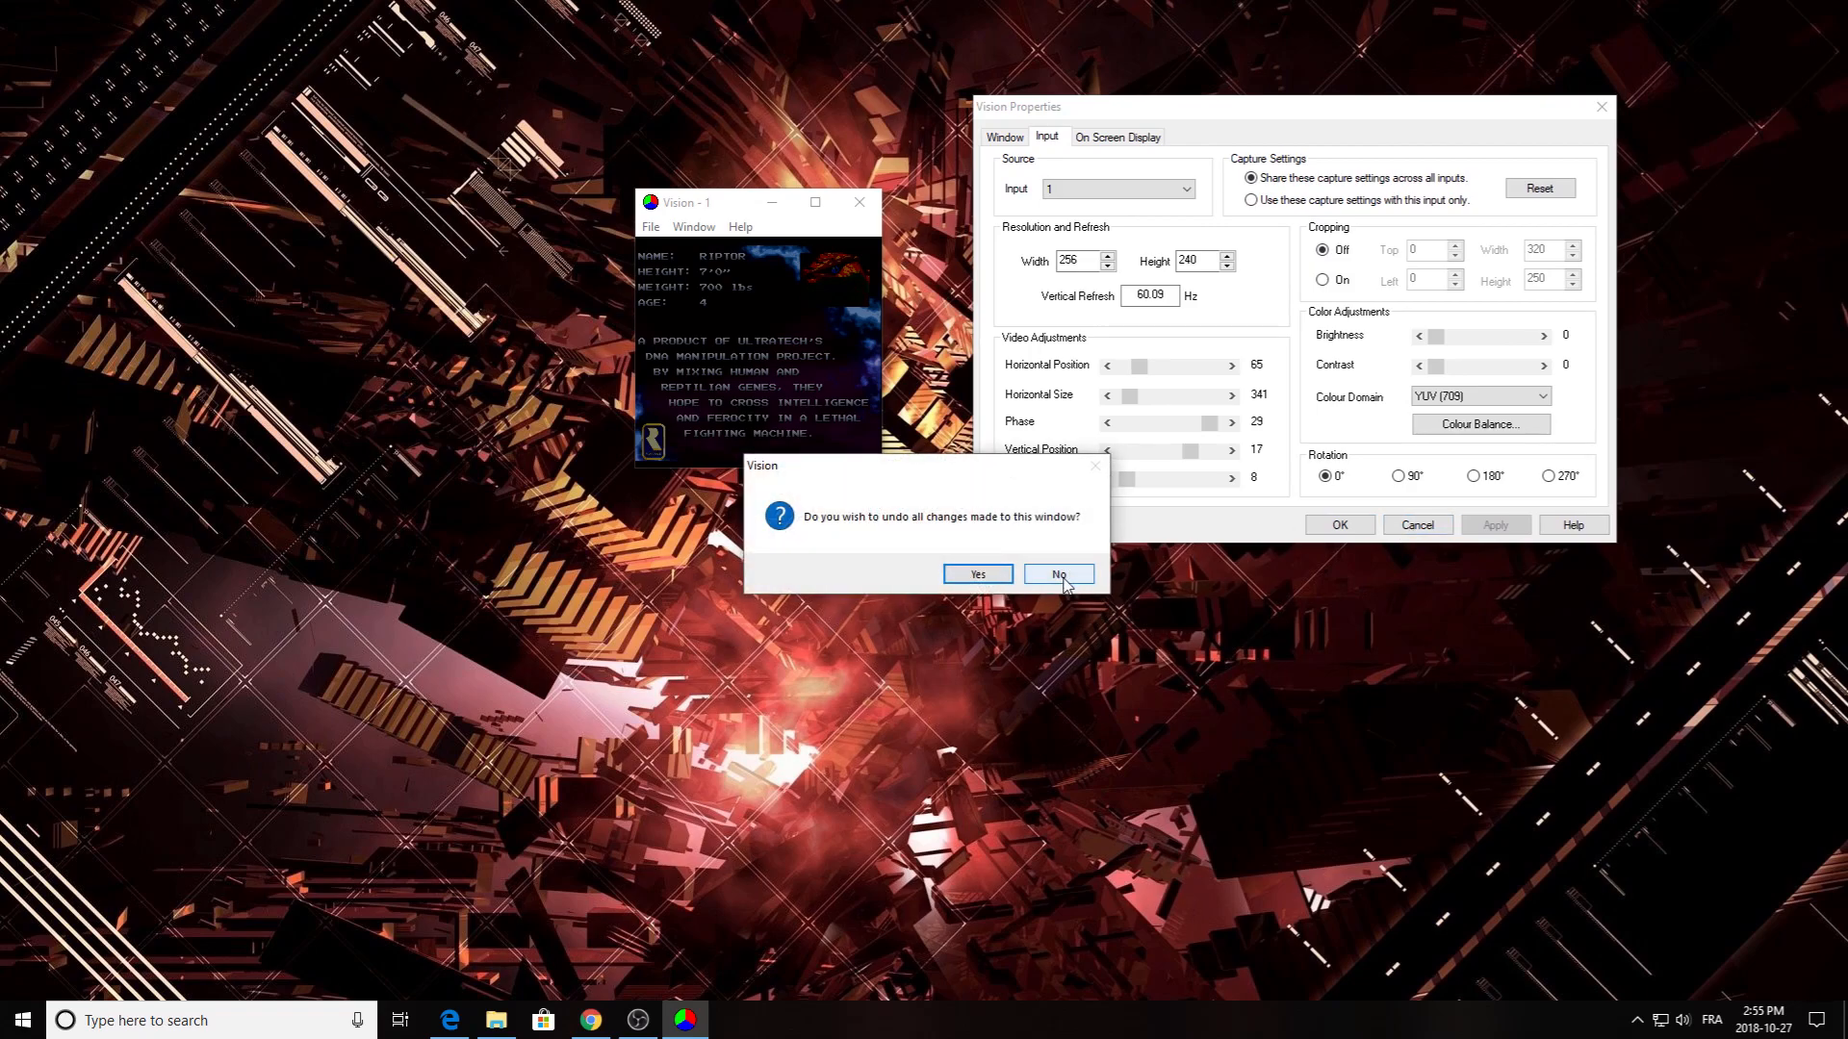
pyautogui.moveTo(892, 537)
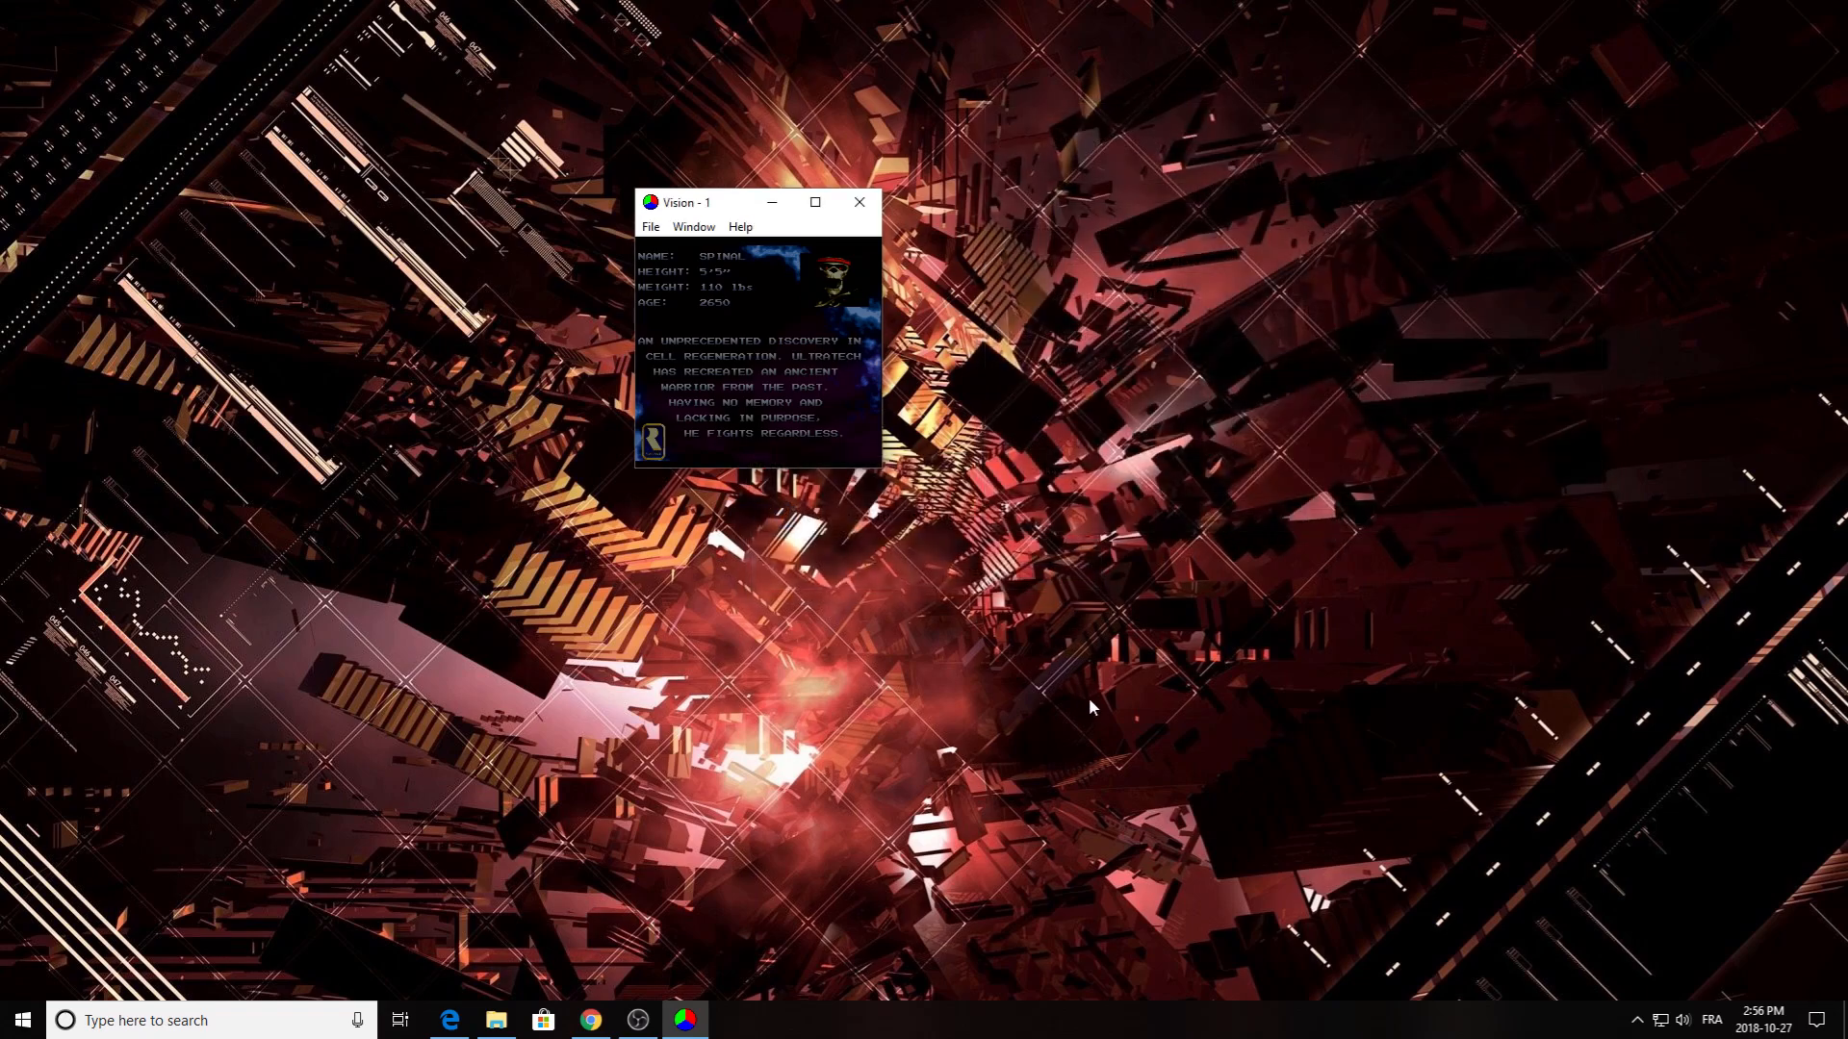
pyautogui.moveTo(859, 203)
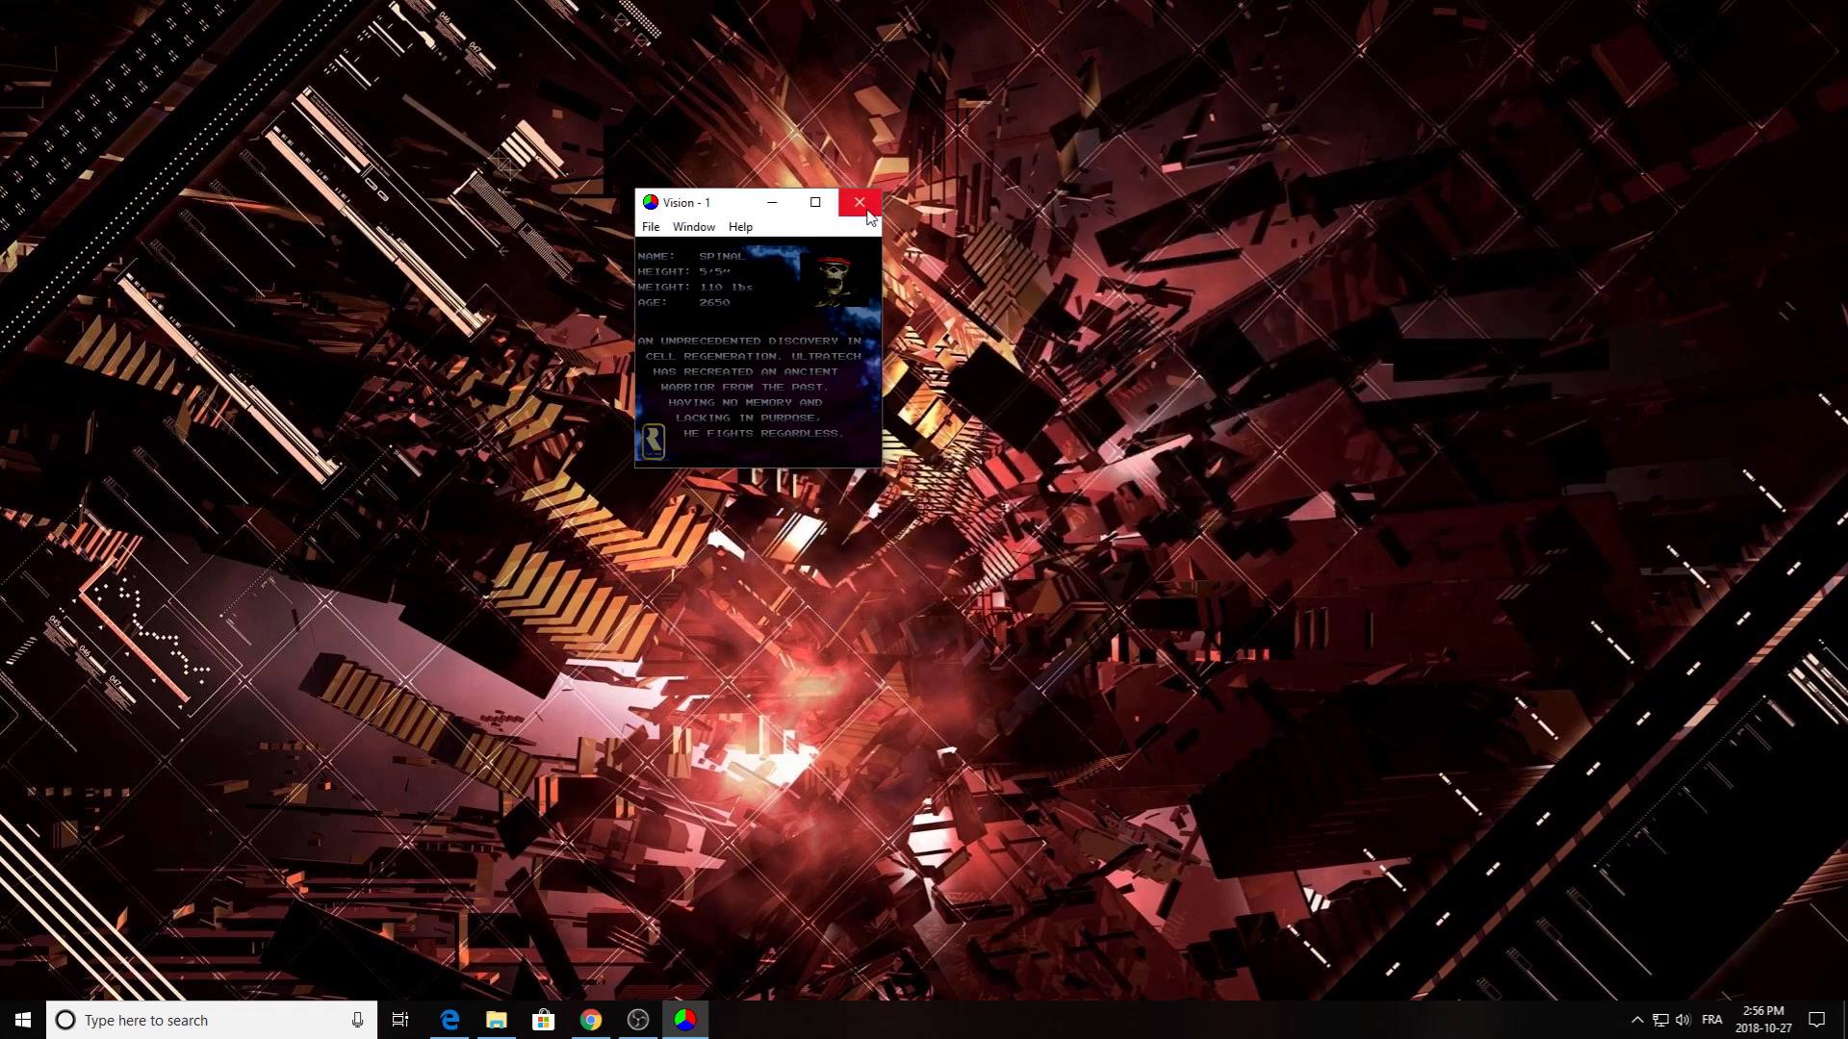
pyautogui.moveTo(860, 204)
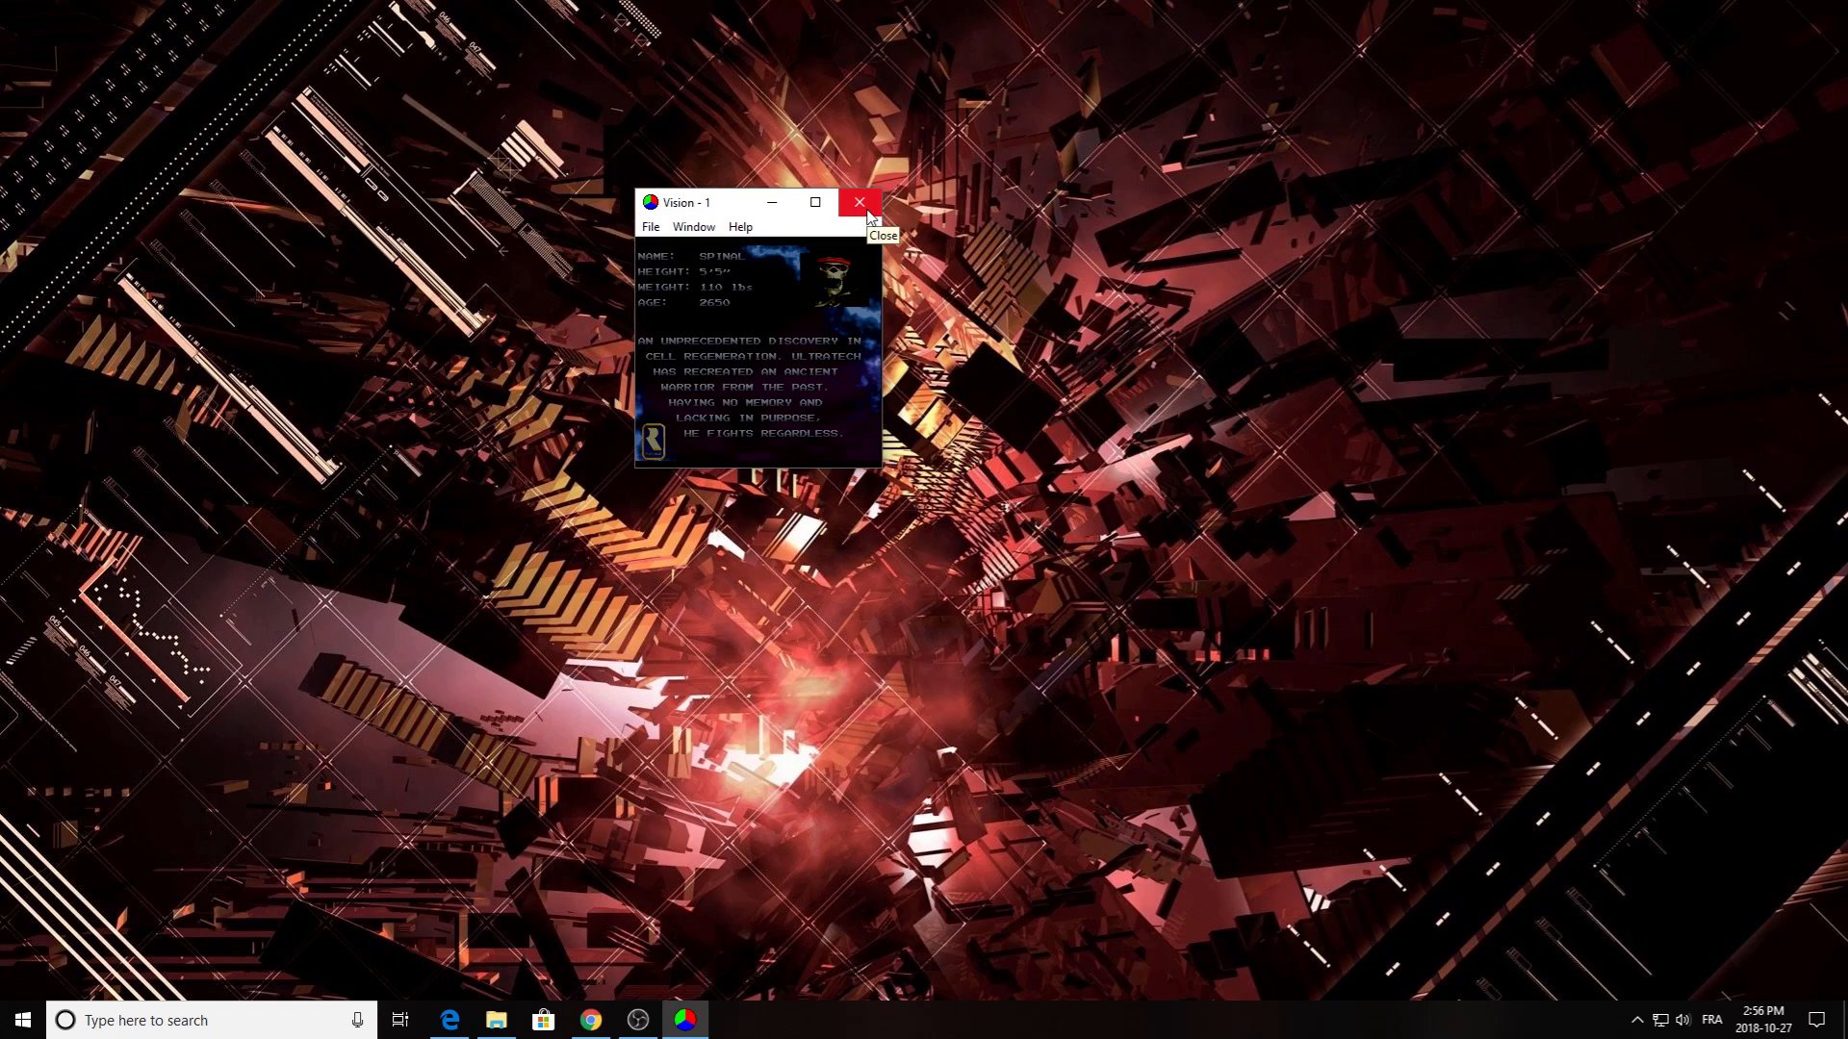
pyautogui.click(141, 1020)
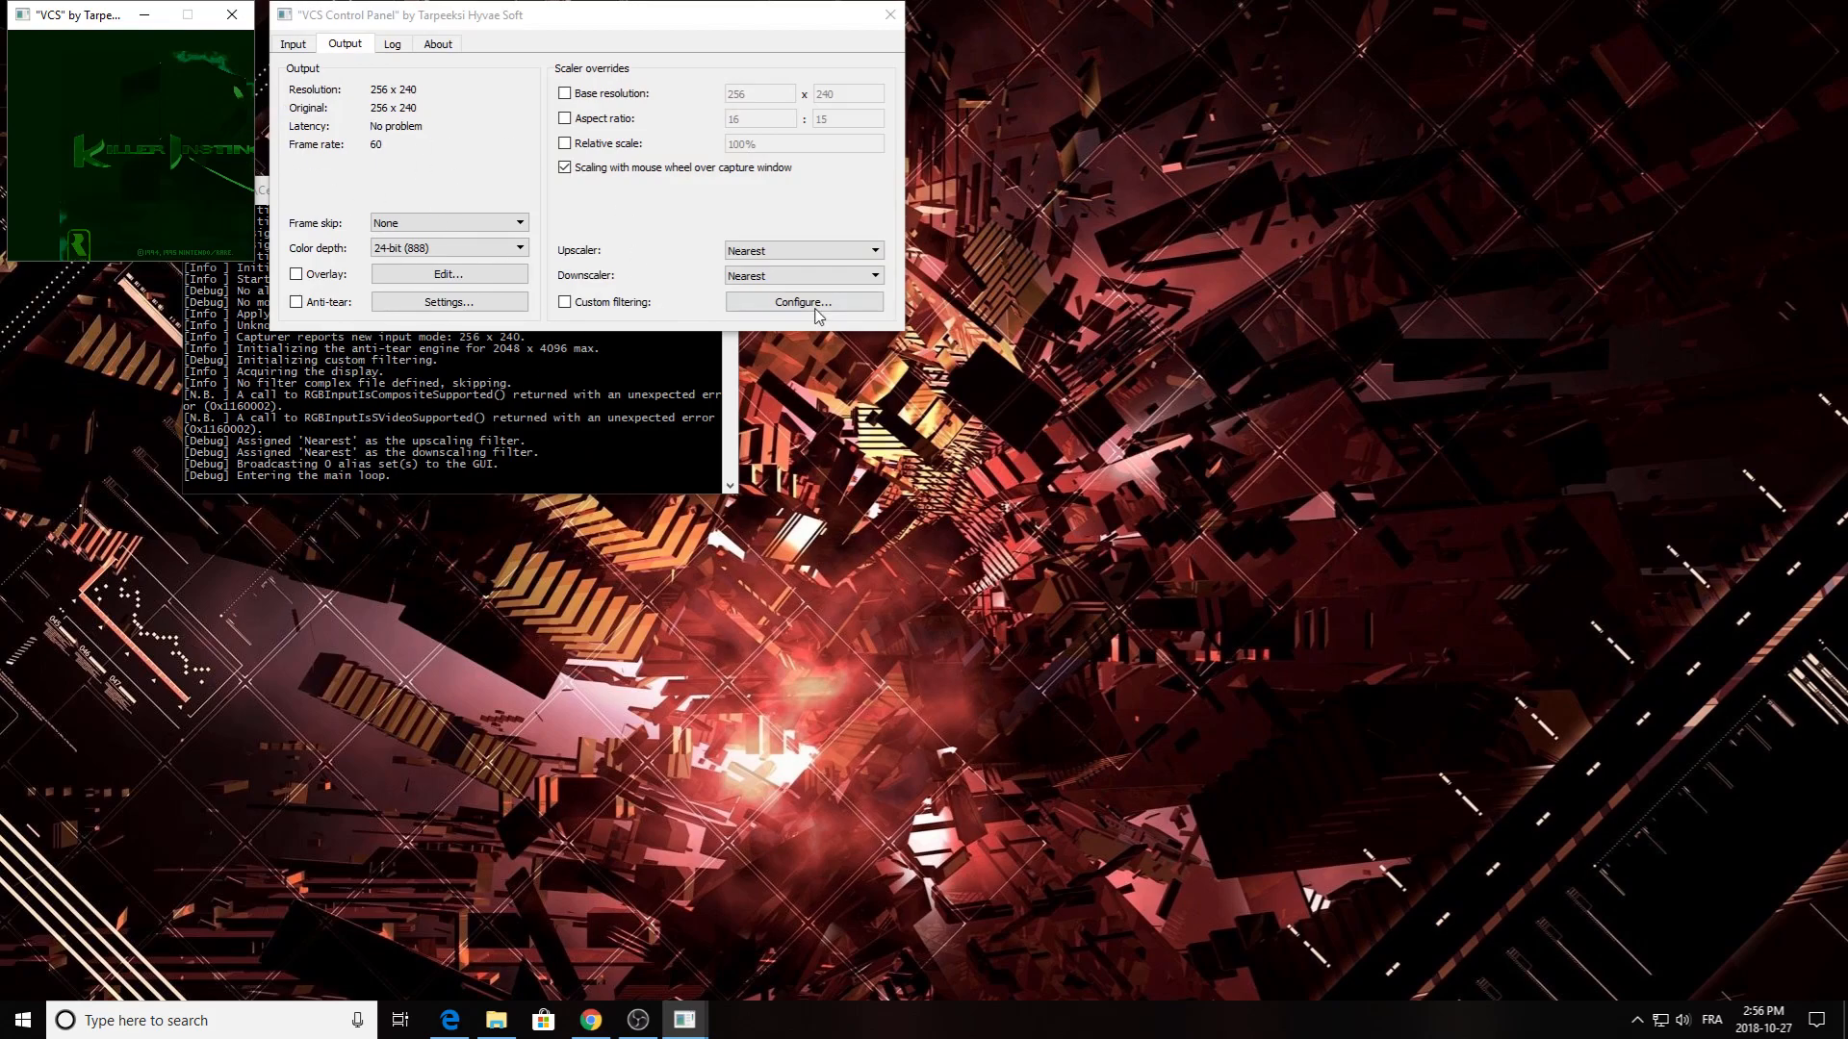
# - Force the VCS input resolution to 256 x 240 and open Adjust video & color
pyautogui.click(293, 43)
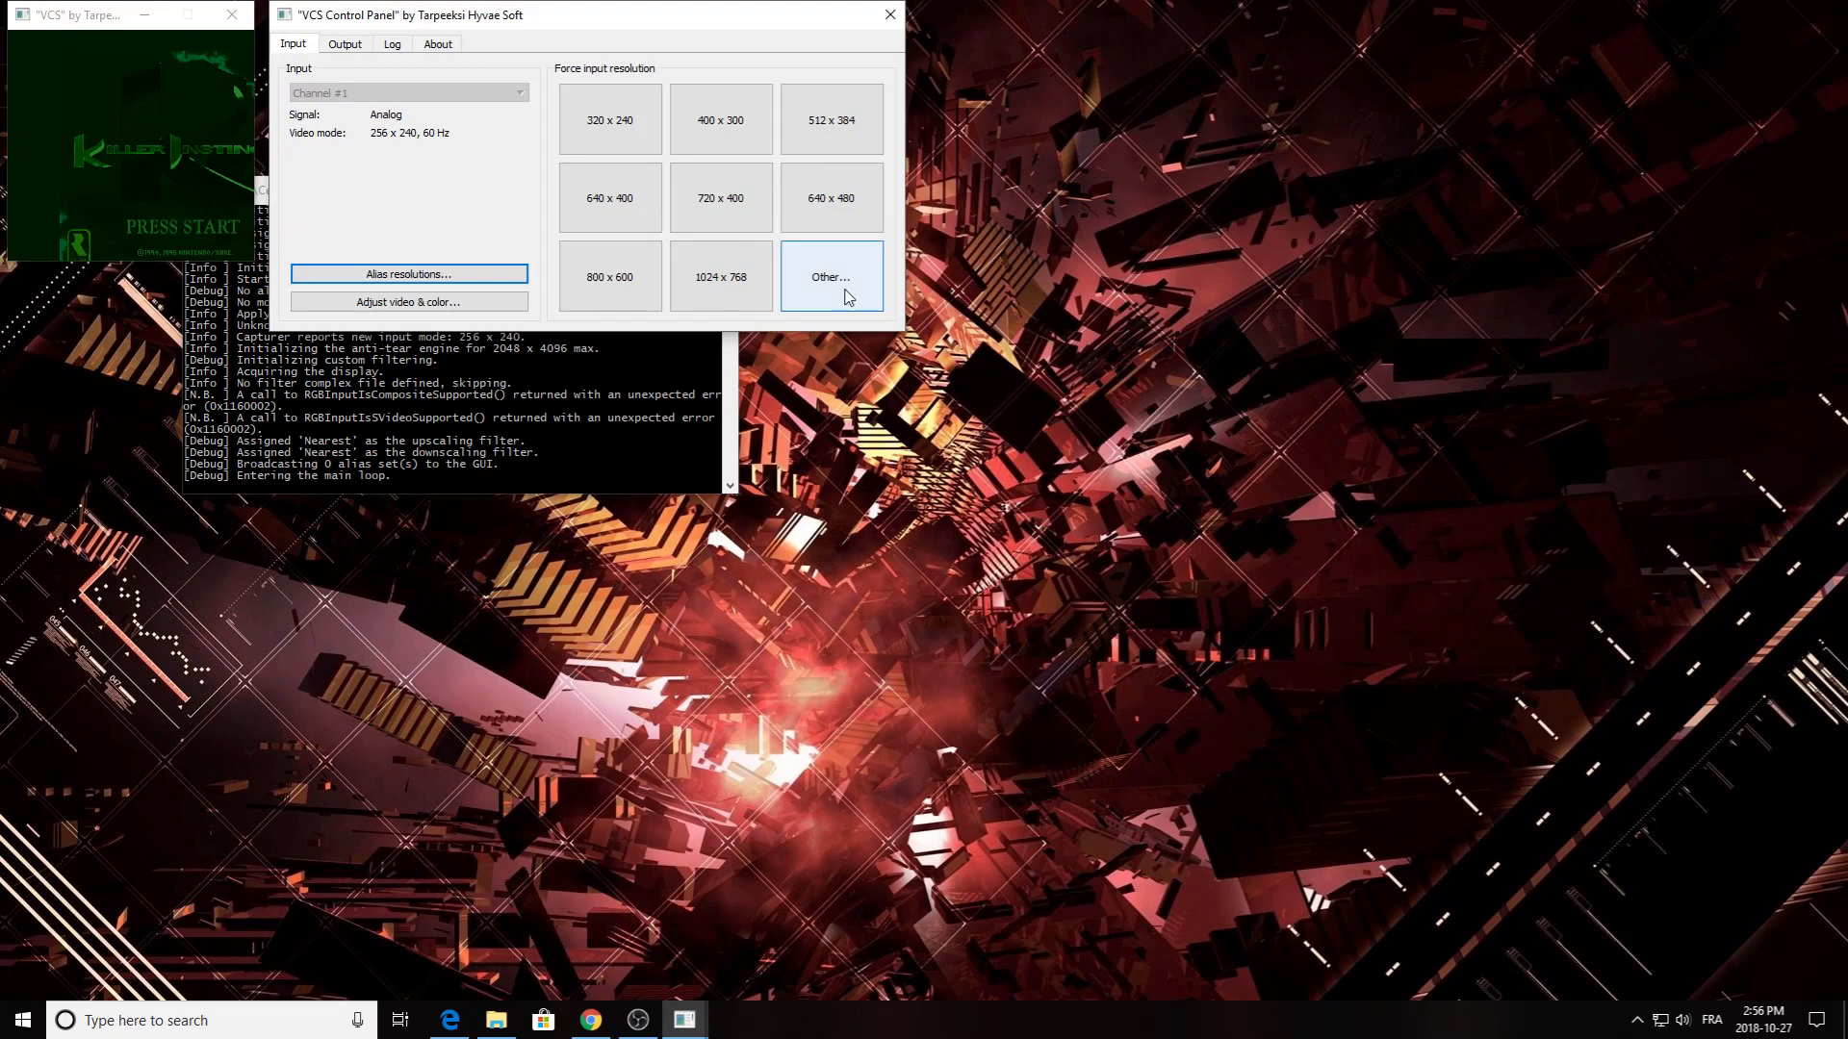
pyautogui.click(829, 276)
pyautogui.write('24')
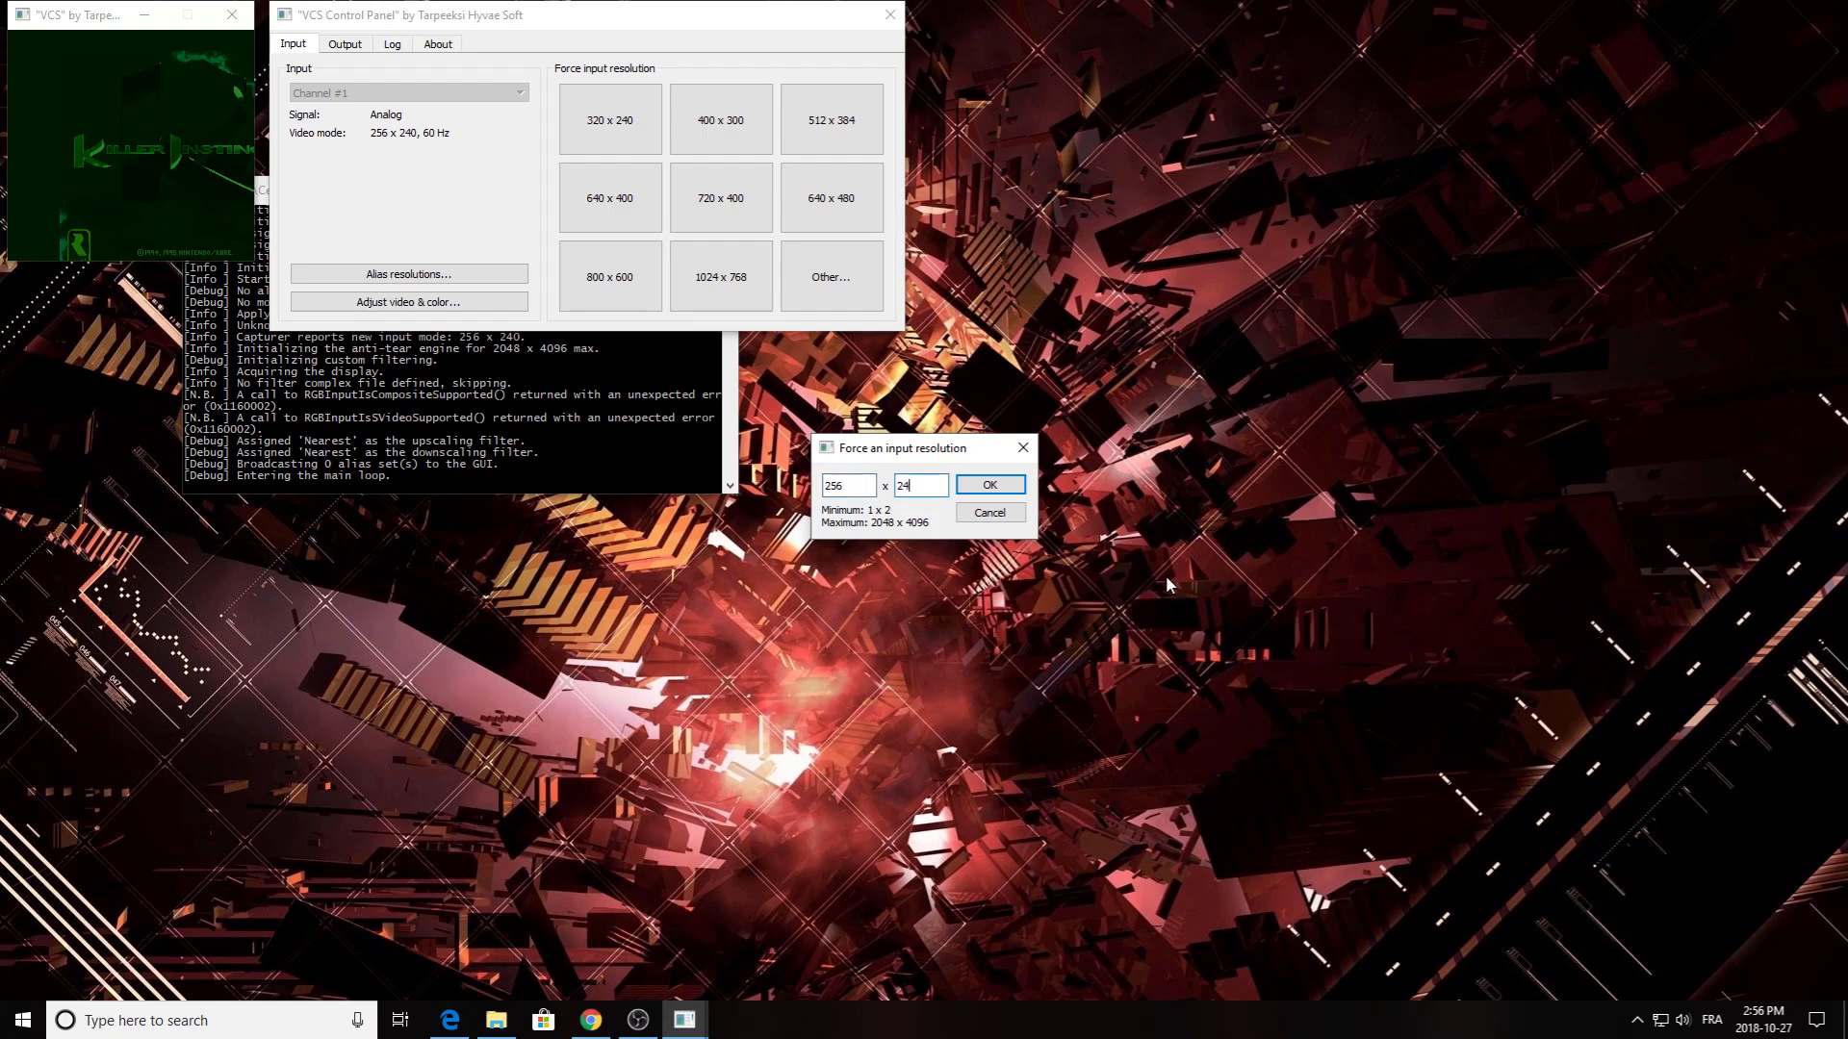
pyautogui.write('0')
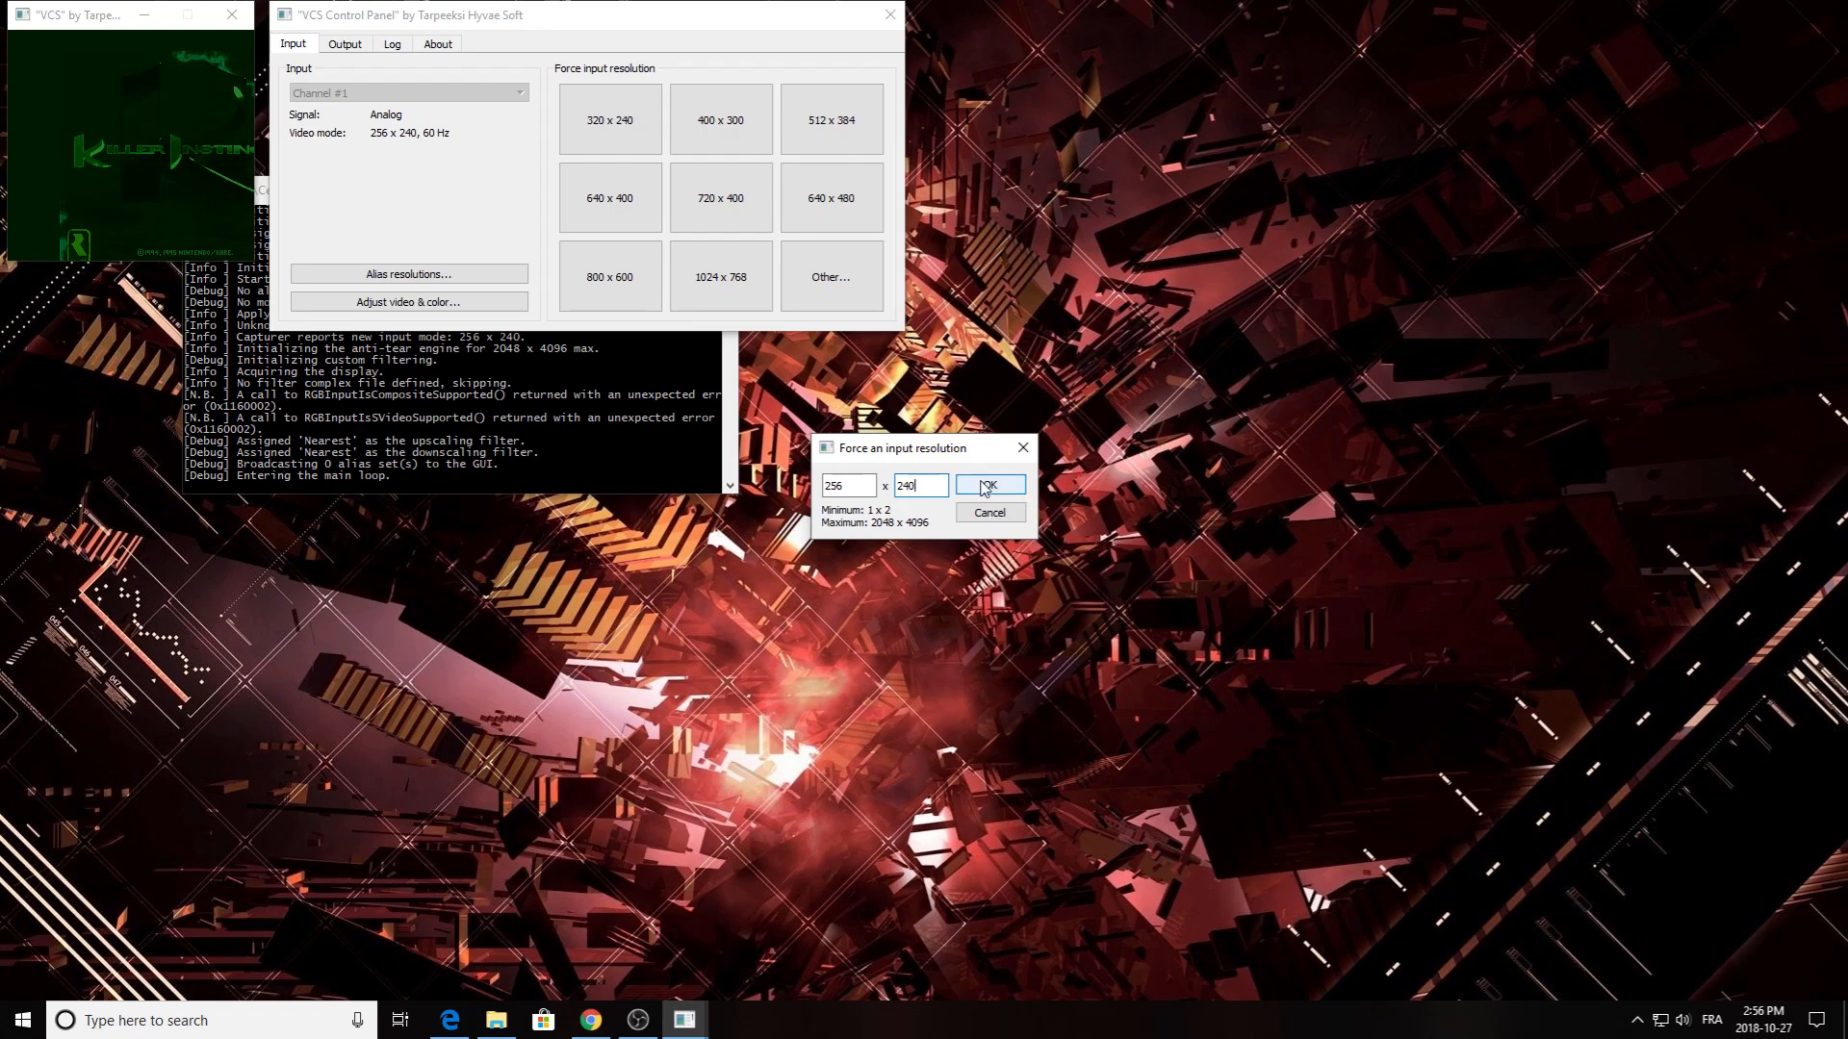
pyautogui.click(986, 485)
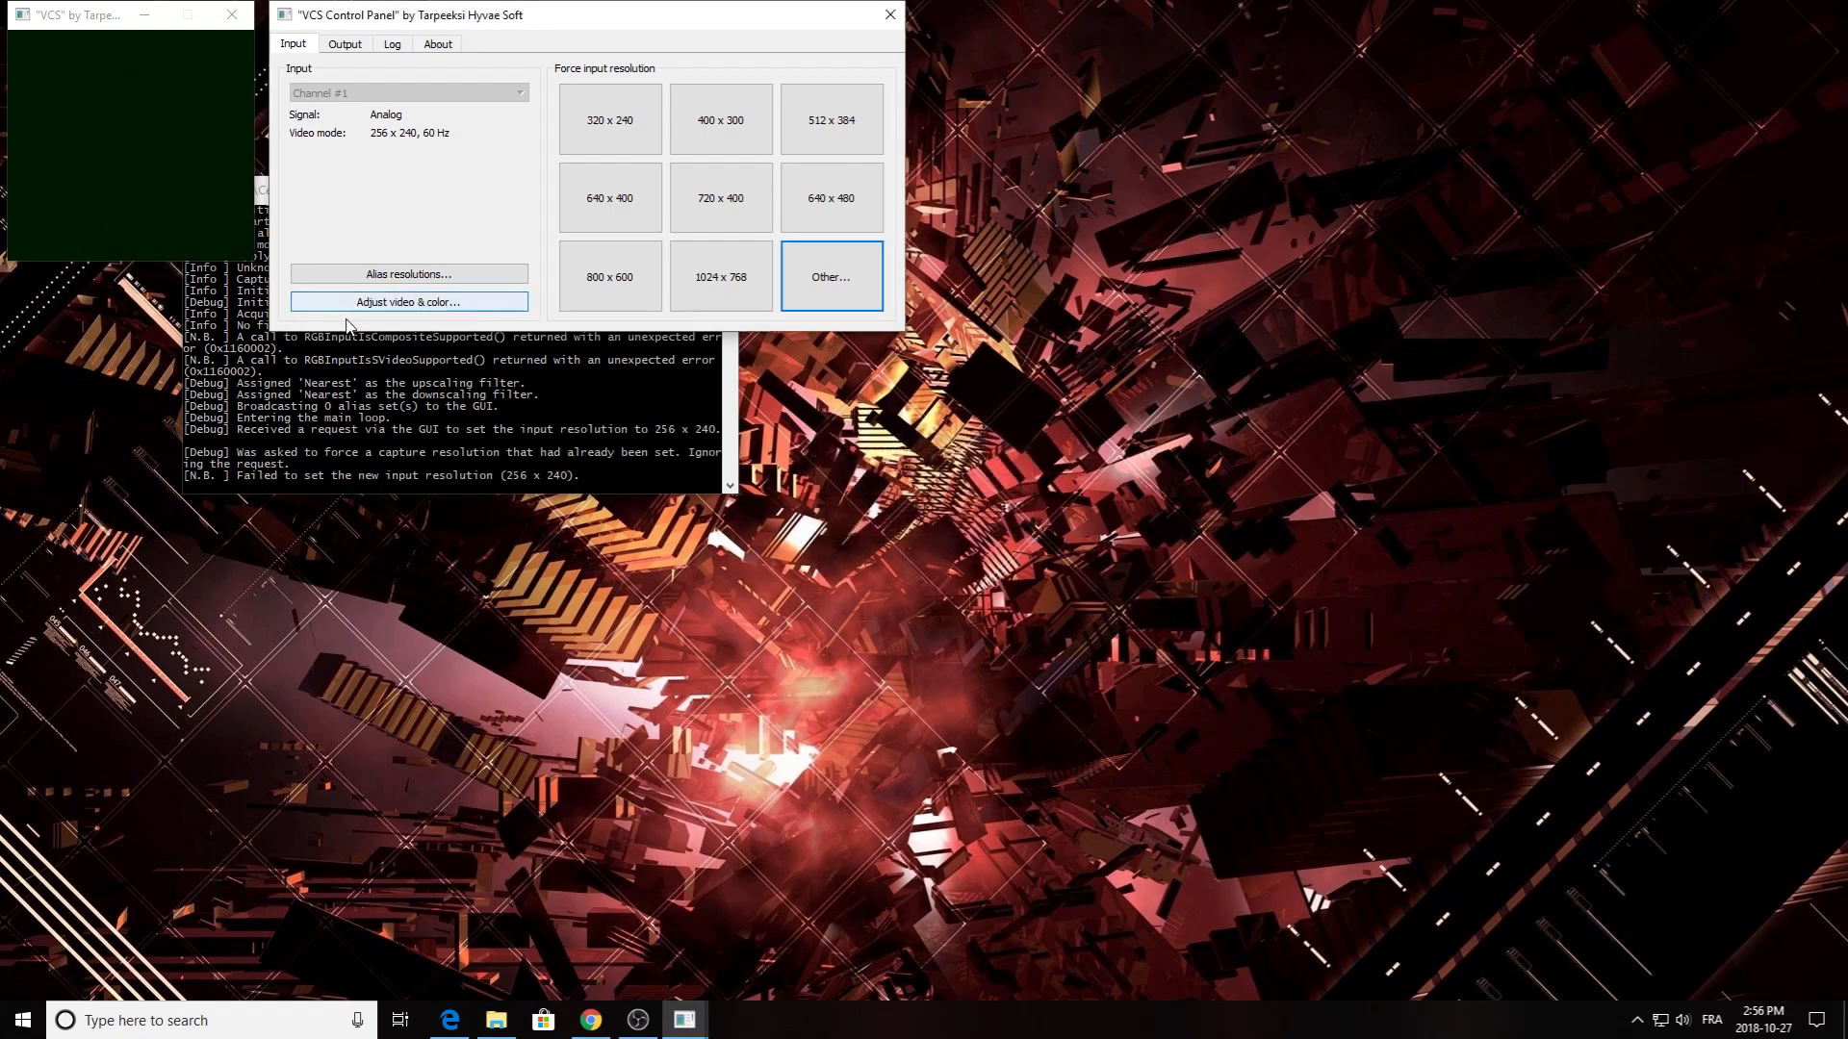
pyautogui.click(408, 302)
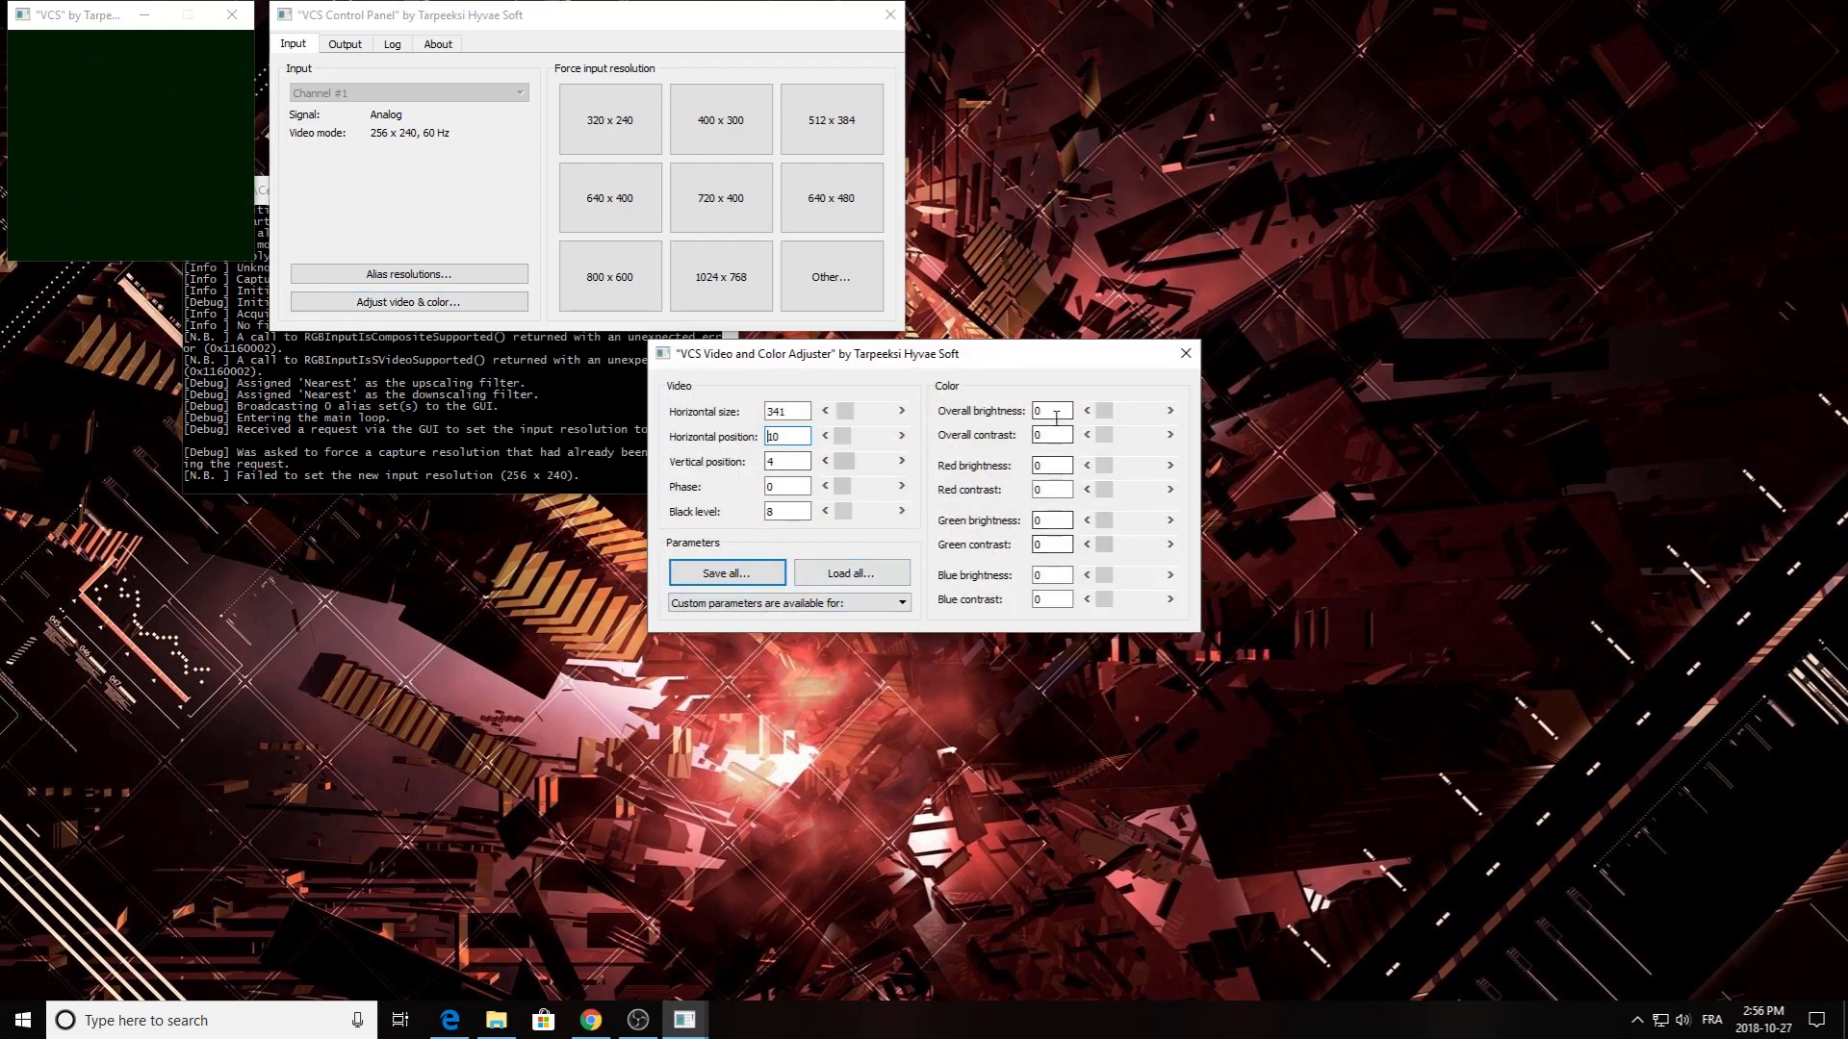
# - Load the saved 256x240 video parameters with Load all, then close the adjuster
pyautogui.click(850, 573)
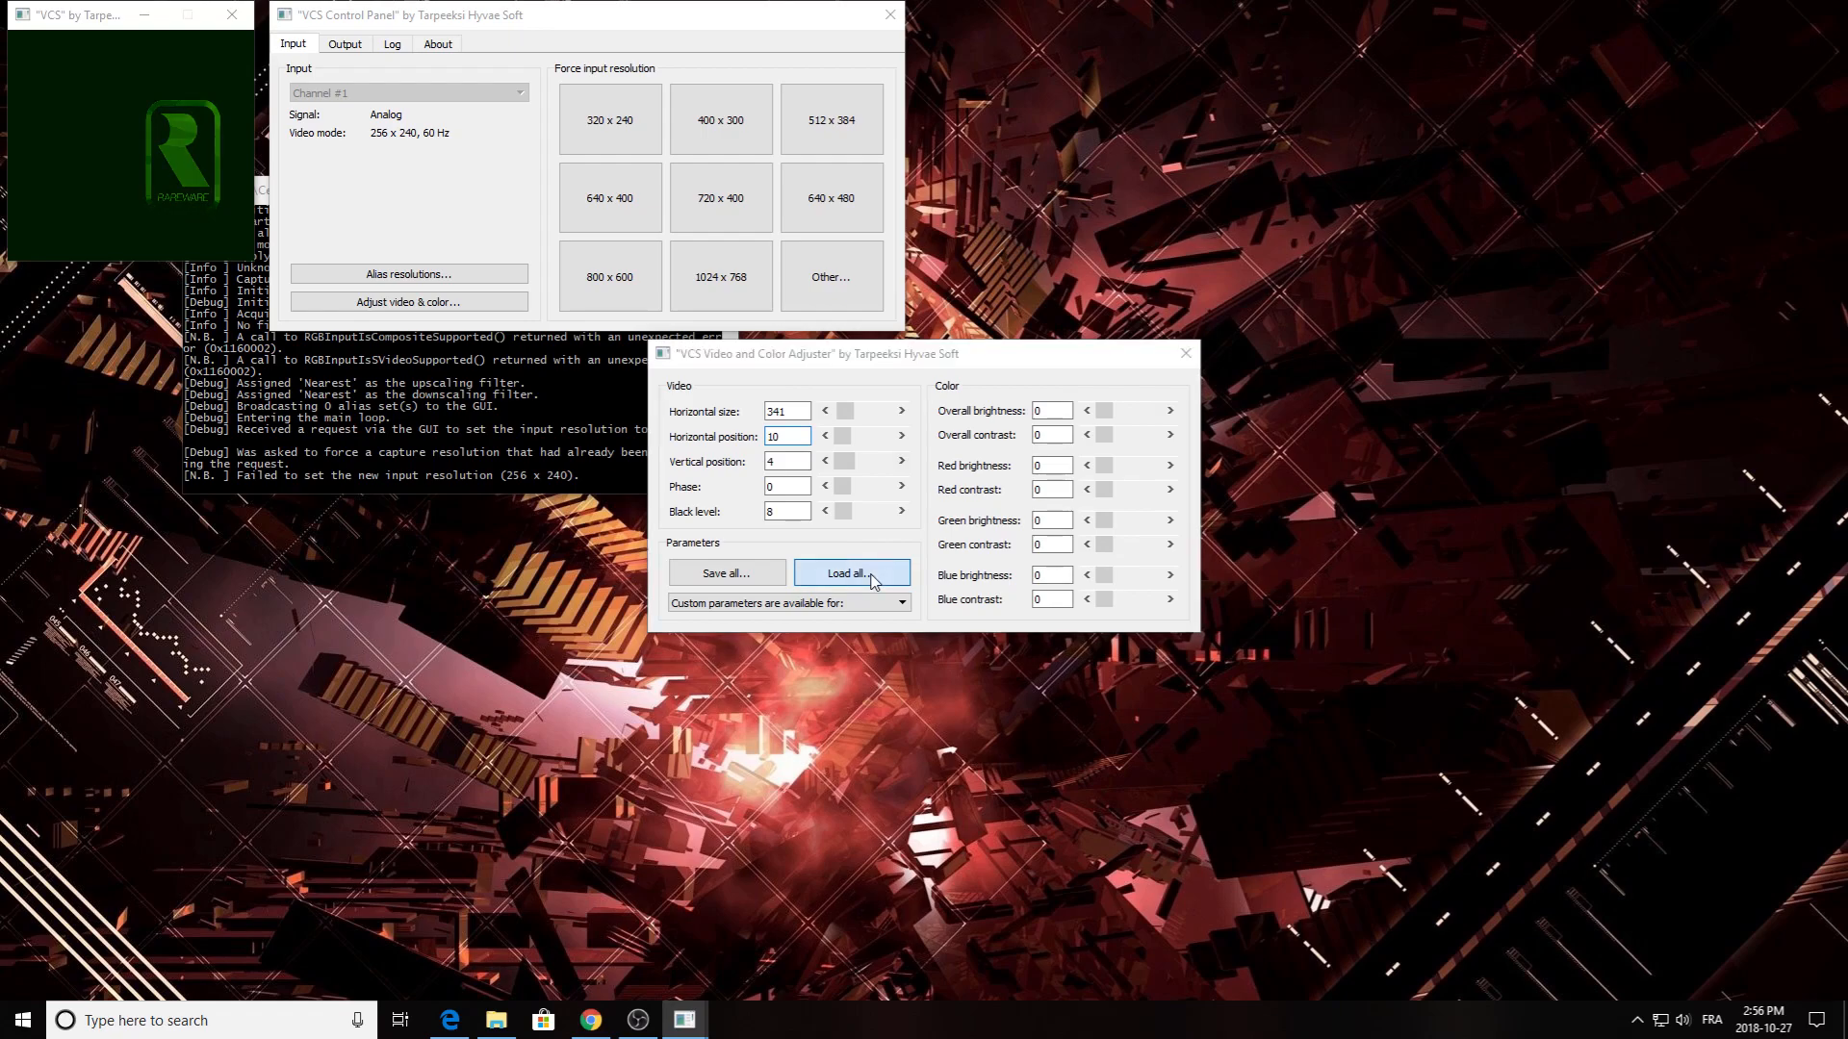
pyautogui.click(851, 573)
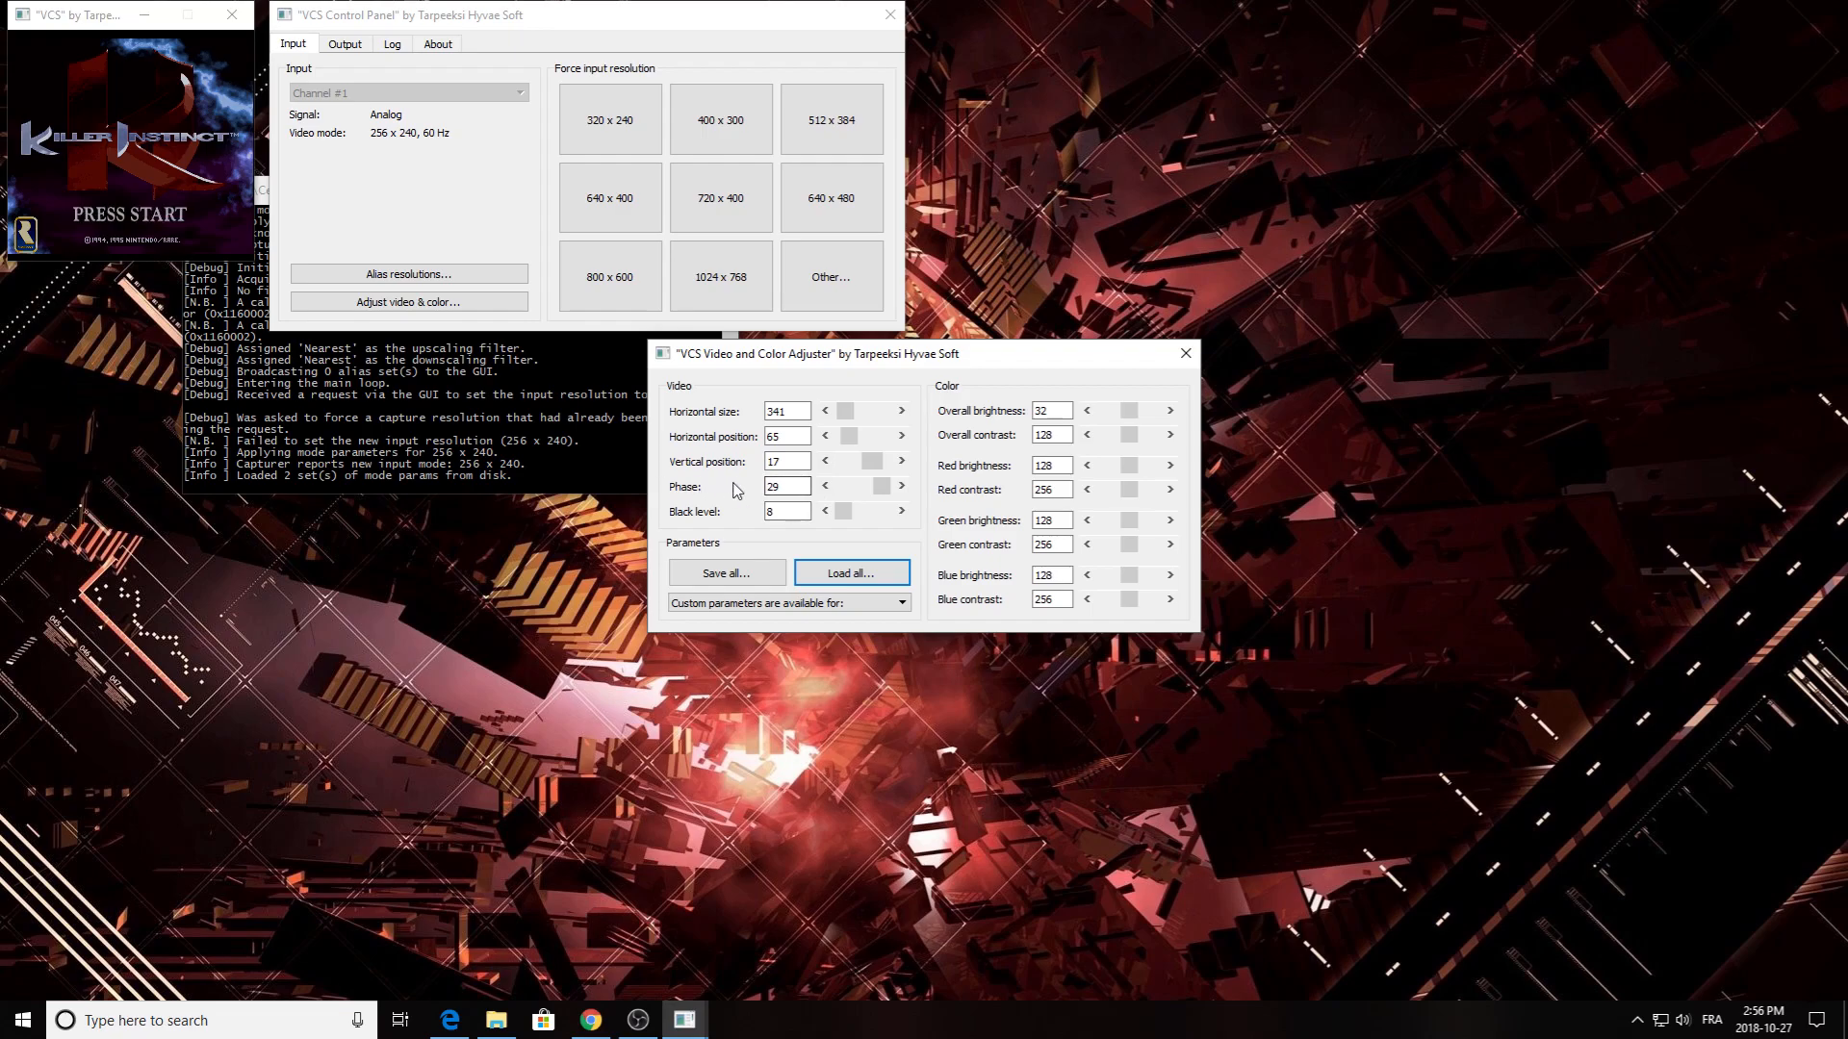
pyautogui.moveTo(693, 532)
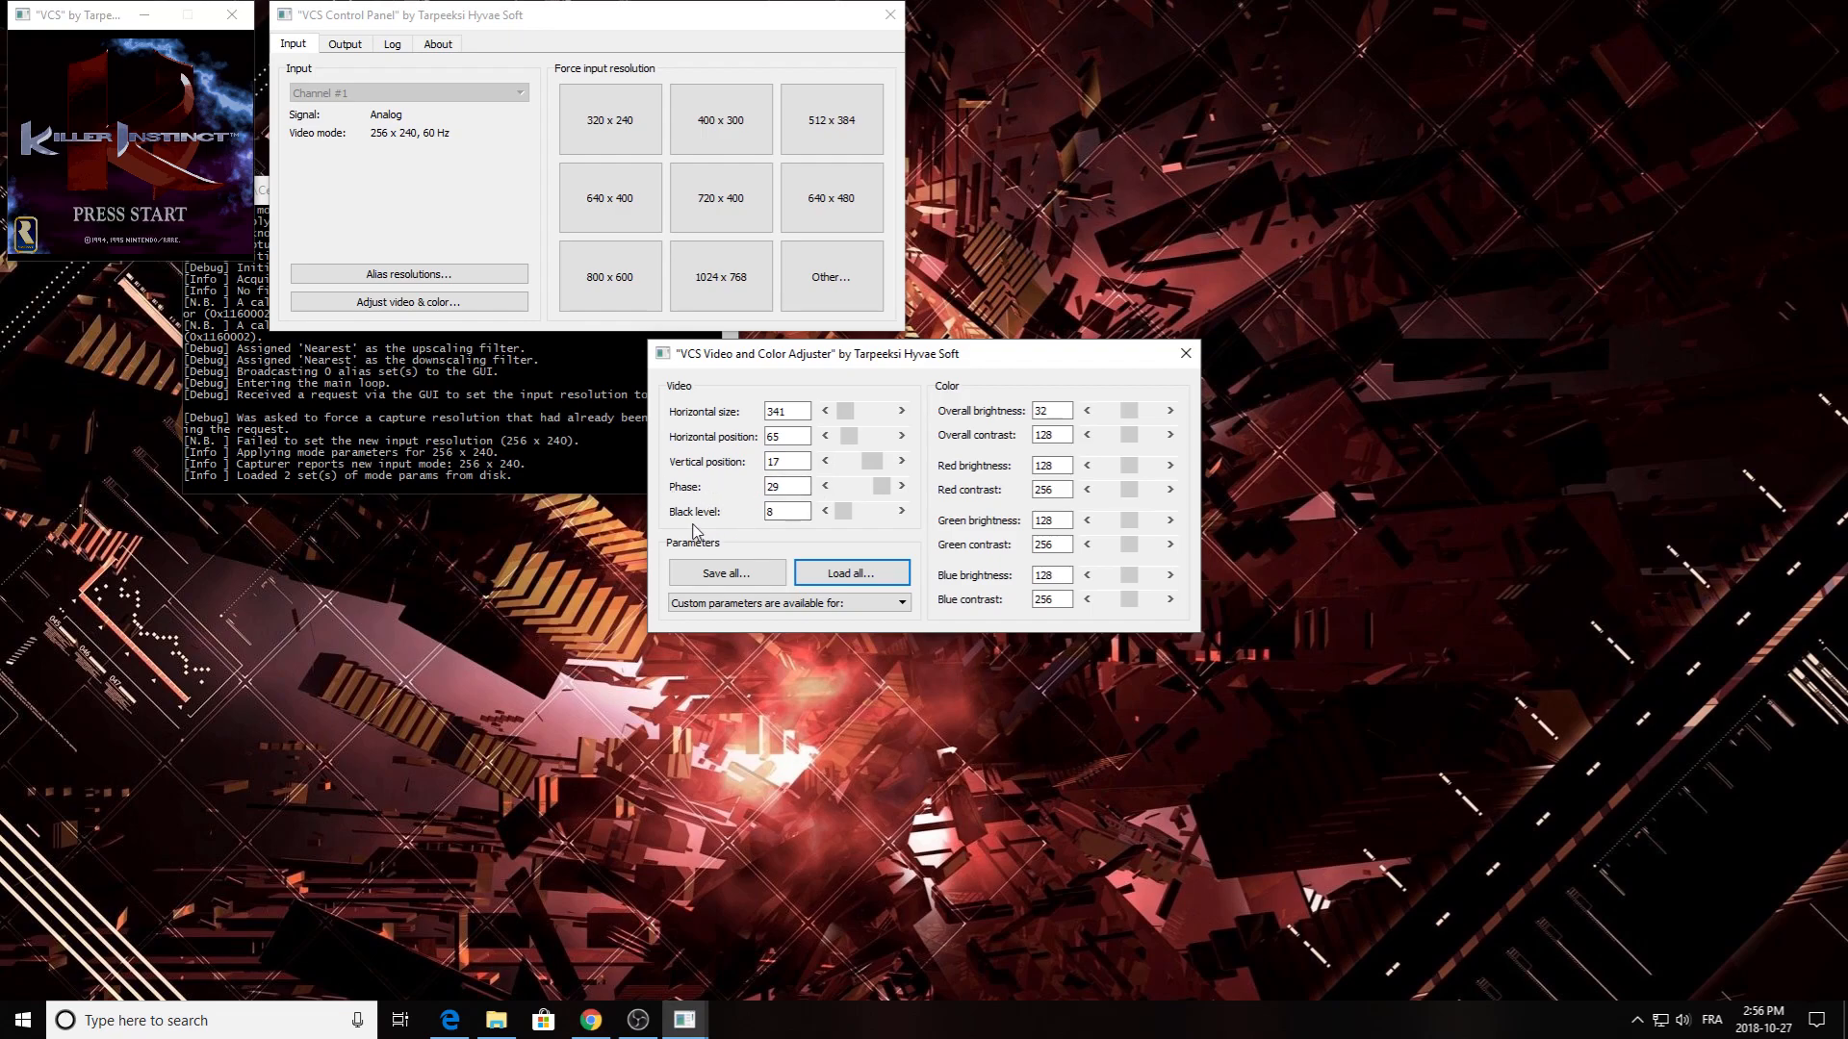
pyautogui.moveTo(1185, 353)
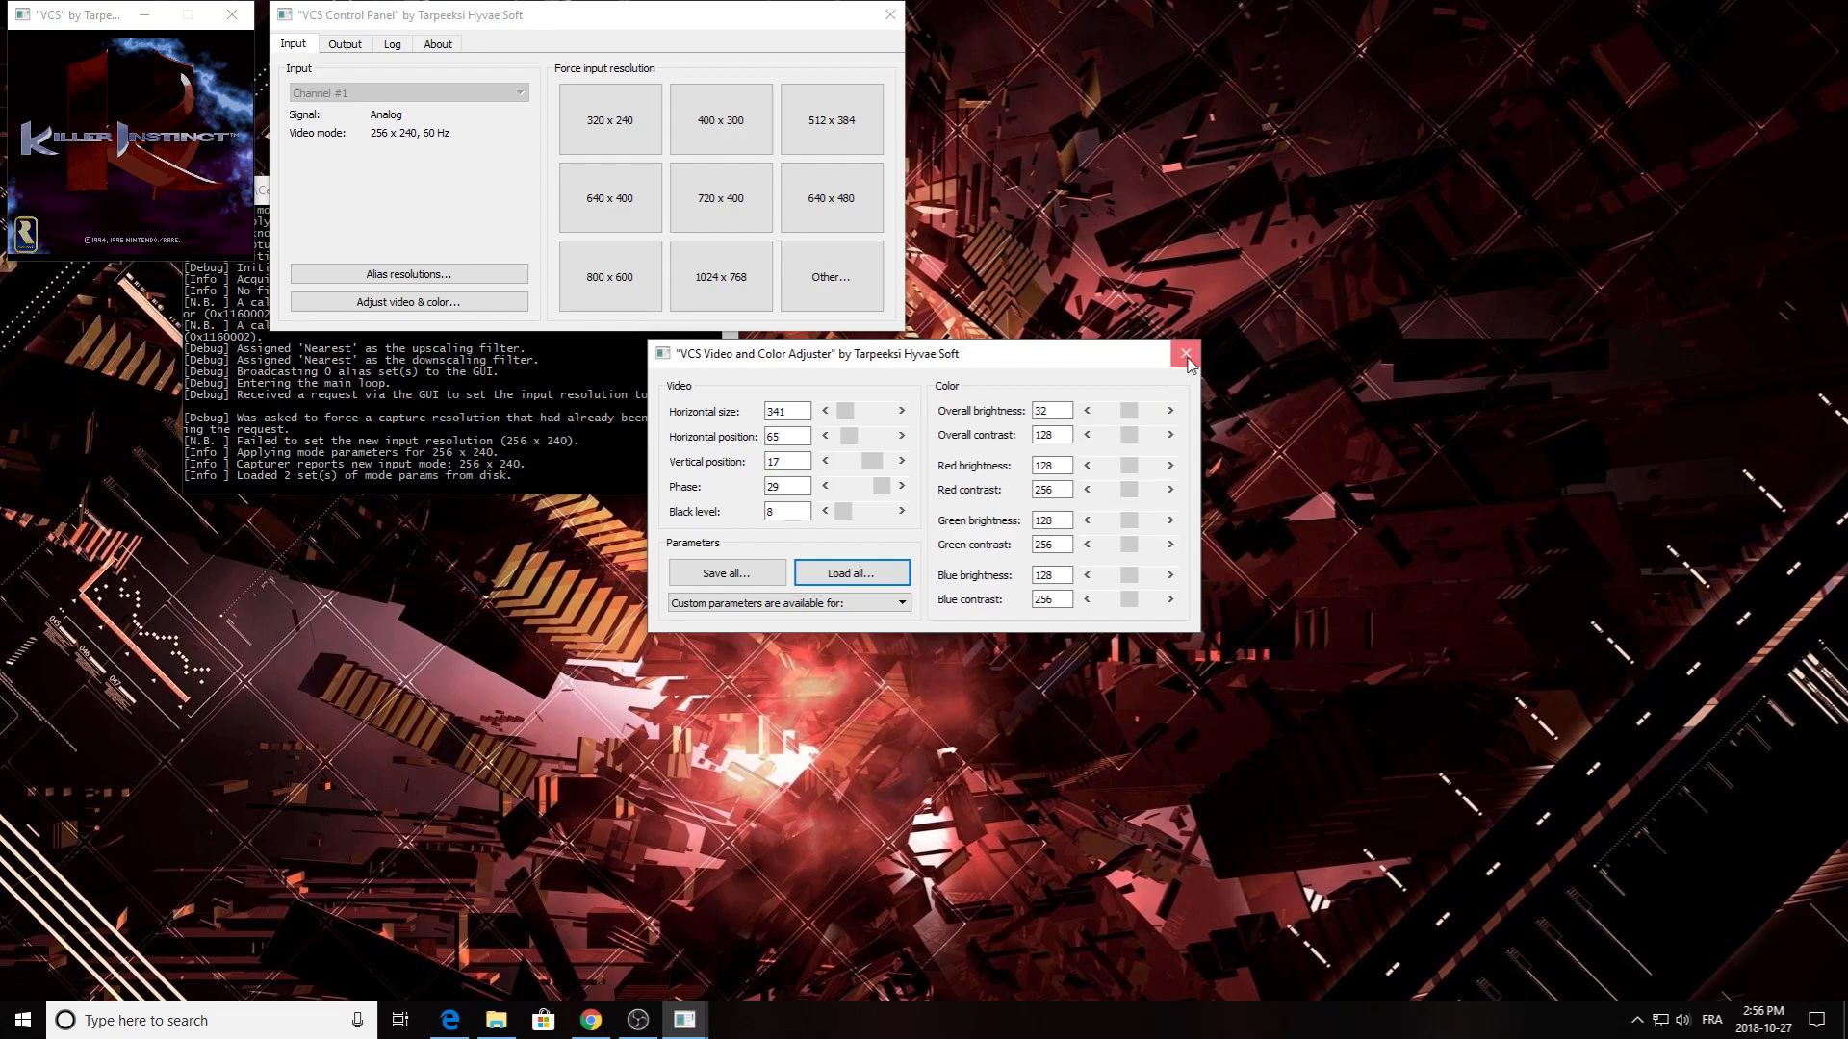
pyautogui.click(1186, 355)
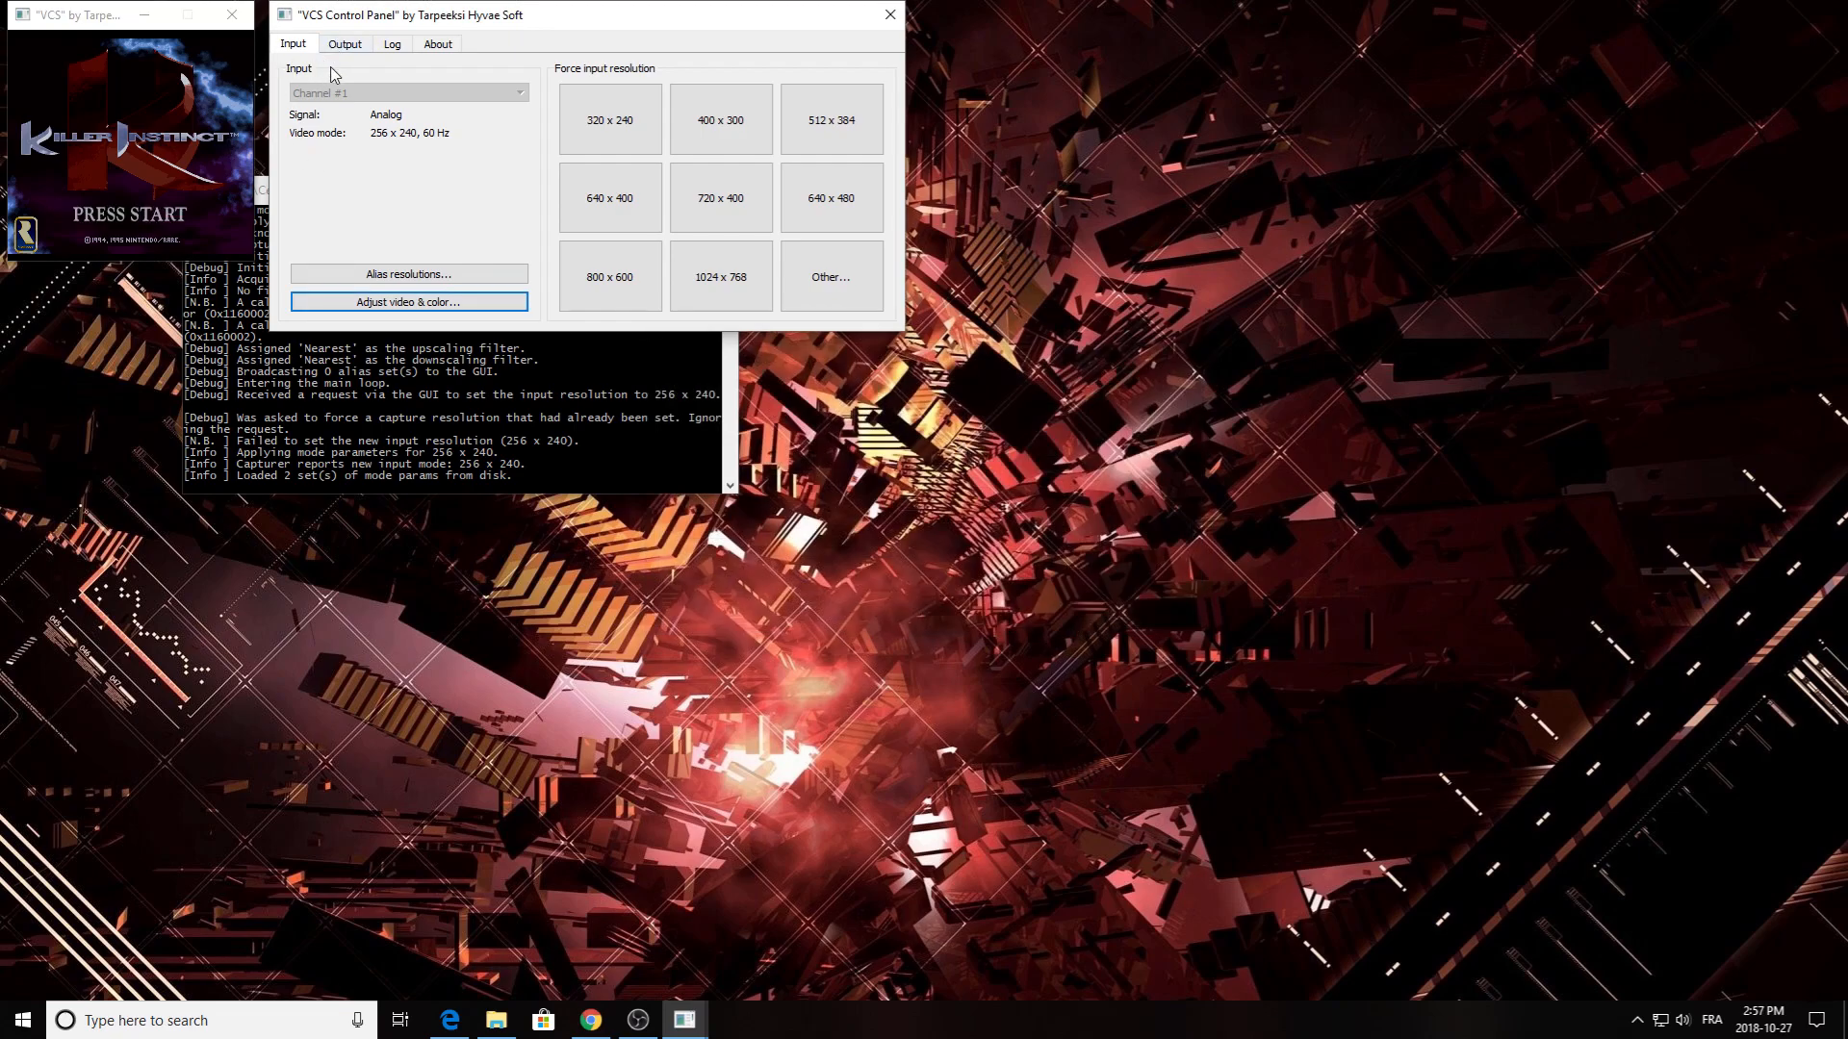
# - Turn on VCS's output base resolution override and calculate the fivefold 240 height for 1280x1200
pyautogui.click(345, 43)
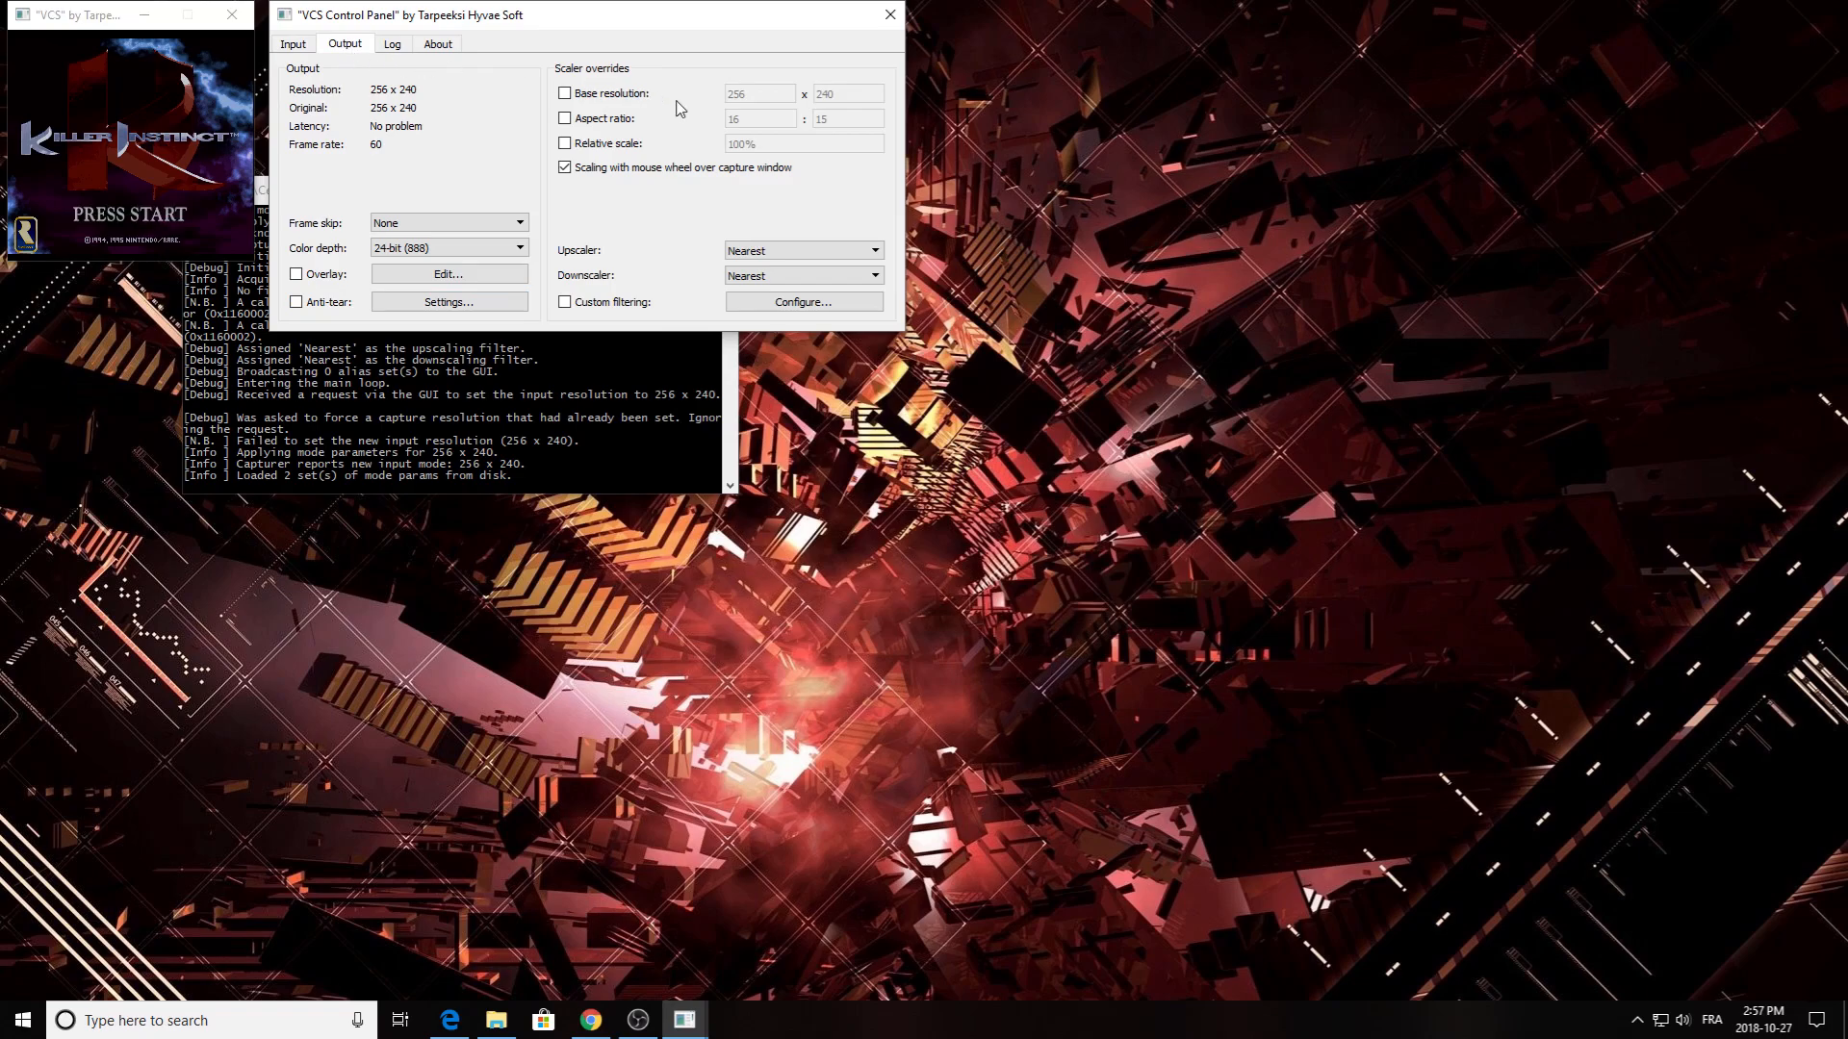
pyautogui.click(565, 93)
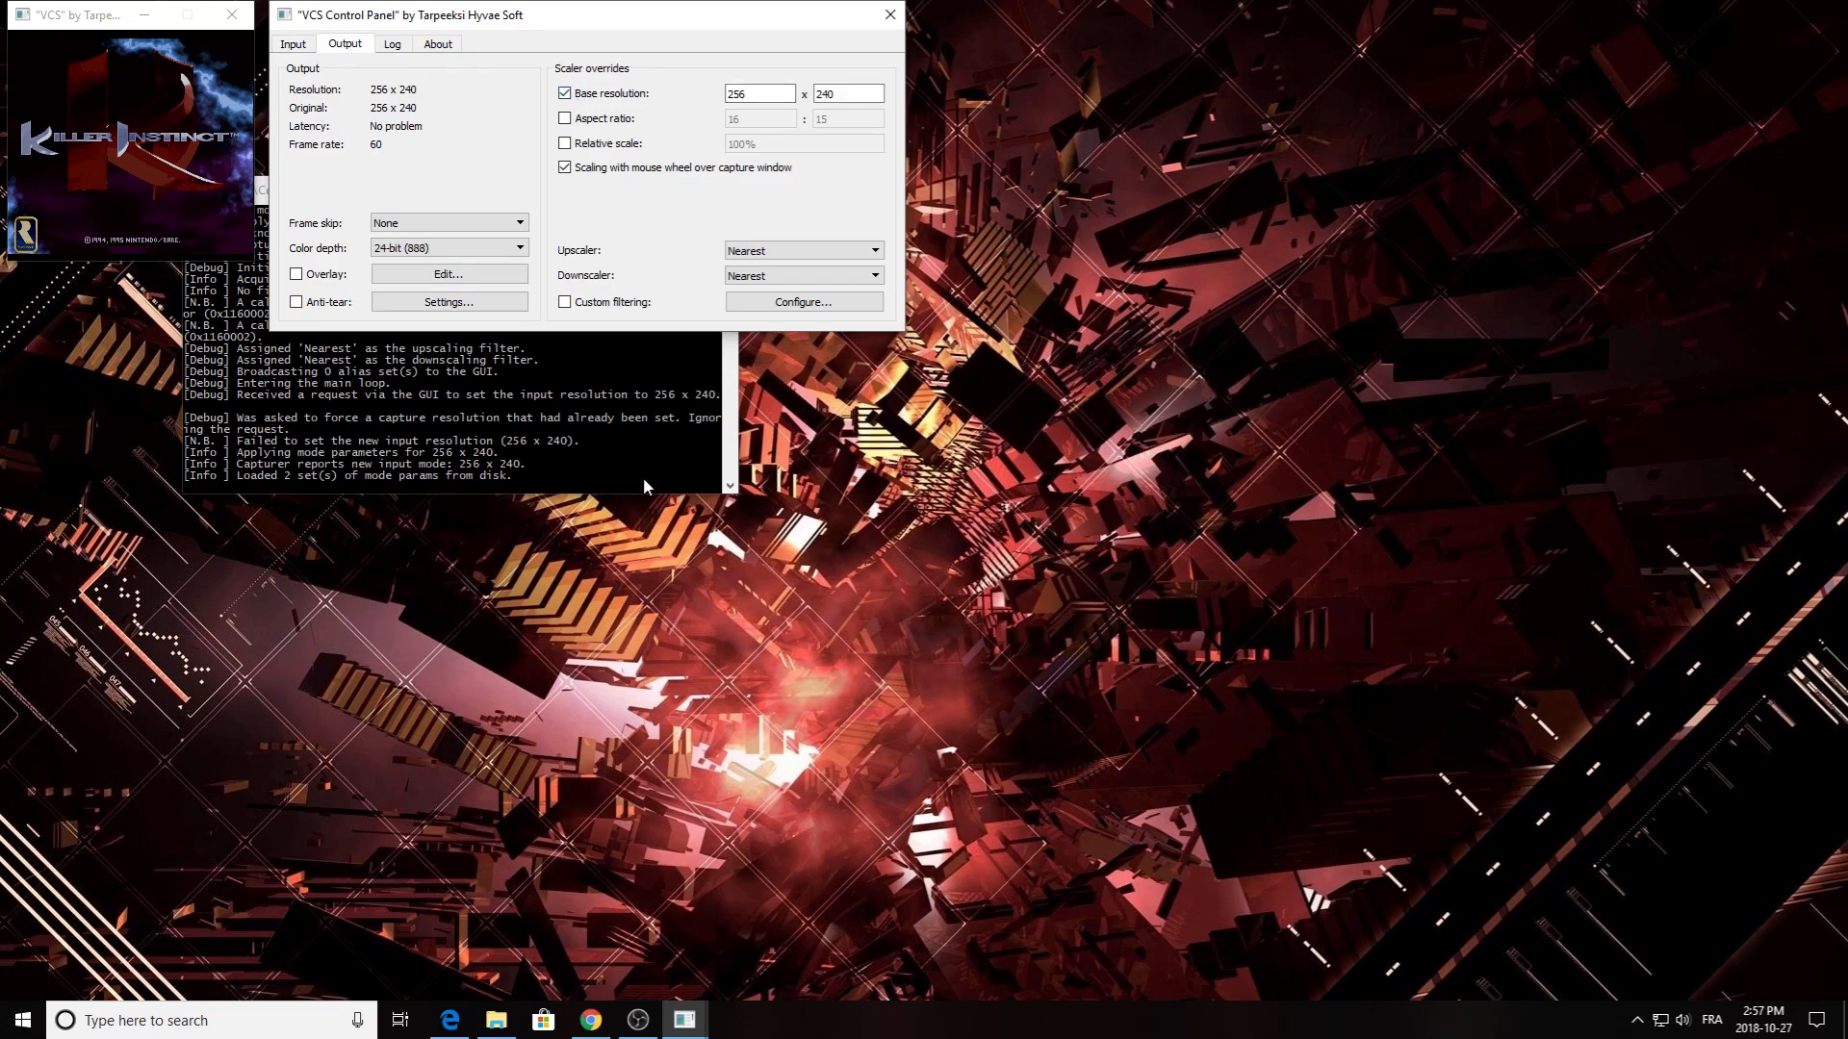
pyautogui.click(730, 1019)
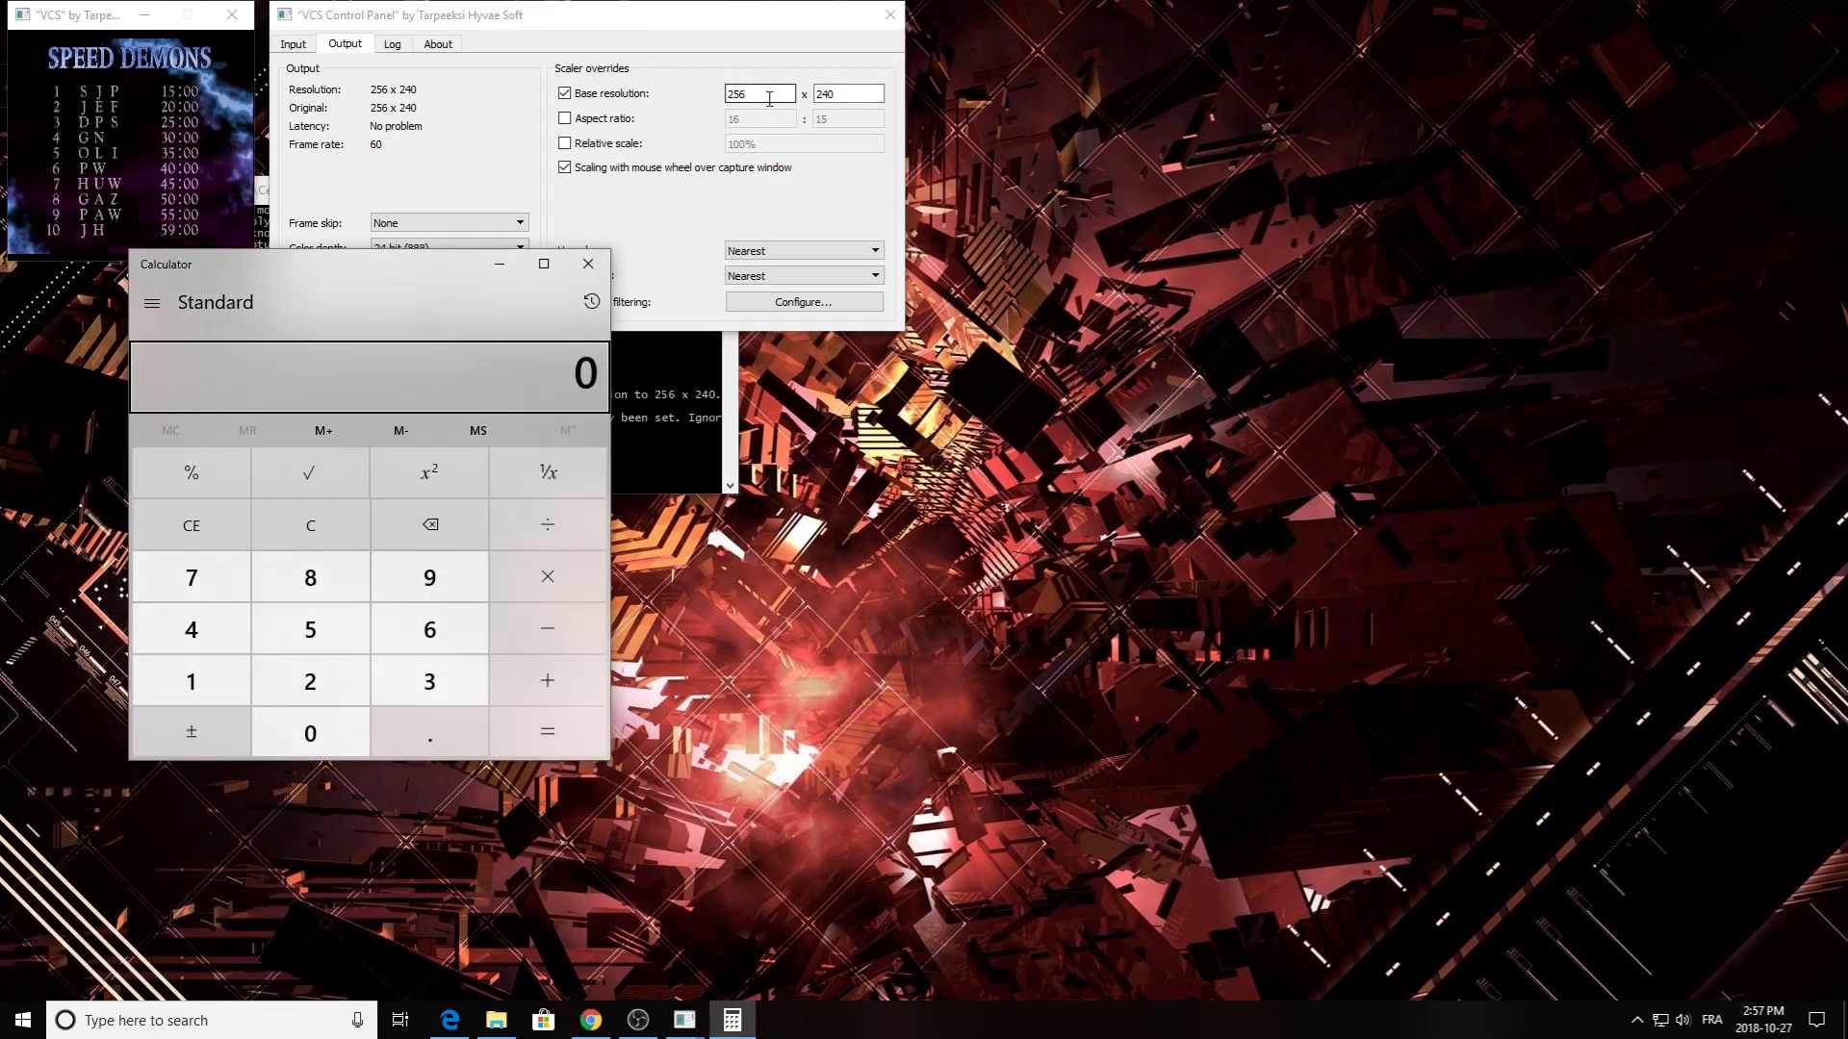
pyautogui.moveTo(687, 109)
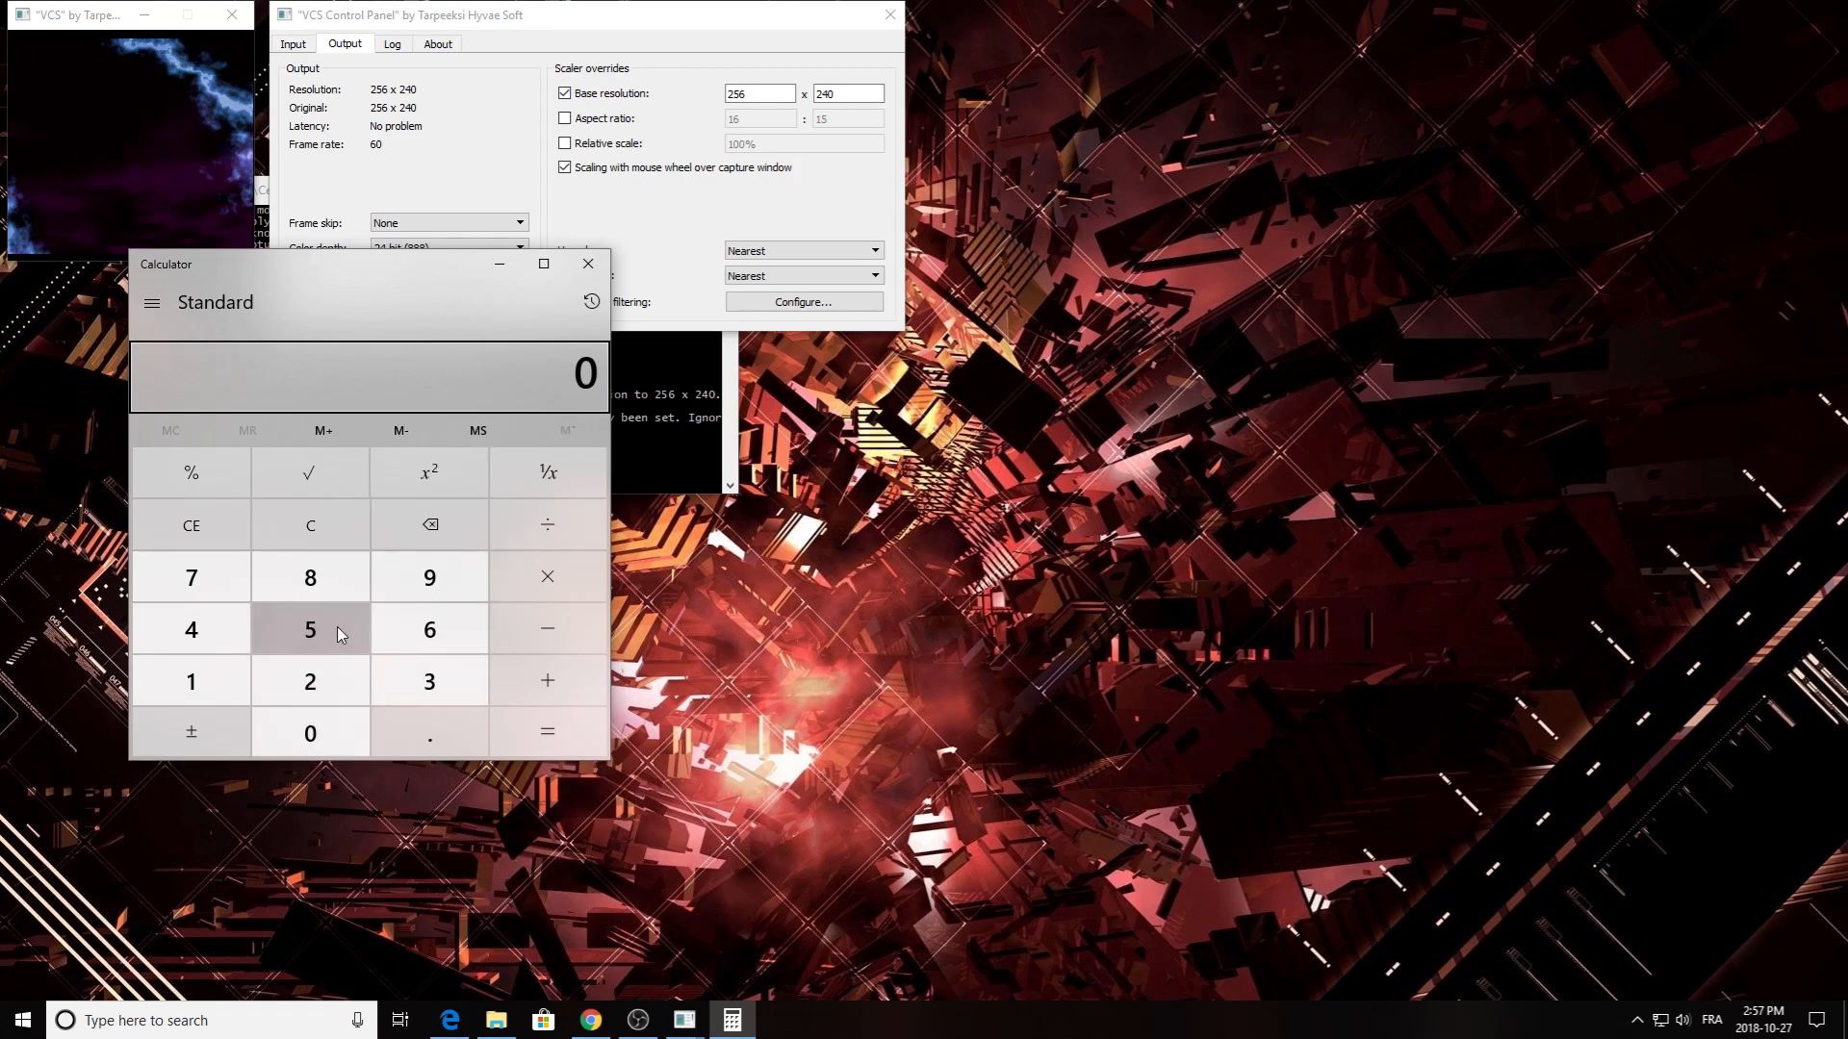
pyautogui.click(310, 628)
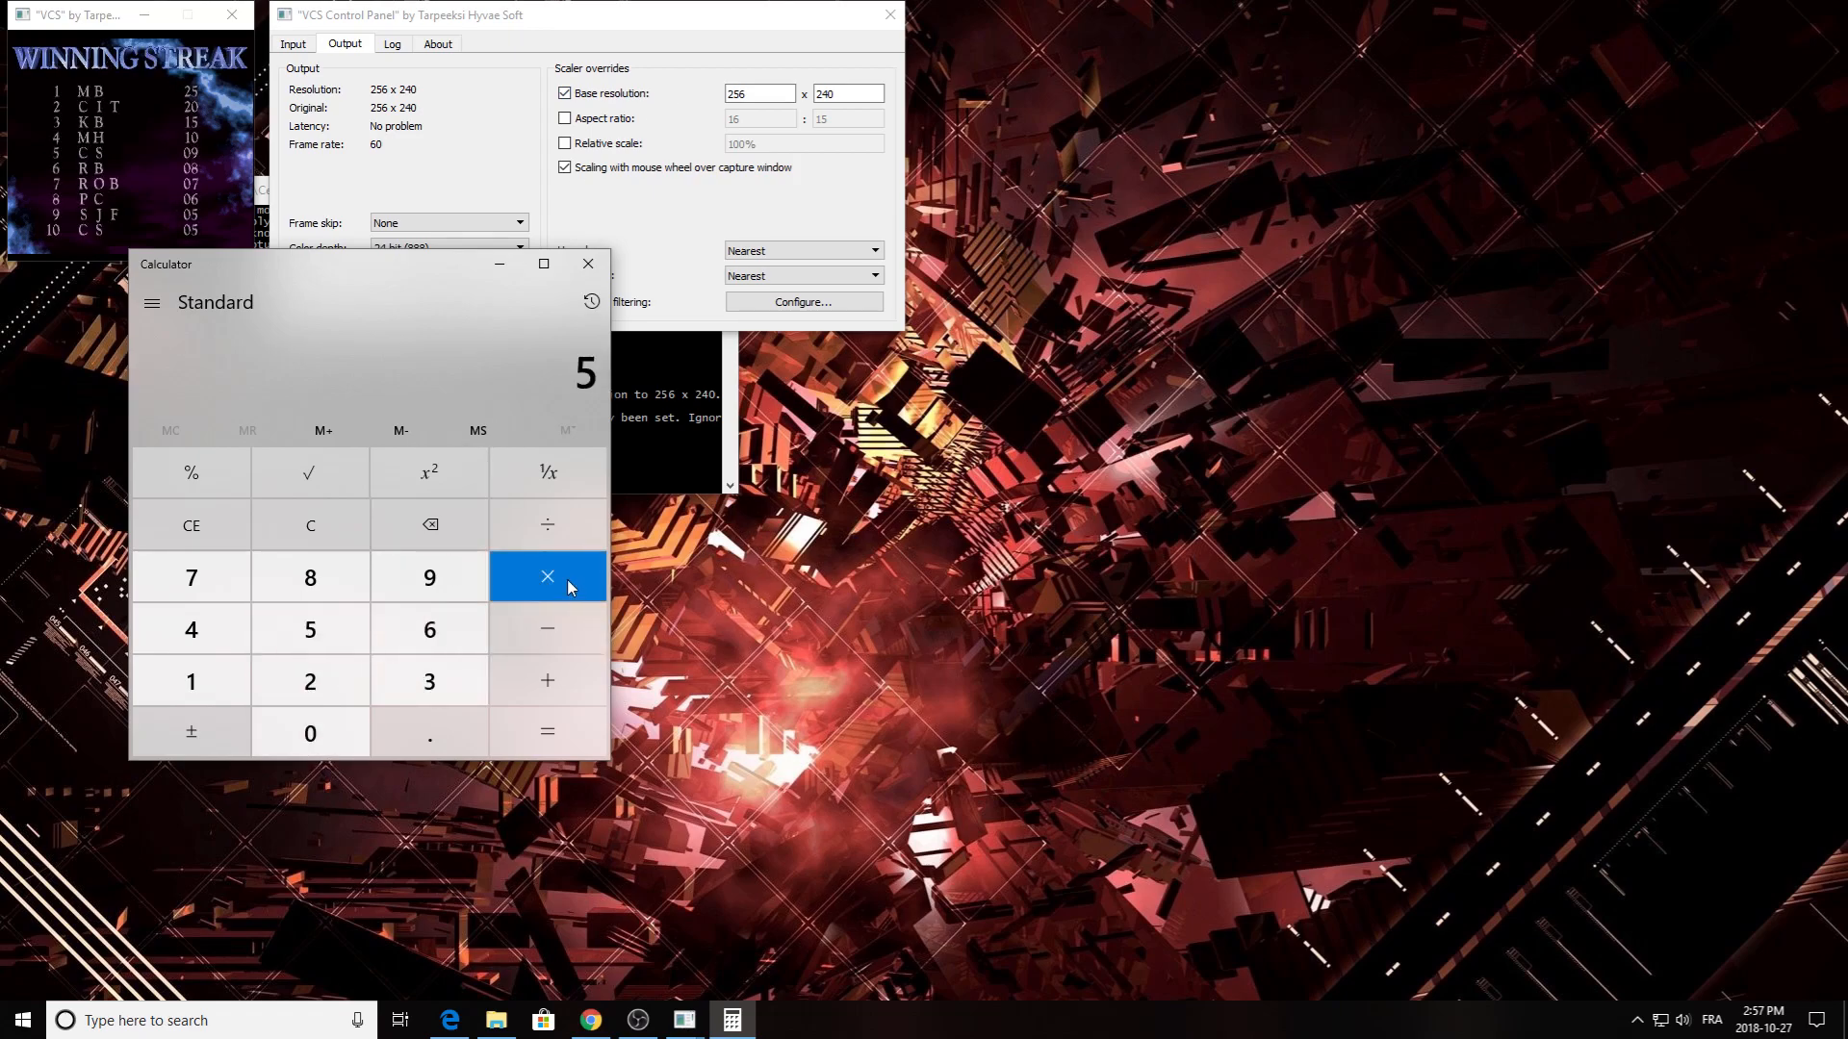
pyautogui.moveTo(539, 610)
pyautogui.write('1280')
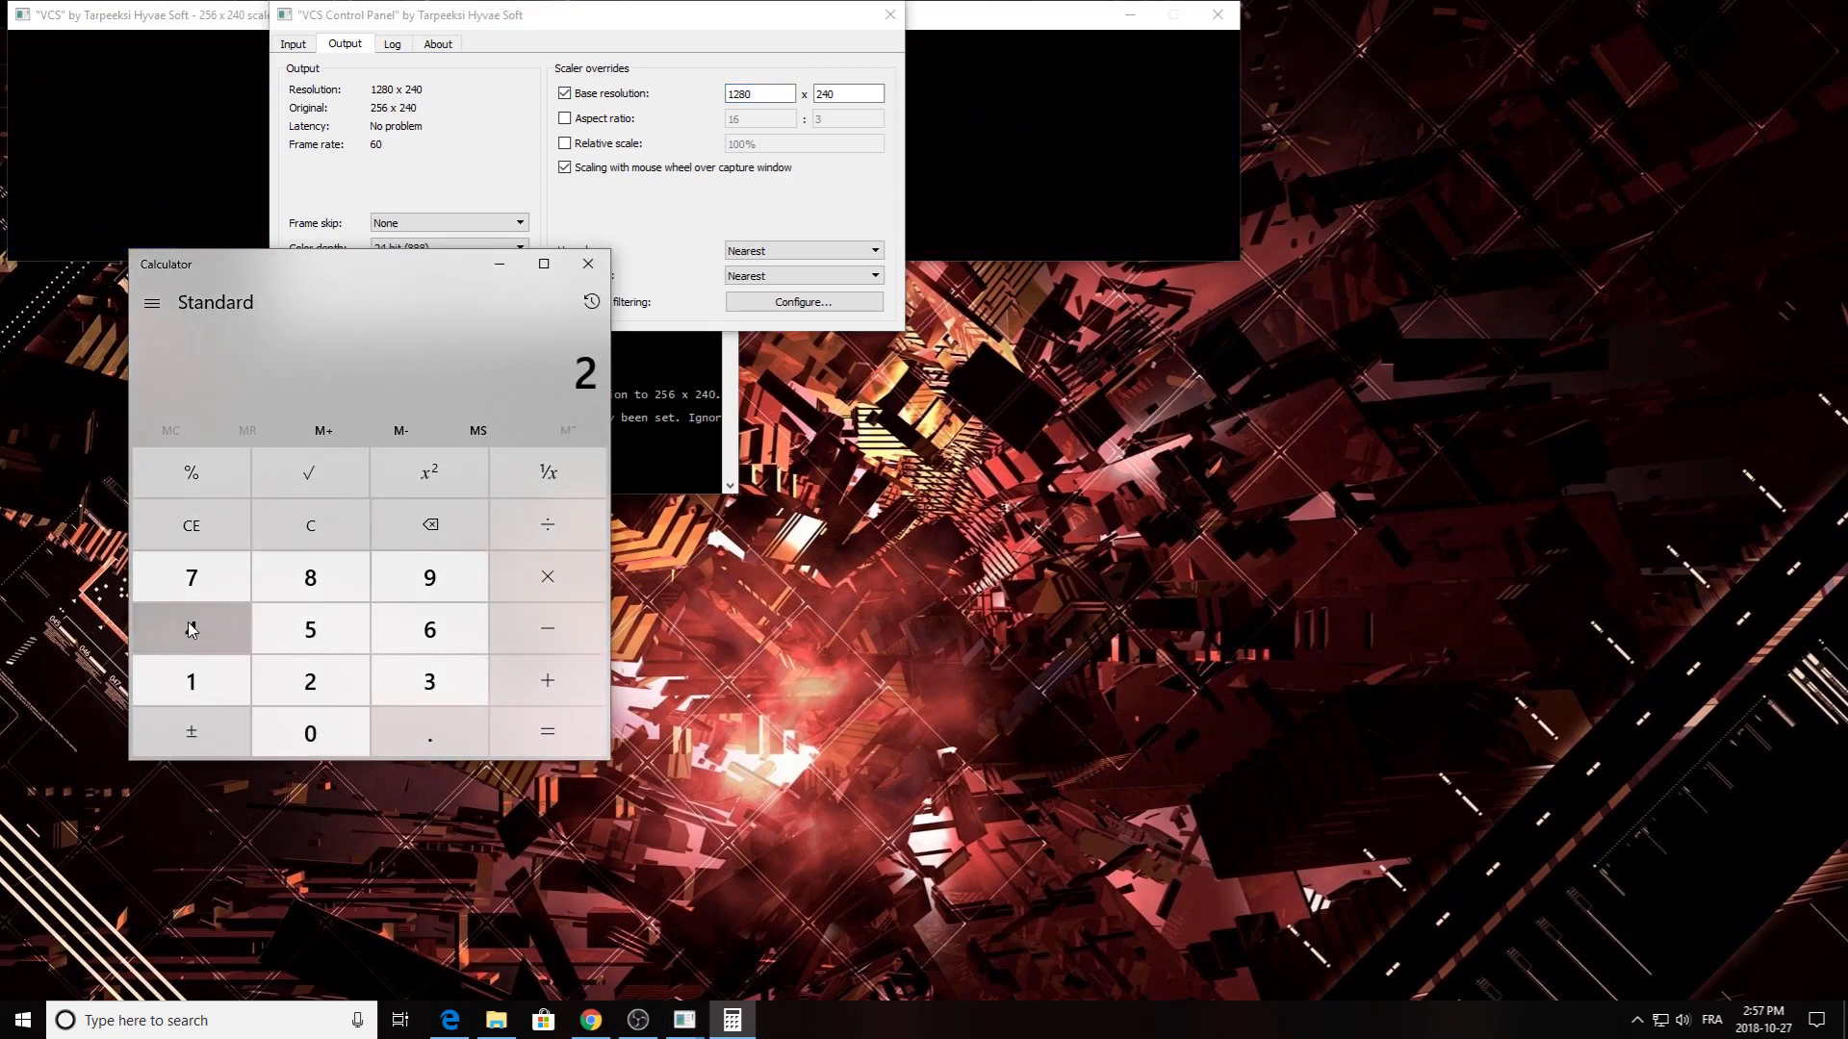
pyautogui.click(545, 731)
pyautogui.write('1200')
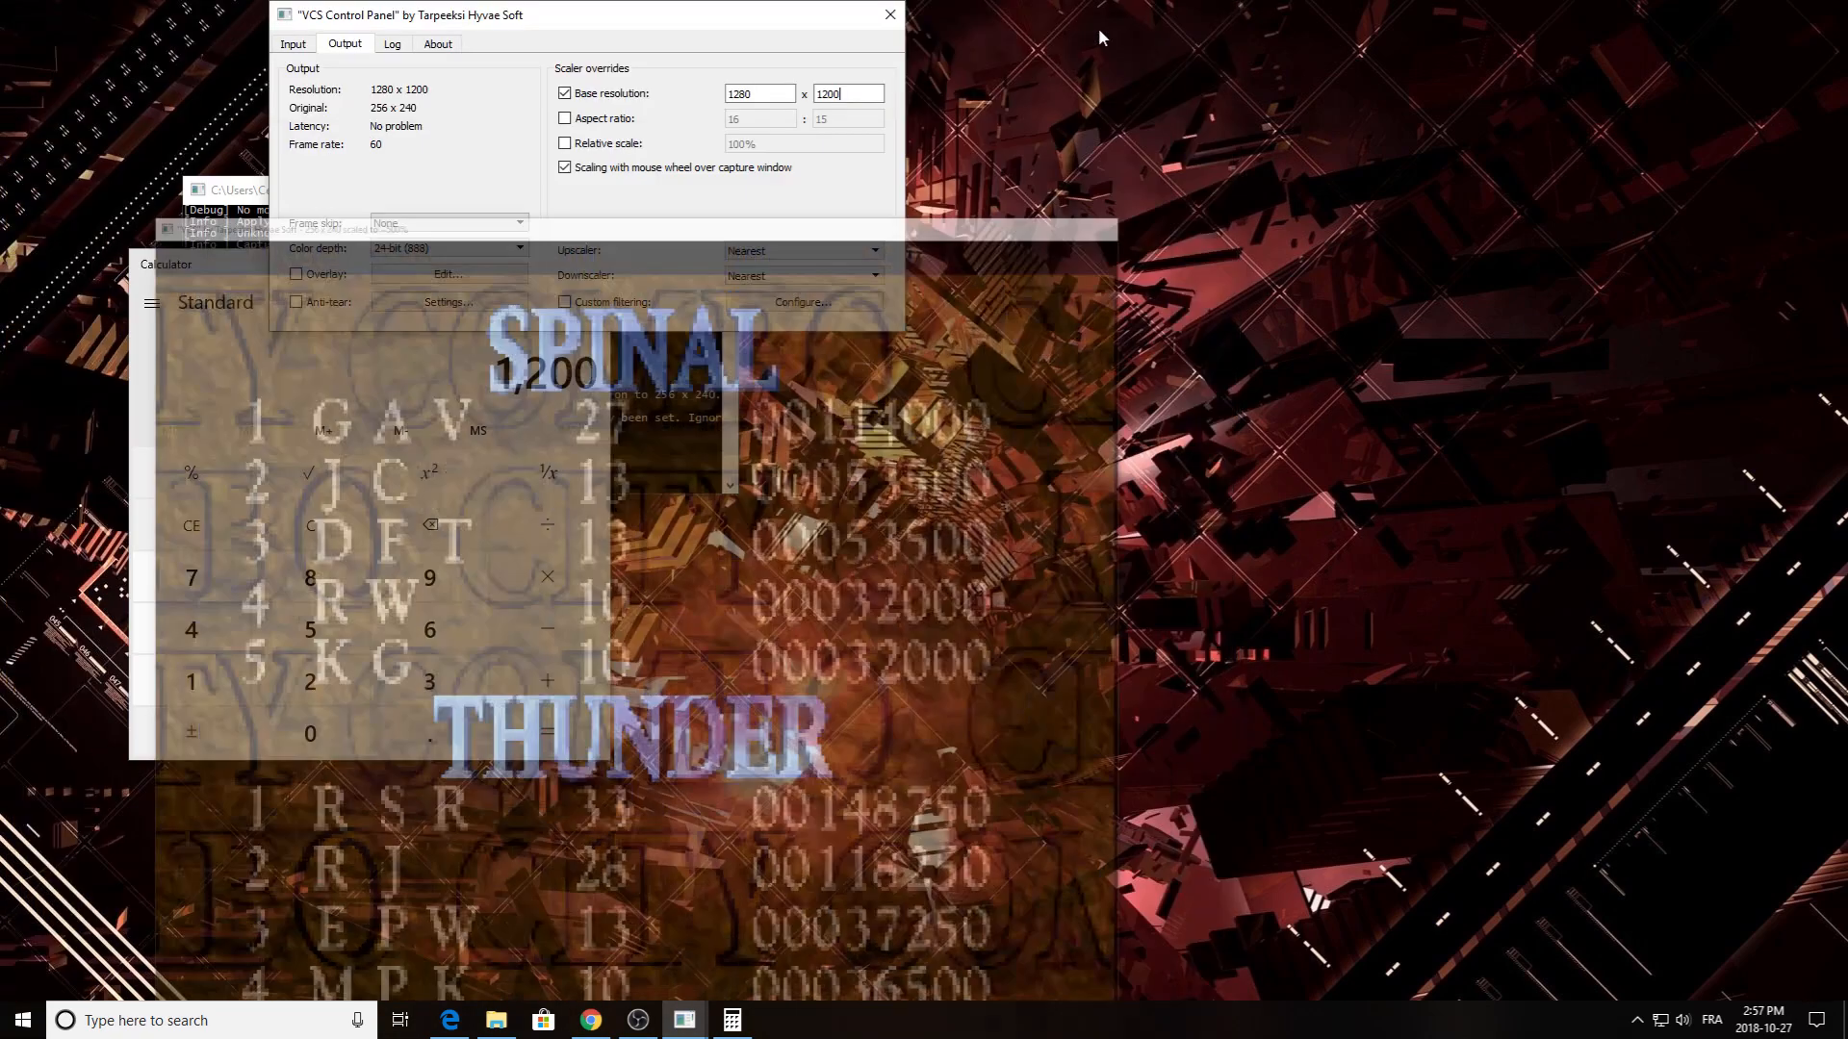
# - Turn the base resolution override off so output returns to 256x240, then show input settings
pyautogui.click(566, 93)
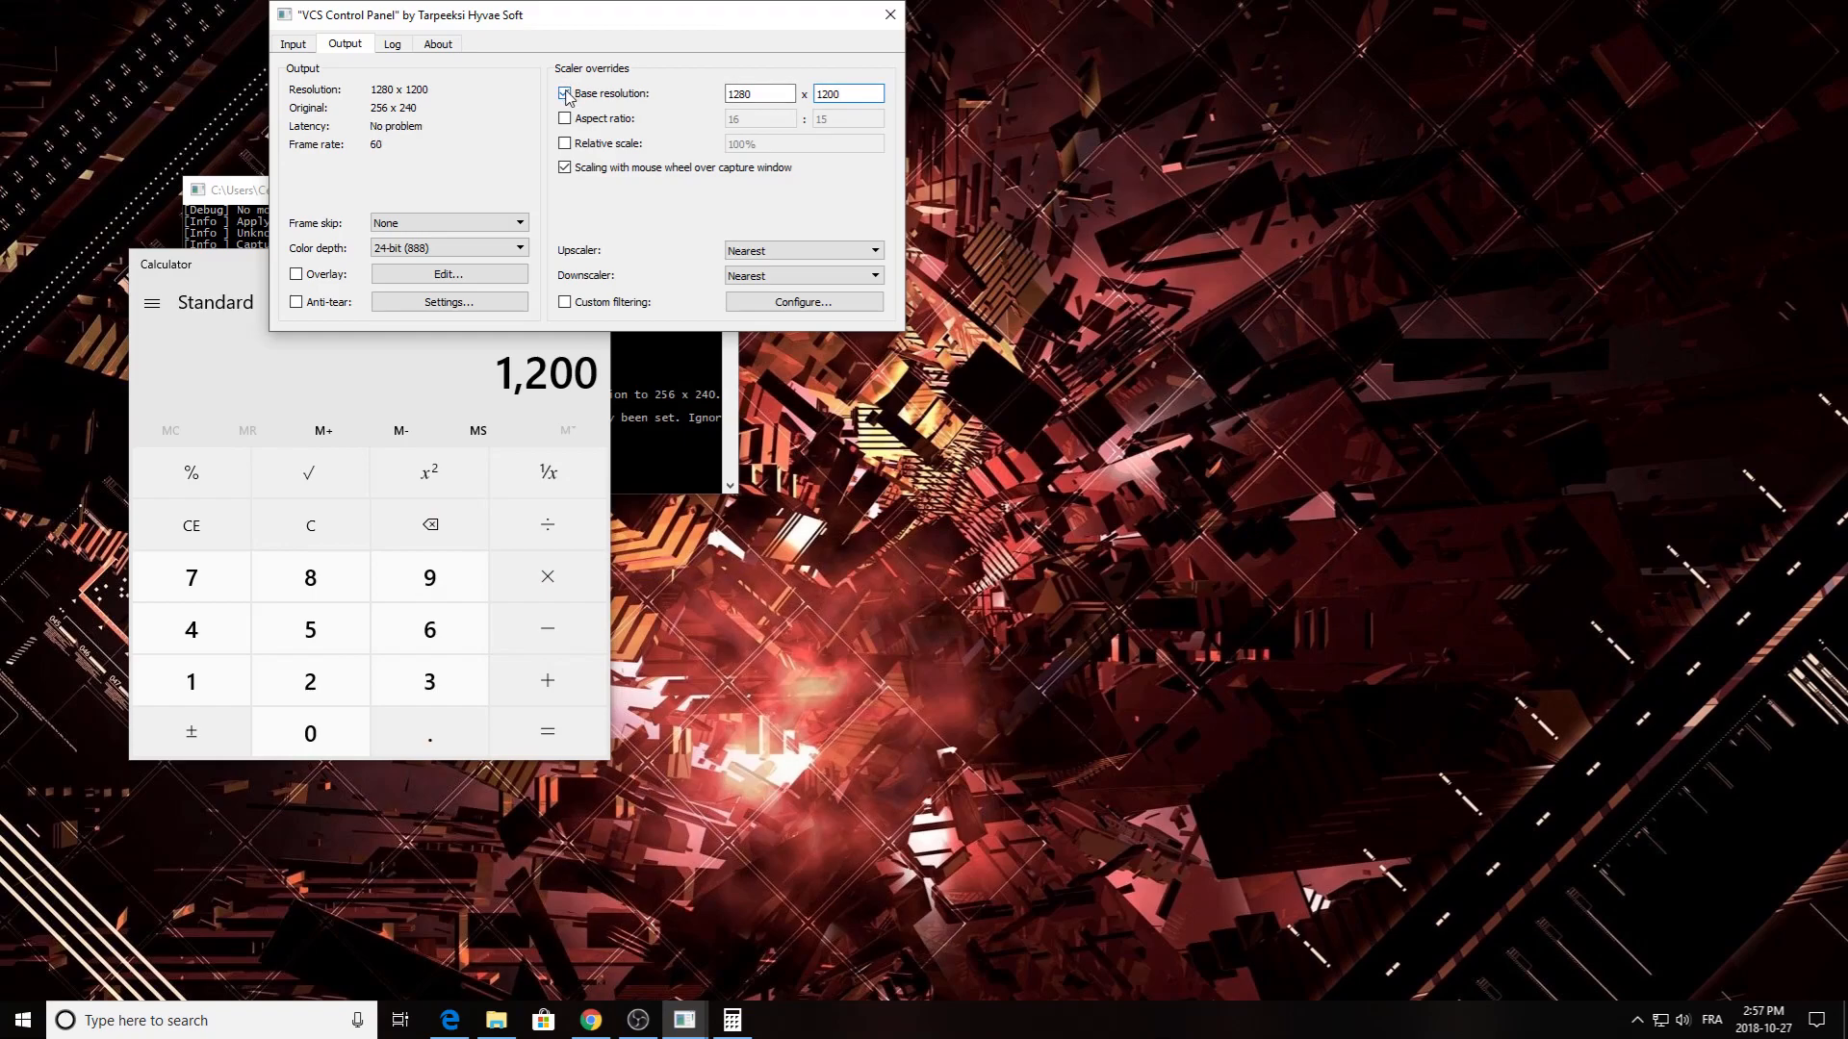
pyautogui.click(565, 93)
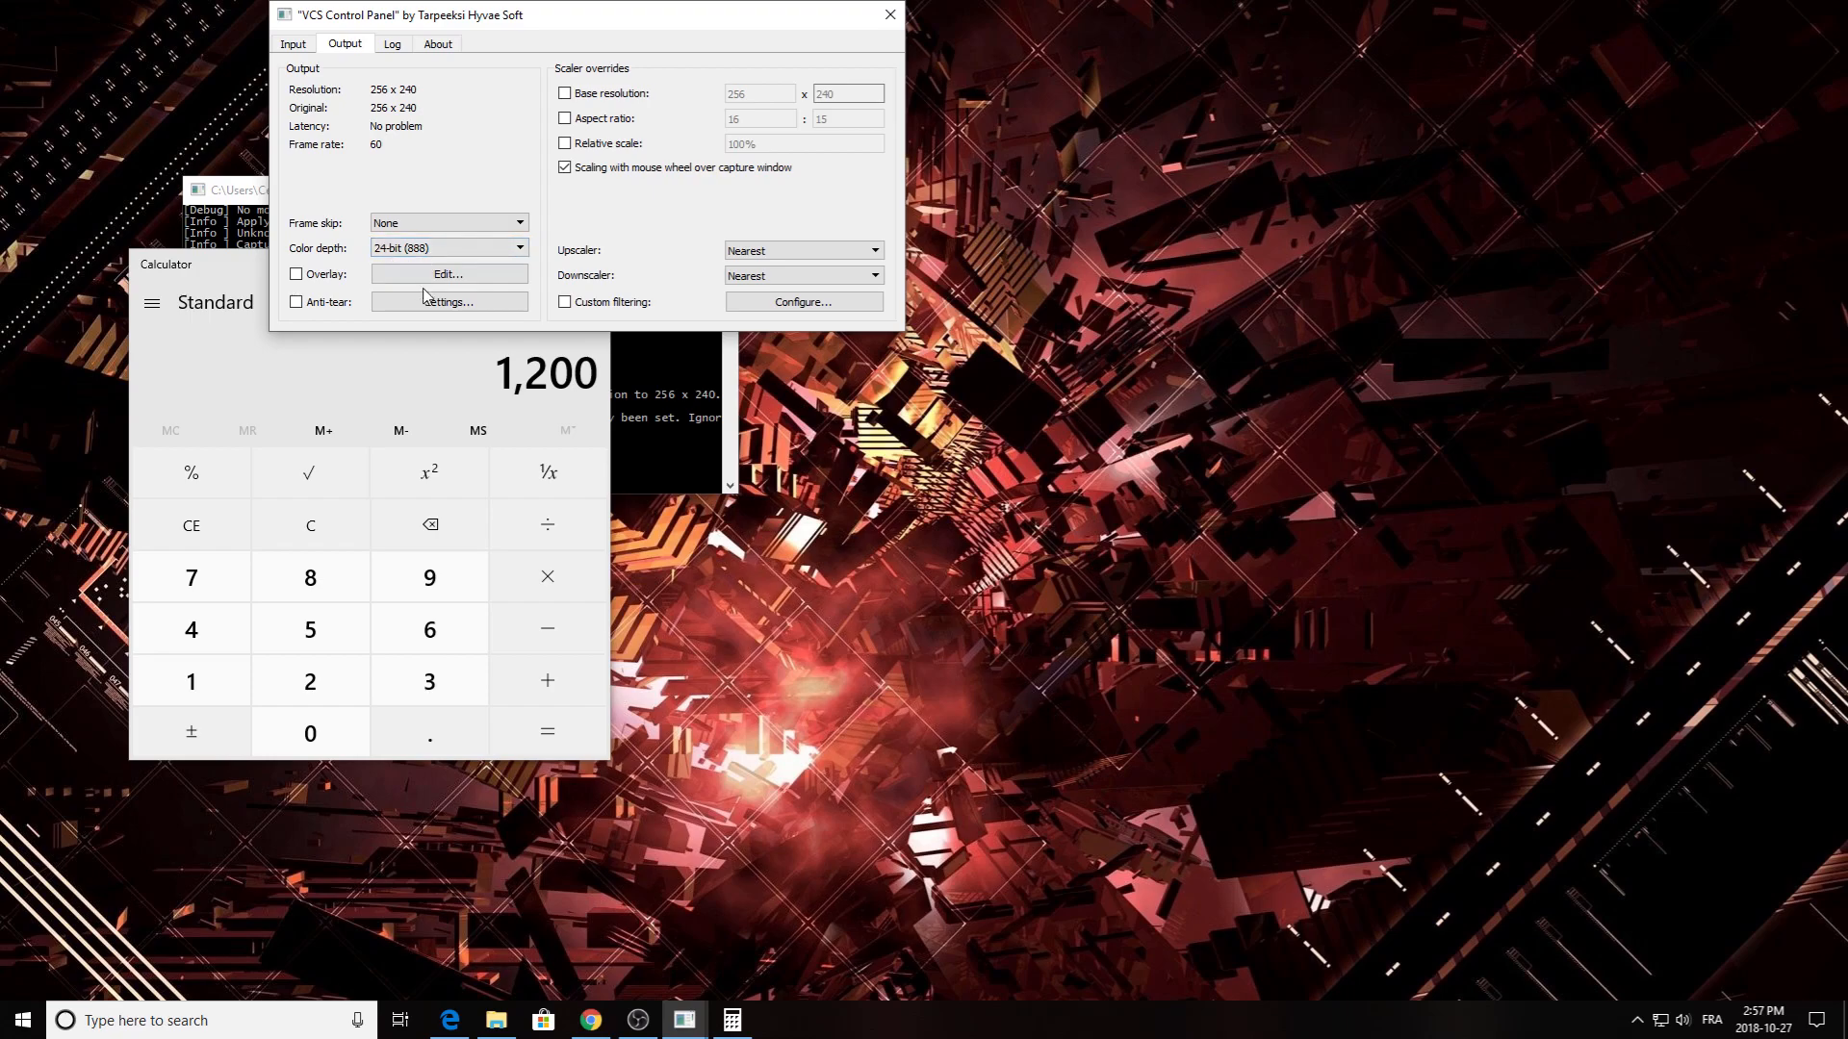
pyautogui.moveTo(749, 91)
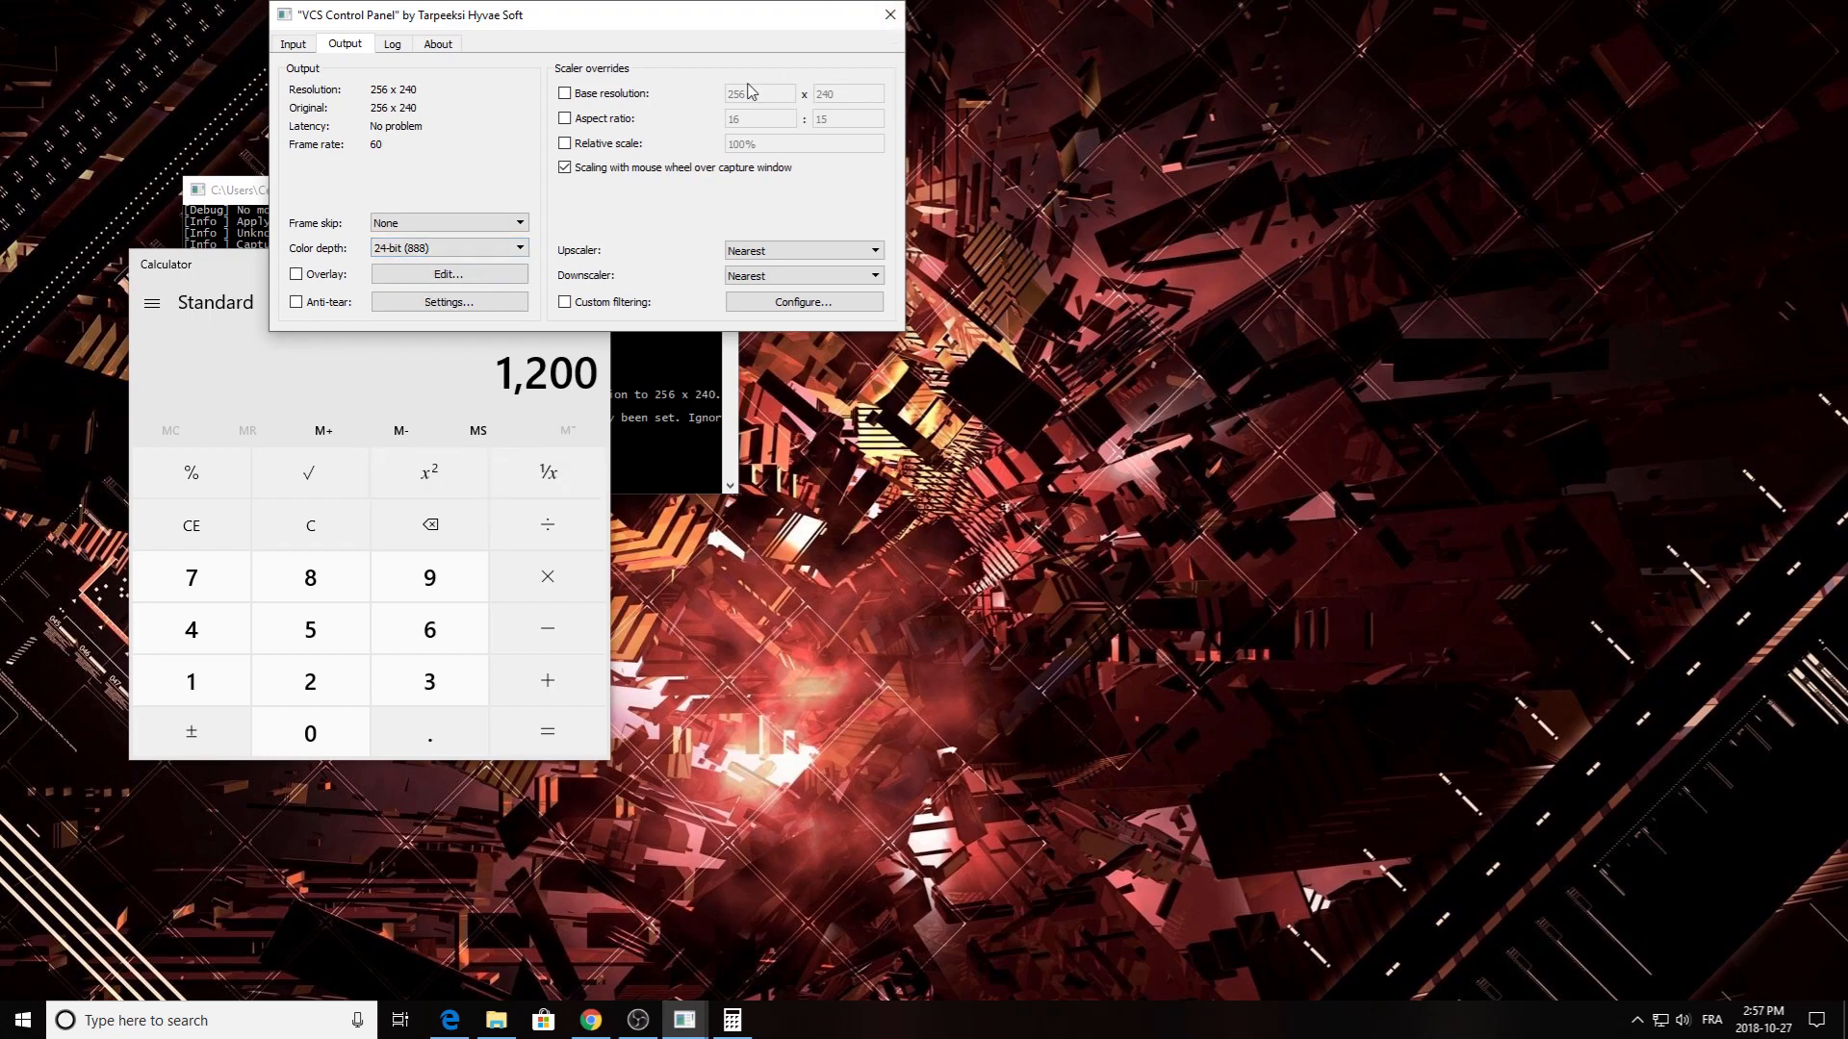
pyautogui.click(292, 43)
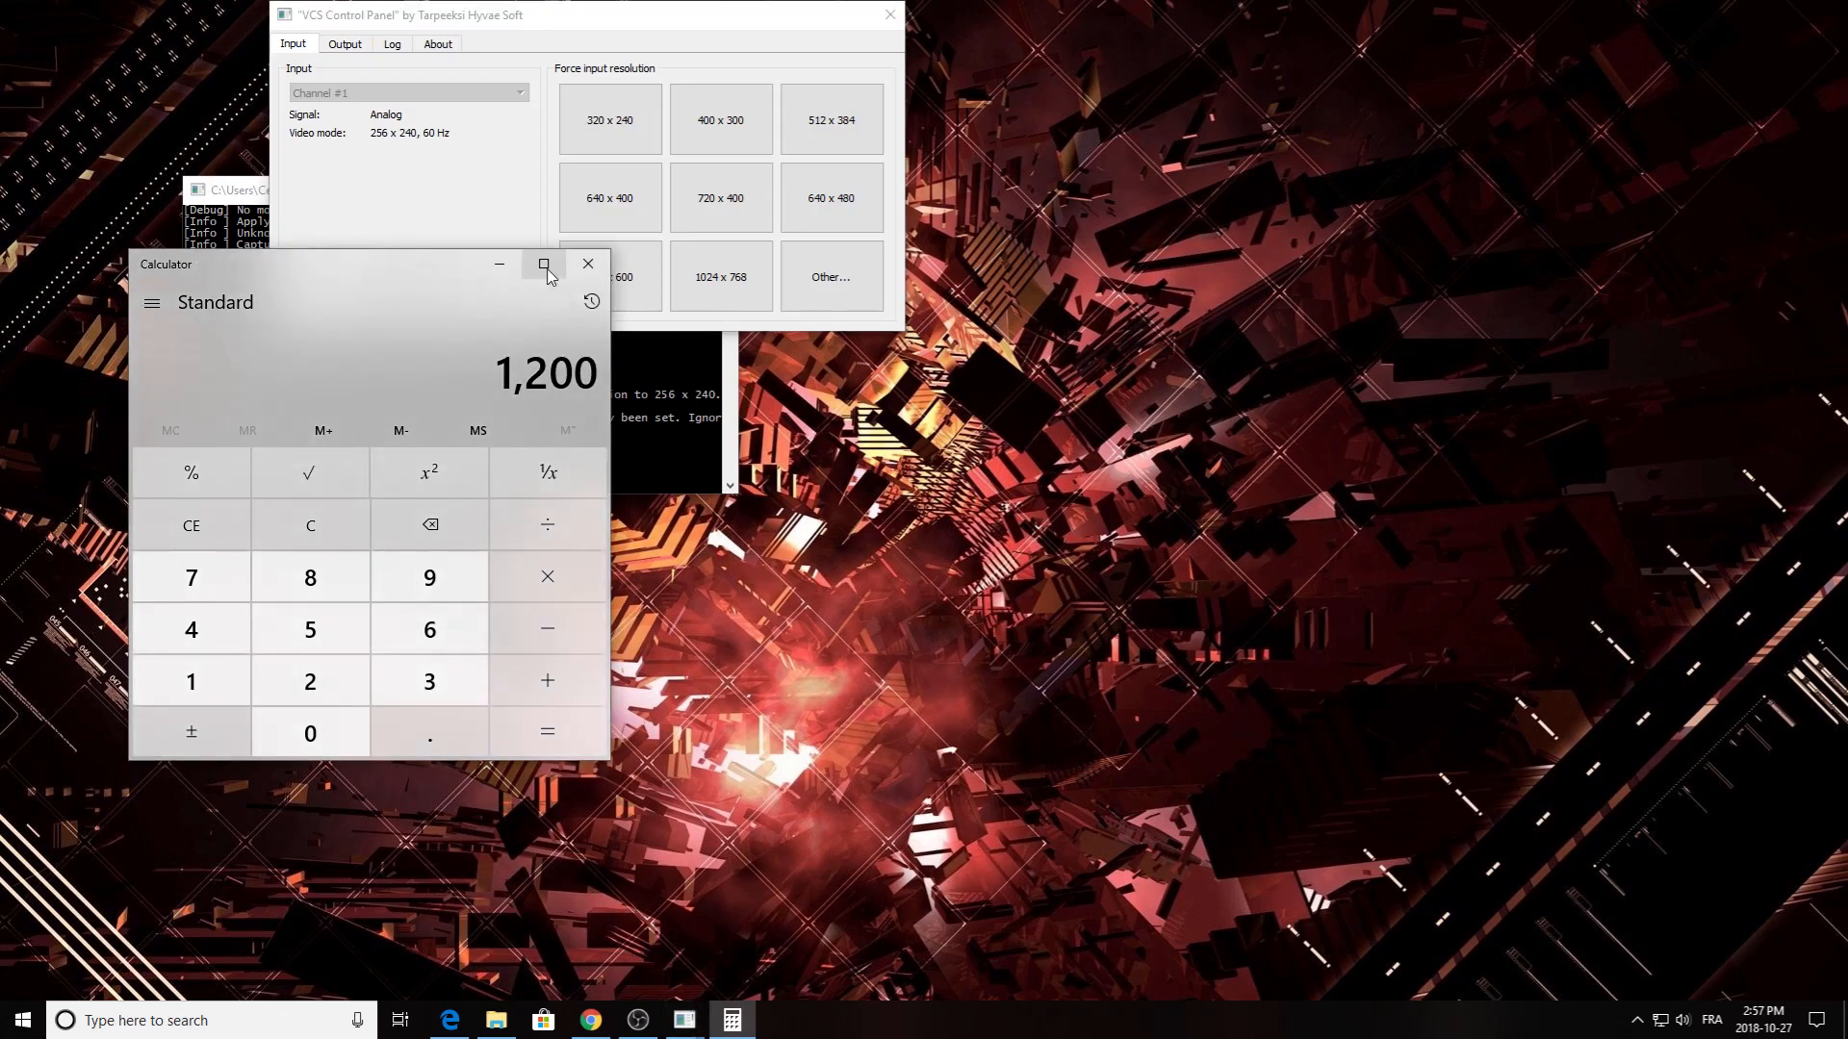
# - Close Calculator, bring back VCS's 256x240 capture window, and switch to OBS Studio
pyautogui.click(587, 264)
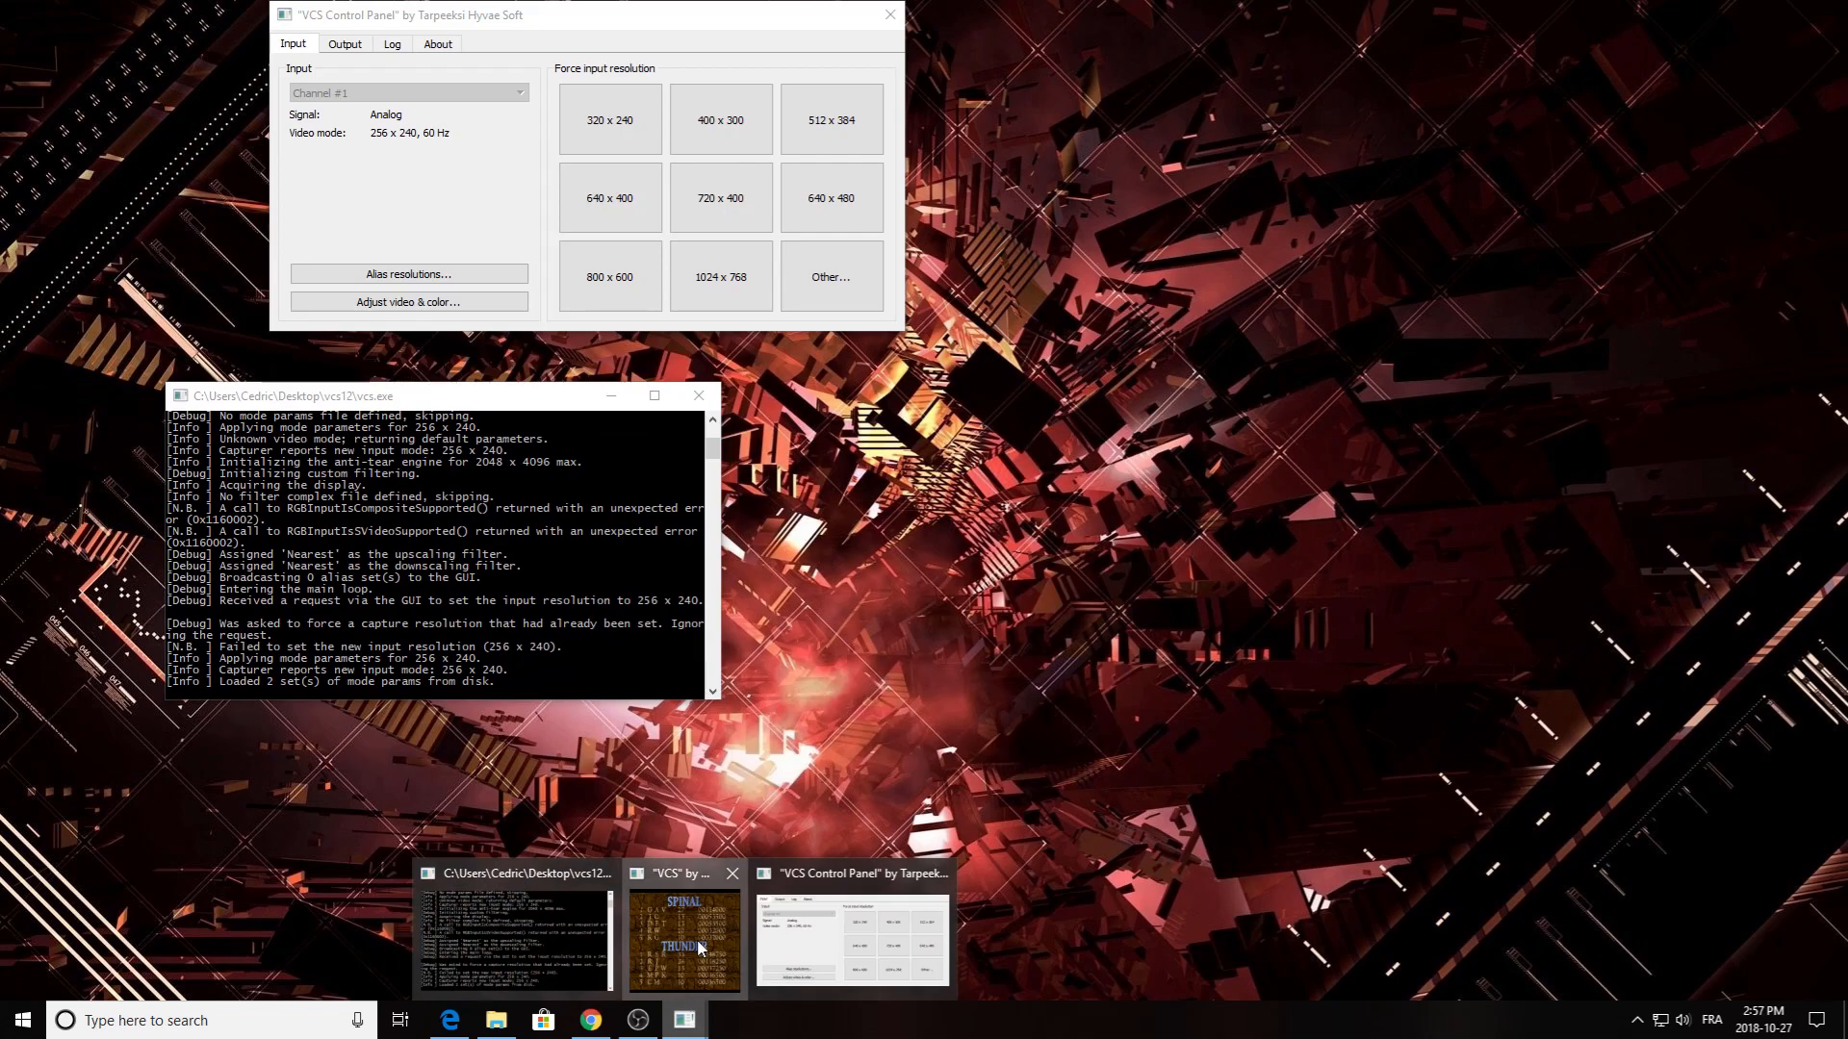
pyautogui.click(681, 936)
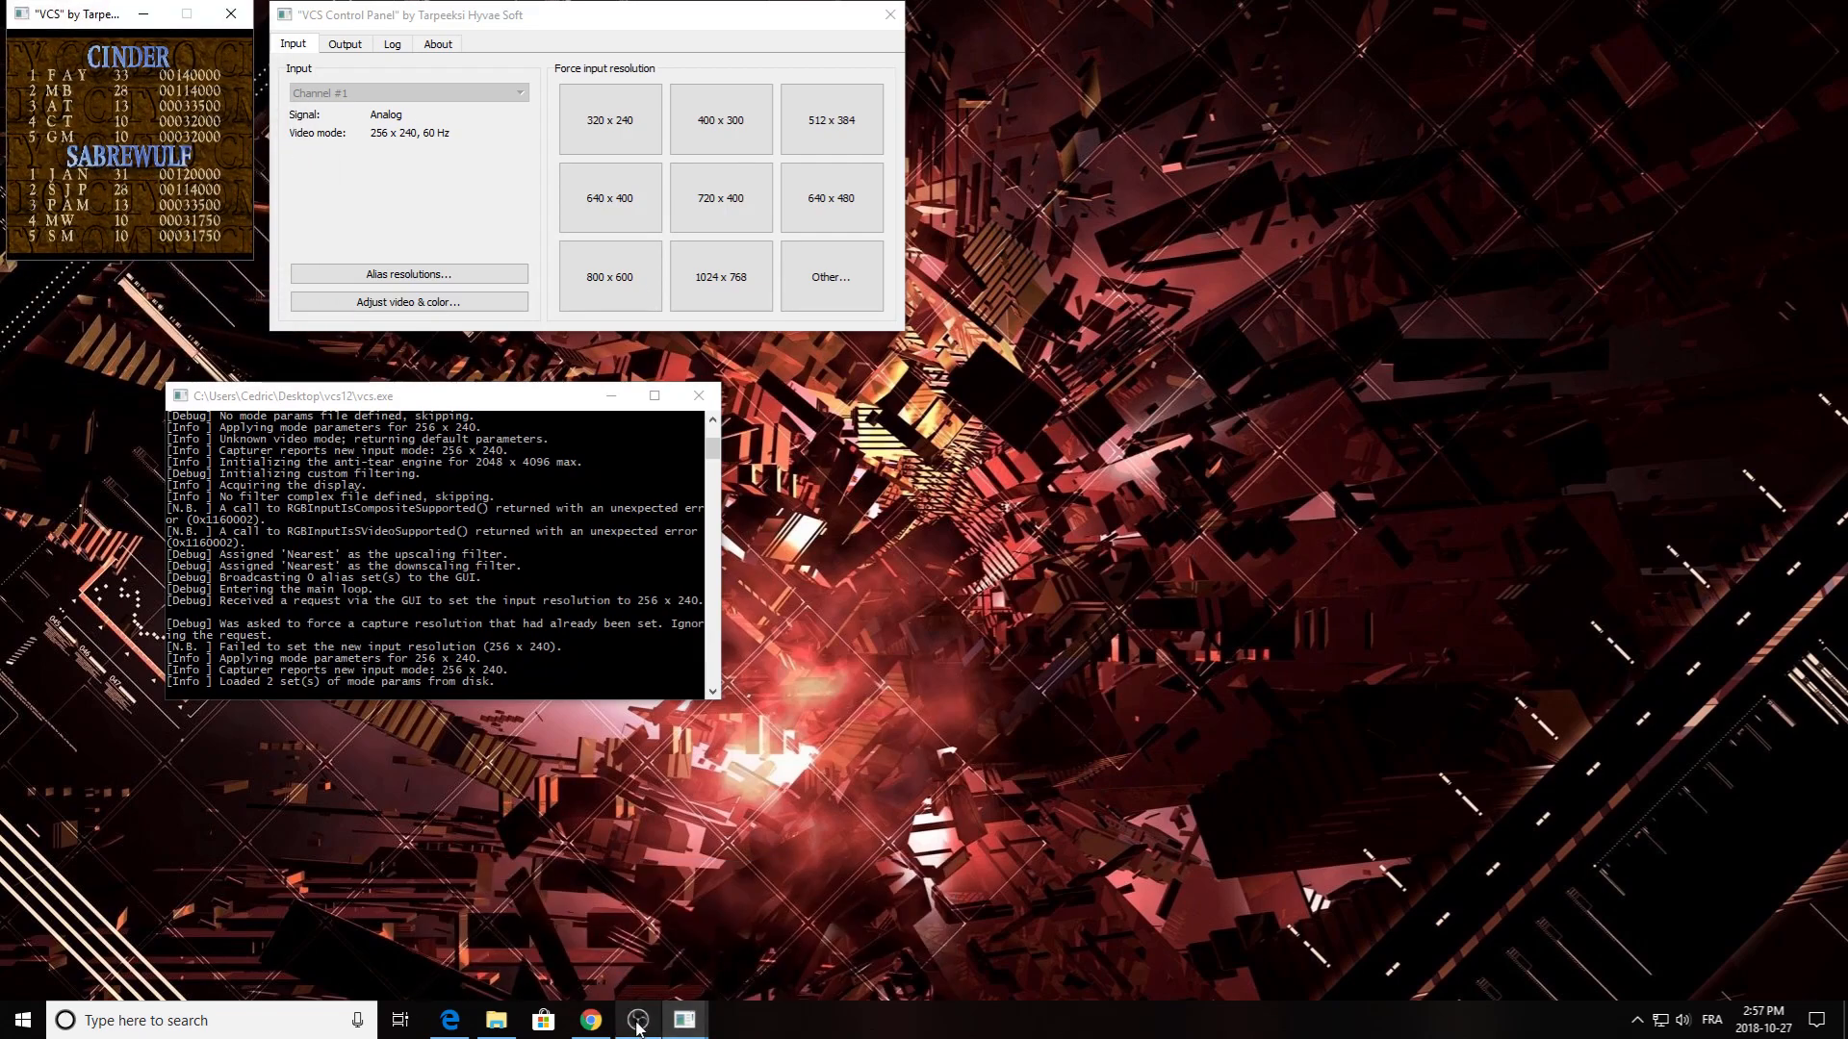
pyautogui.click(636, 1020)
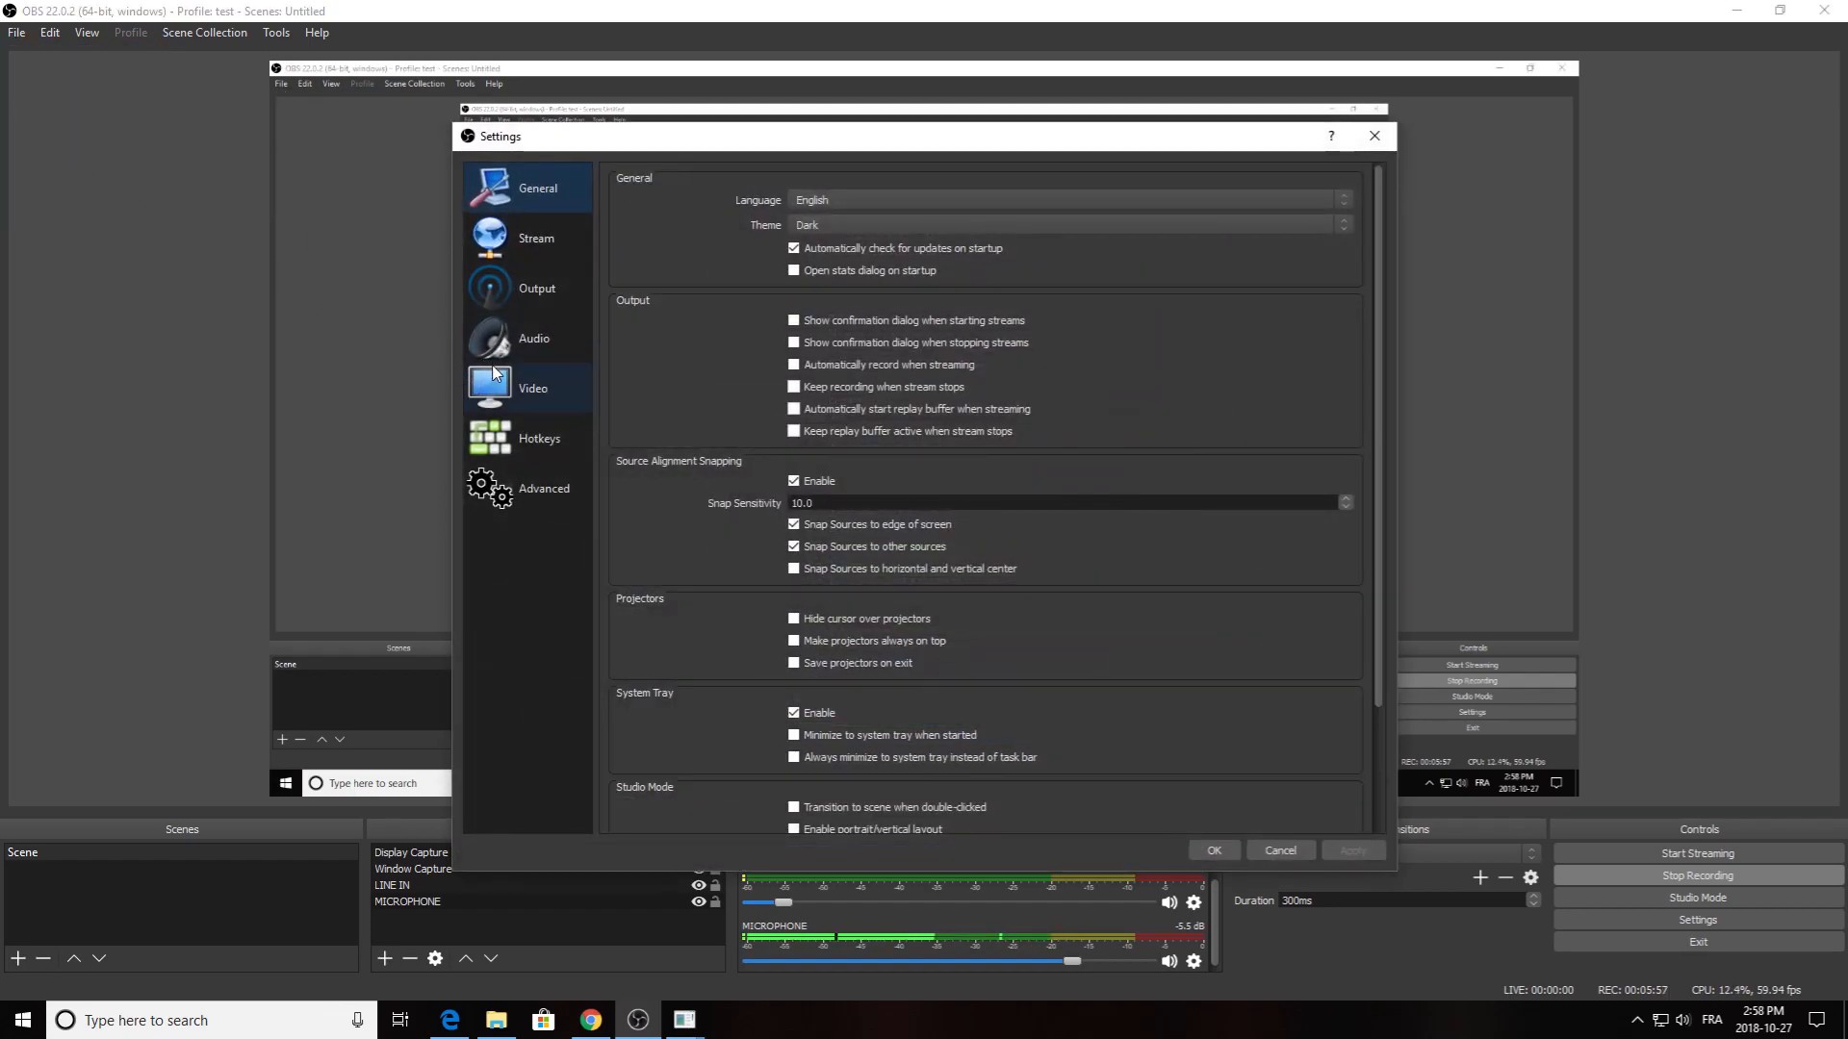
# - Show OBS's Video settings with the locked 1920x1080 base canvas resolution
pyautogui.click(531, 388)
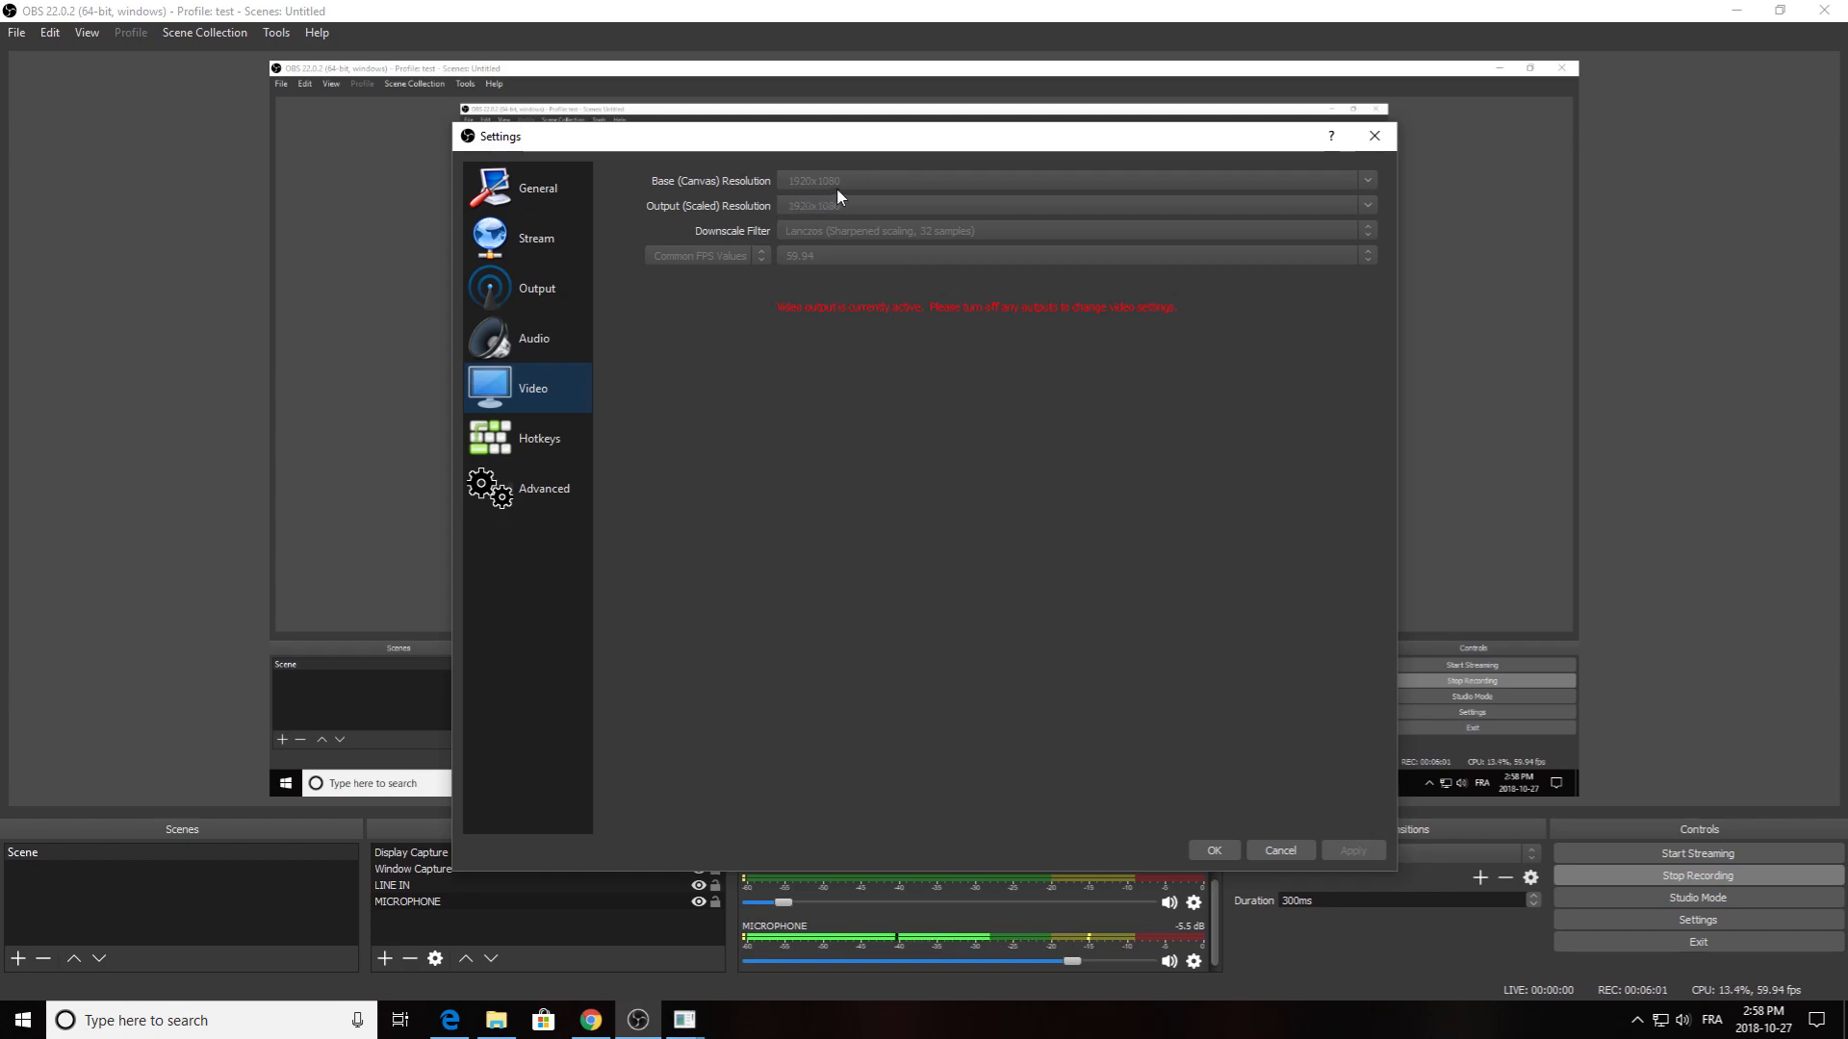
pyautogui.moveTo(943, 198)
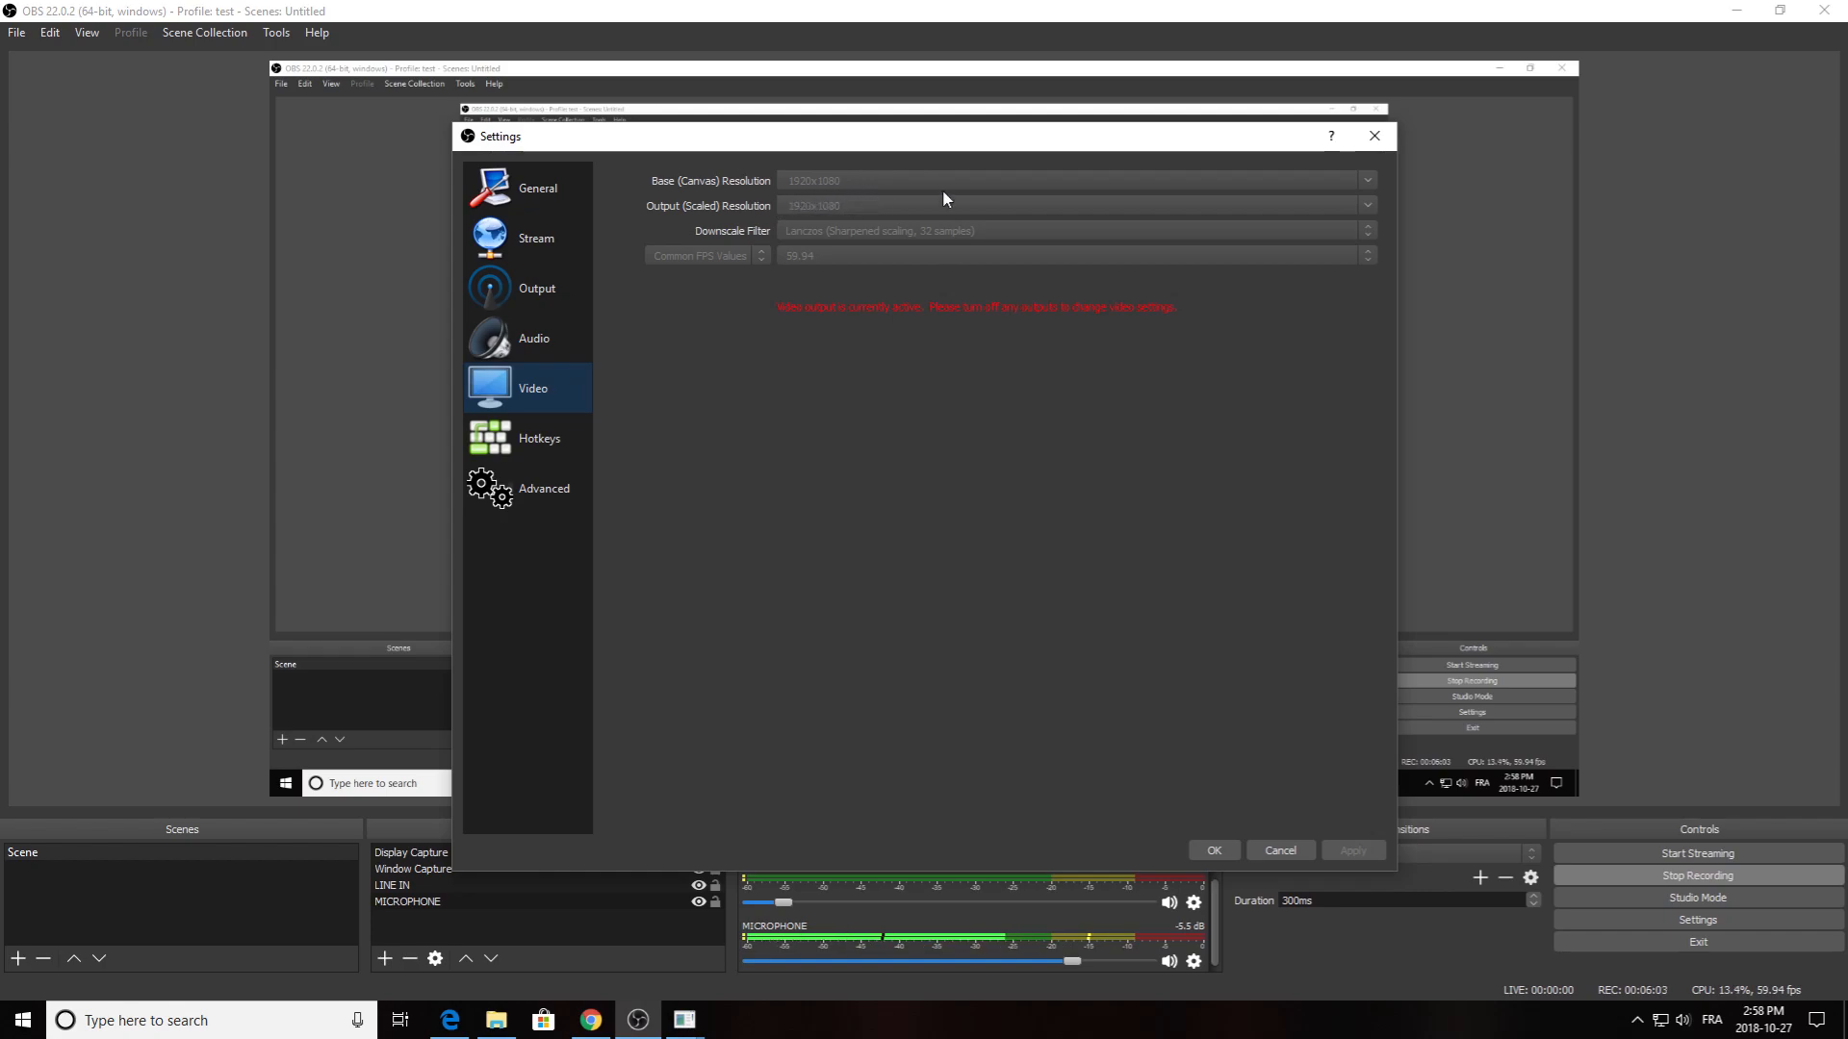
pyautogui.moveTo(902, 191)
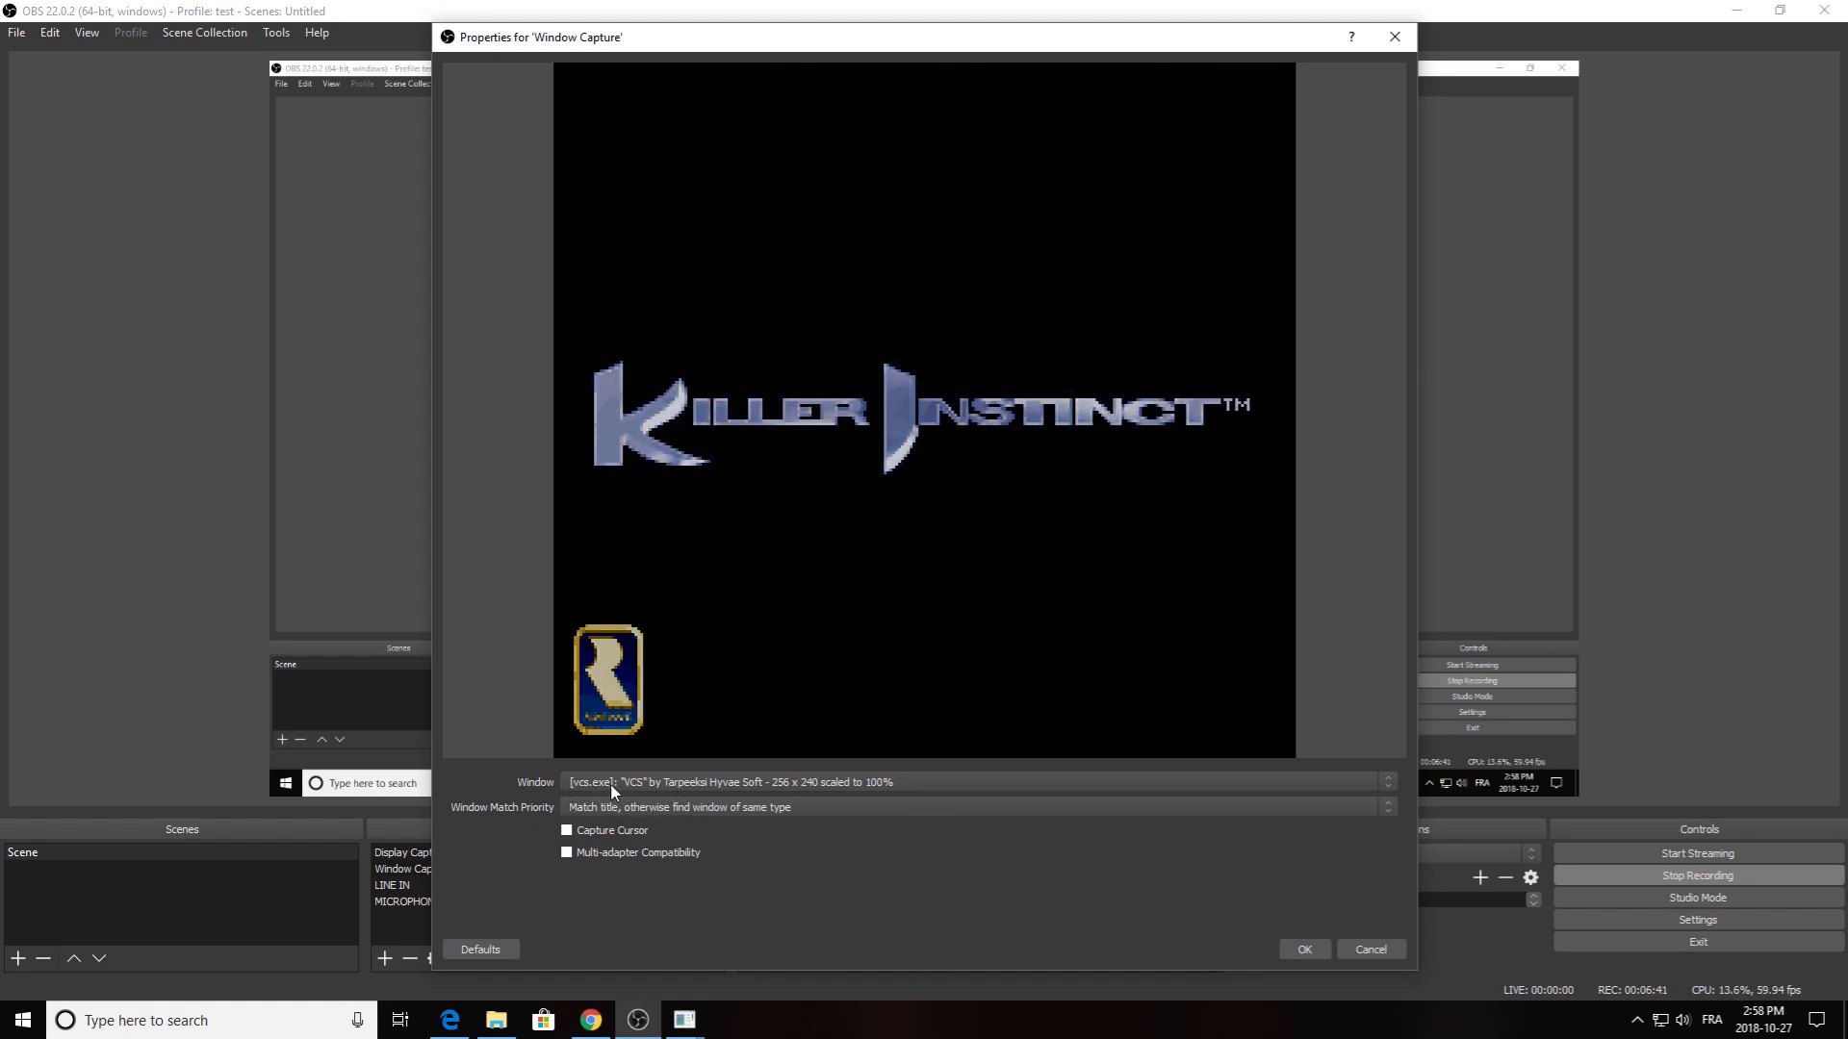
# - Confirm Window Capture uses the VCS 256x240 window
pyautogui.click(1385, 782)
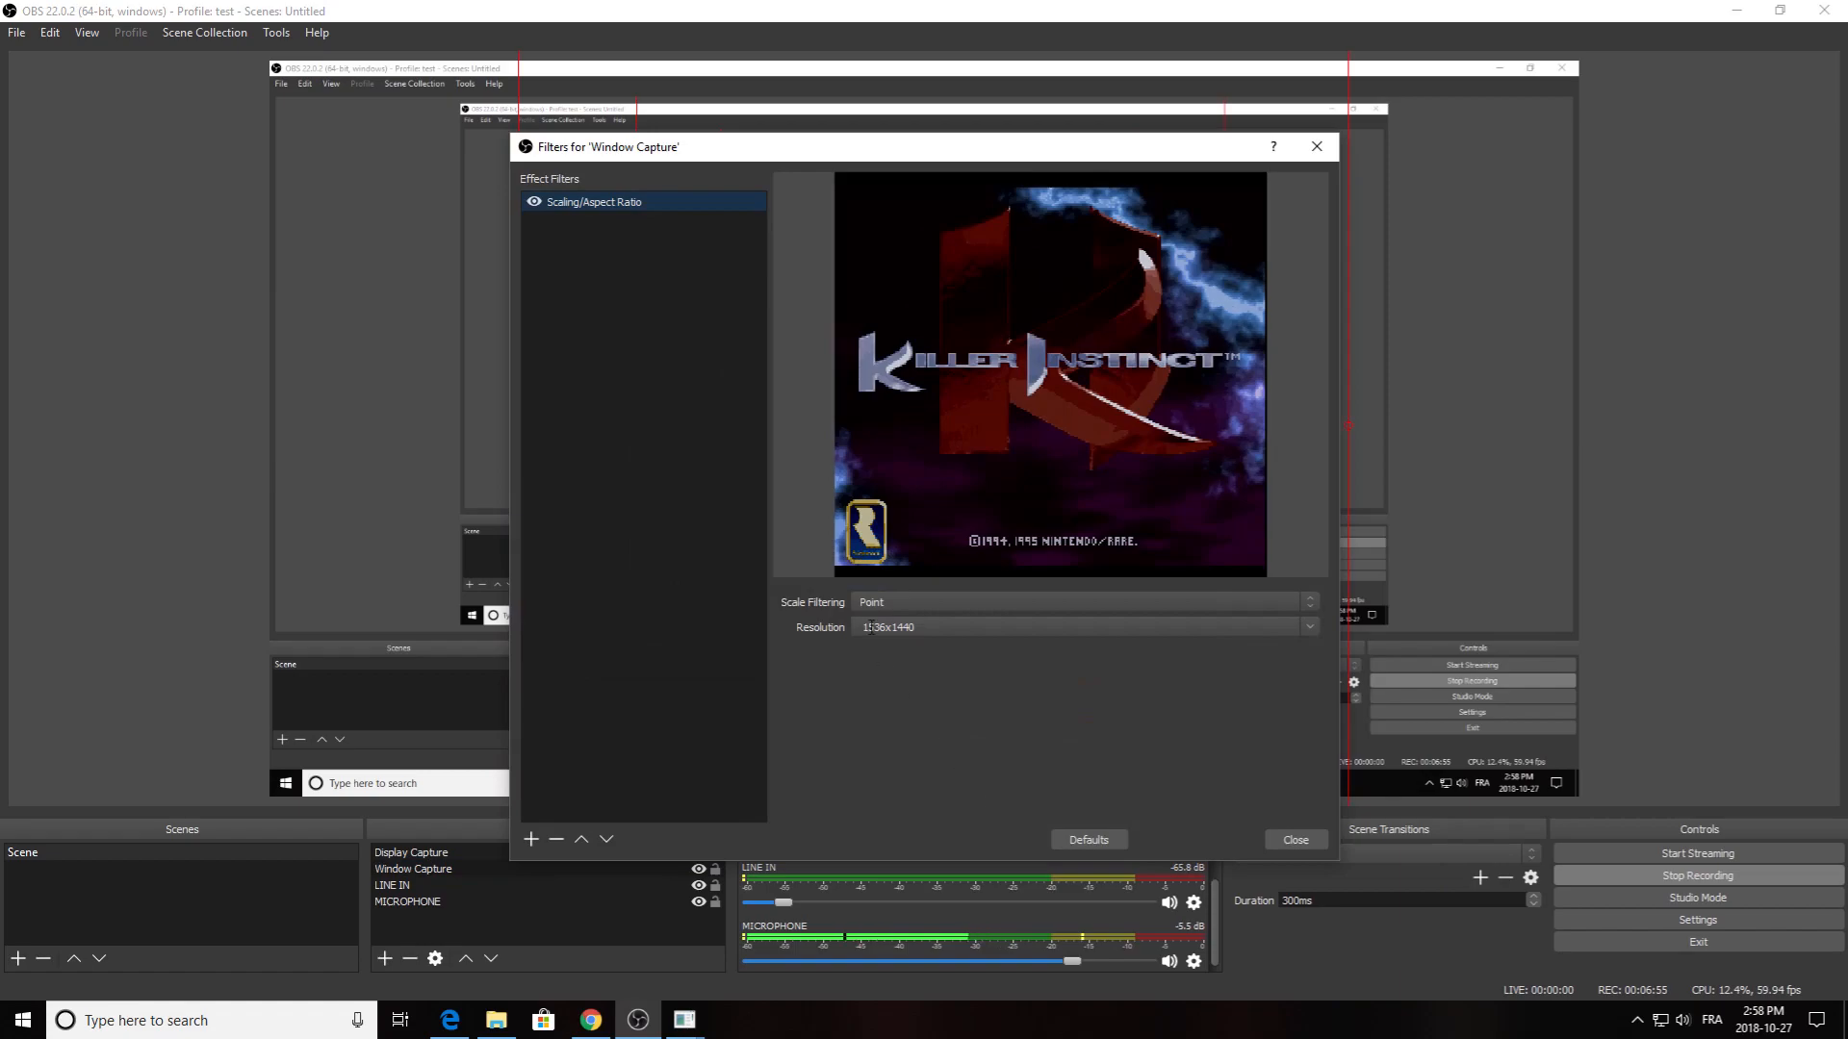
# - Select the 1536x1440 resolution value in the point-filtered Scaling/Aspect Ratio filter
pyautogui.tripleClick(943, 626)
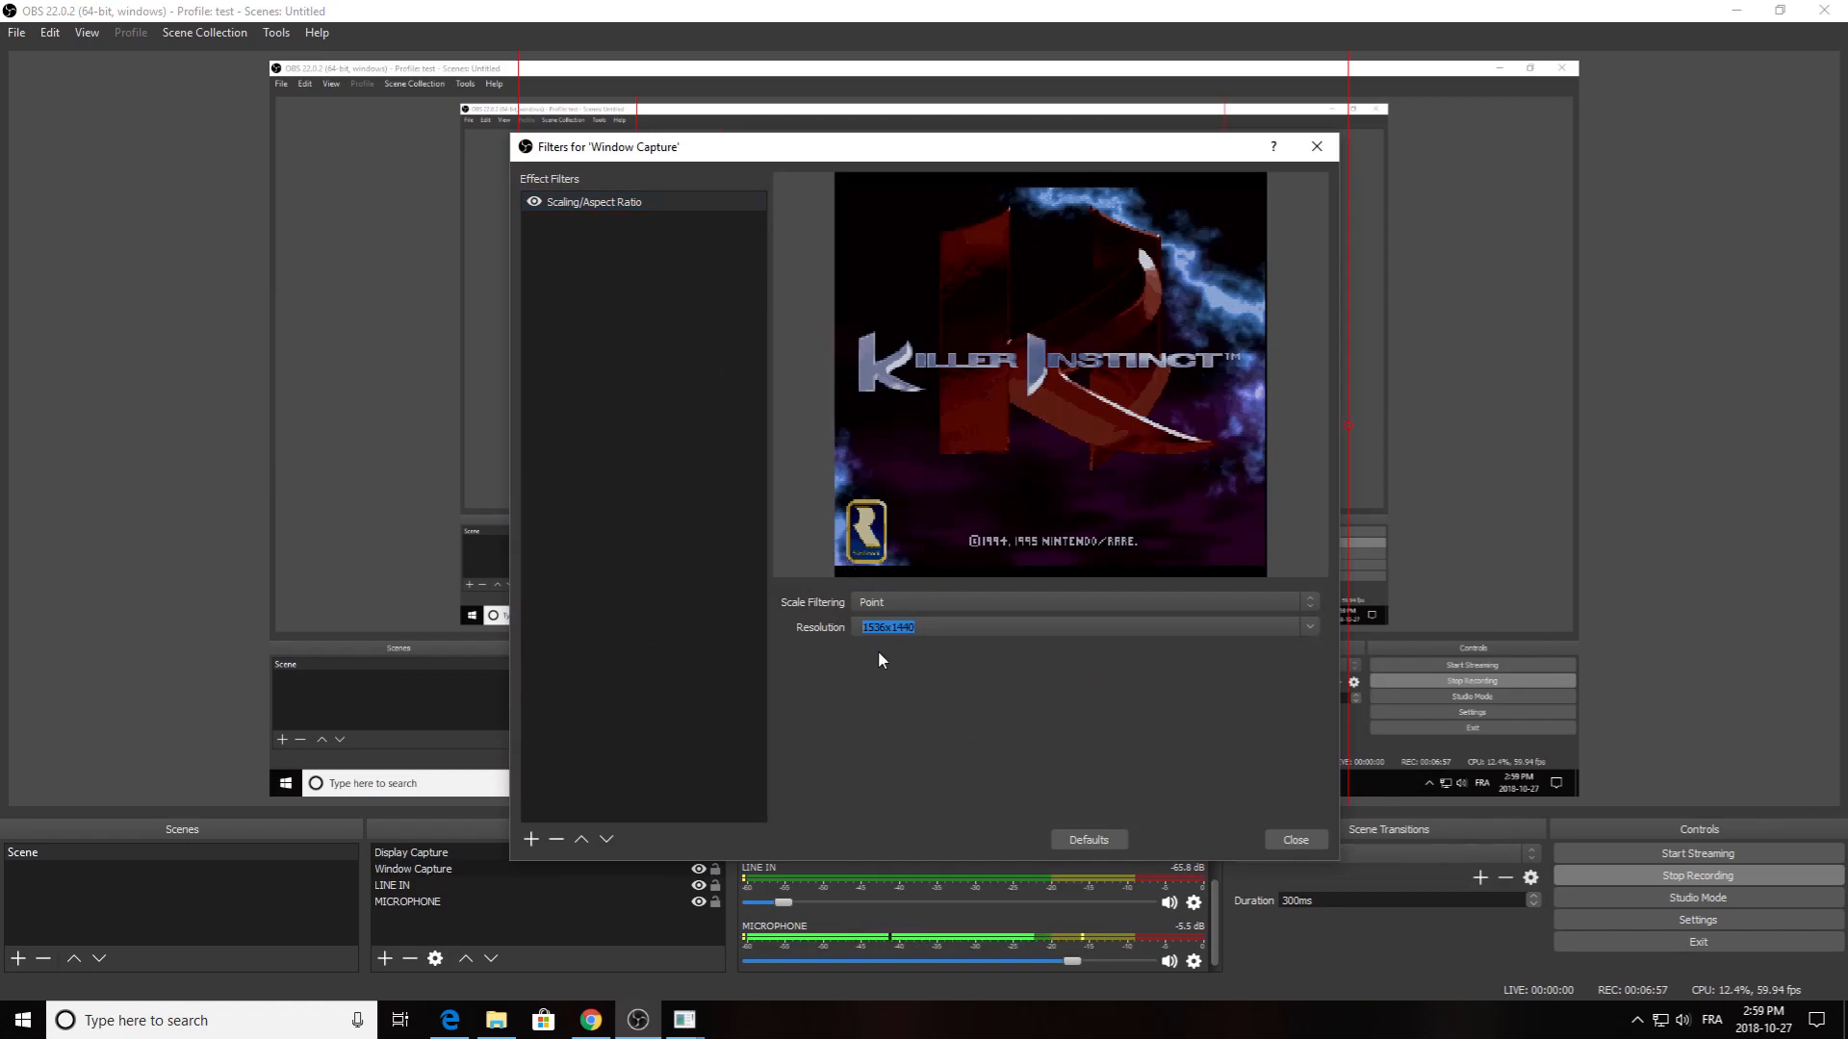